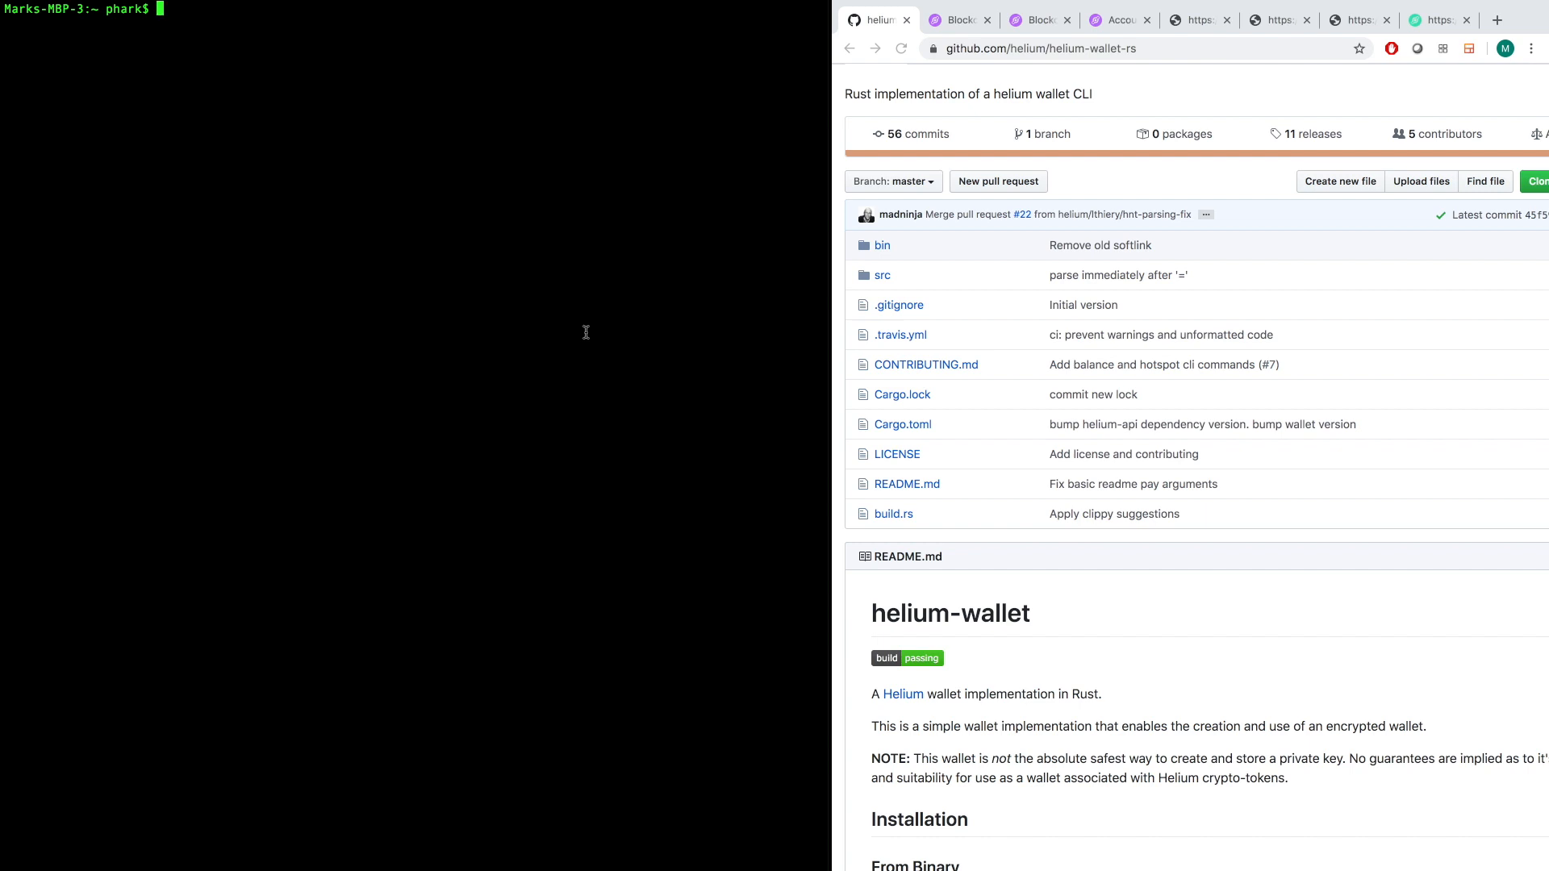
pyautogui.moveTo(518, 339)
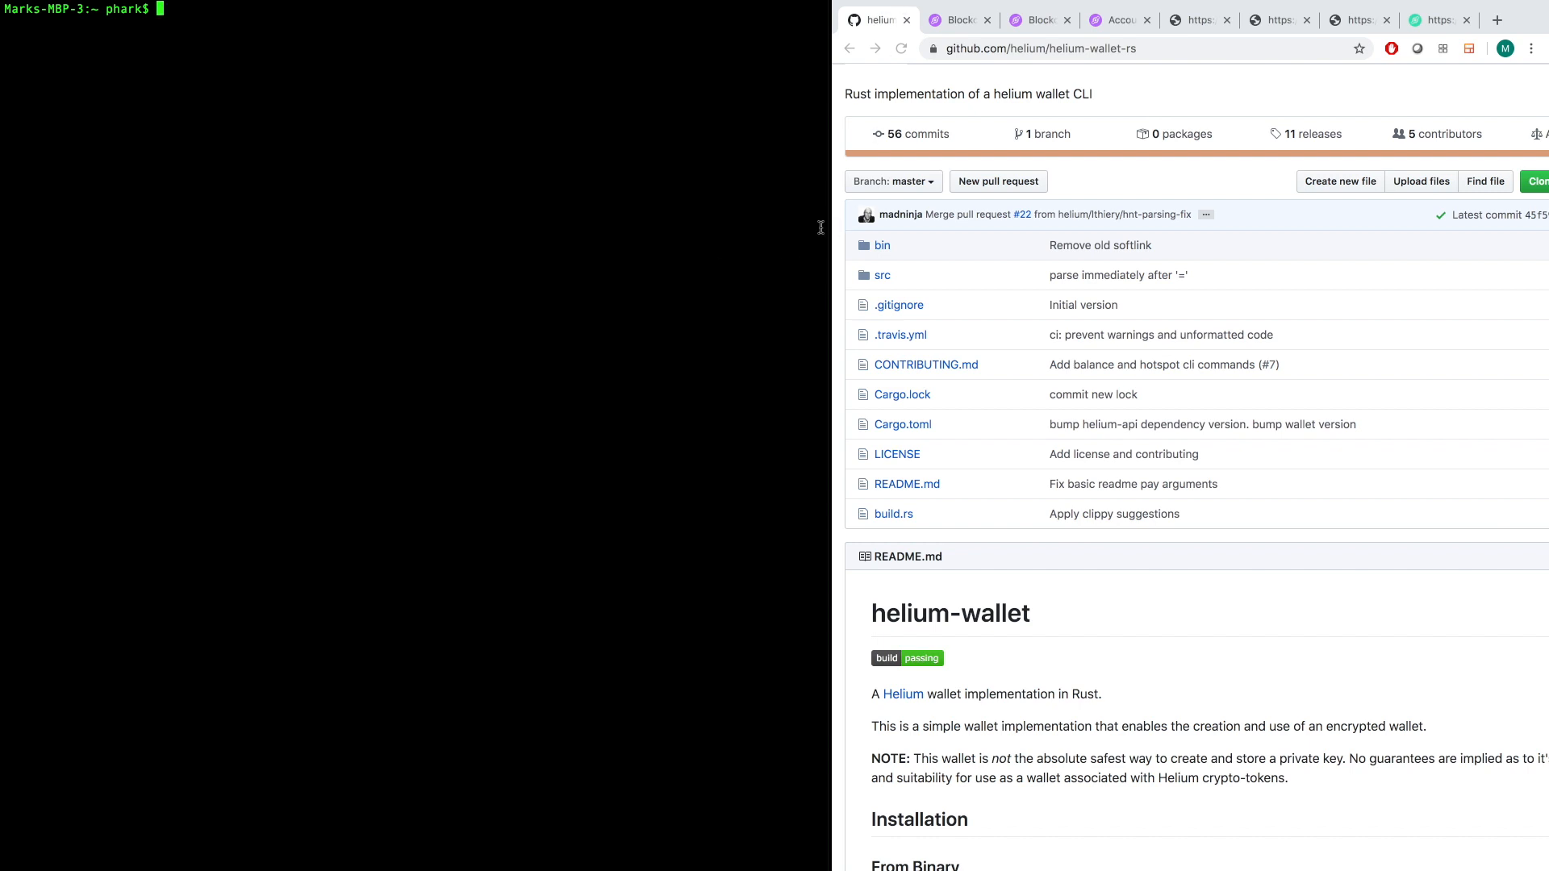
pyautogui.moveTo(821, 180)
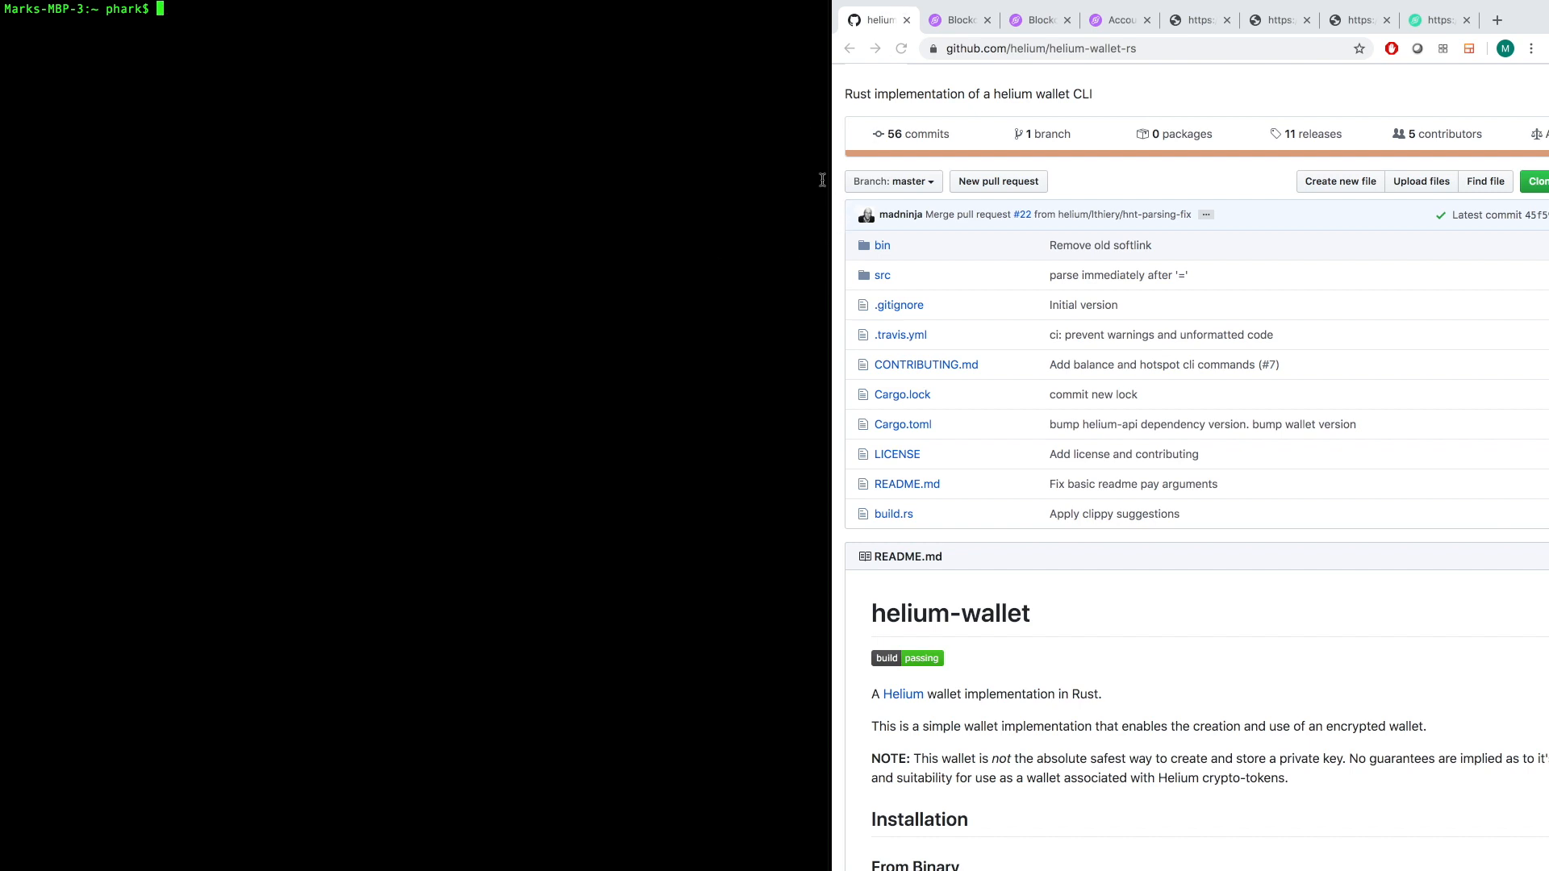
pyautogui.moveTo(608, 193)
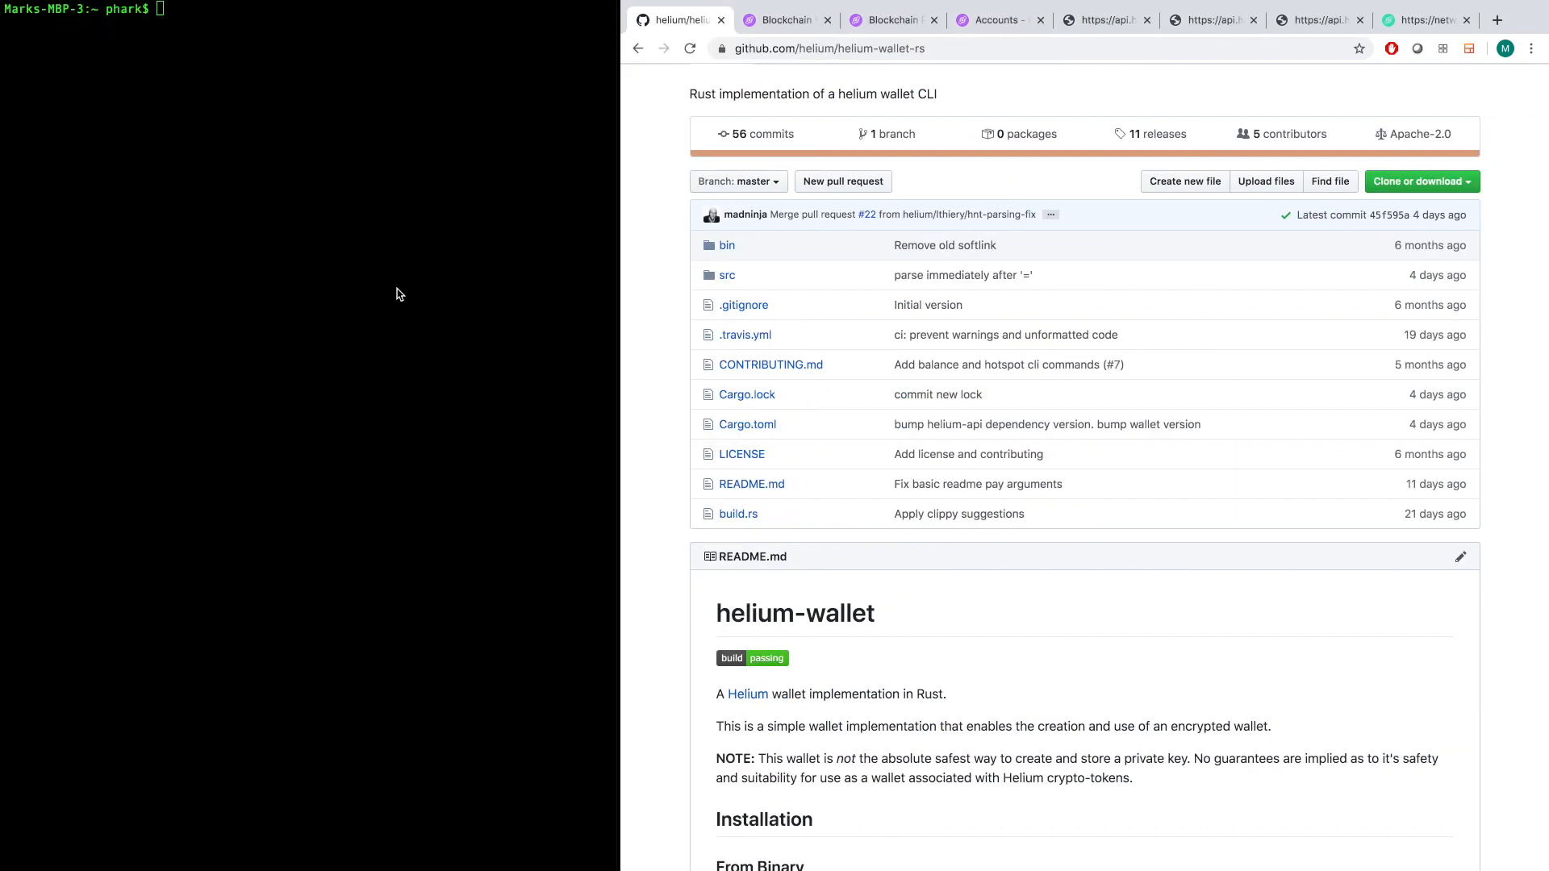
pyautogui.moveTo(457, 317)
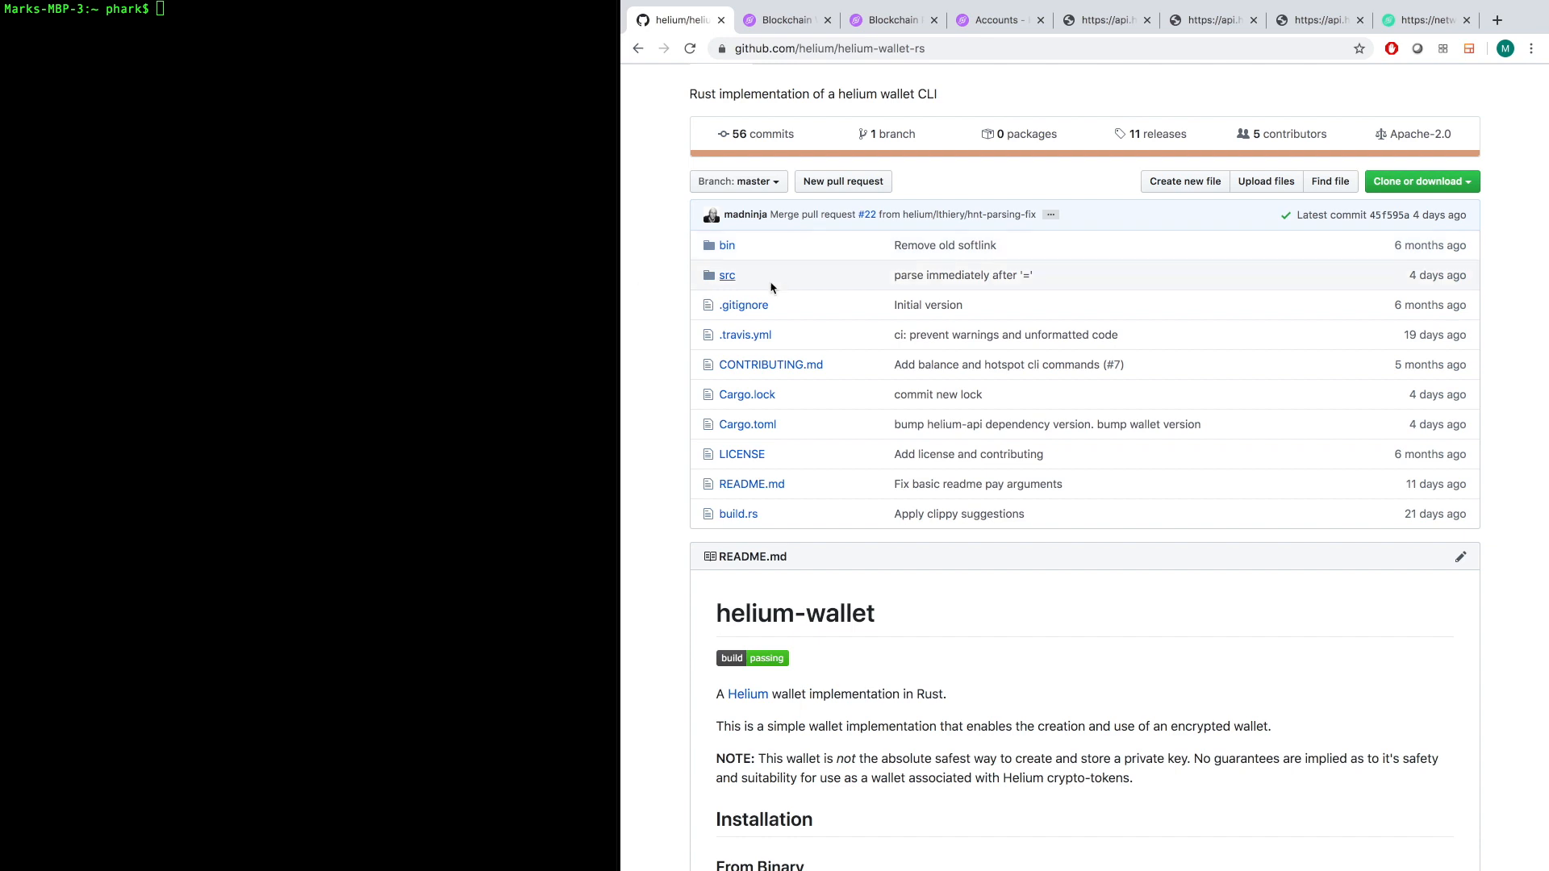
# Scroll through the current Helium docs page to read its content.
pyautogui.scroll(-3)
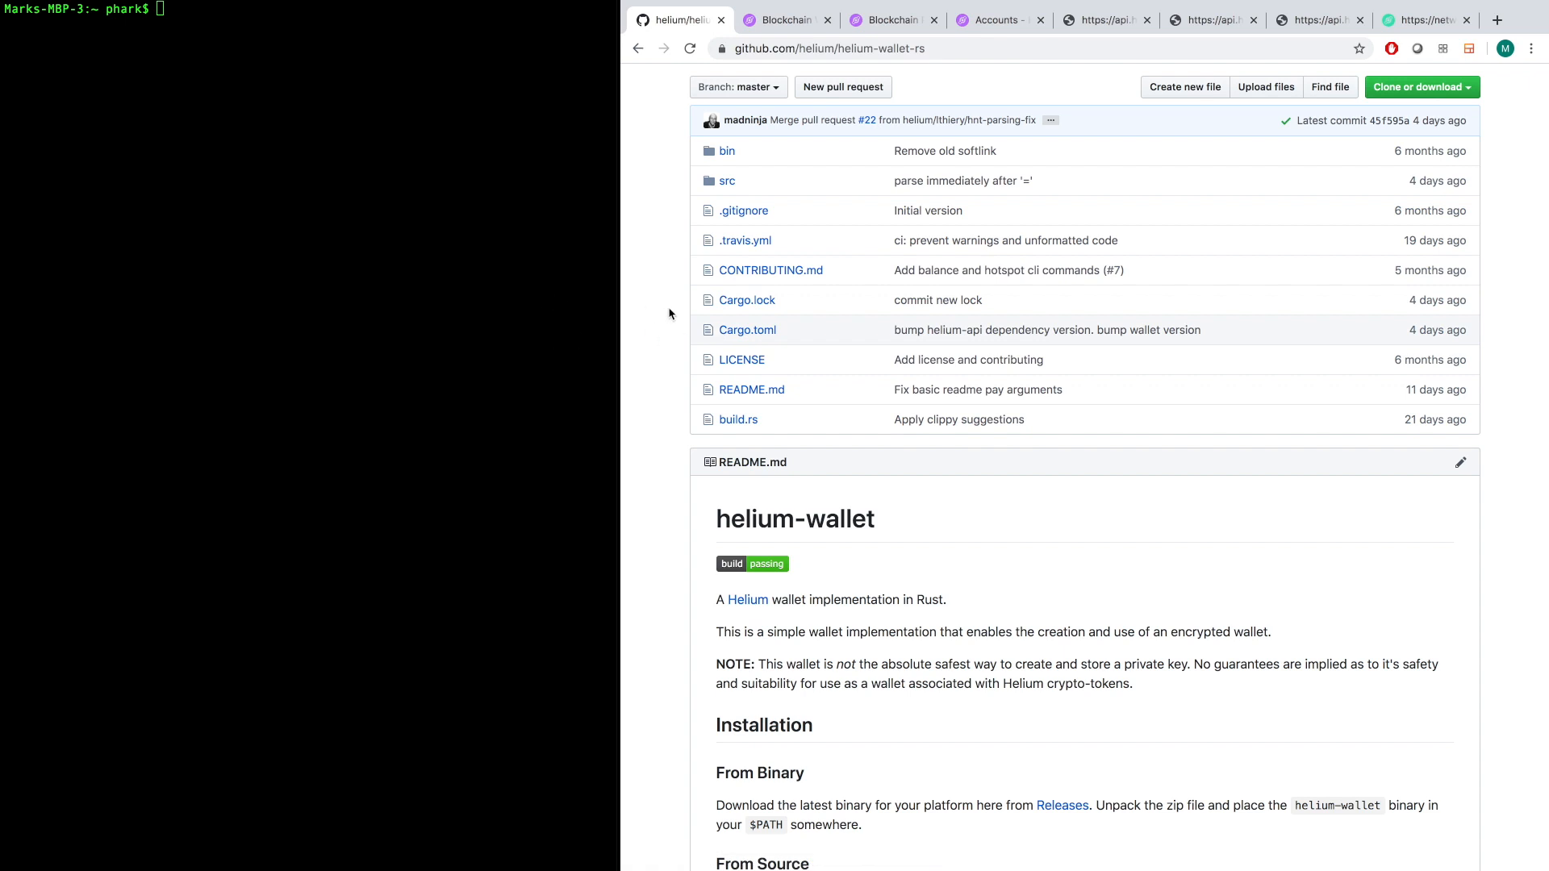
pyautogui.scroll(-3)
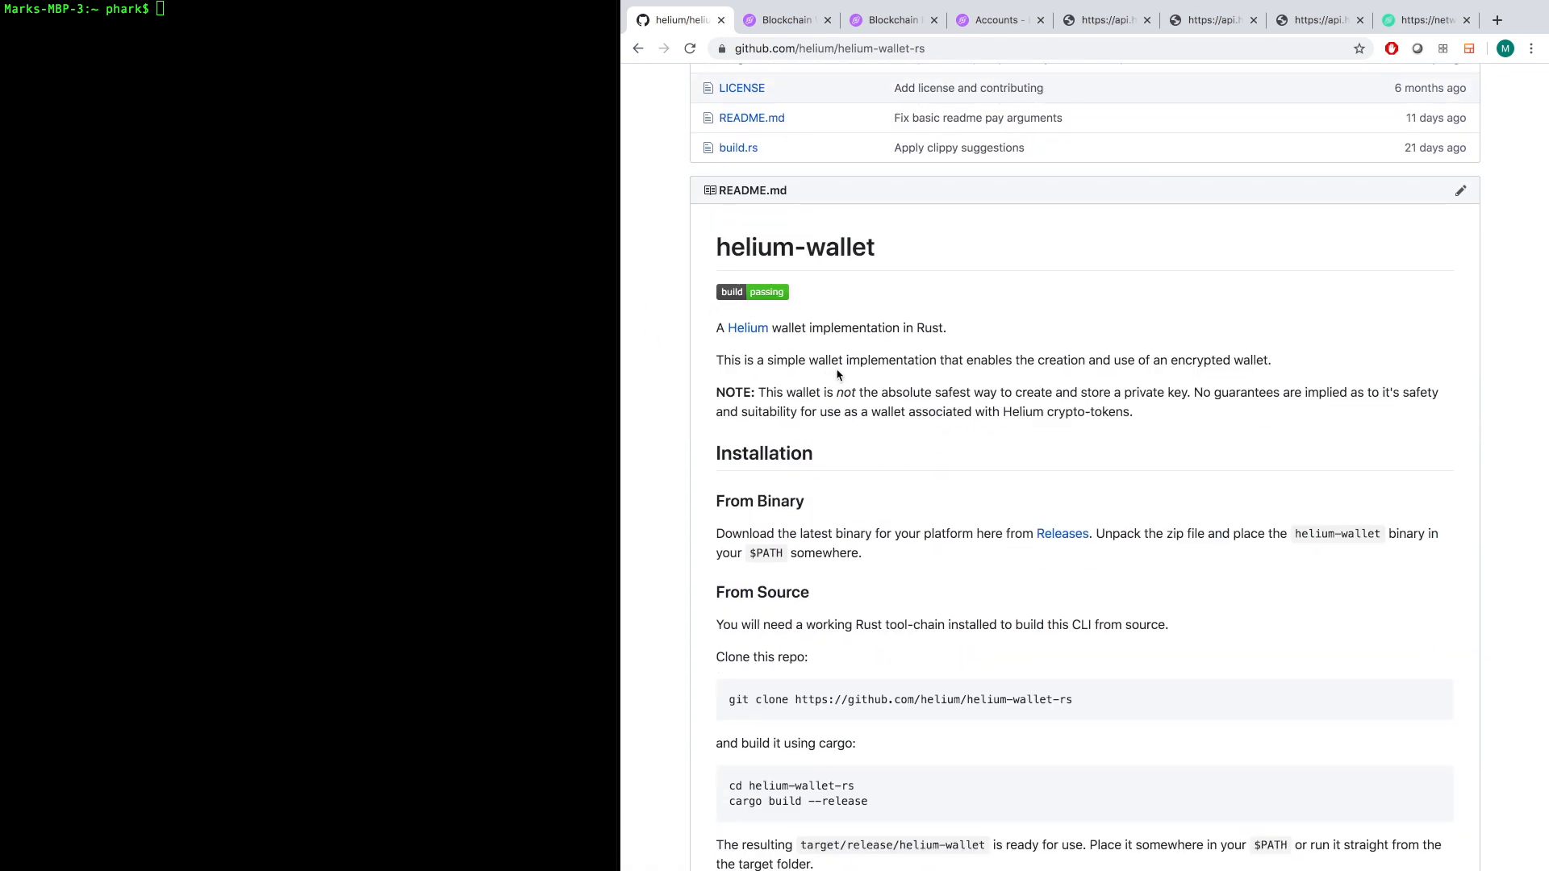
pyautogui.moveTo(853, 377)
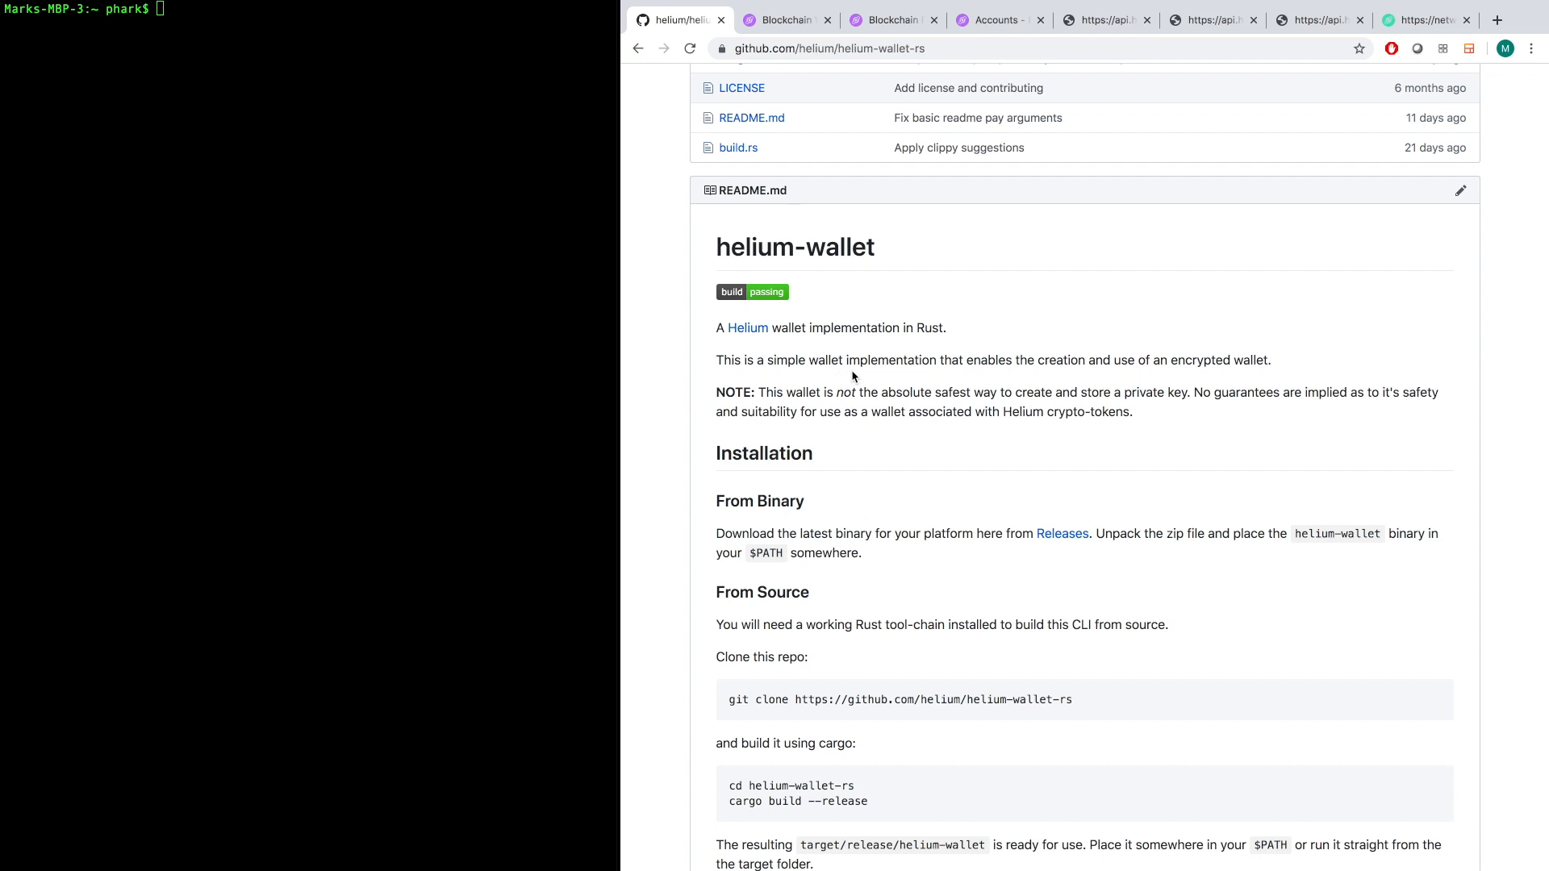
pyautogui.scroll(3)
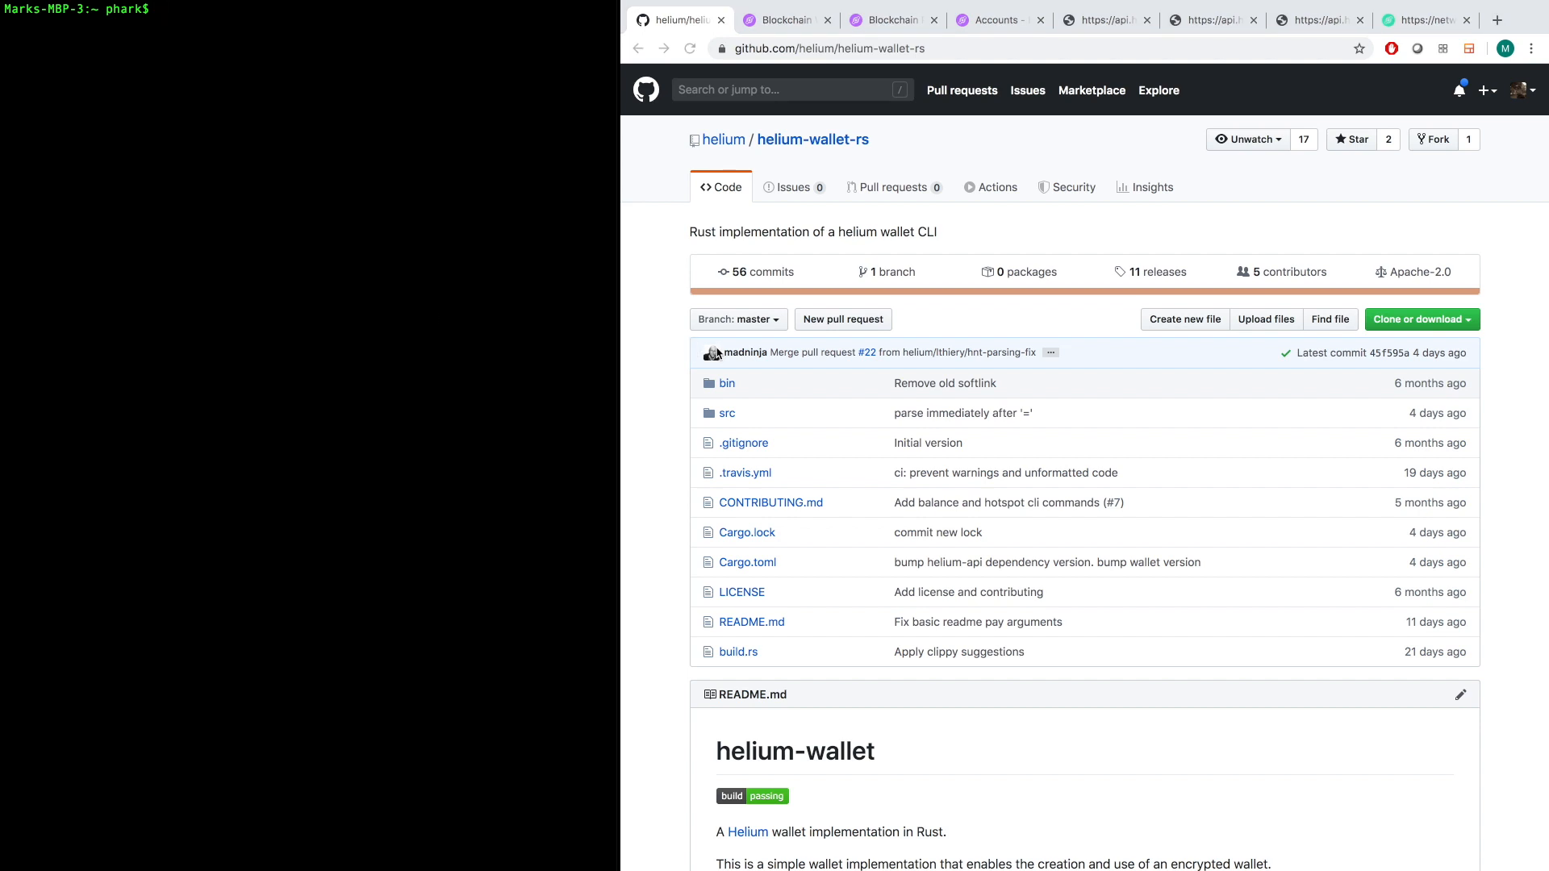
pyautogui.moveTo(346, 361)
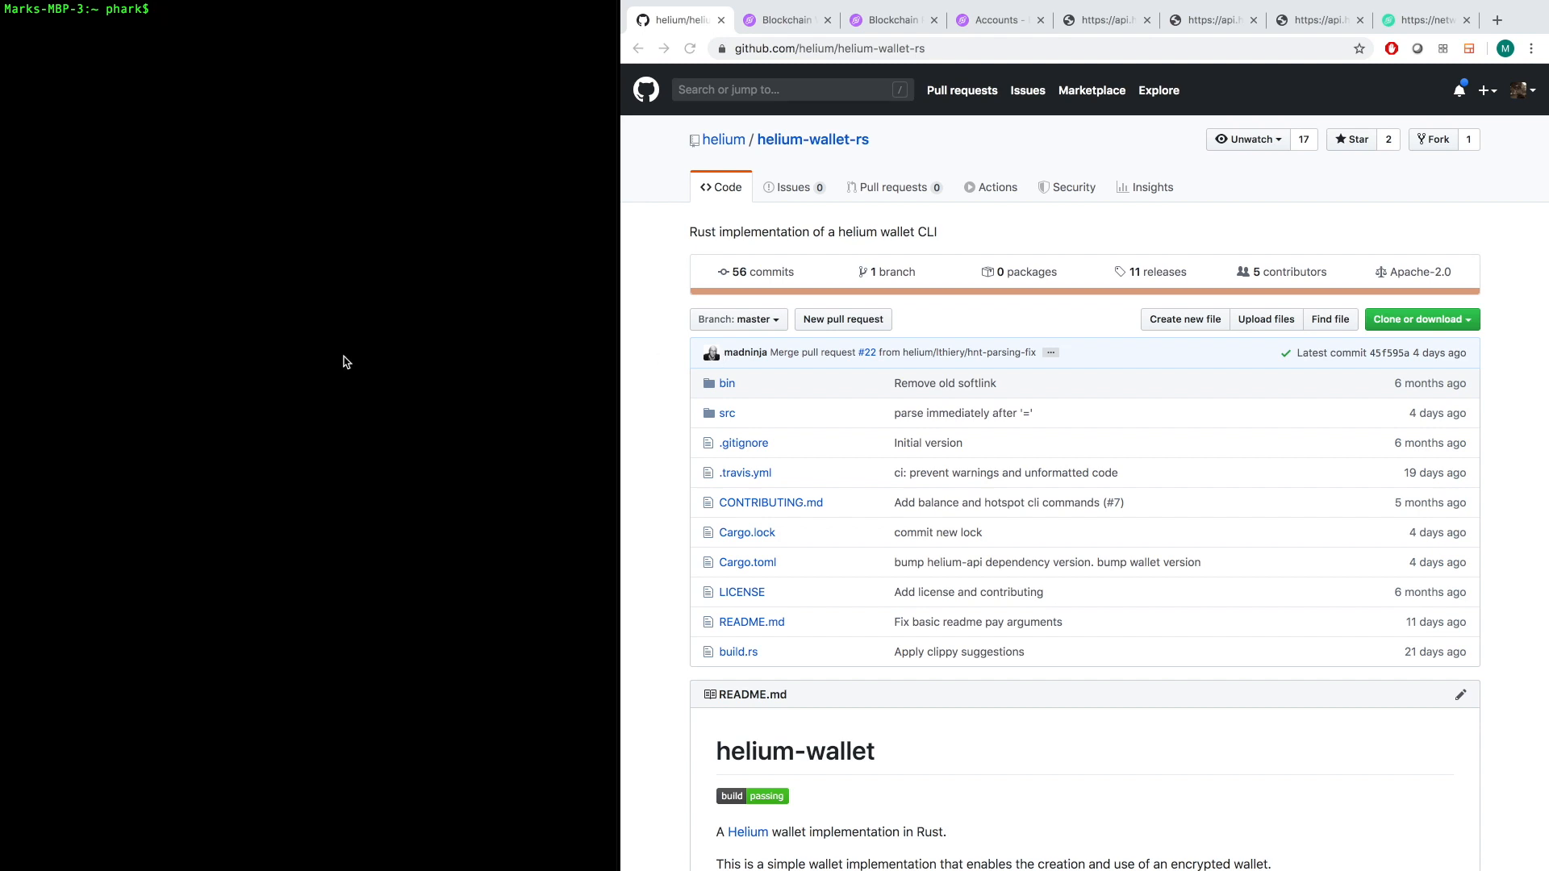
pyautogui.moveTo(320, 265)
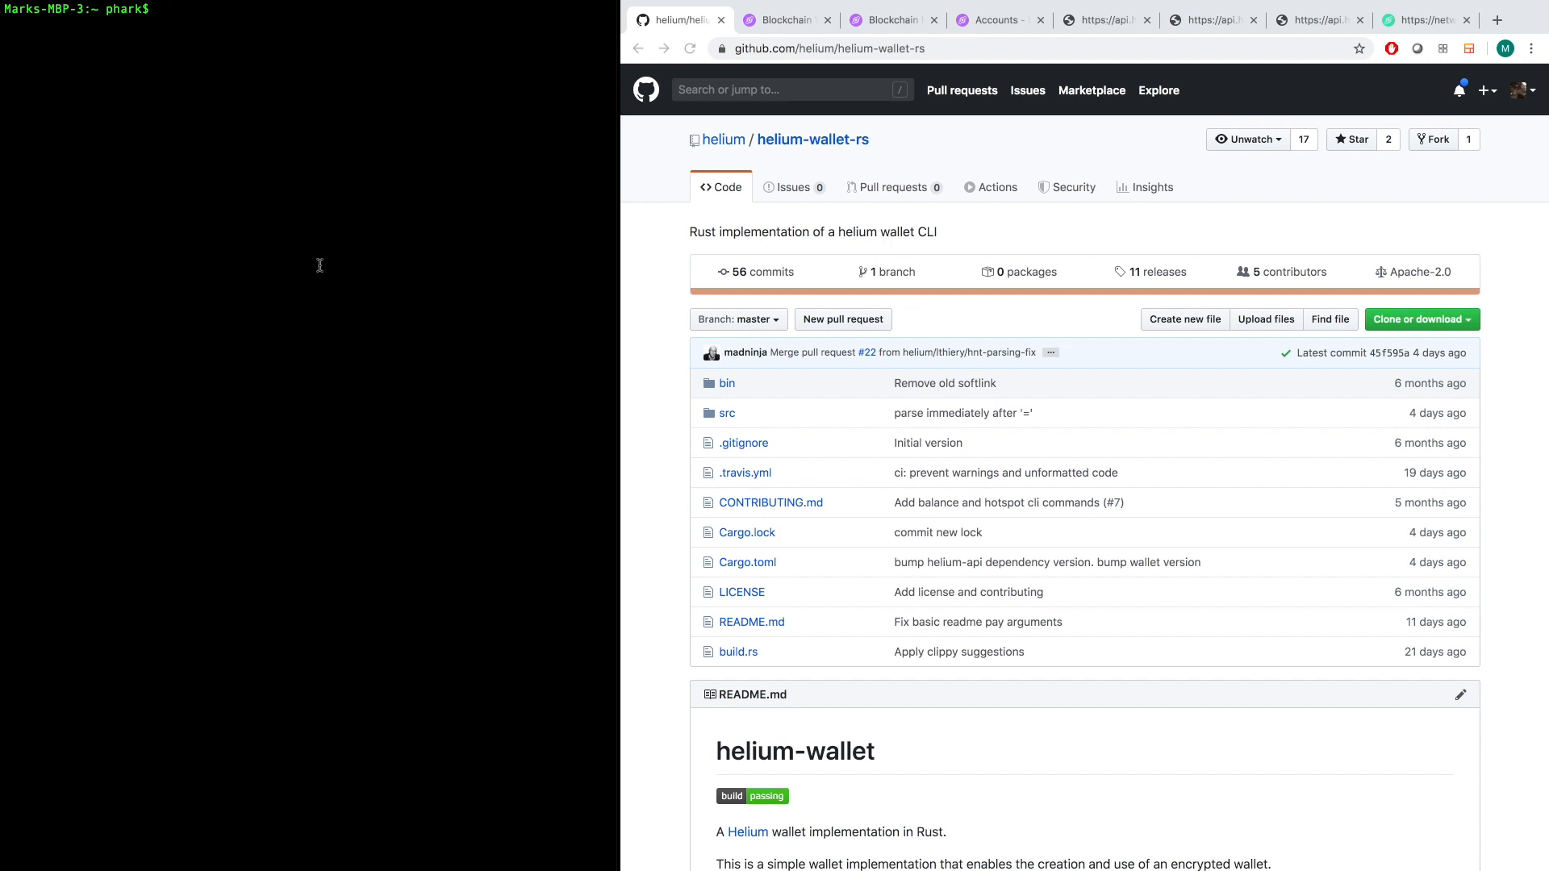
pyautogui.moveTo(760, 312)
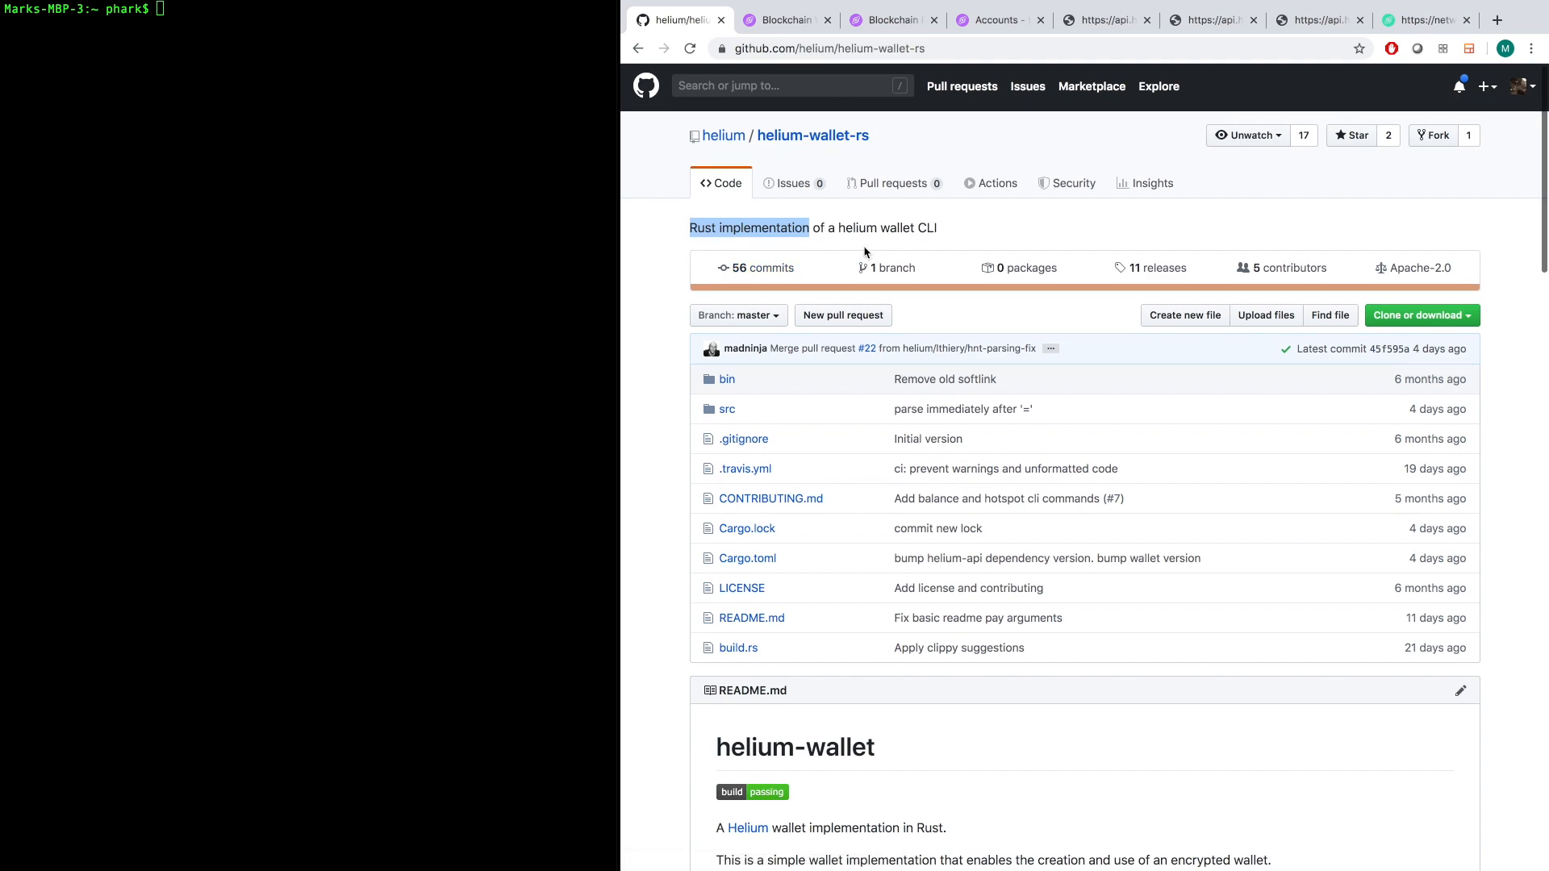
pyautogui.scroll(-3)
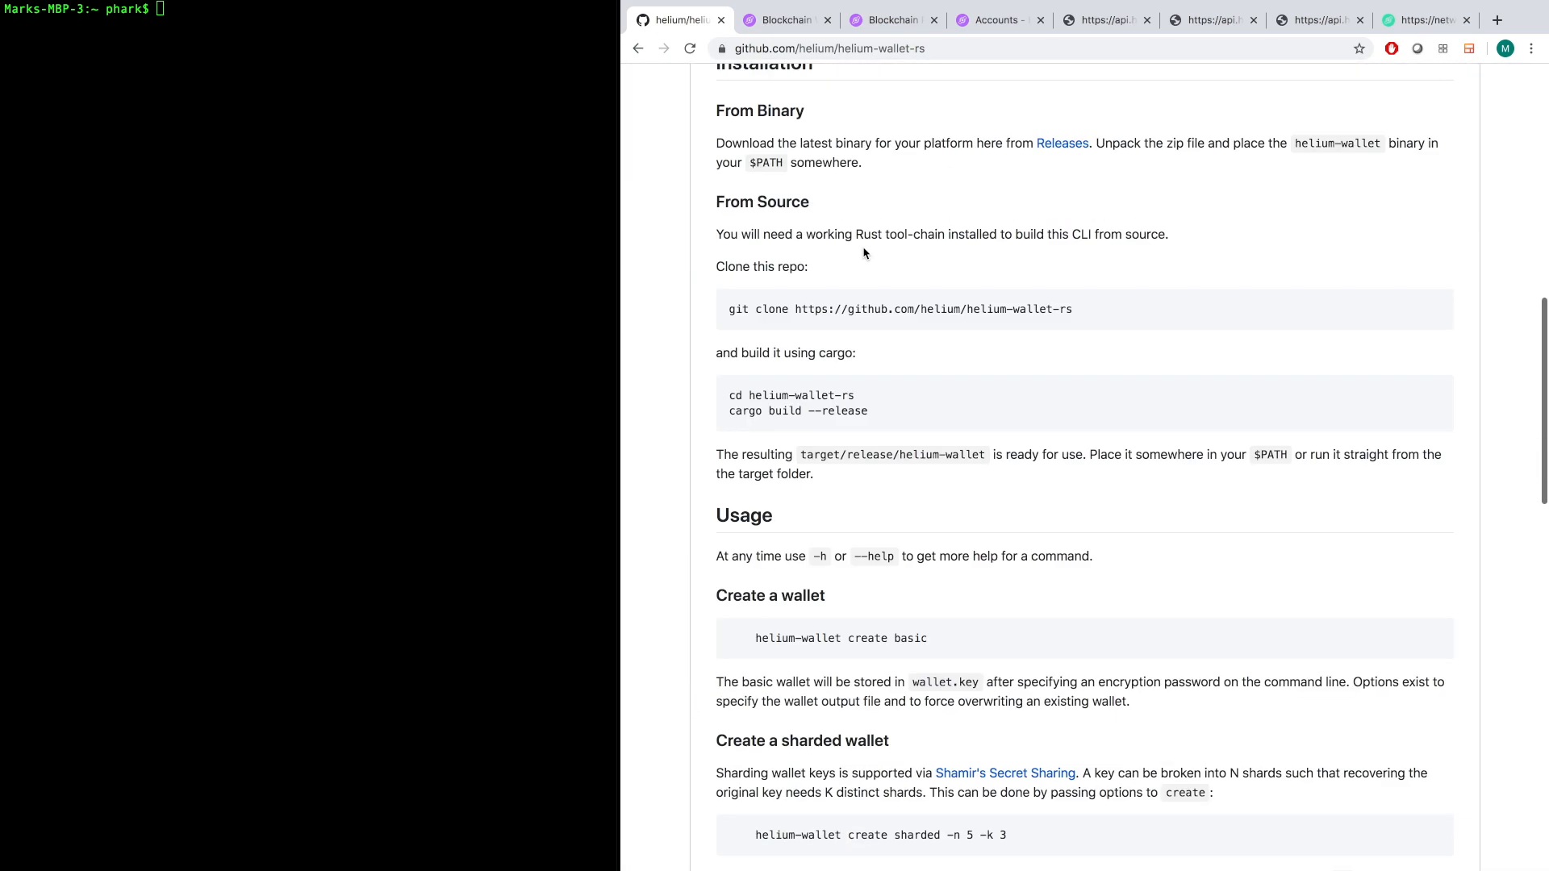
pyautogui.scroll(3)
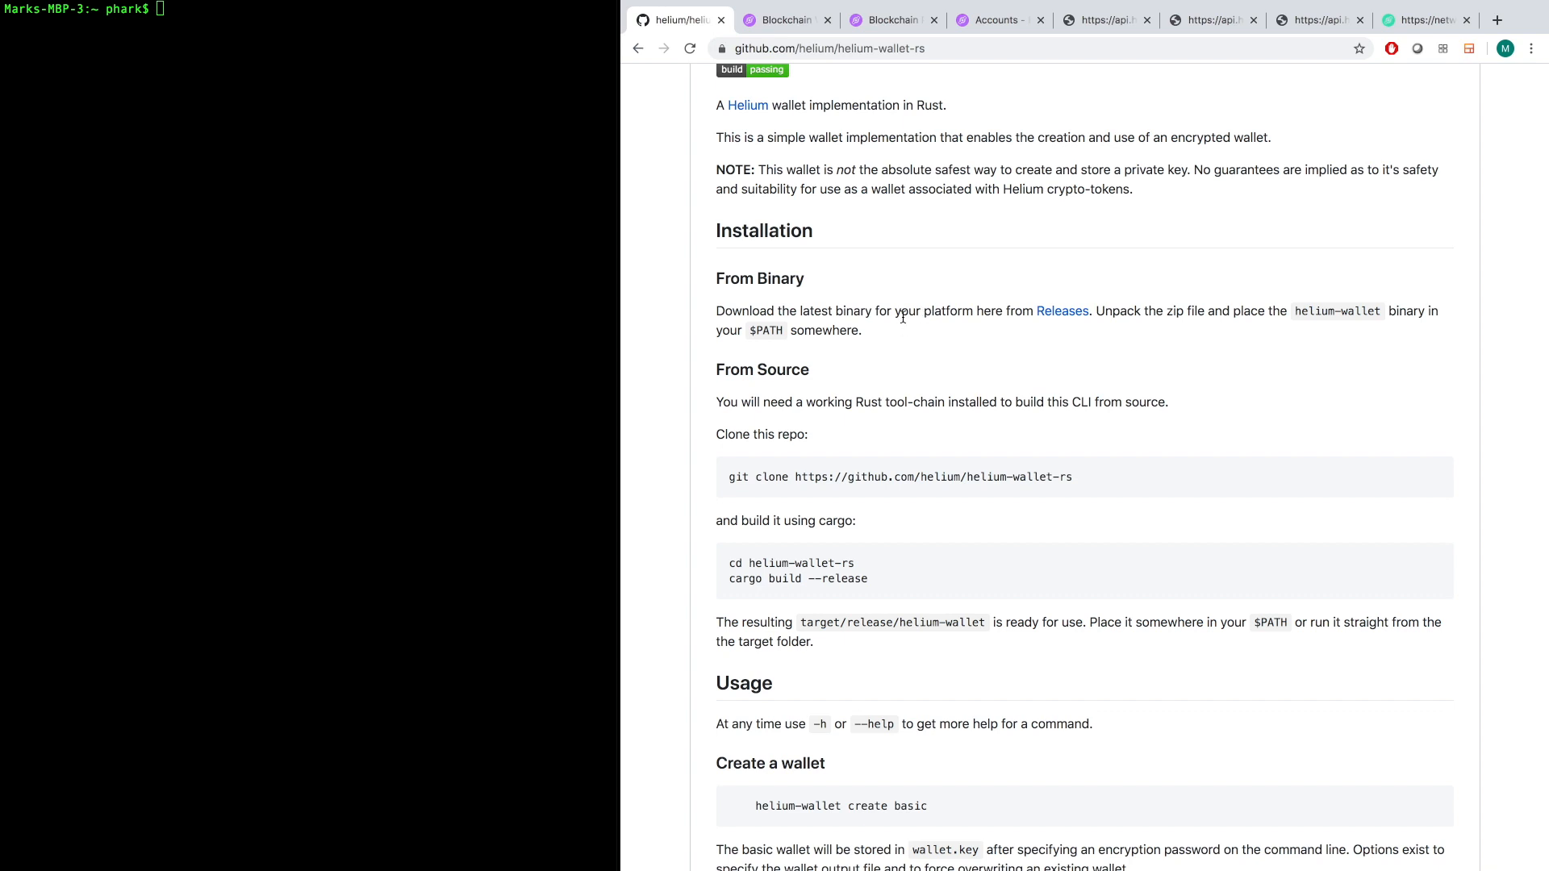
pyautogui.moveTo(466, 370)
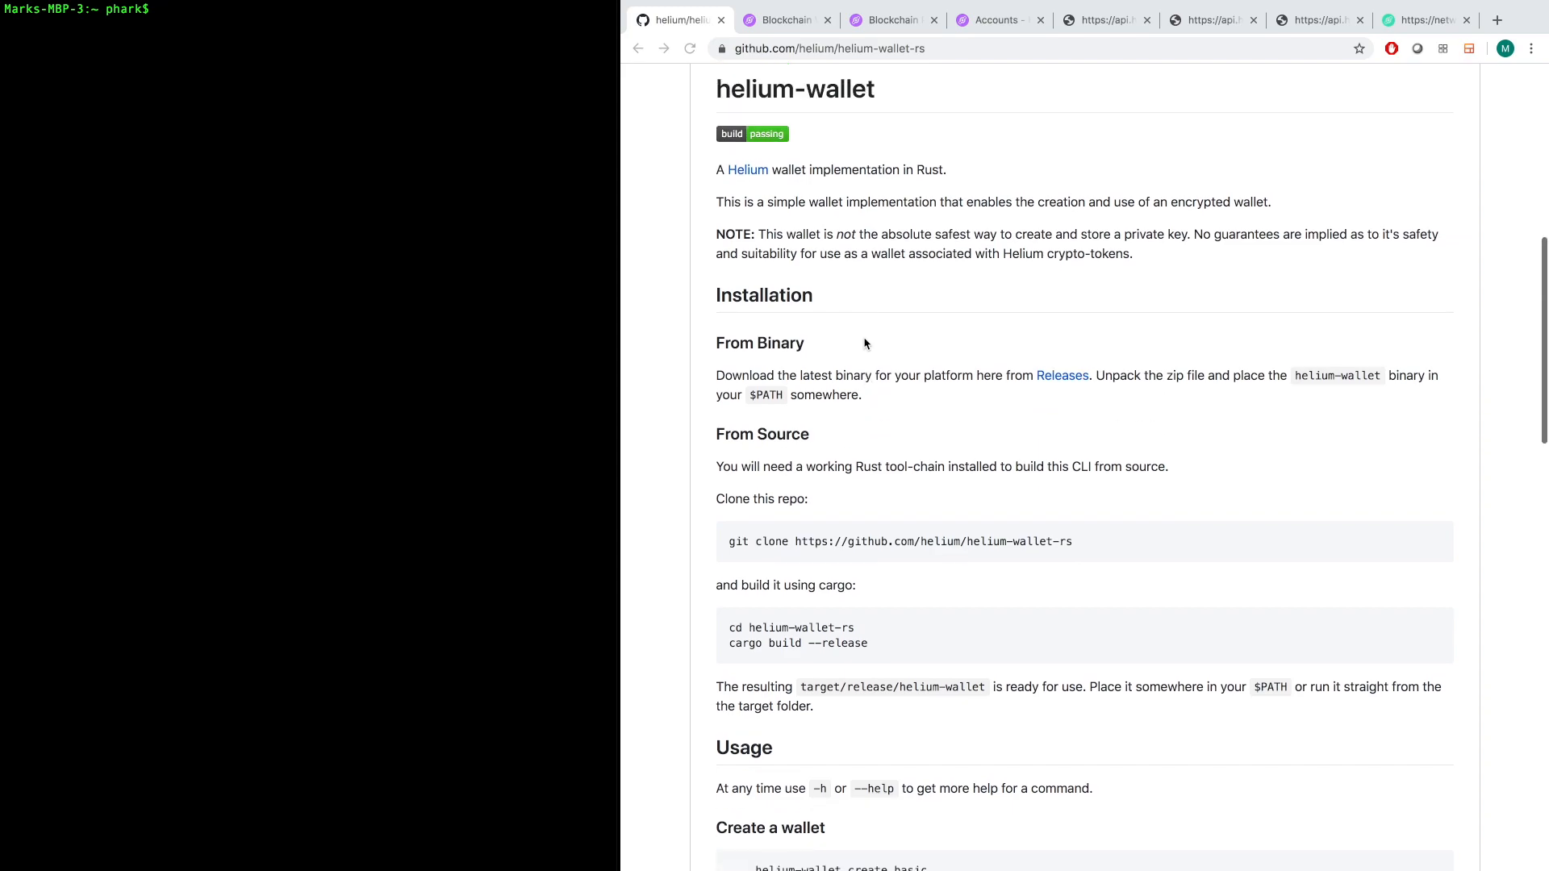
pyautogui.scroll(-3)
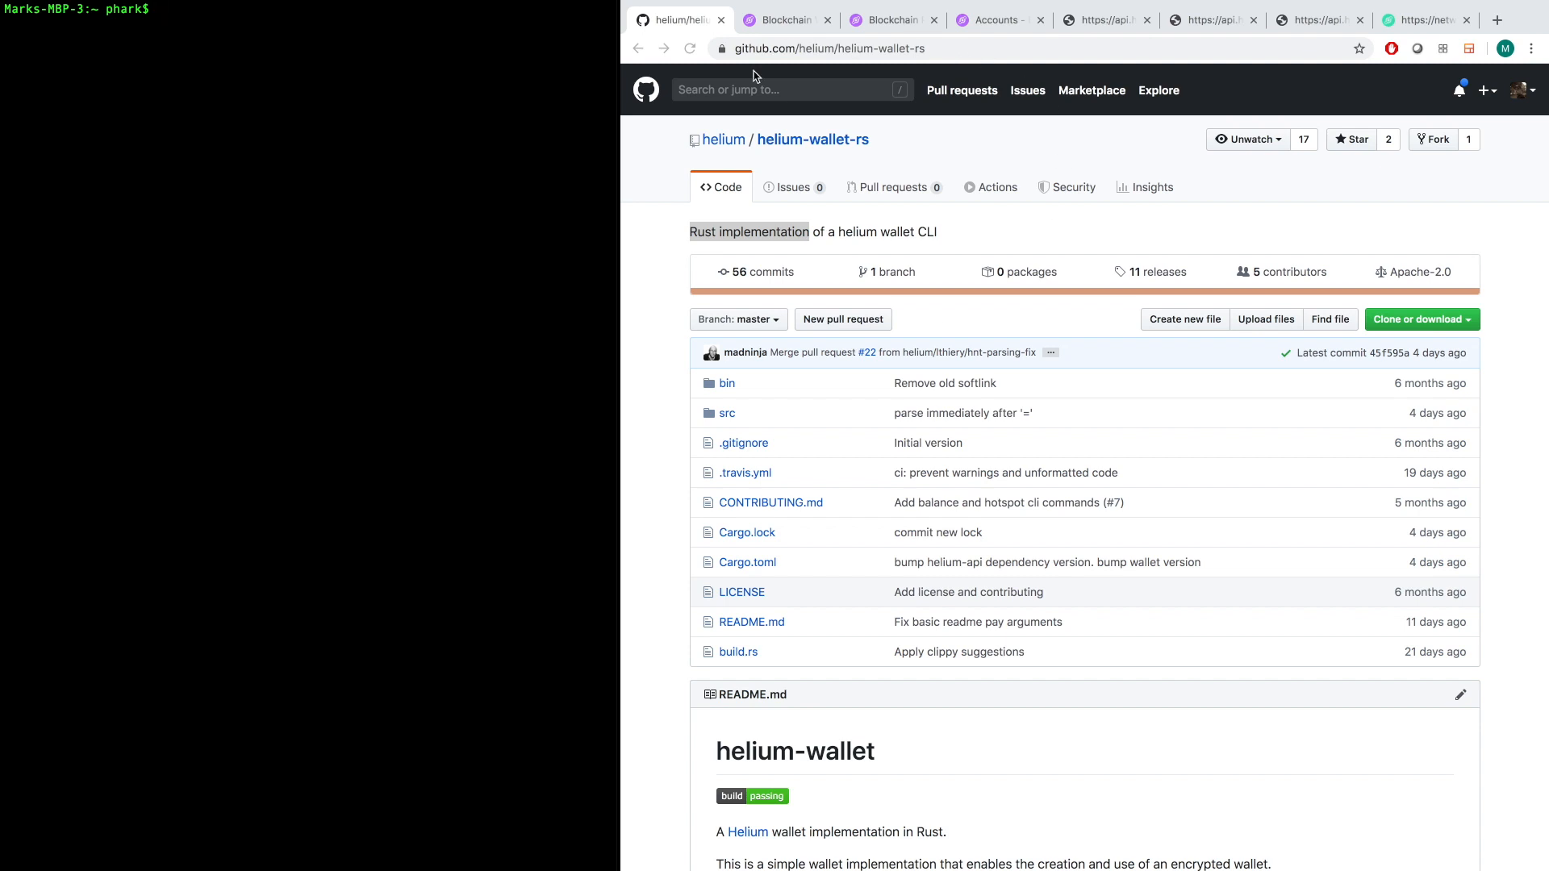
pyautogui.moveTo(584, 188)
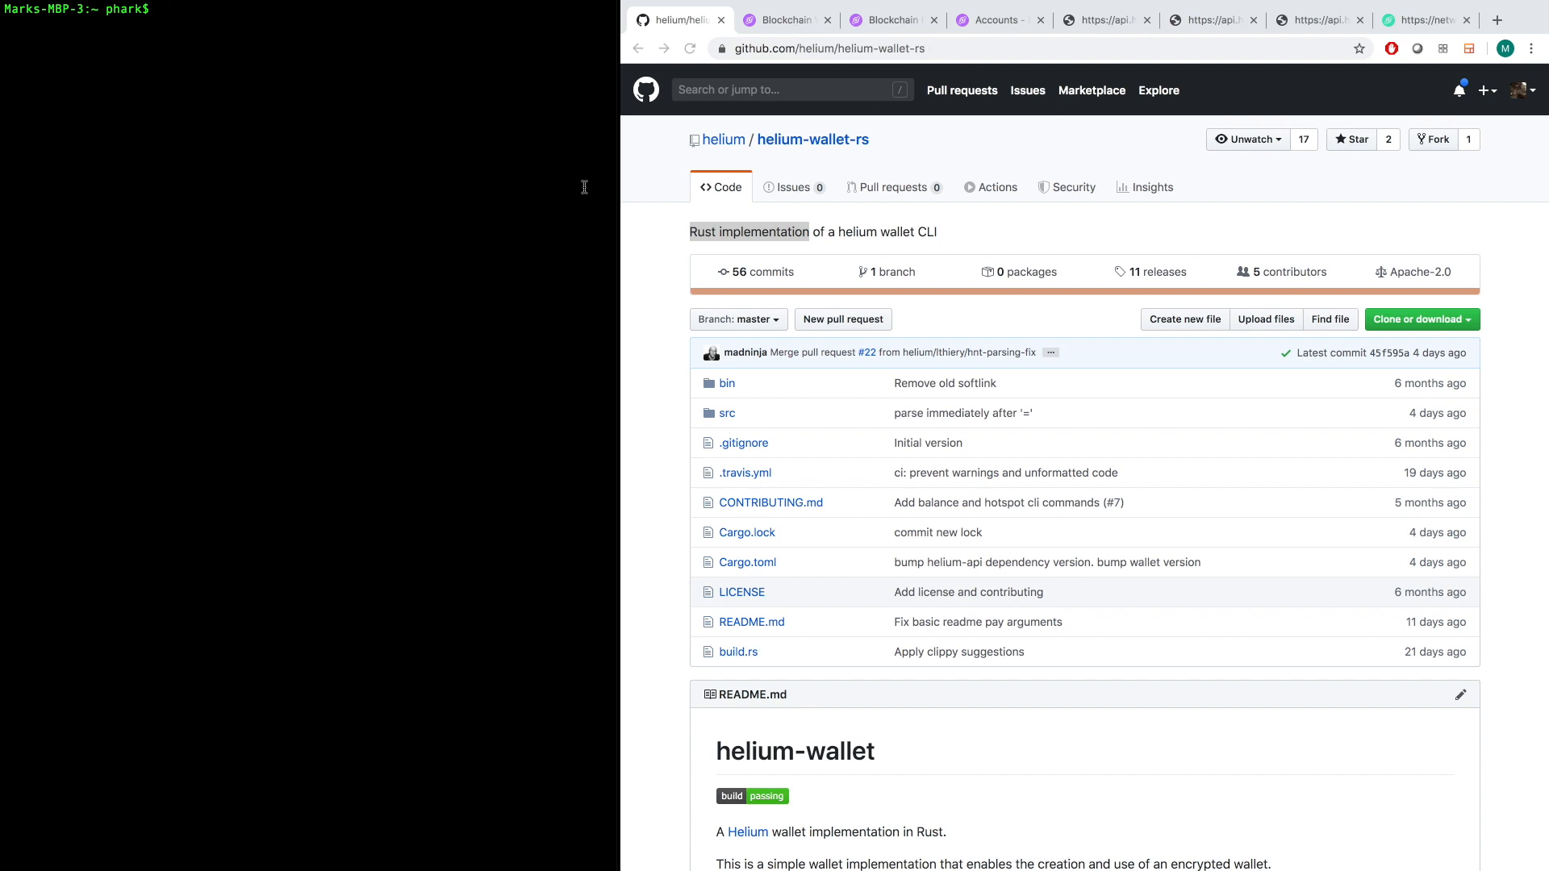
# Switch to the Blockchain Wallet CLI guide and scroll to 'Sending Tokens to more than one HNT Address in a Single Transaction'.
pyautogui.click(787, 20)
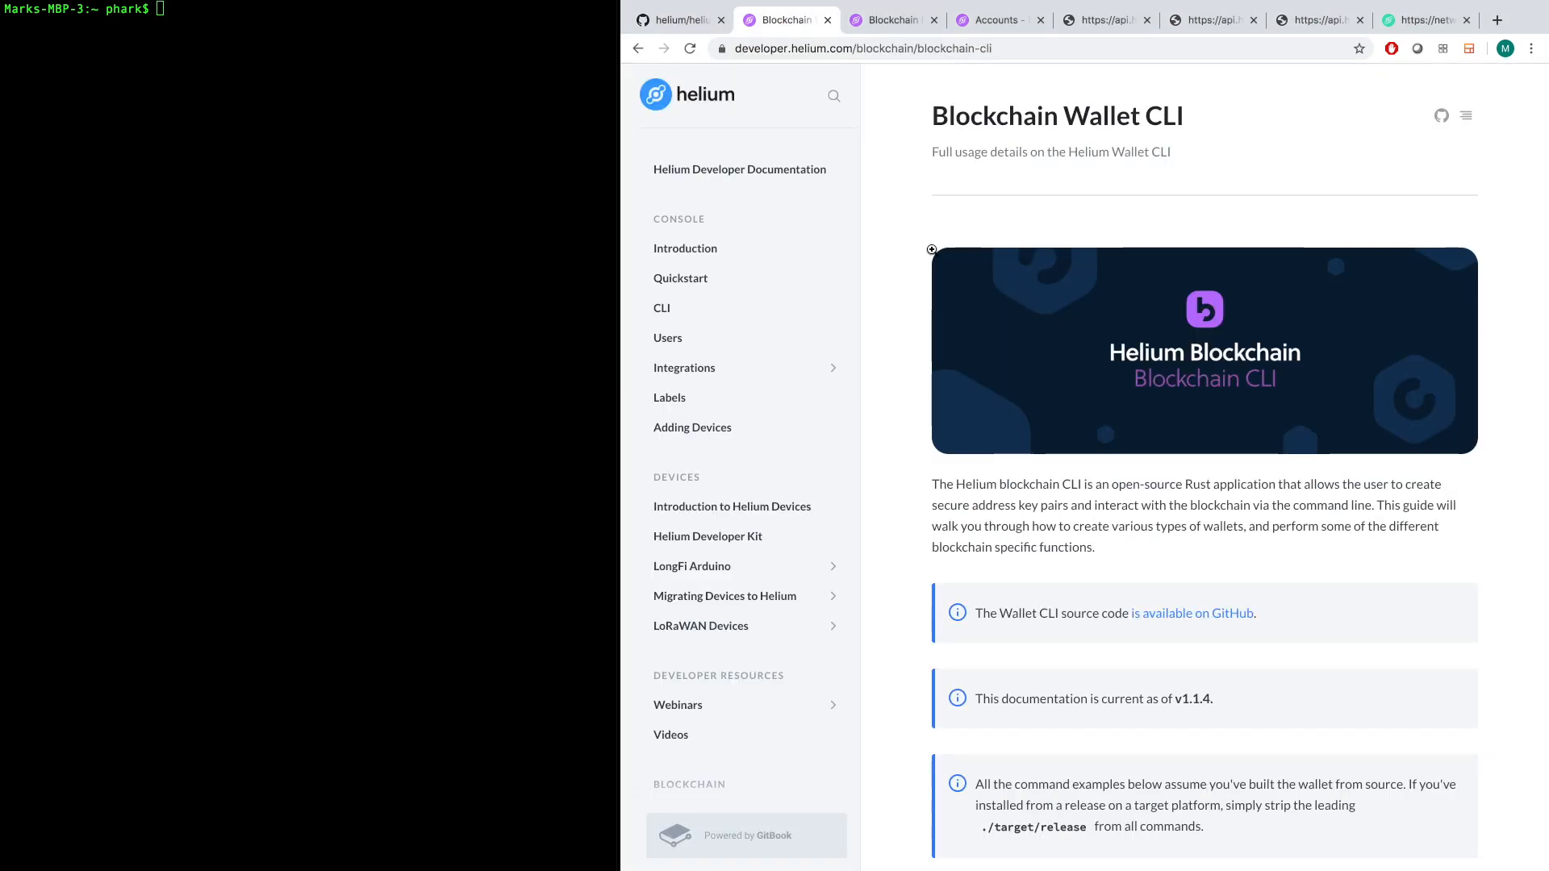
pyautogui.click(859, 48)
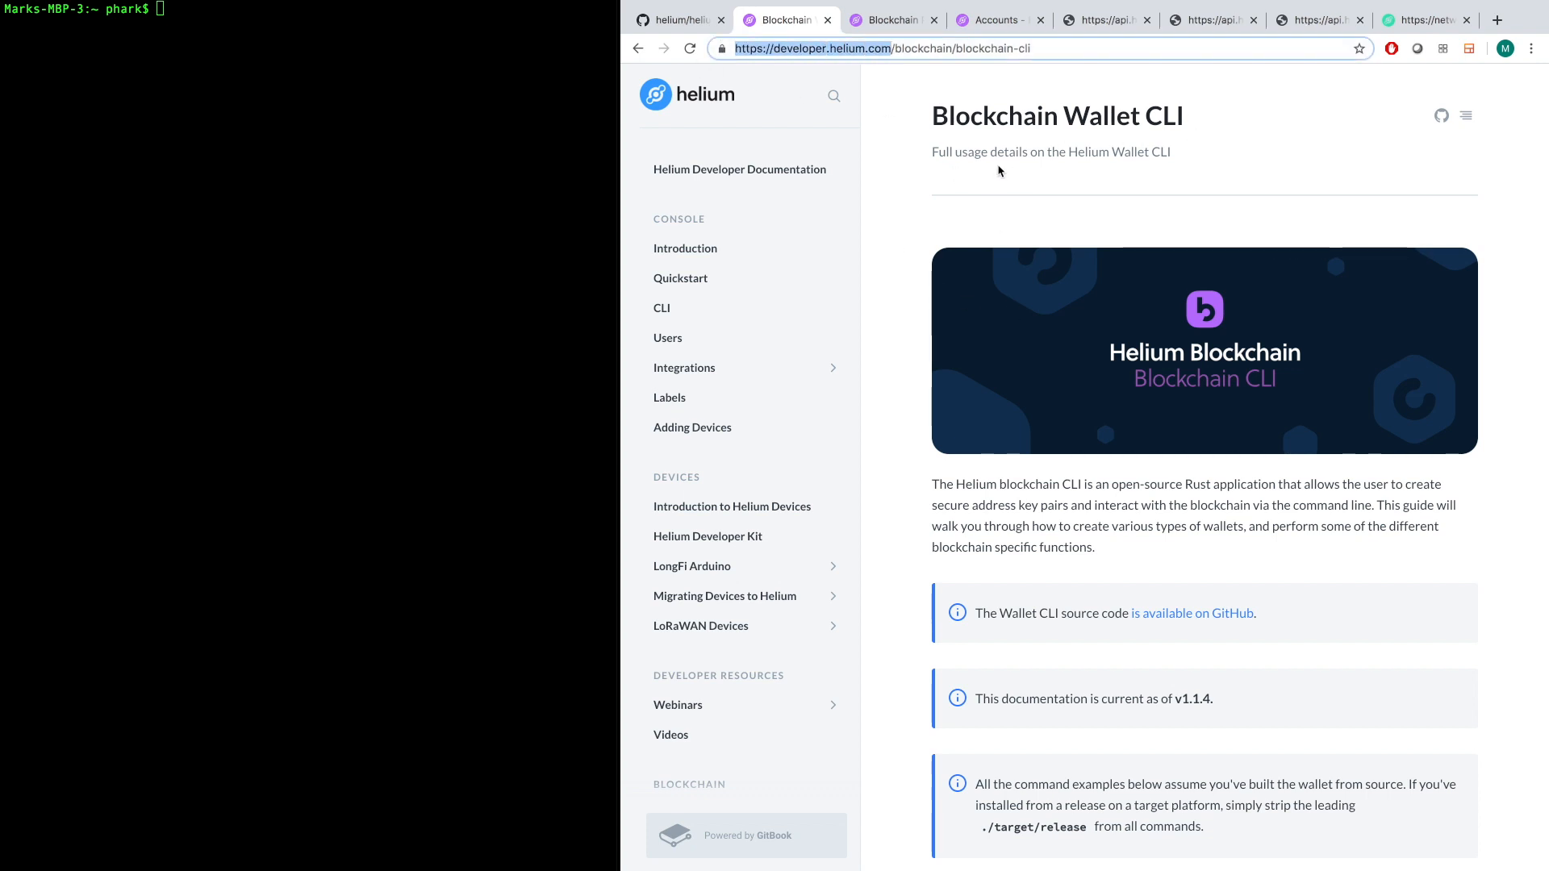
pyautogui.scroll(-3)
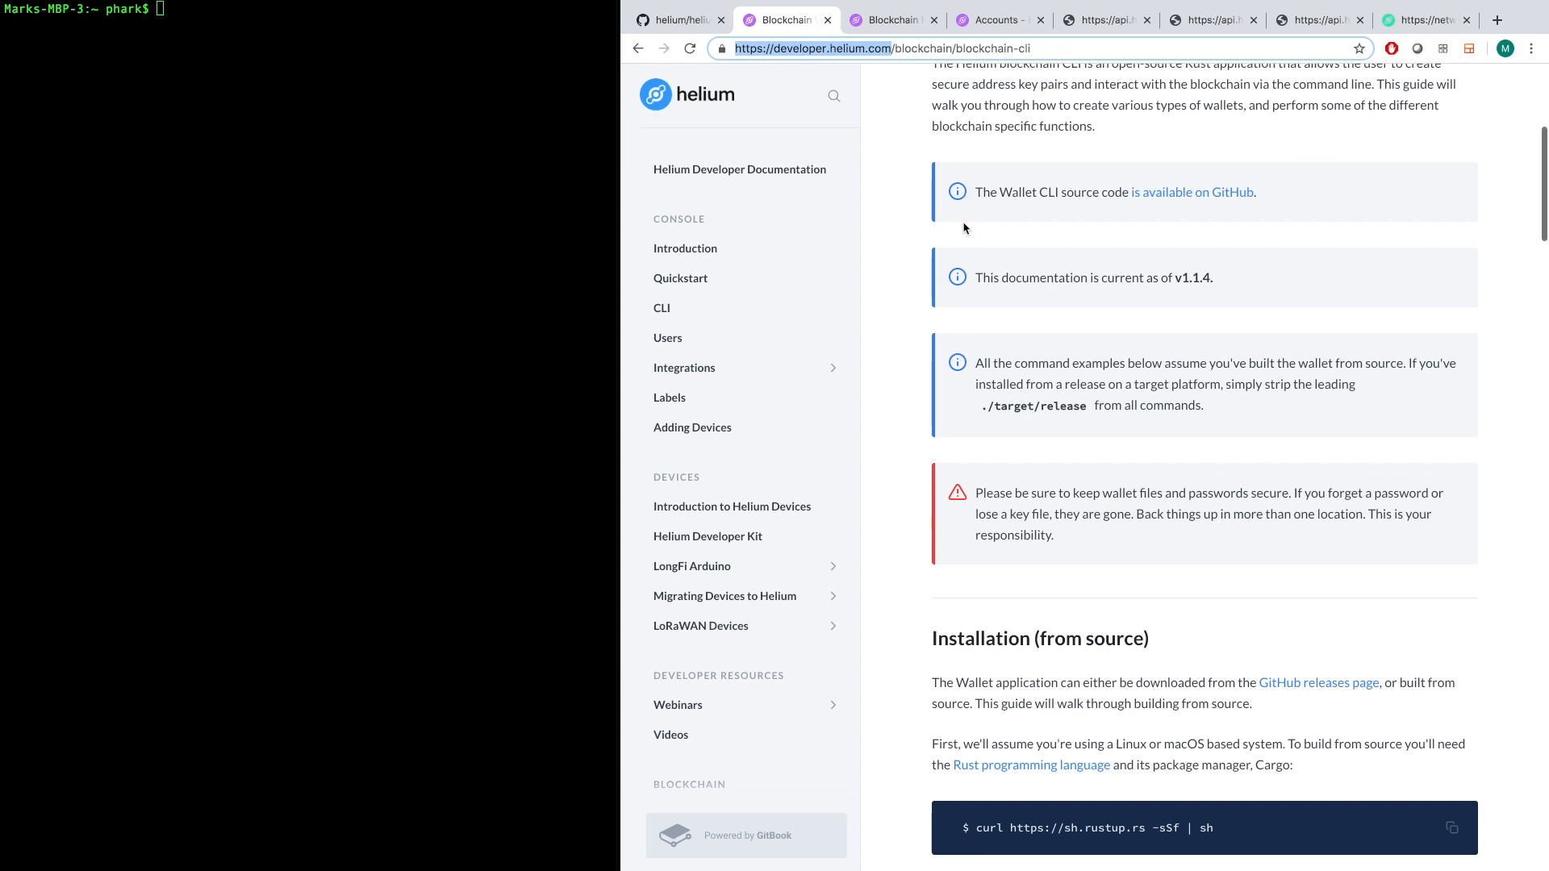
pyautogui.scroll(-3)
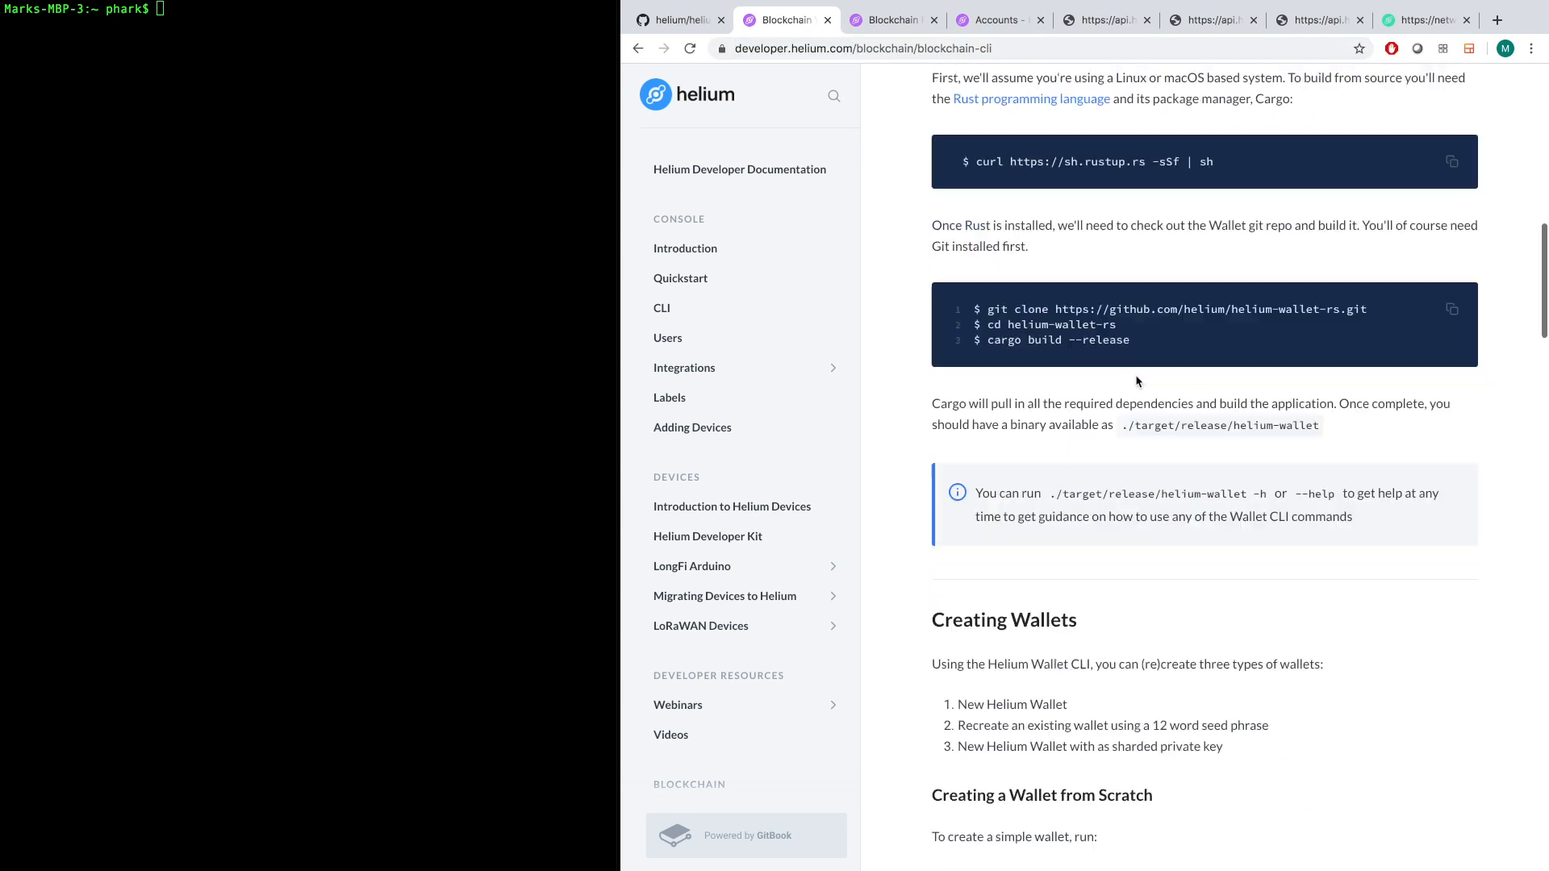
pyautogui.scroll(-3)
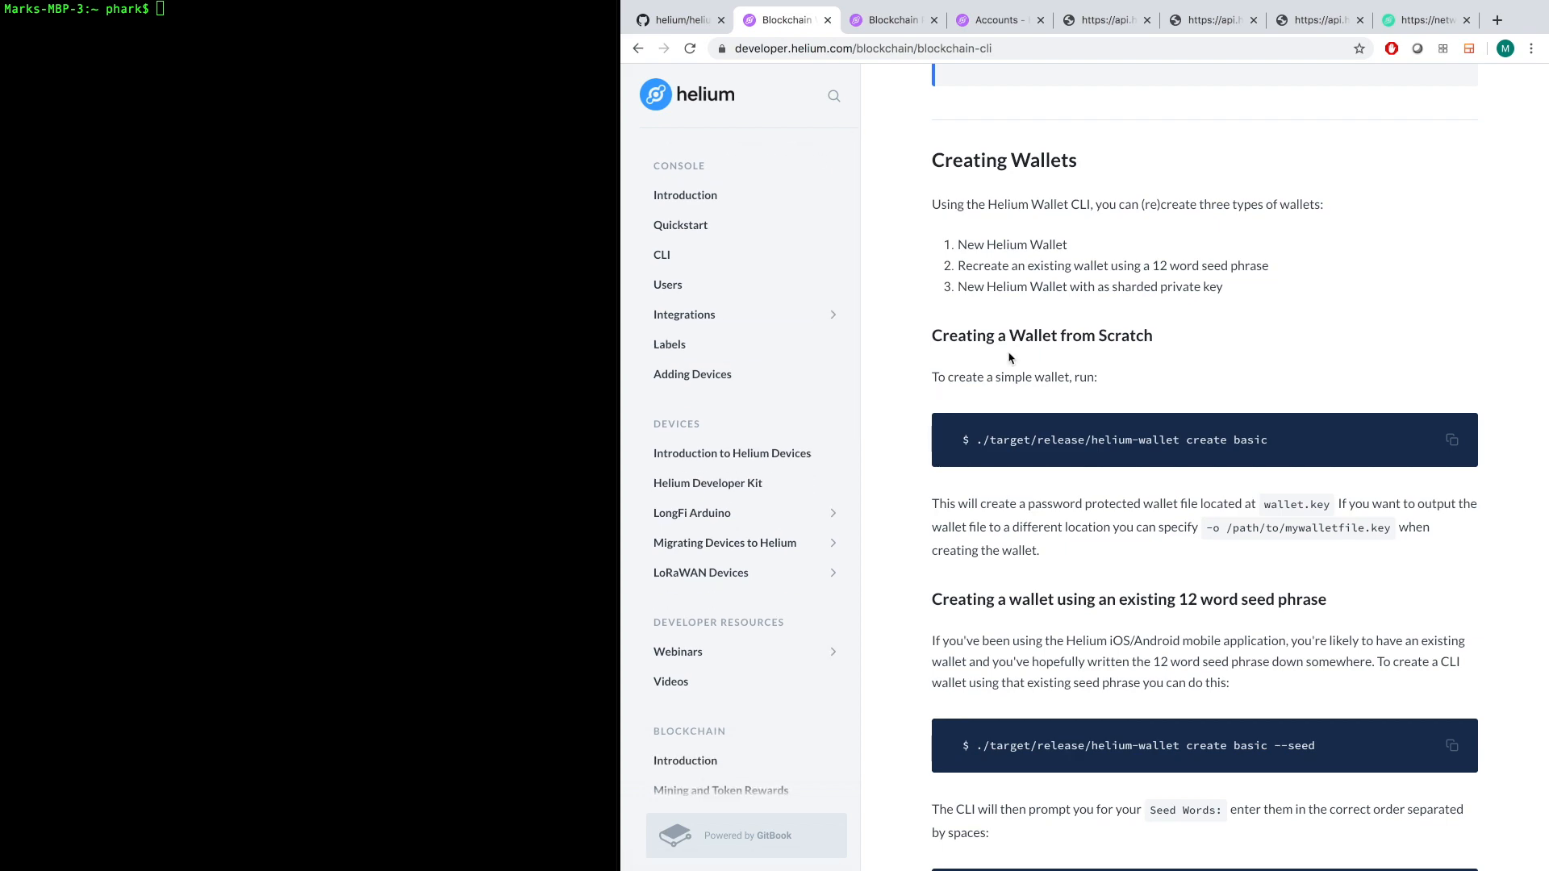
pyautogui.scroll(-3)
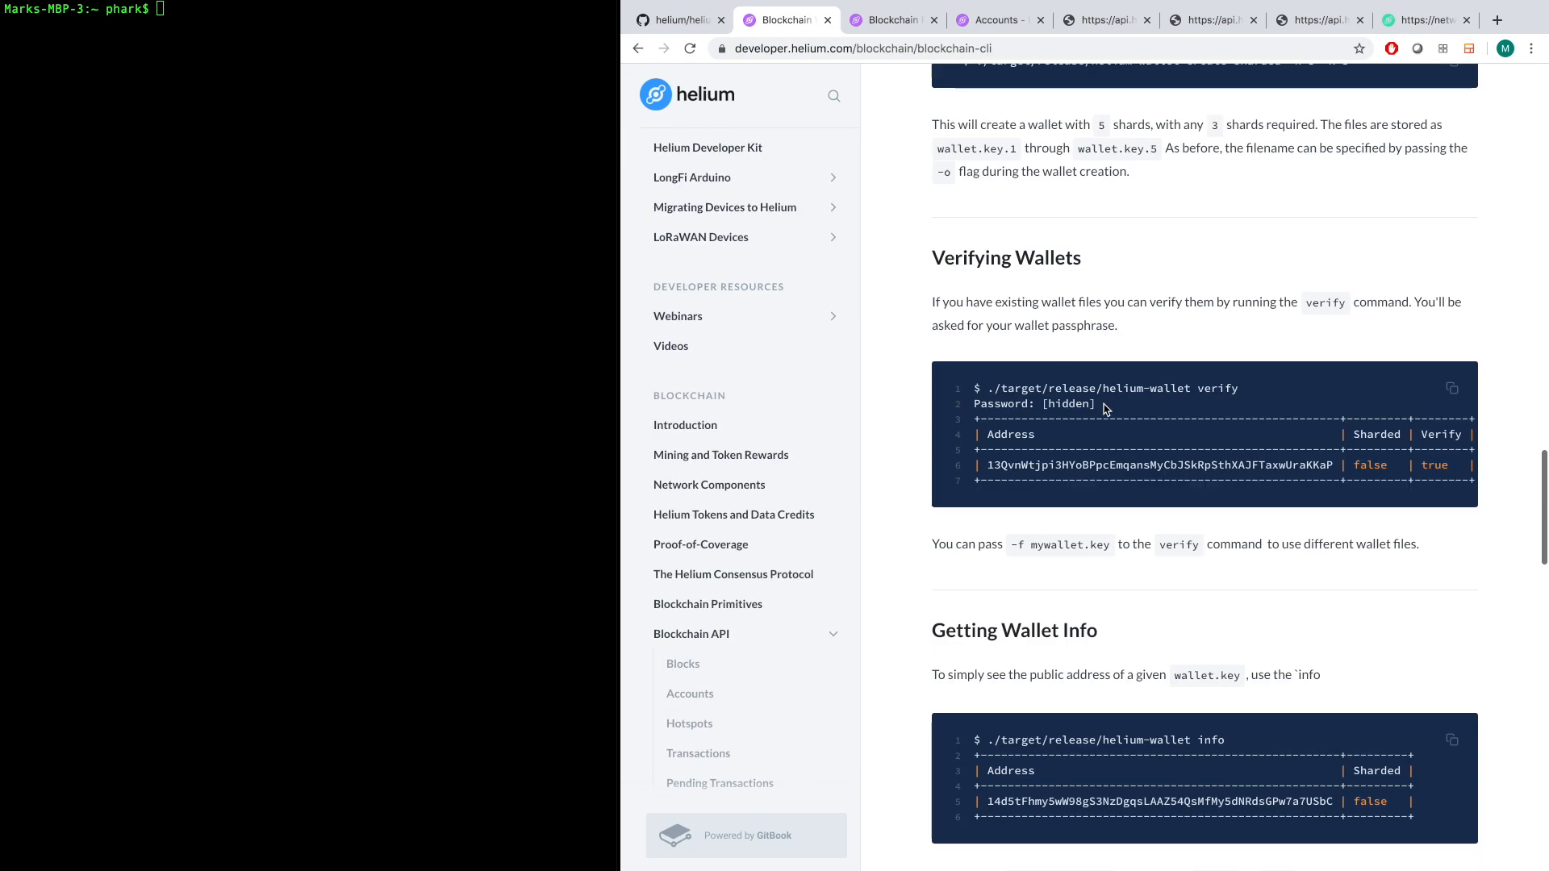
pyautogui.scroll(-3)
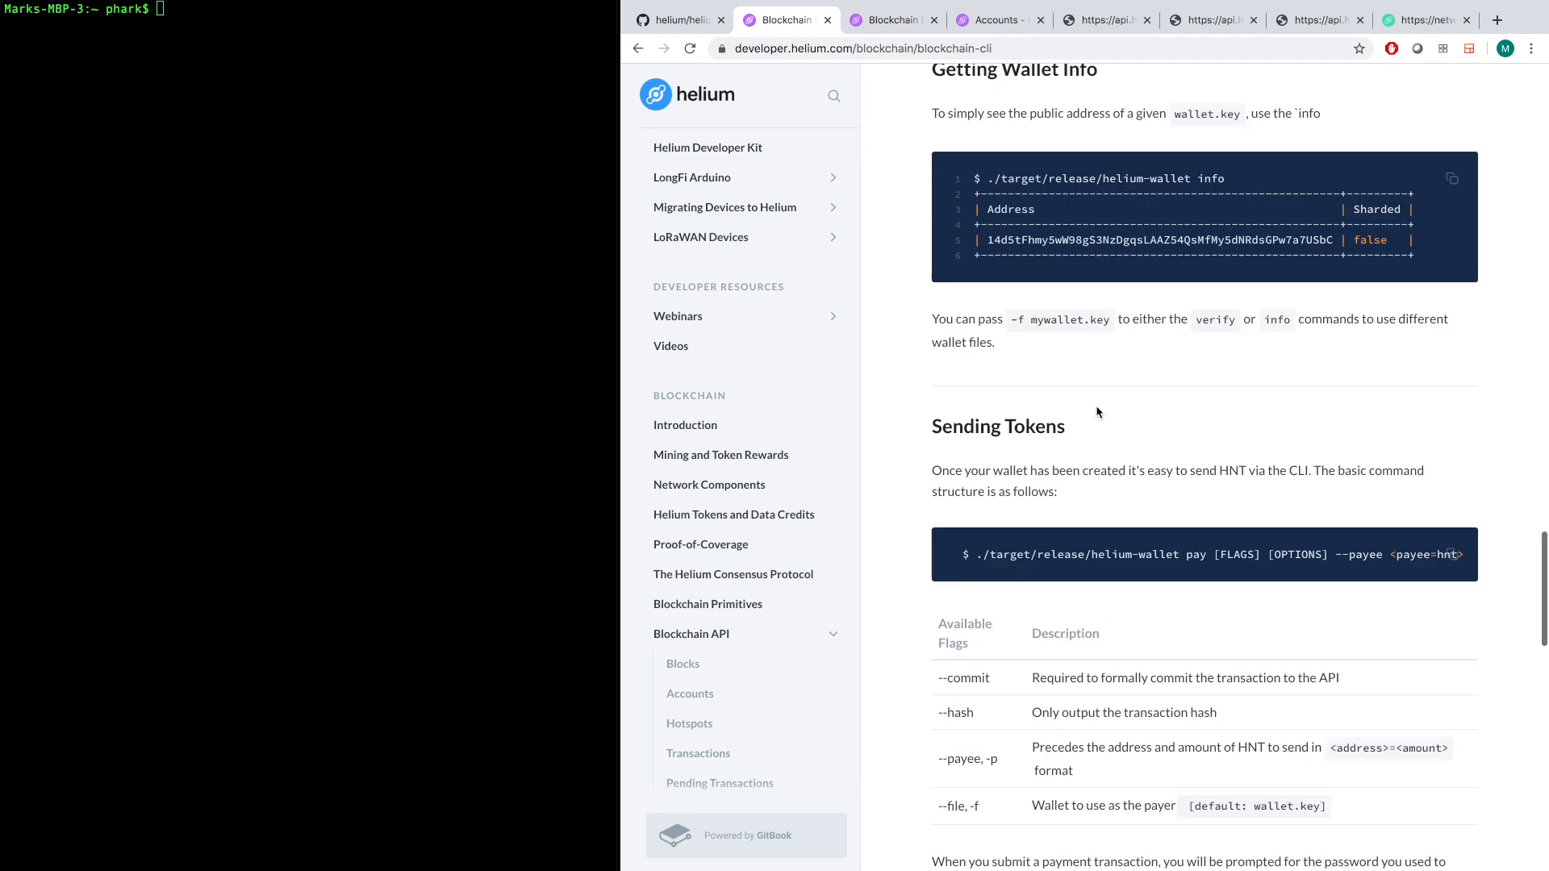
pyautogui.scroll(-3)
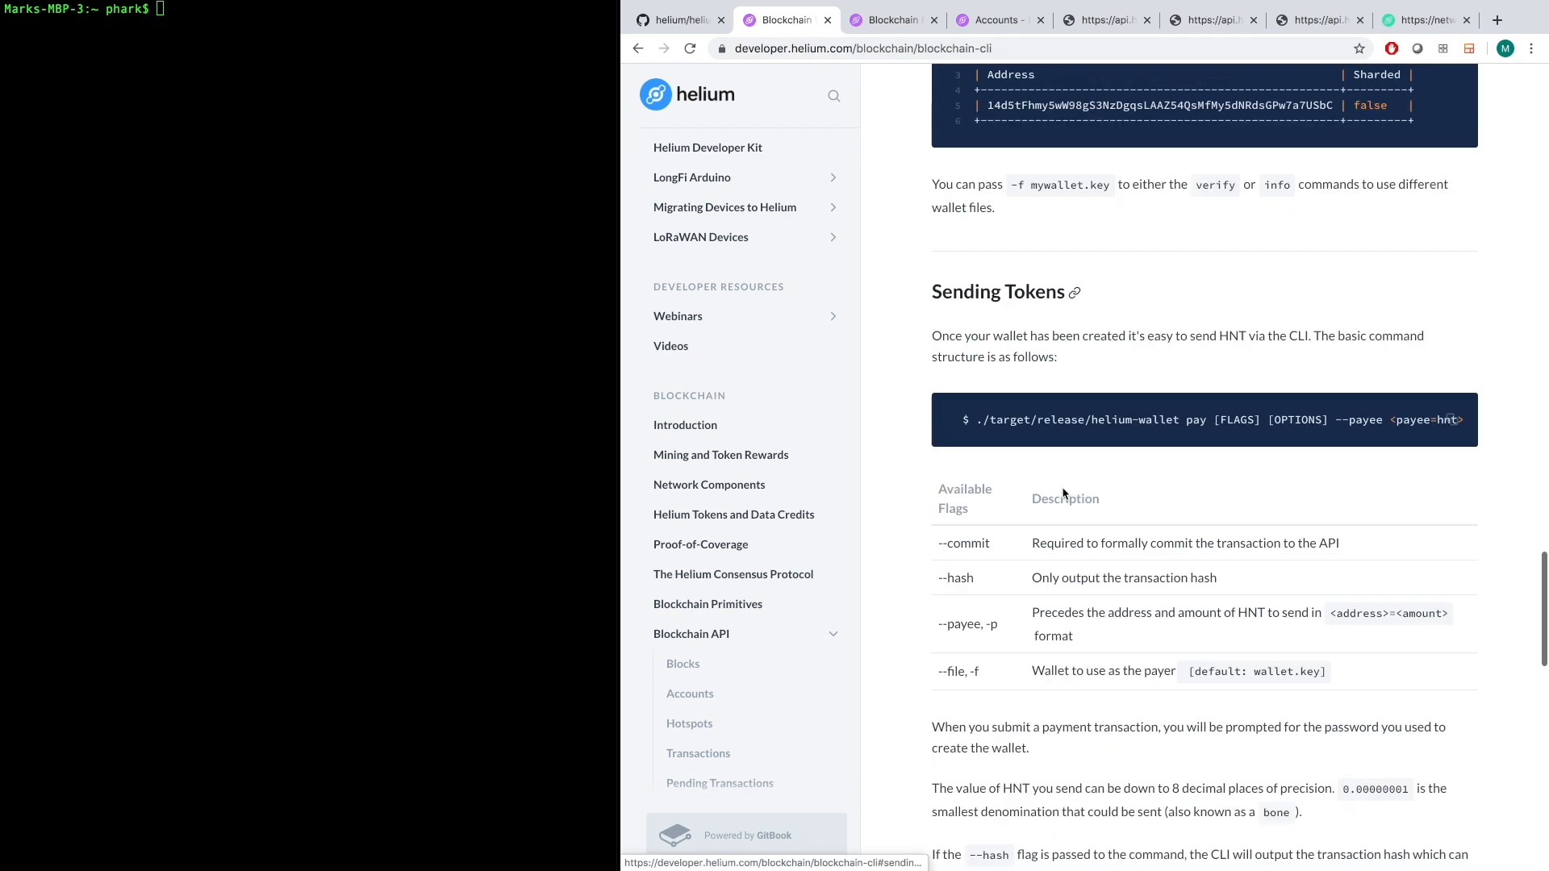
pyautogui.scroll(-3)
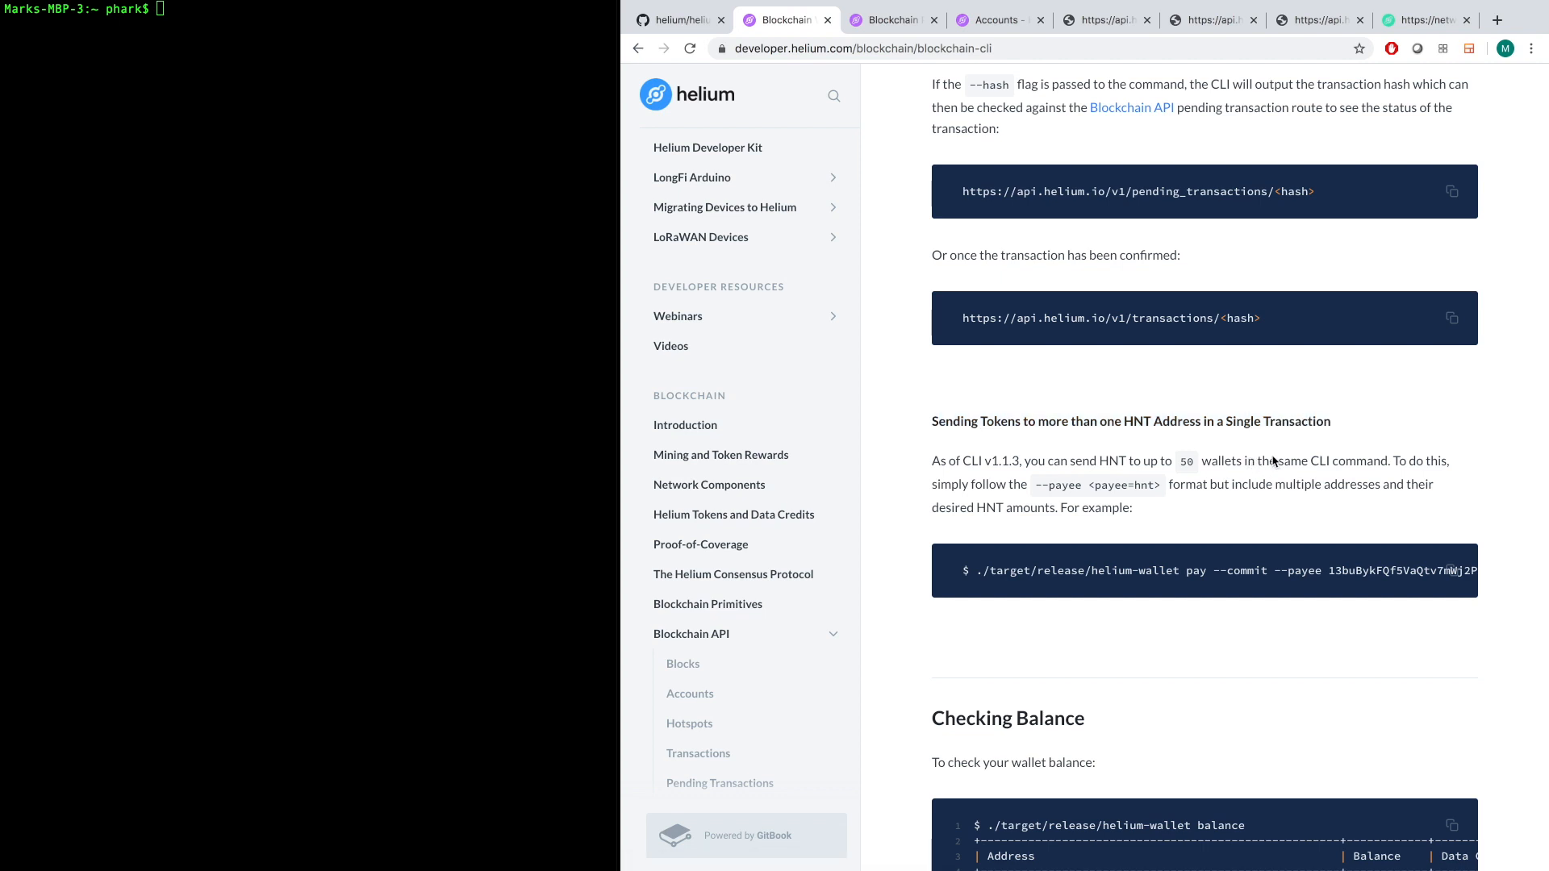
pyautogui.moveTo(576, 290)
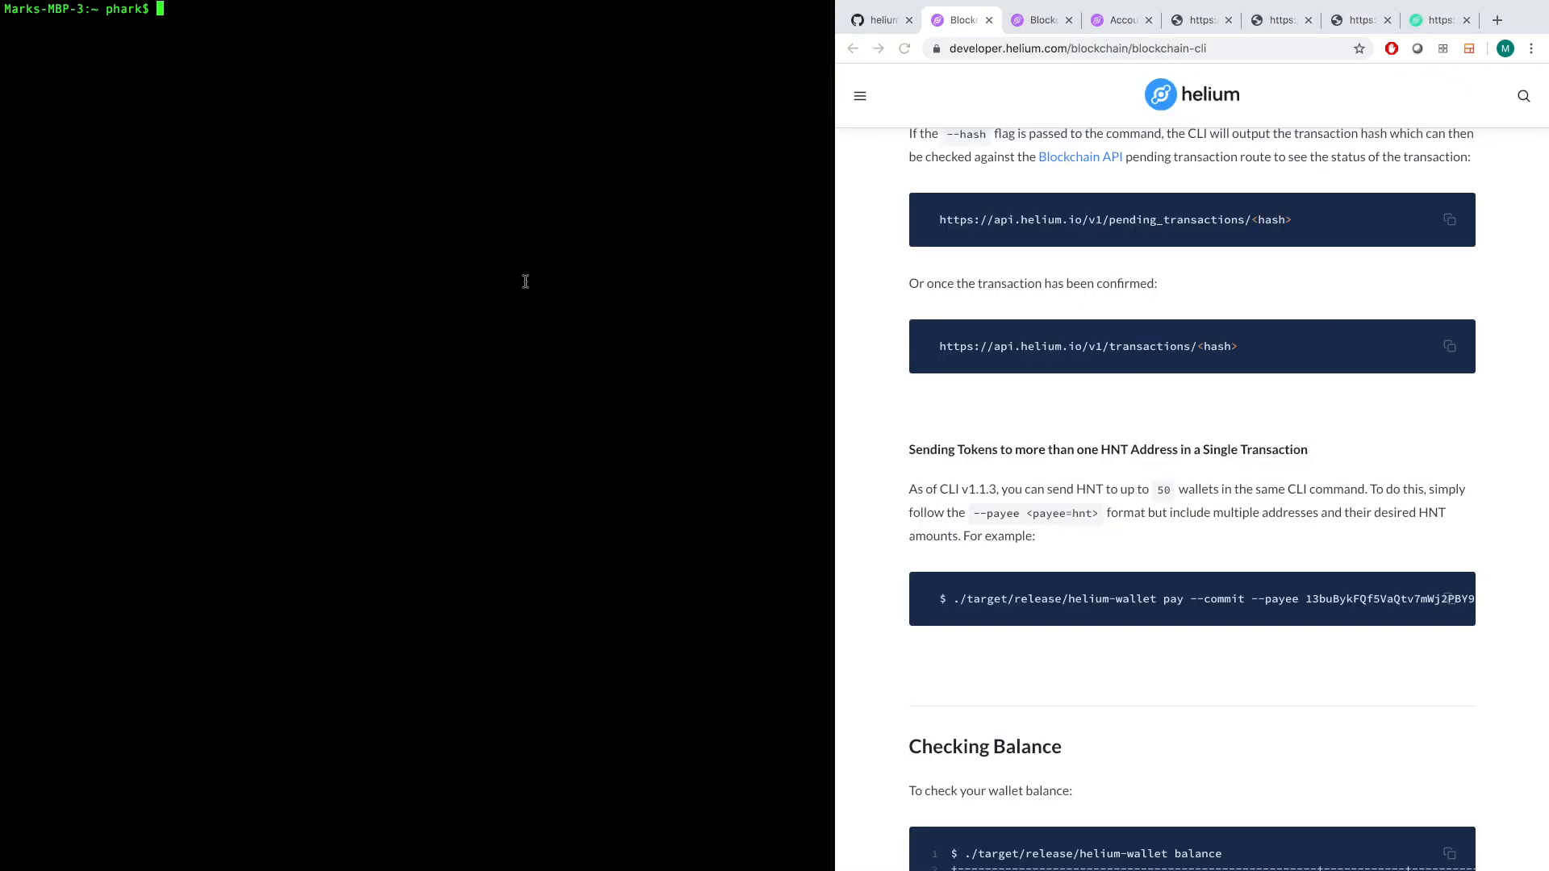
pyautogui.moveTo(522, 278)
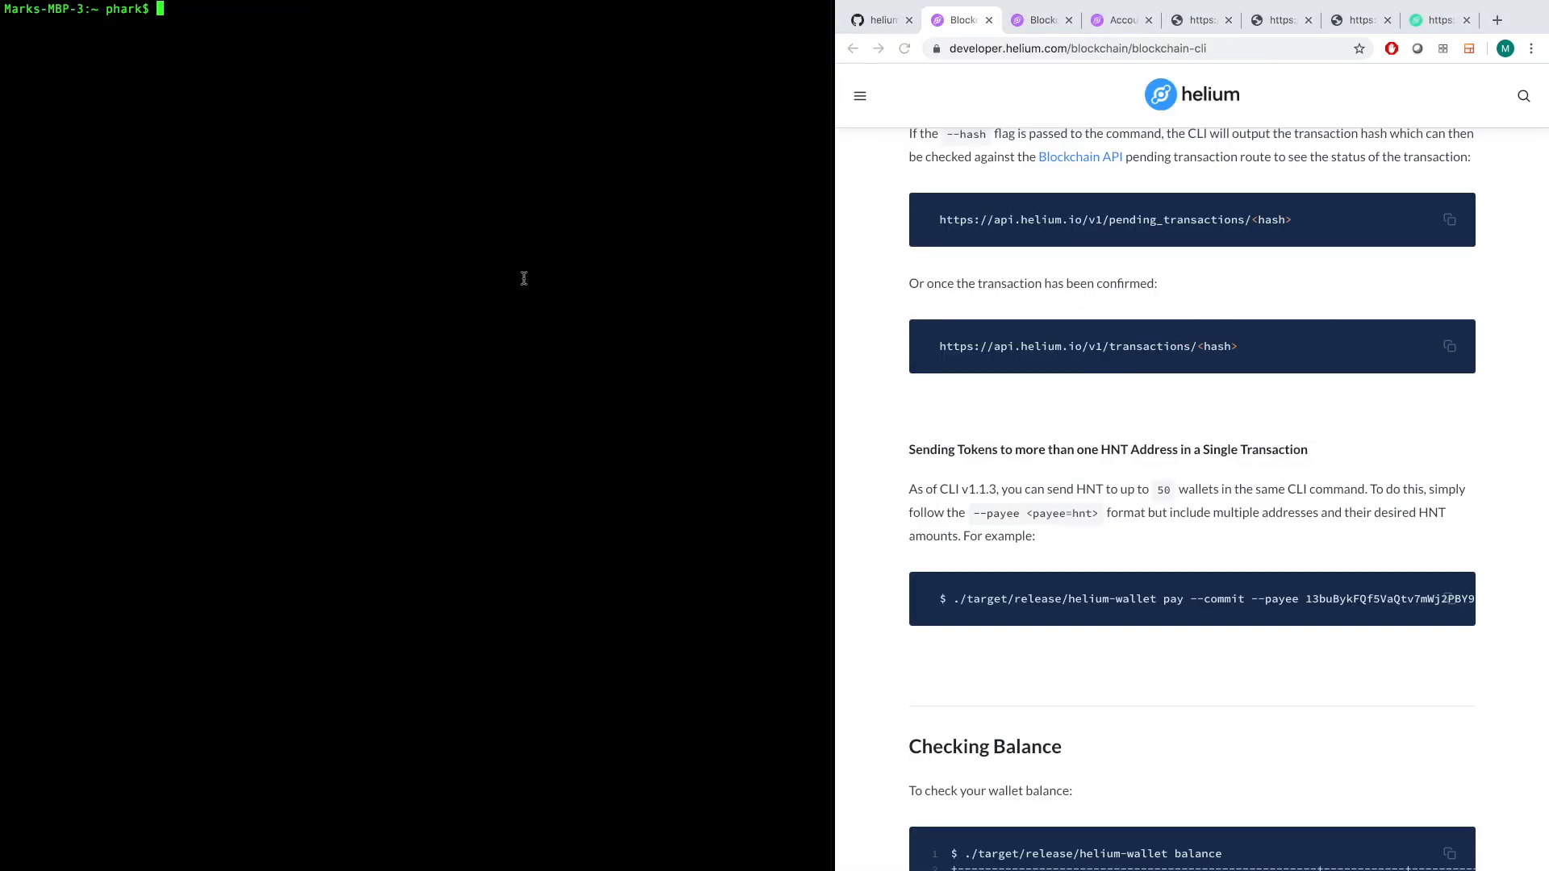
# Run helium-wallet with no arguments to list its subcommands, then start a create command.
pyautogui.write('helium-wallet')
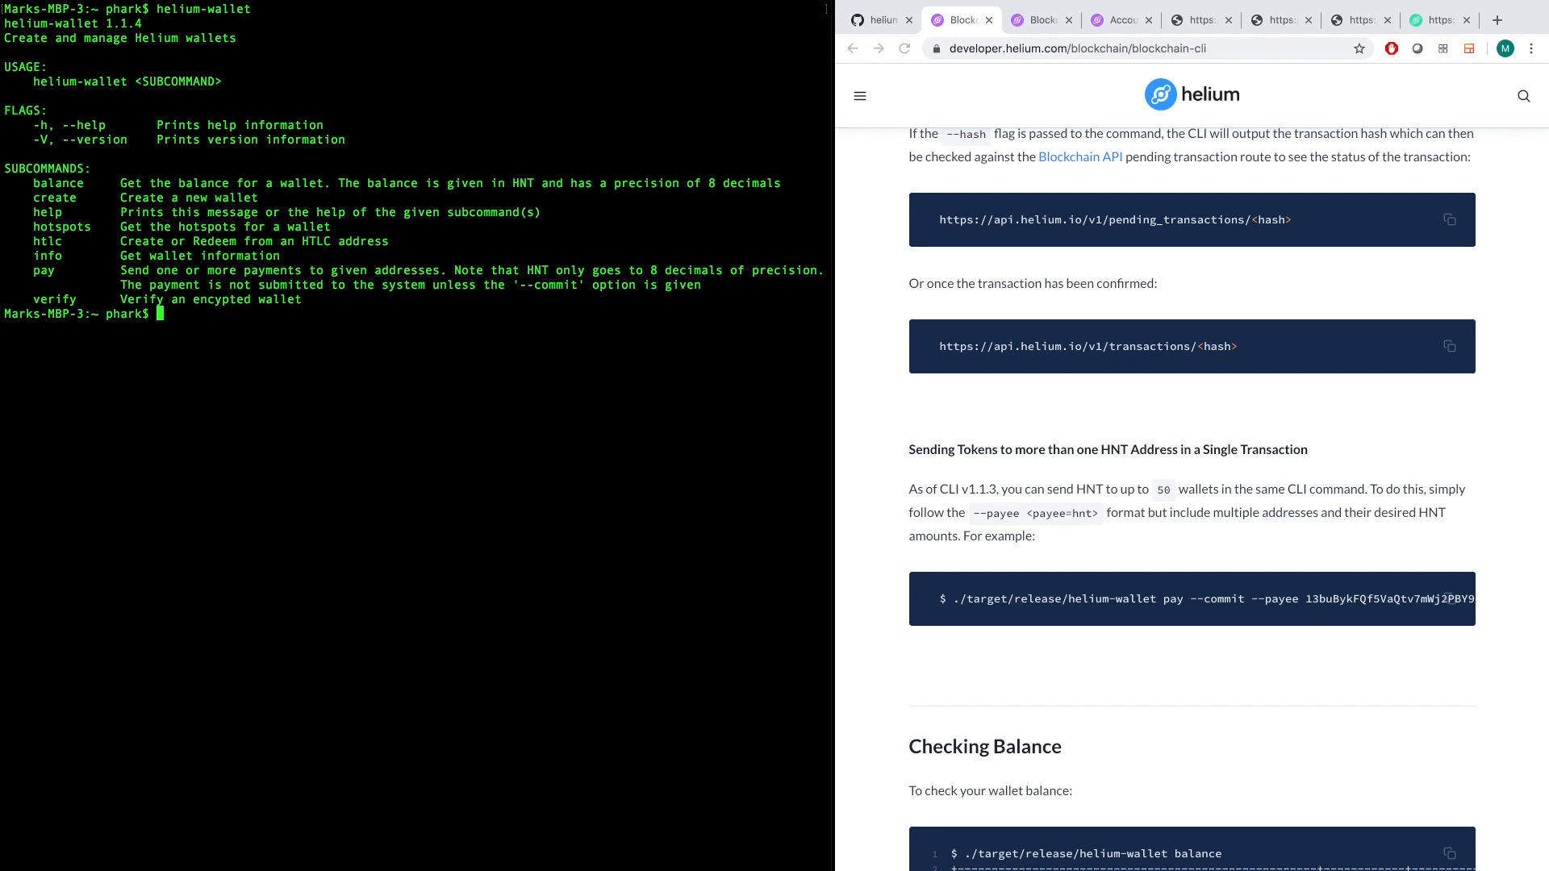
pyautogui.write('helium-wallet')
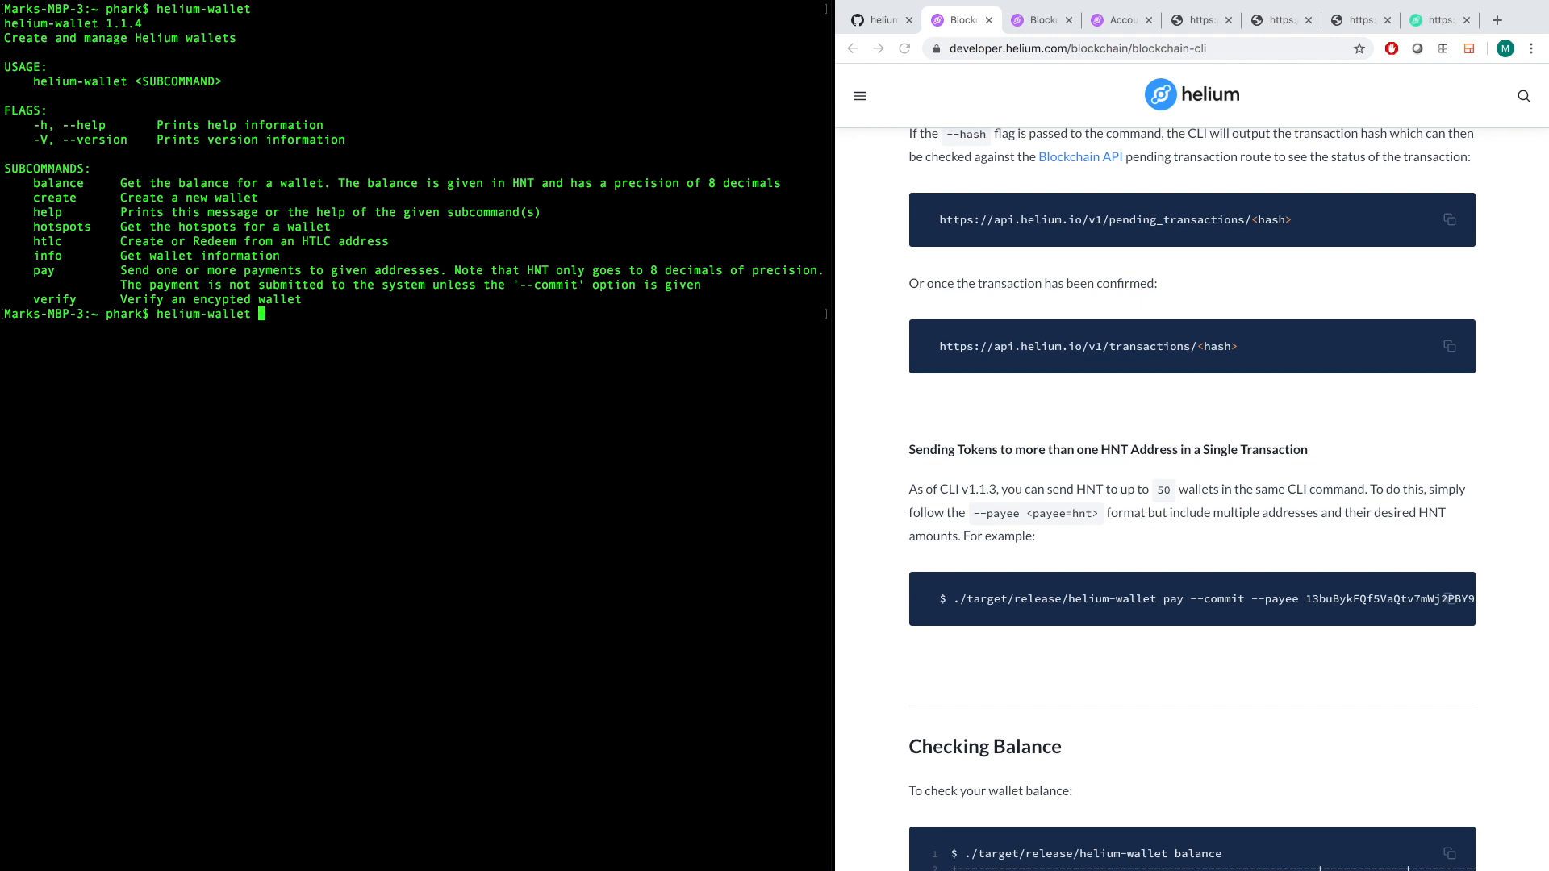
pyautogui.write('create -j')
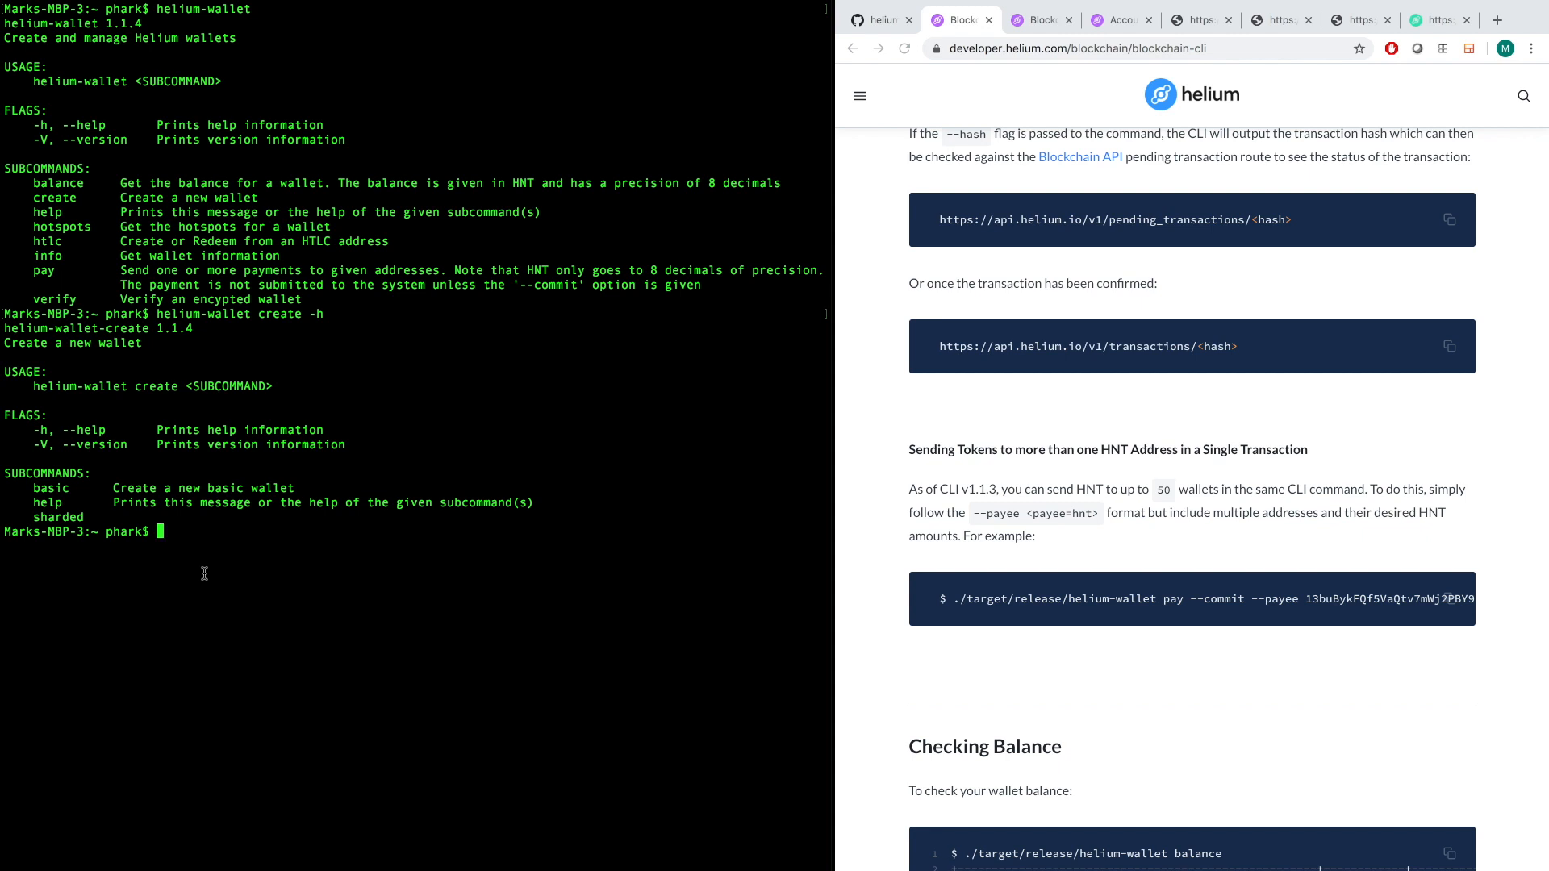
pyautogui.doubleClick(57, 516)
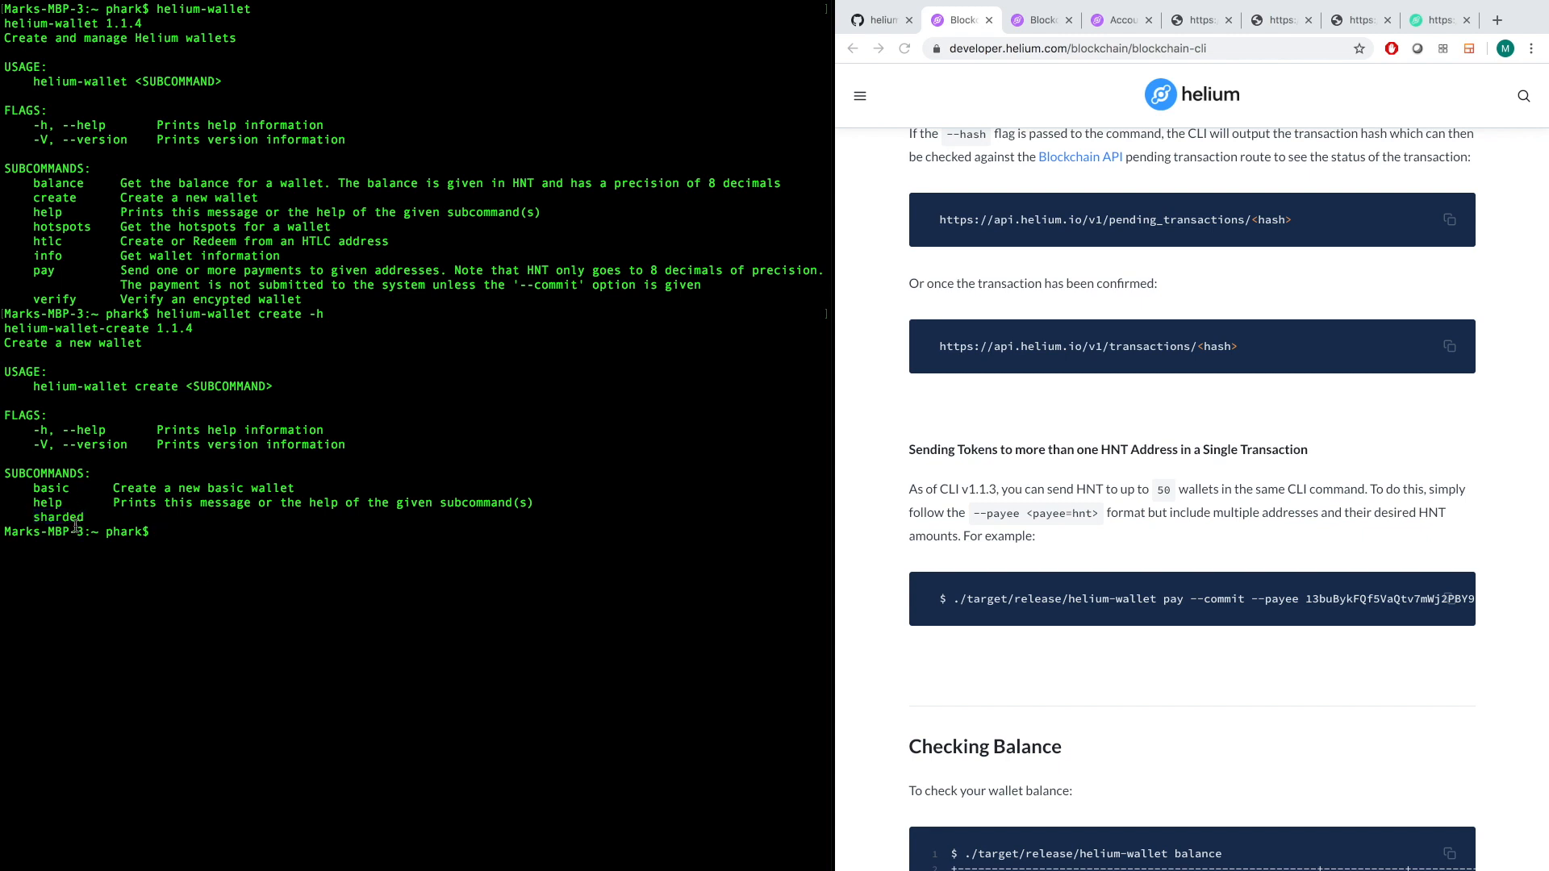
pyautogui.doubleClick(58, 517)
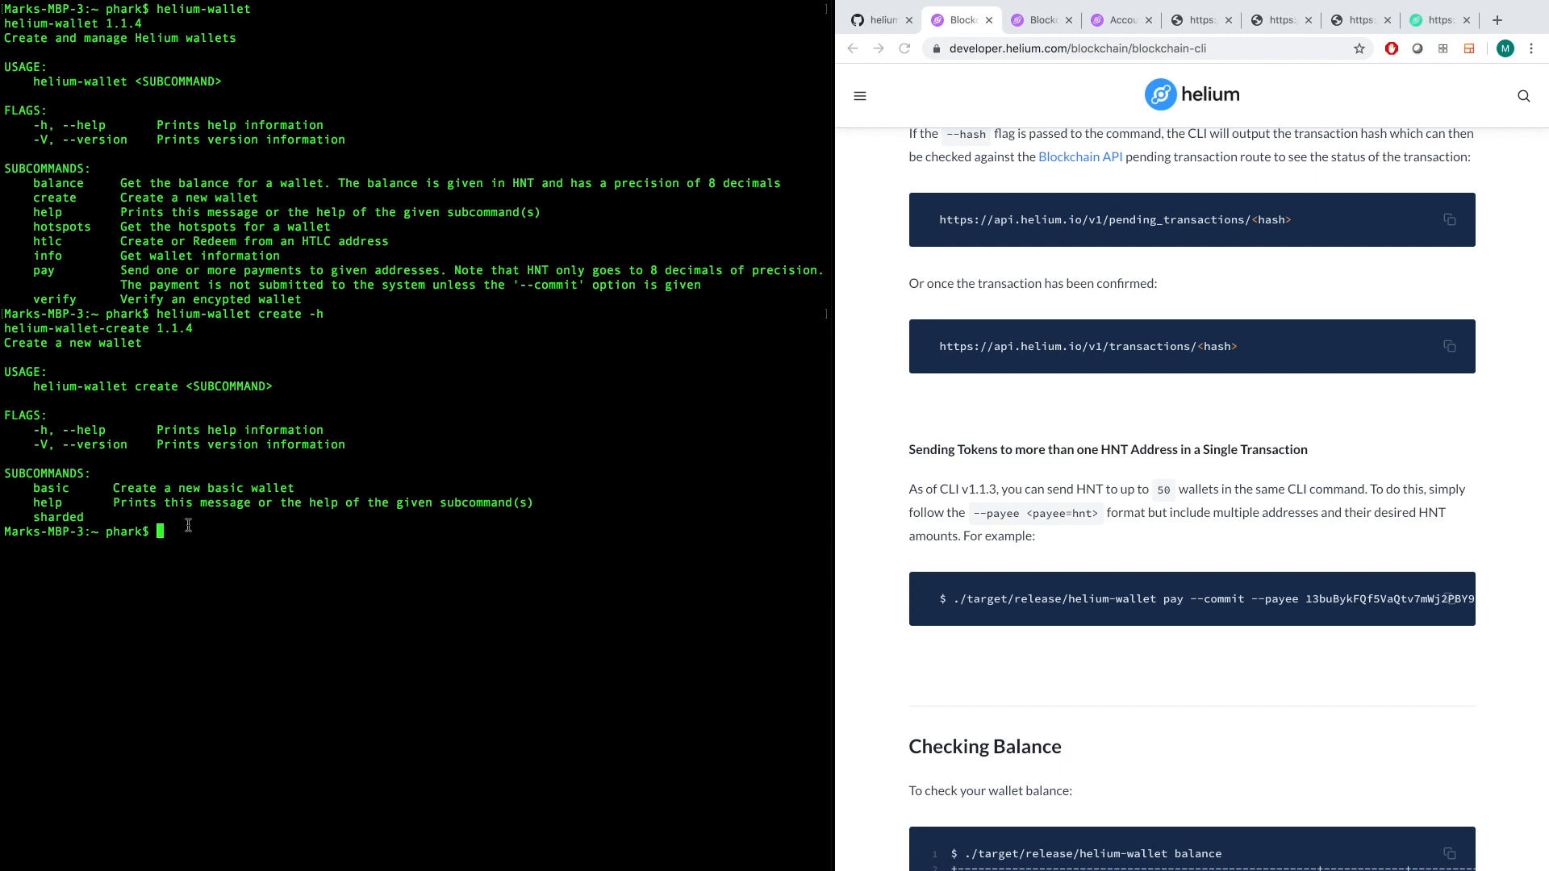
pyautogui.doubleClick(57, 517)
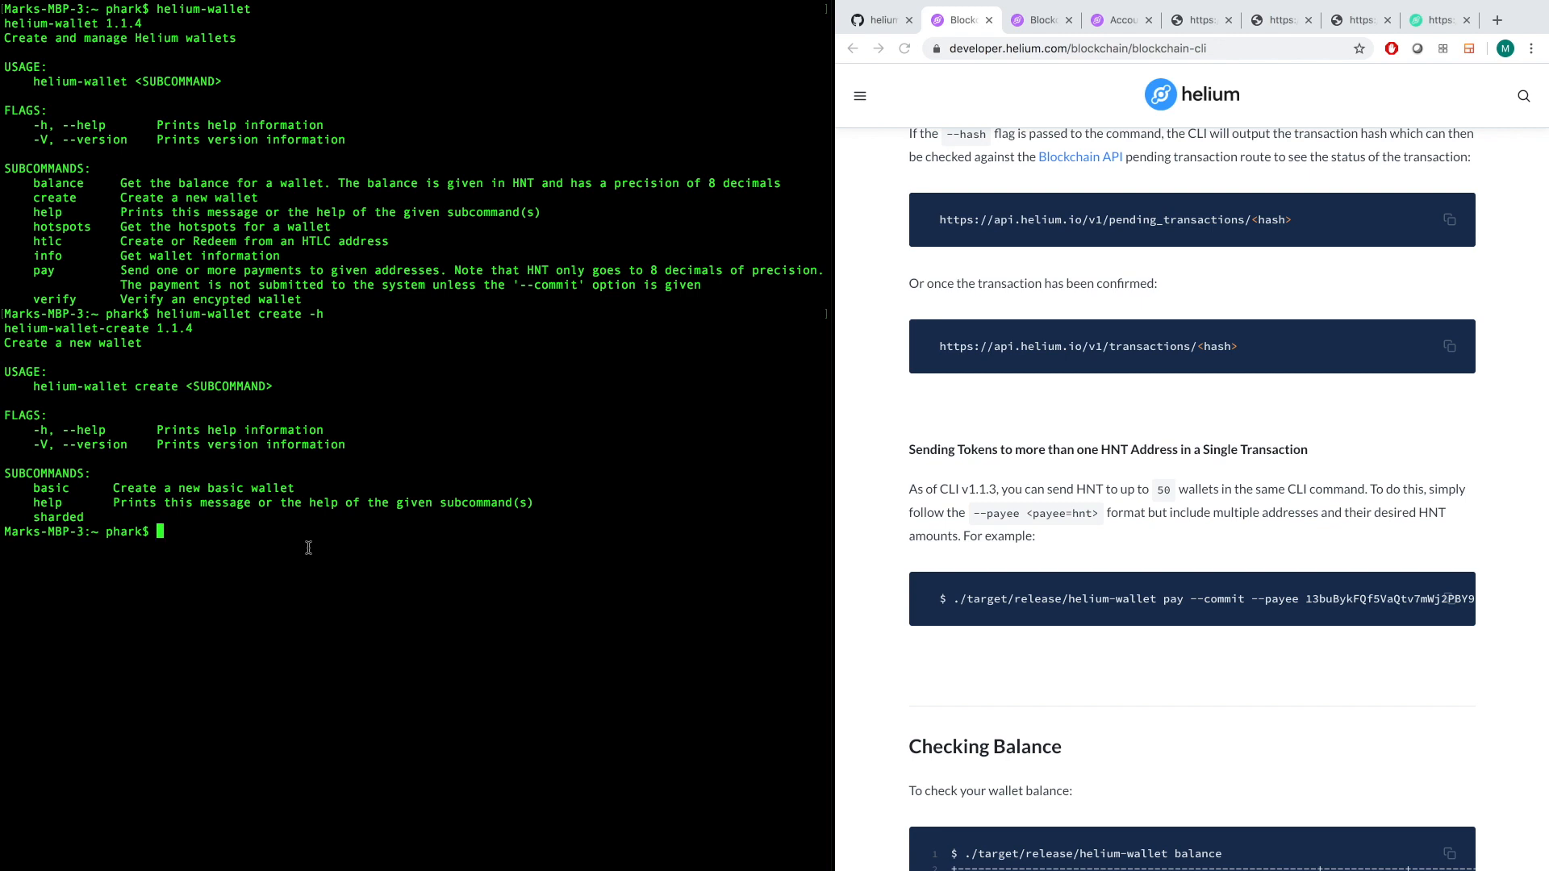
pyautogui.doubleClick(49, 488)
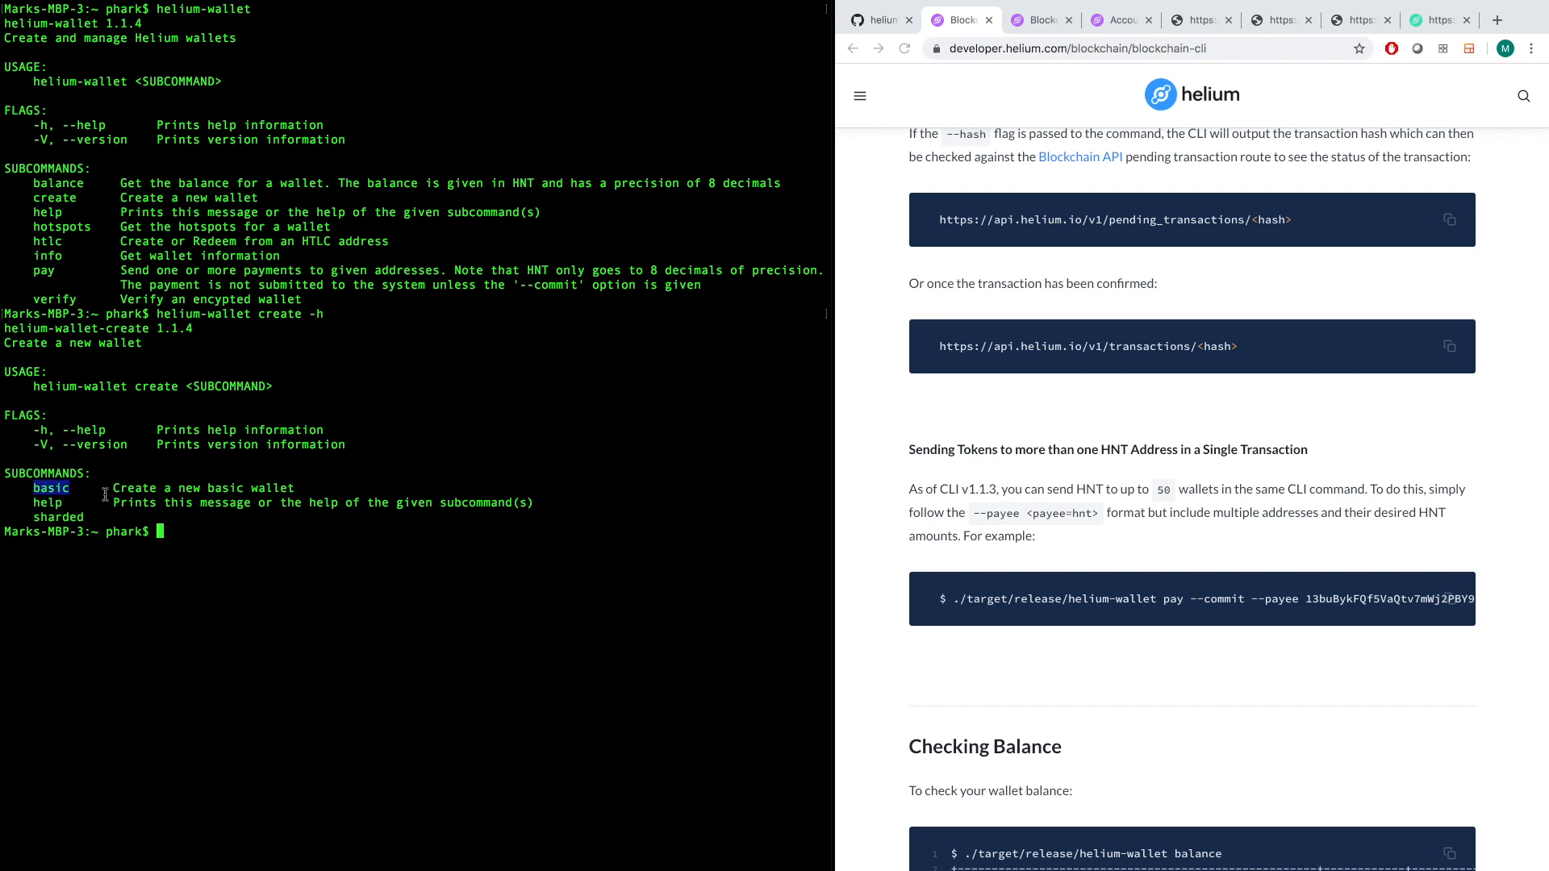
pyautogui.doubleClick(58, 515)
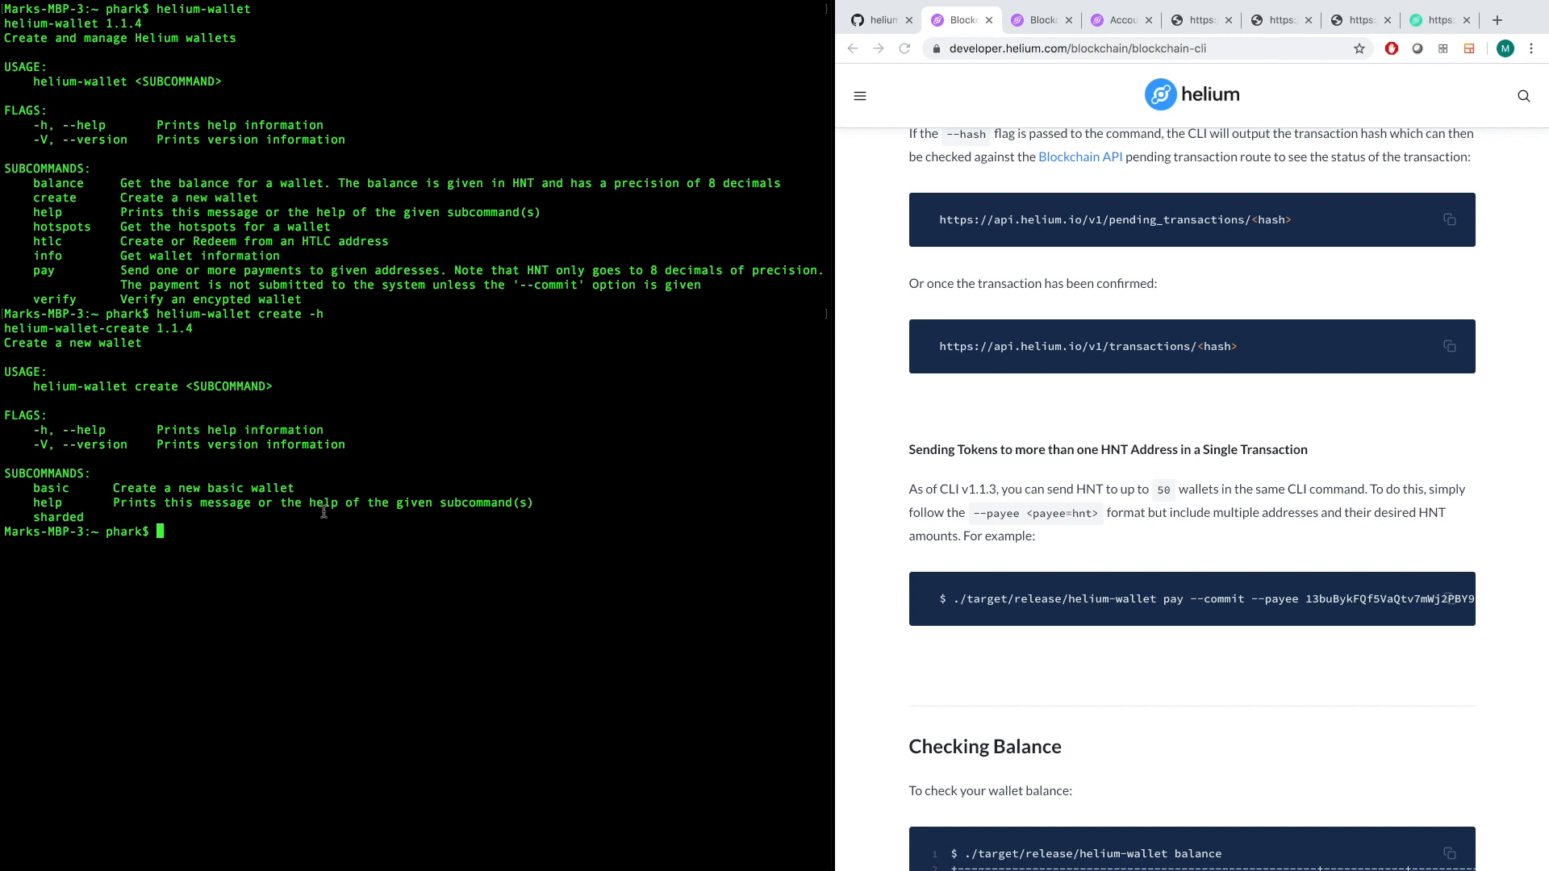
pyautogui.moveTo(336, 511)
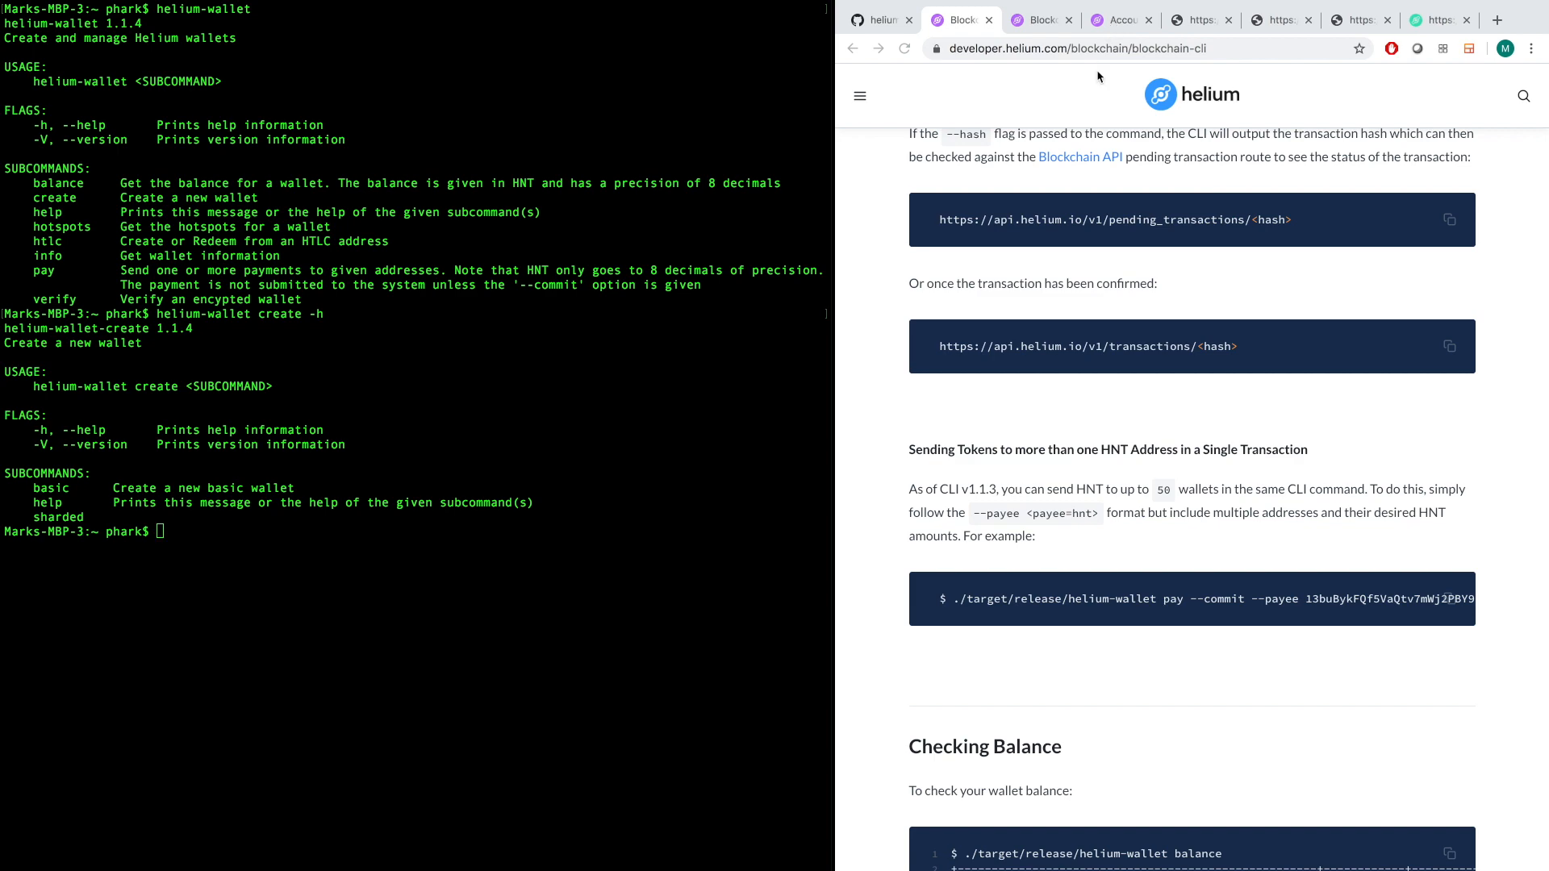
# Highlight the Helium CLI Wallet bullet under Accounts, Wallets, and Keys, then reach the Public Key Format table.
pyautogui.click(1119, 18)
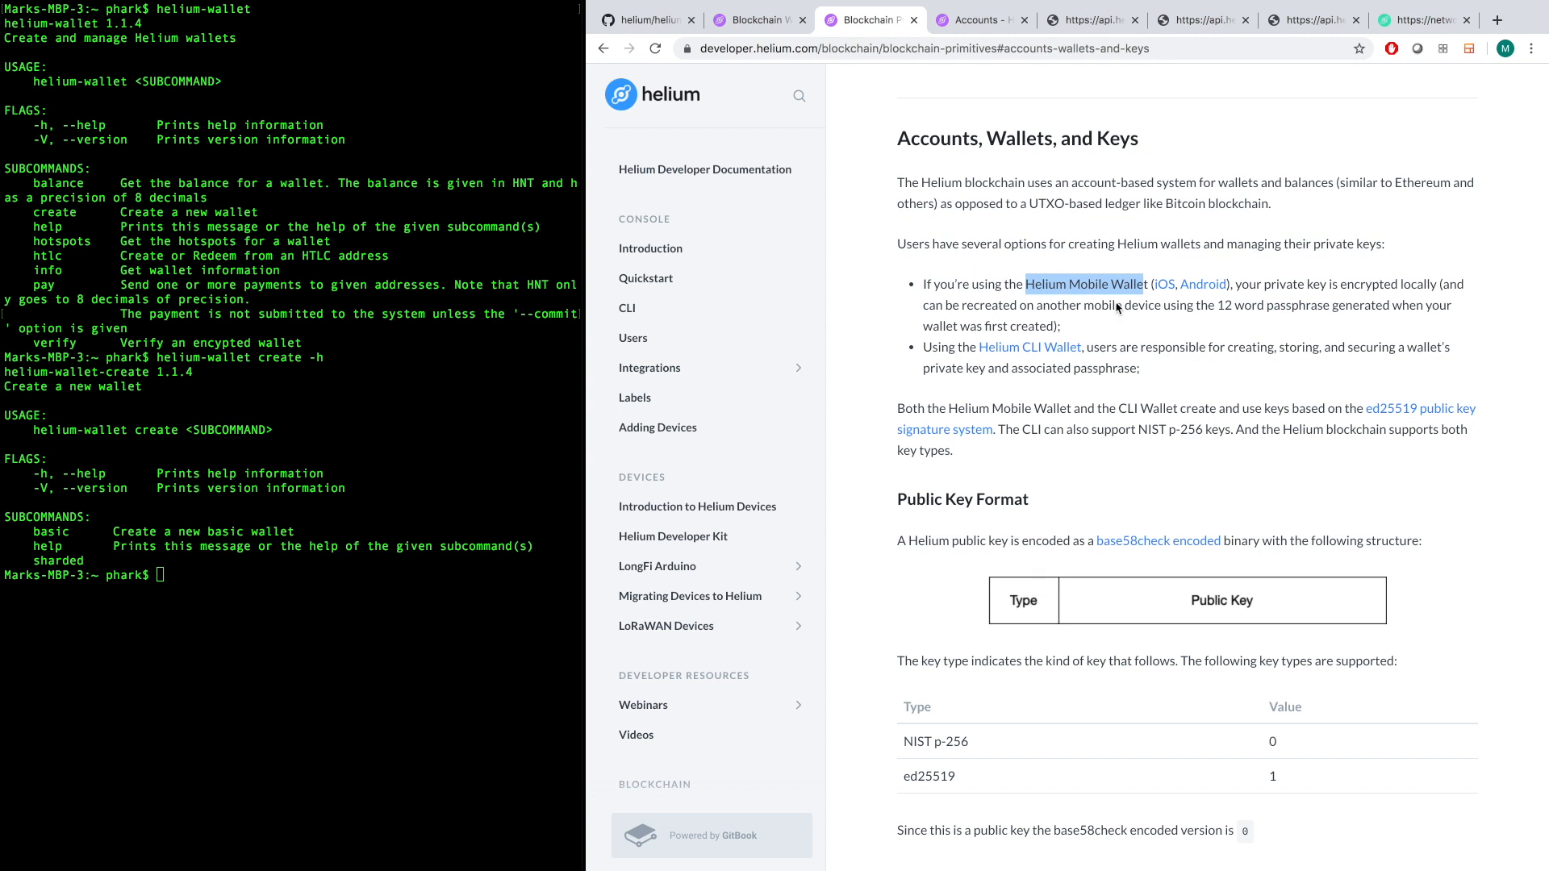
pyautogui.moveTo(1264, 286)
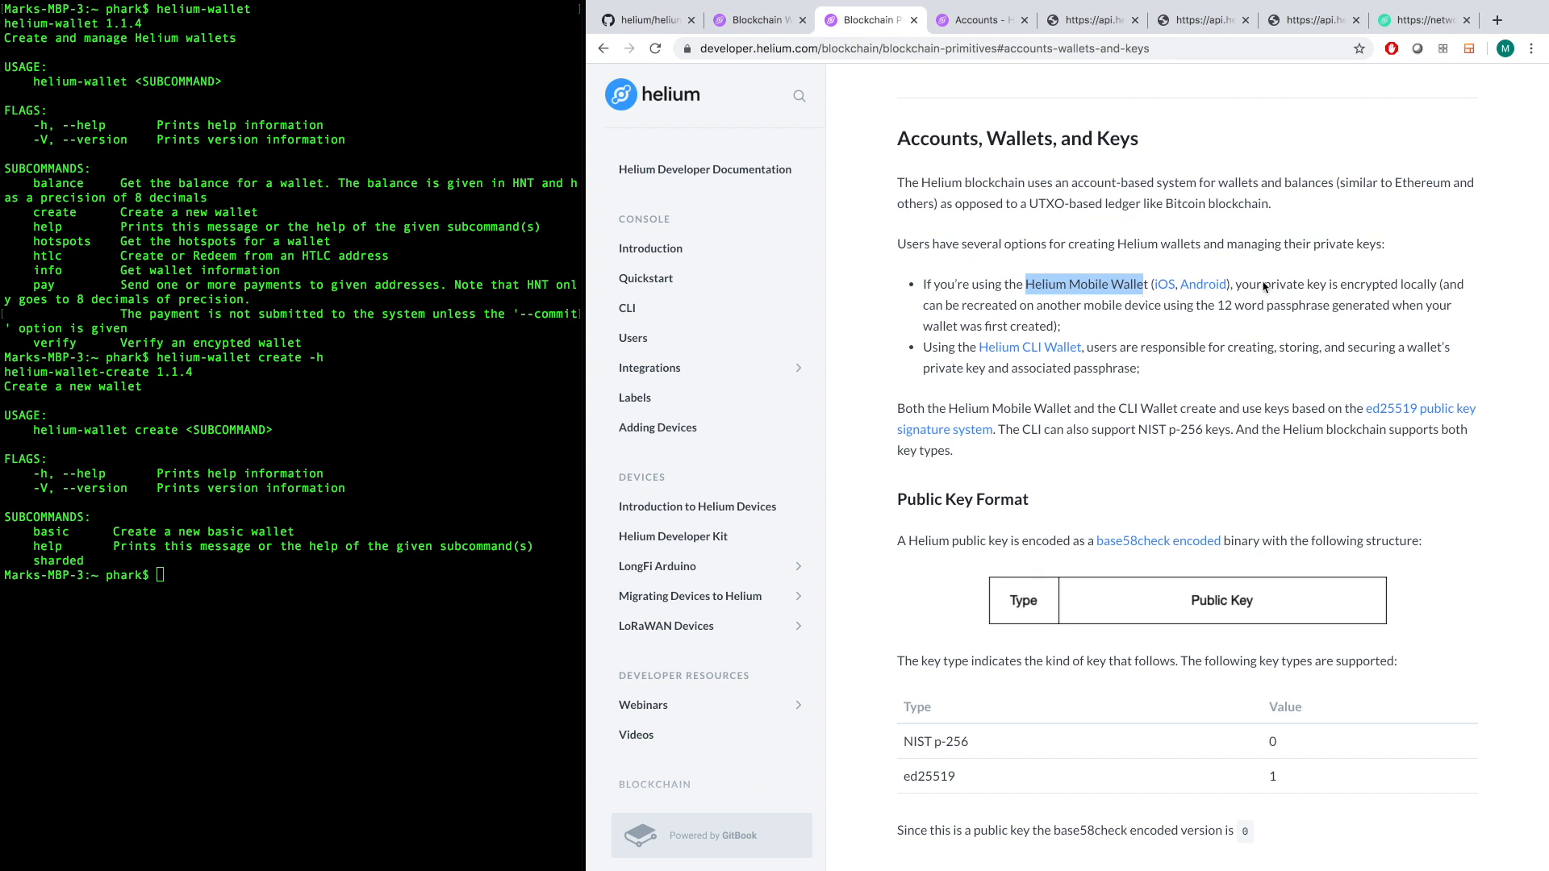
pyautogui.moveTo(1106, 328)
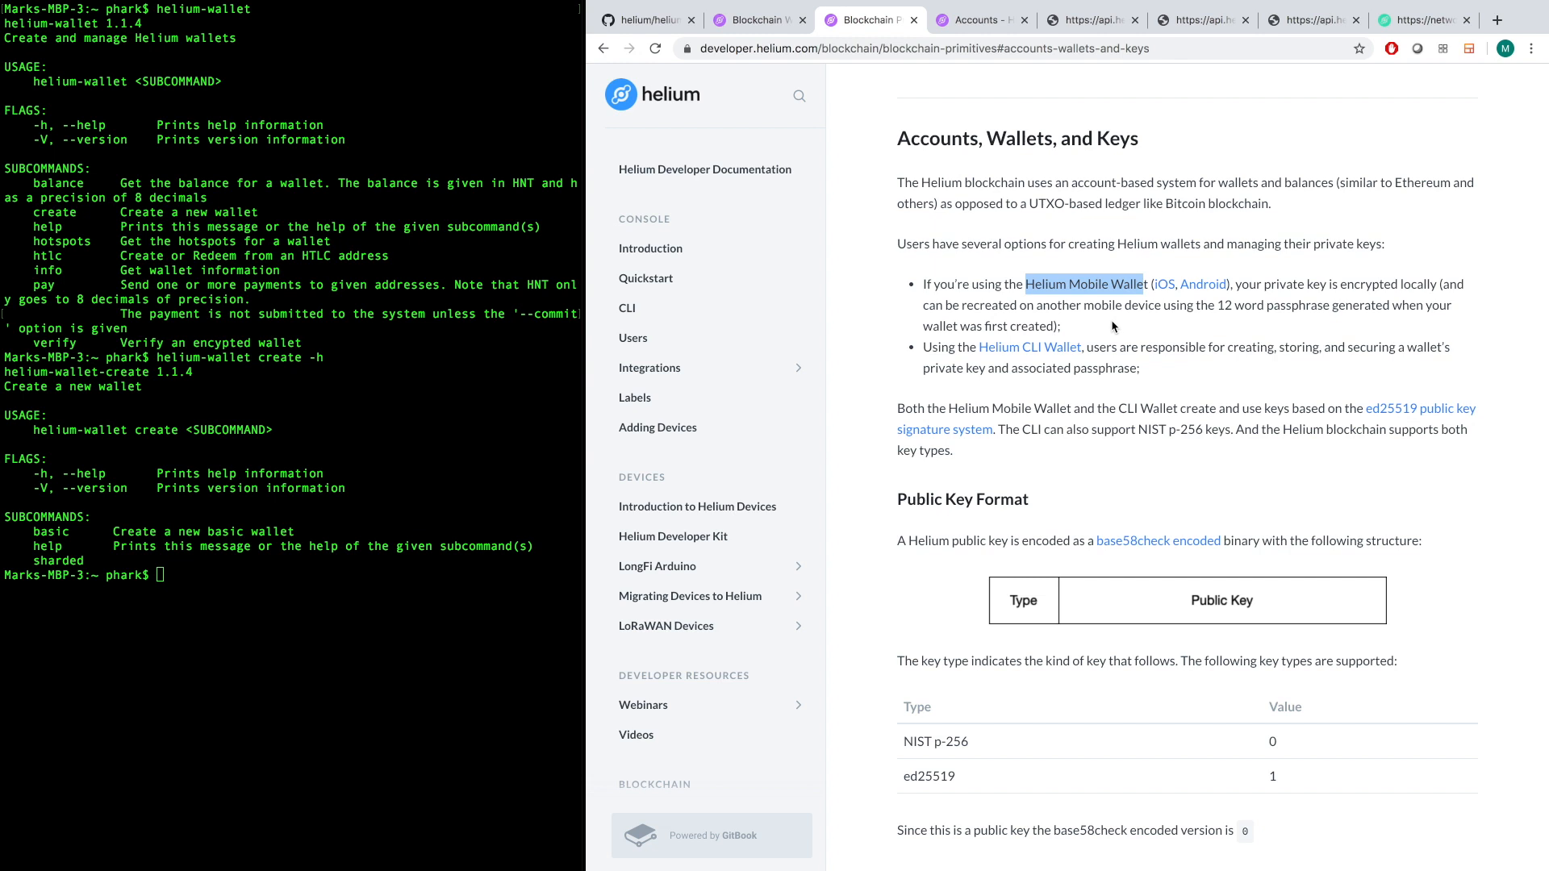
pyautogui.moveTo(1148, 330)
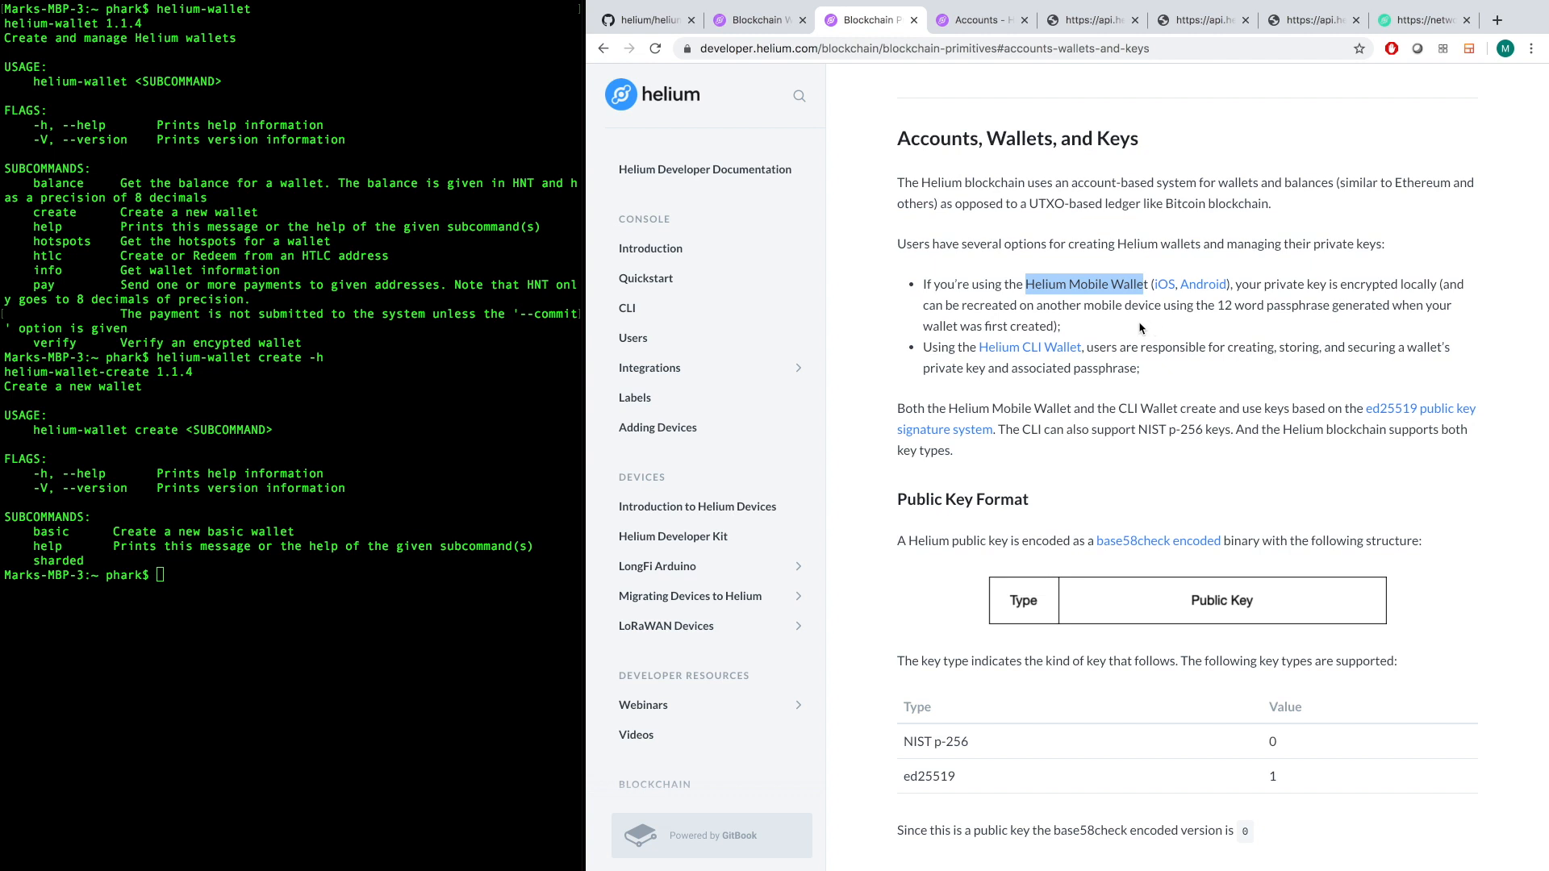
pyautogui.moveTo(1082, 329)
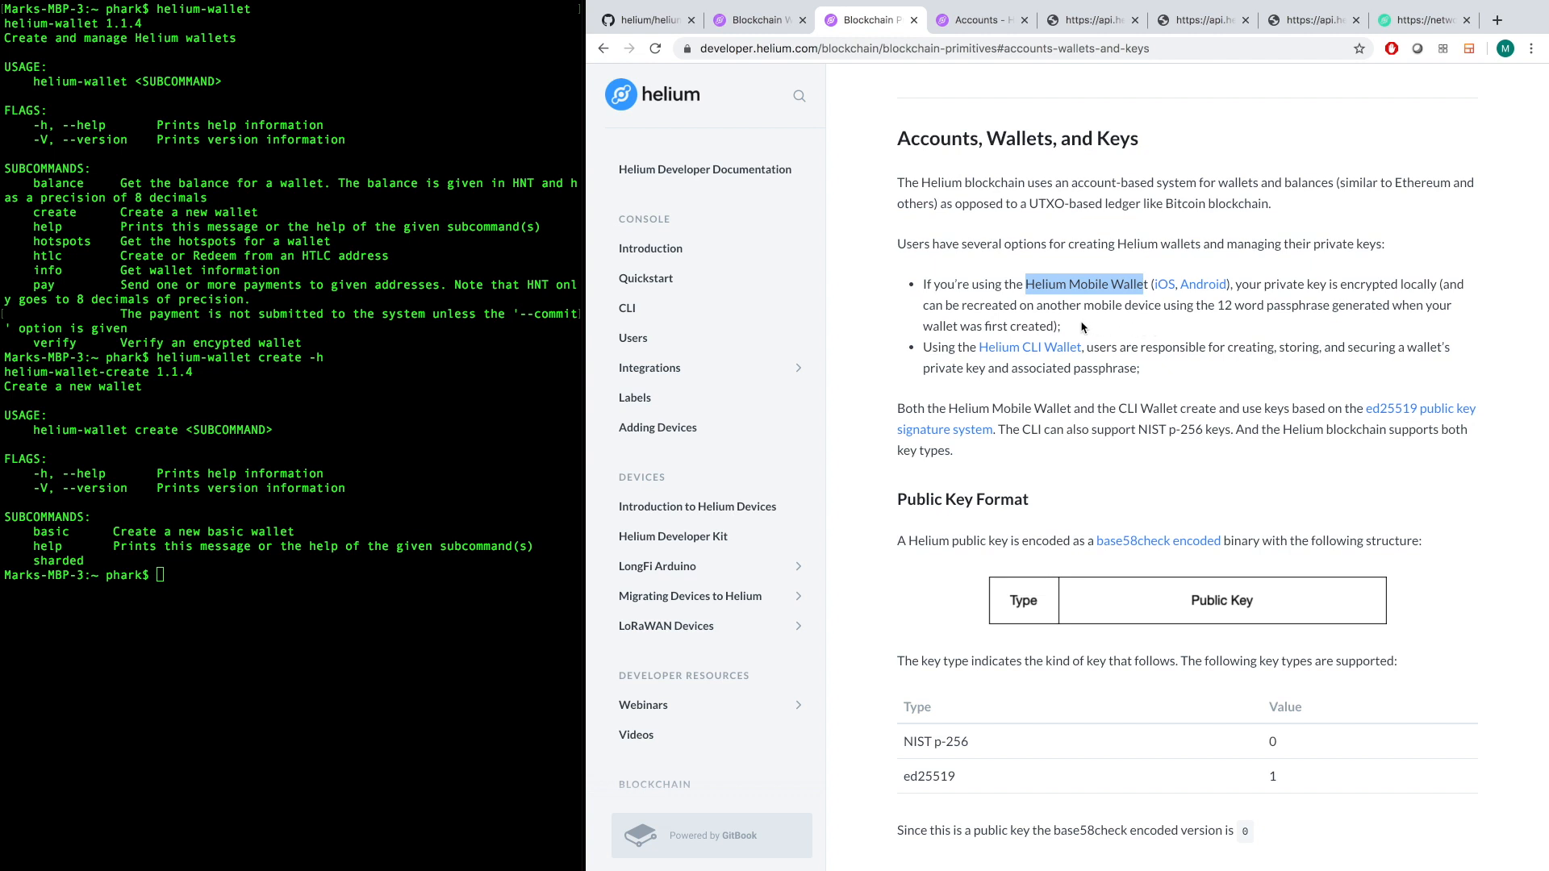
pyautogui.moveTo(1106, 349)
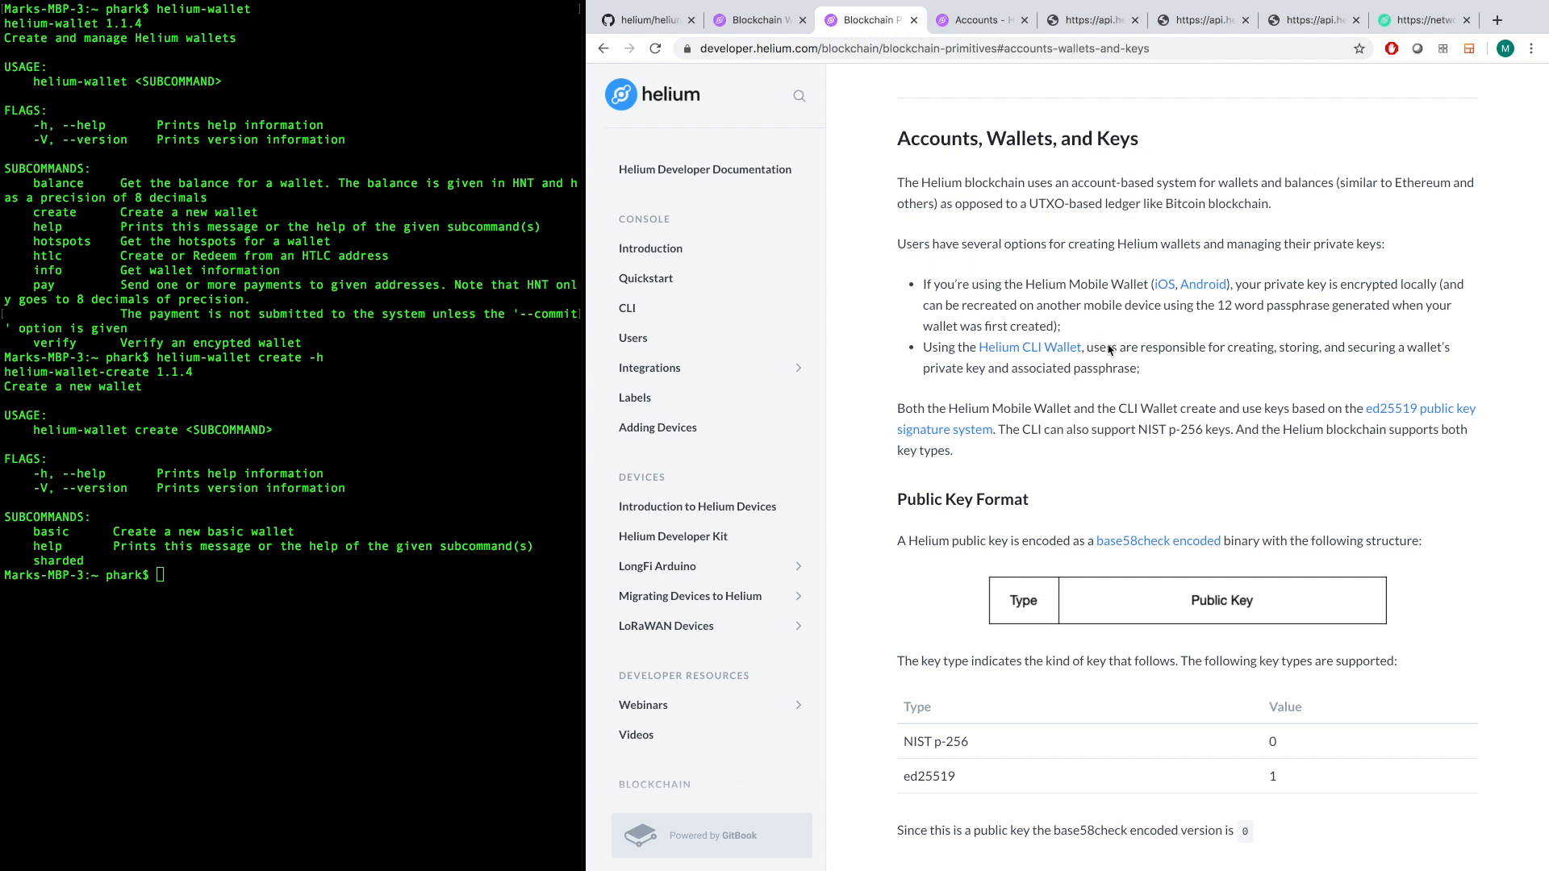
pyautogui.moveTo(1030, 347)
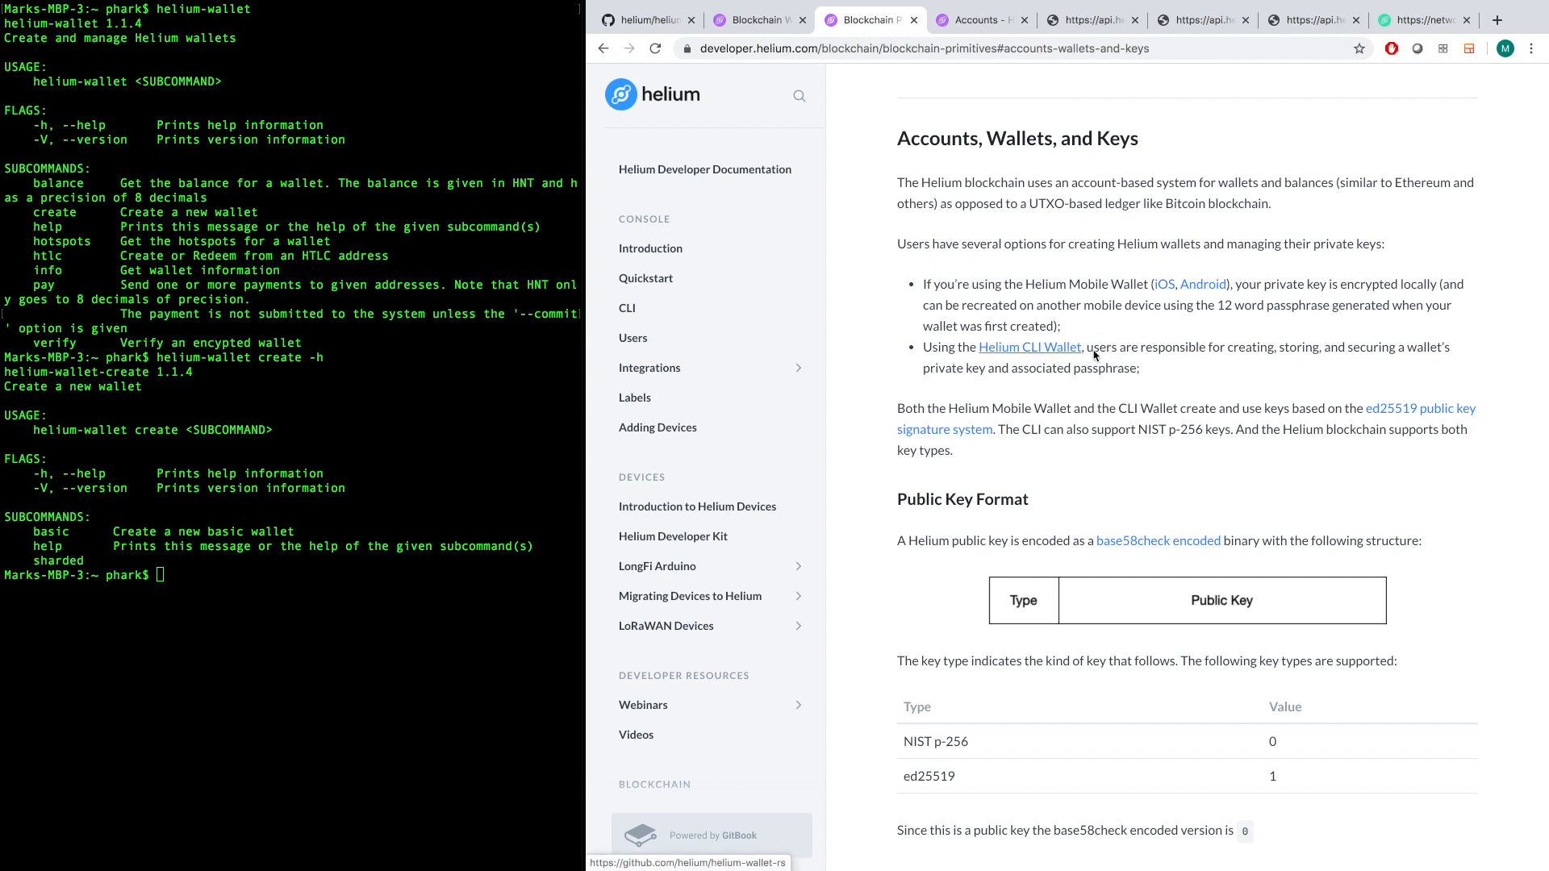
pyautogui.moveTo(1122, 374)
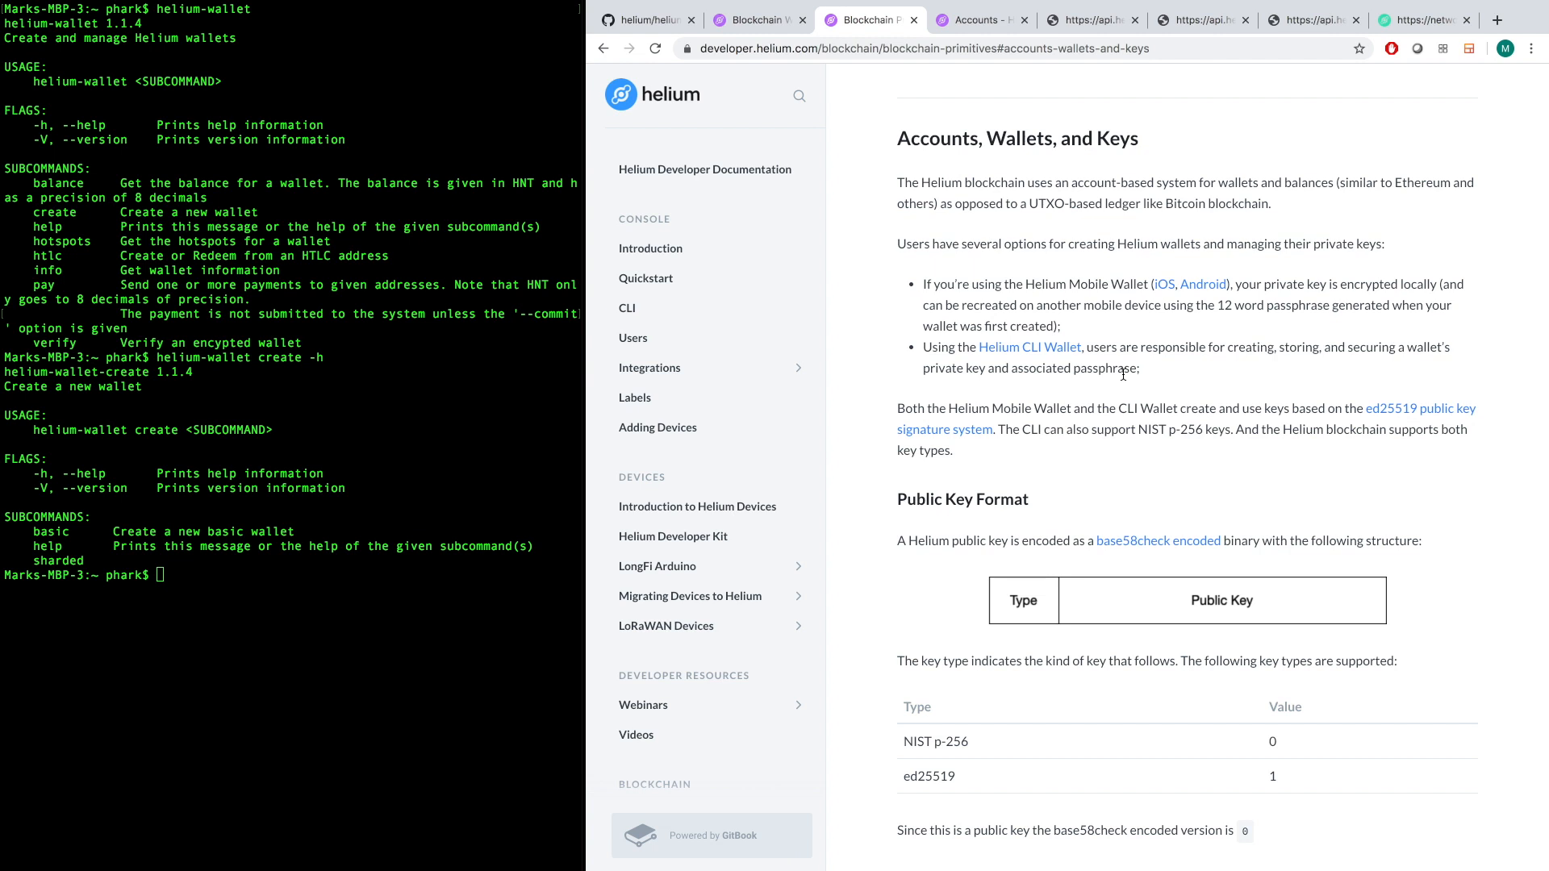
pyautogui.moveTo(1022, 361)
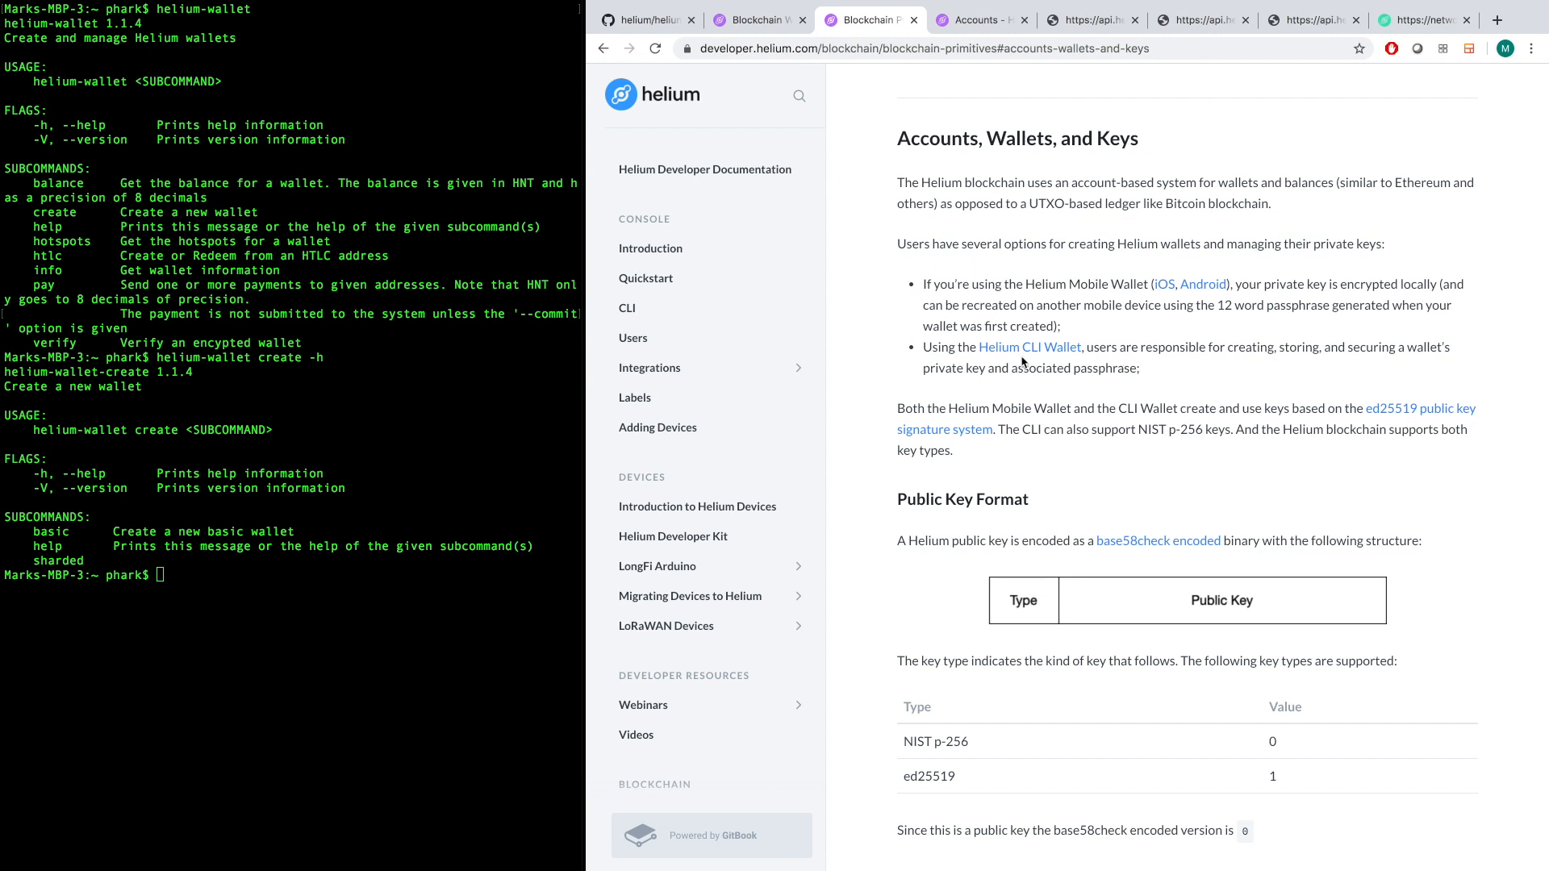
pyautogui.moveTo(1087, 363)
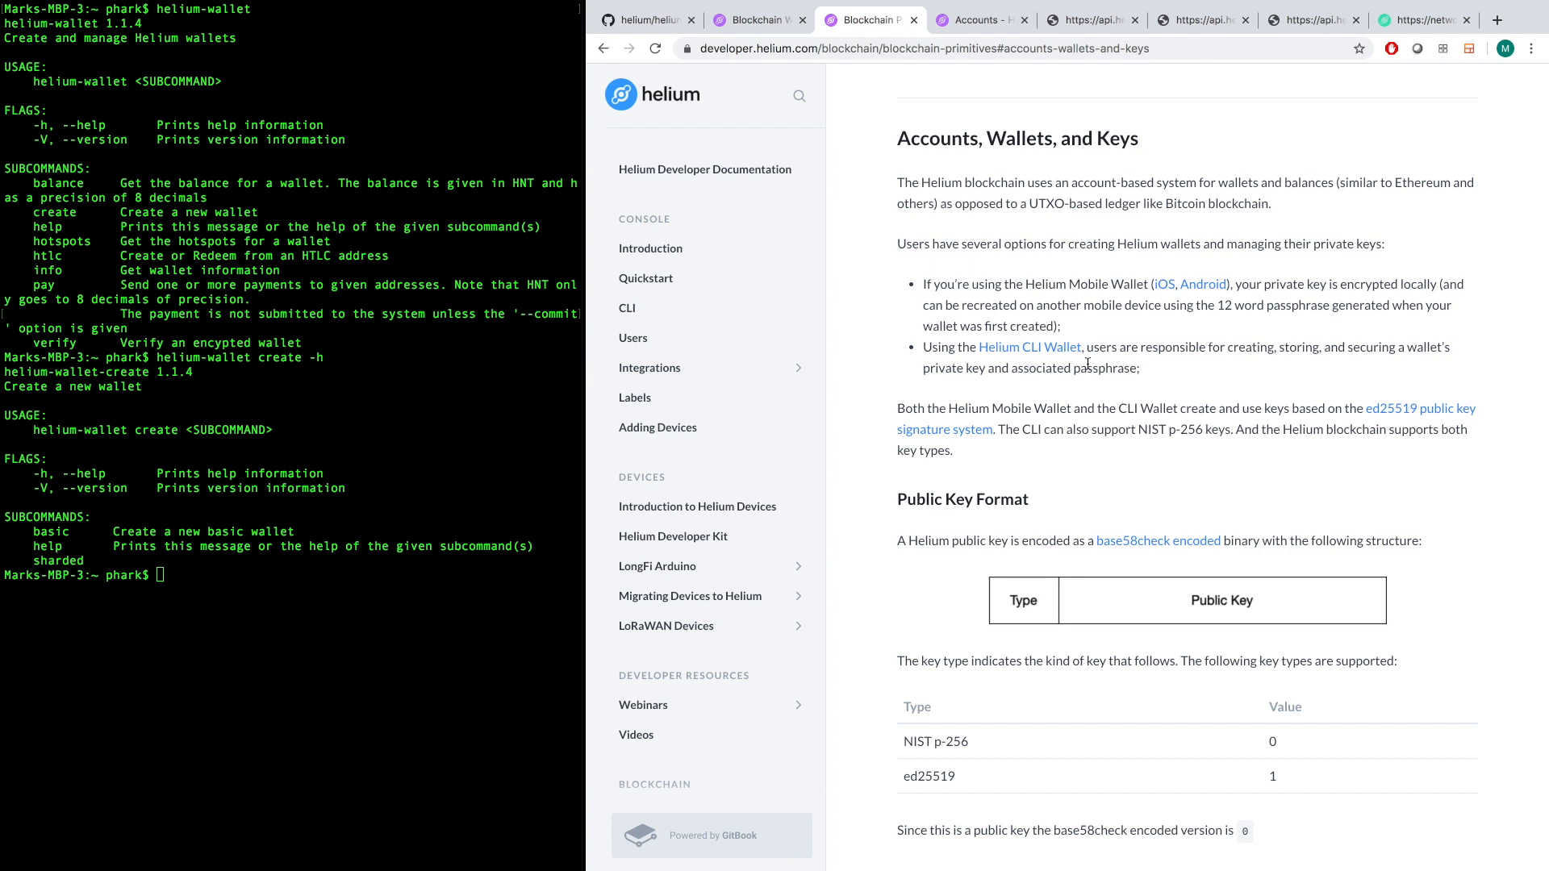
pyautogui.moveTo(1029, 347)
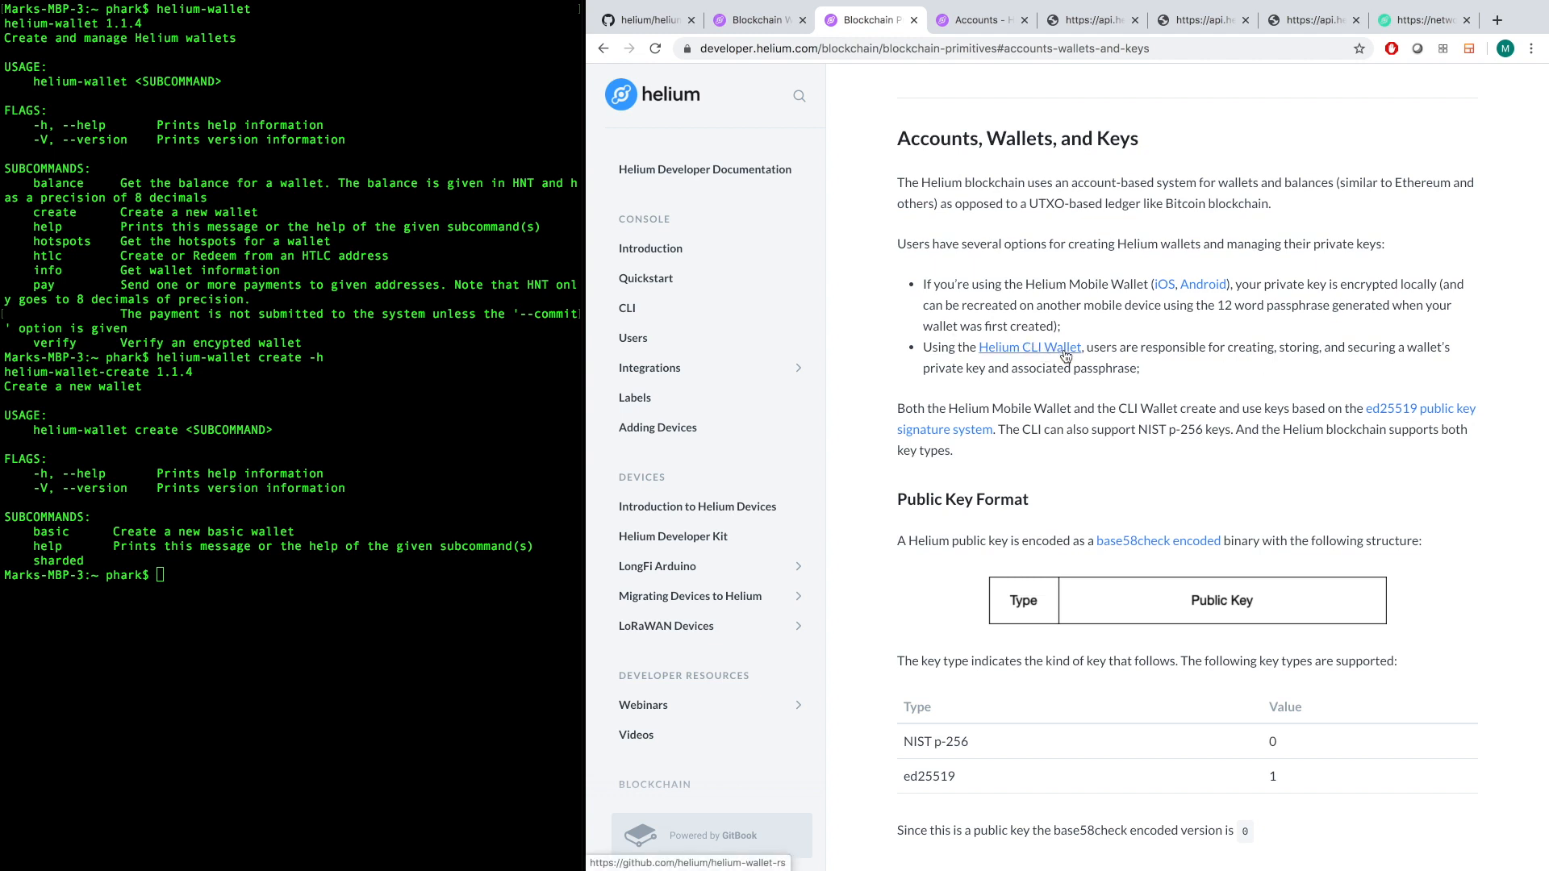
pyautogui.moveTo(1131, 370)
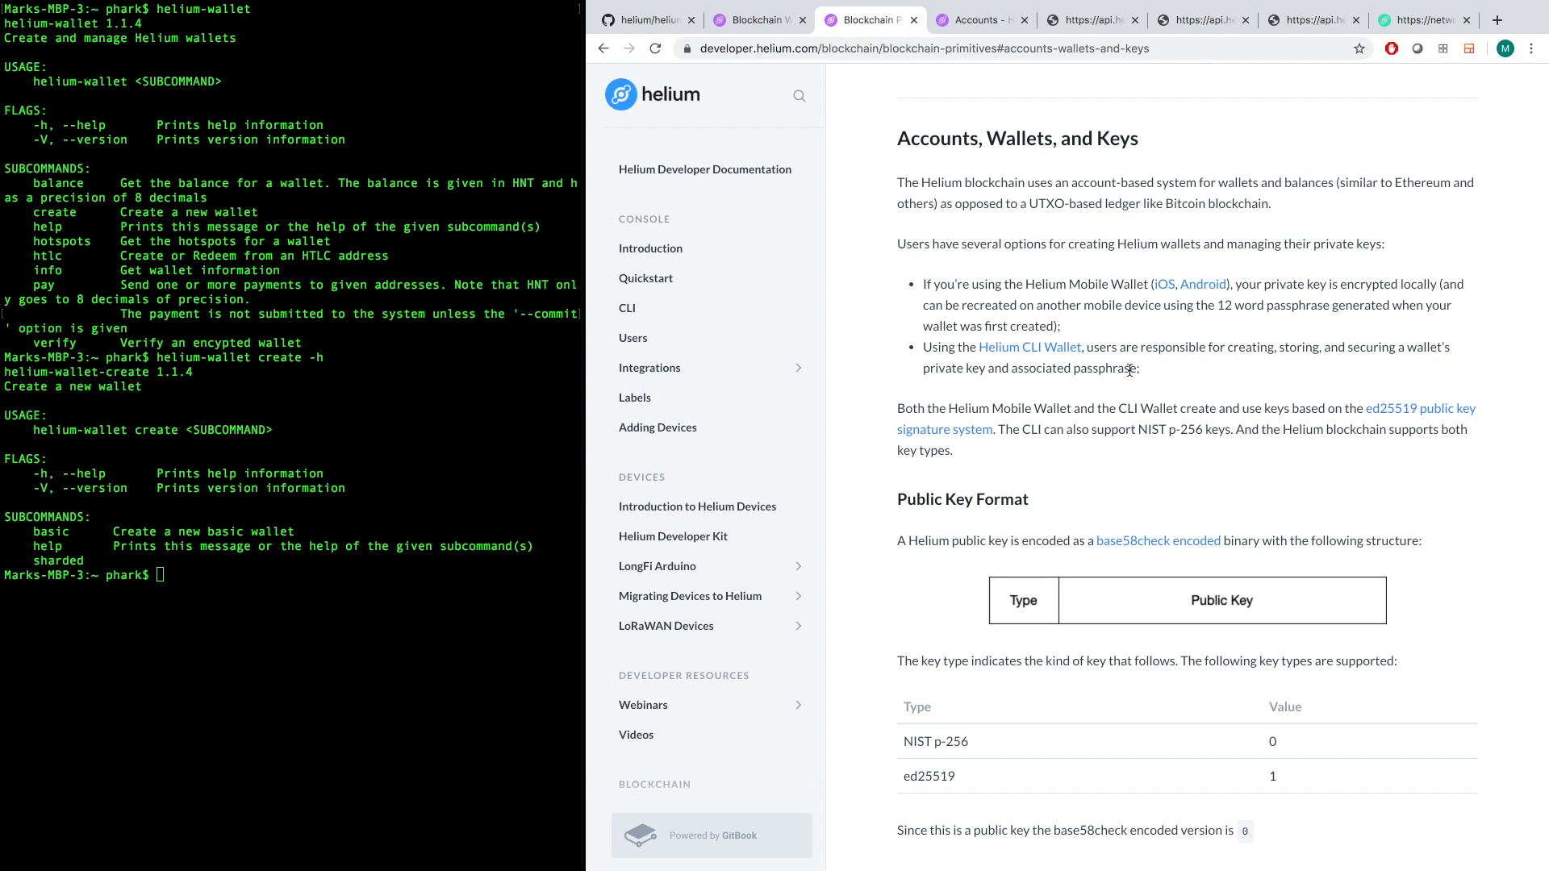
pyautogui.moveTo(566, 337)
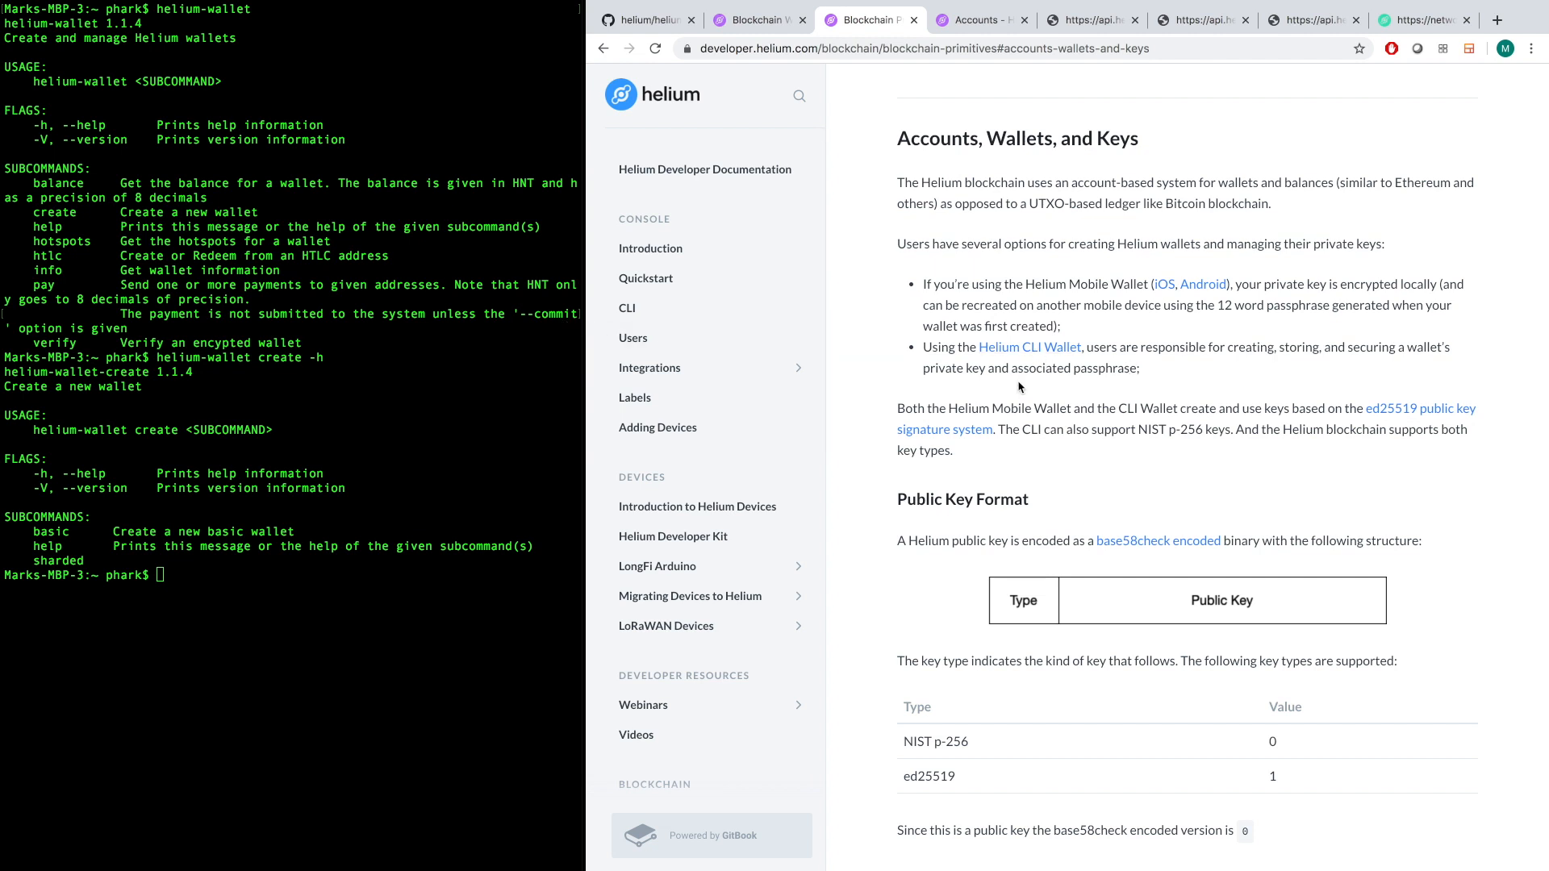
pyautogui.moveTo(923, 347); pyautogui.dragTo(1138, 369)
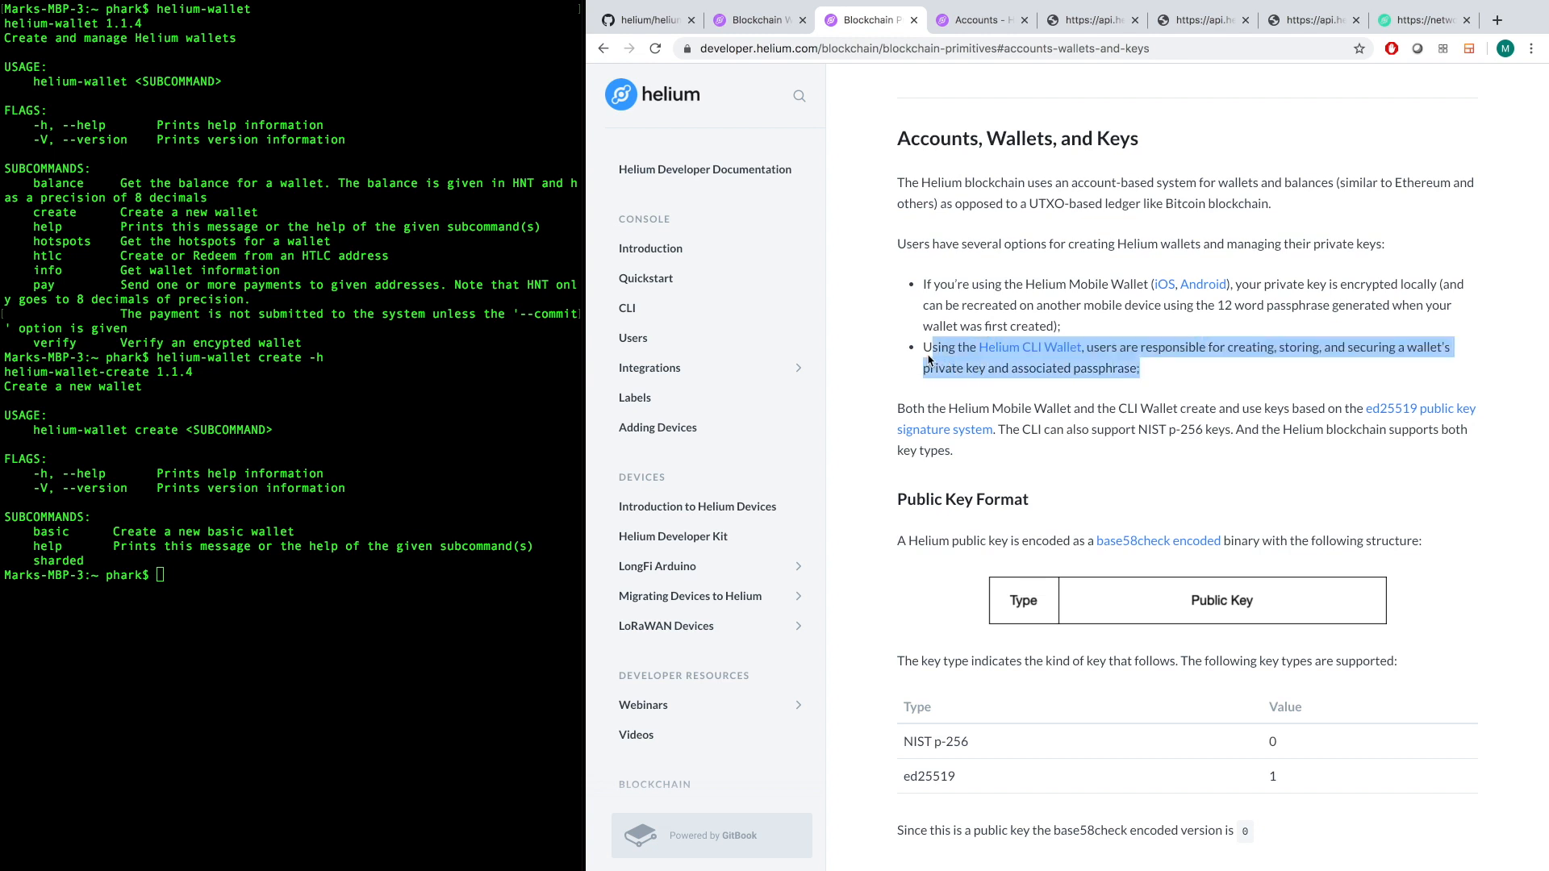
pyautogui.click(1142, 375)
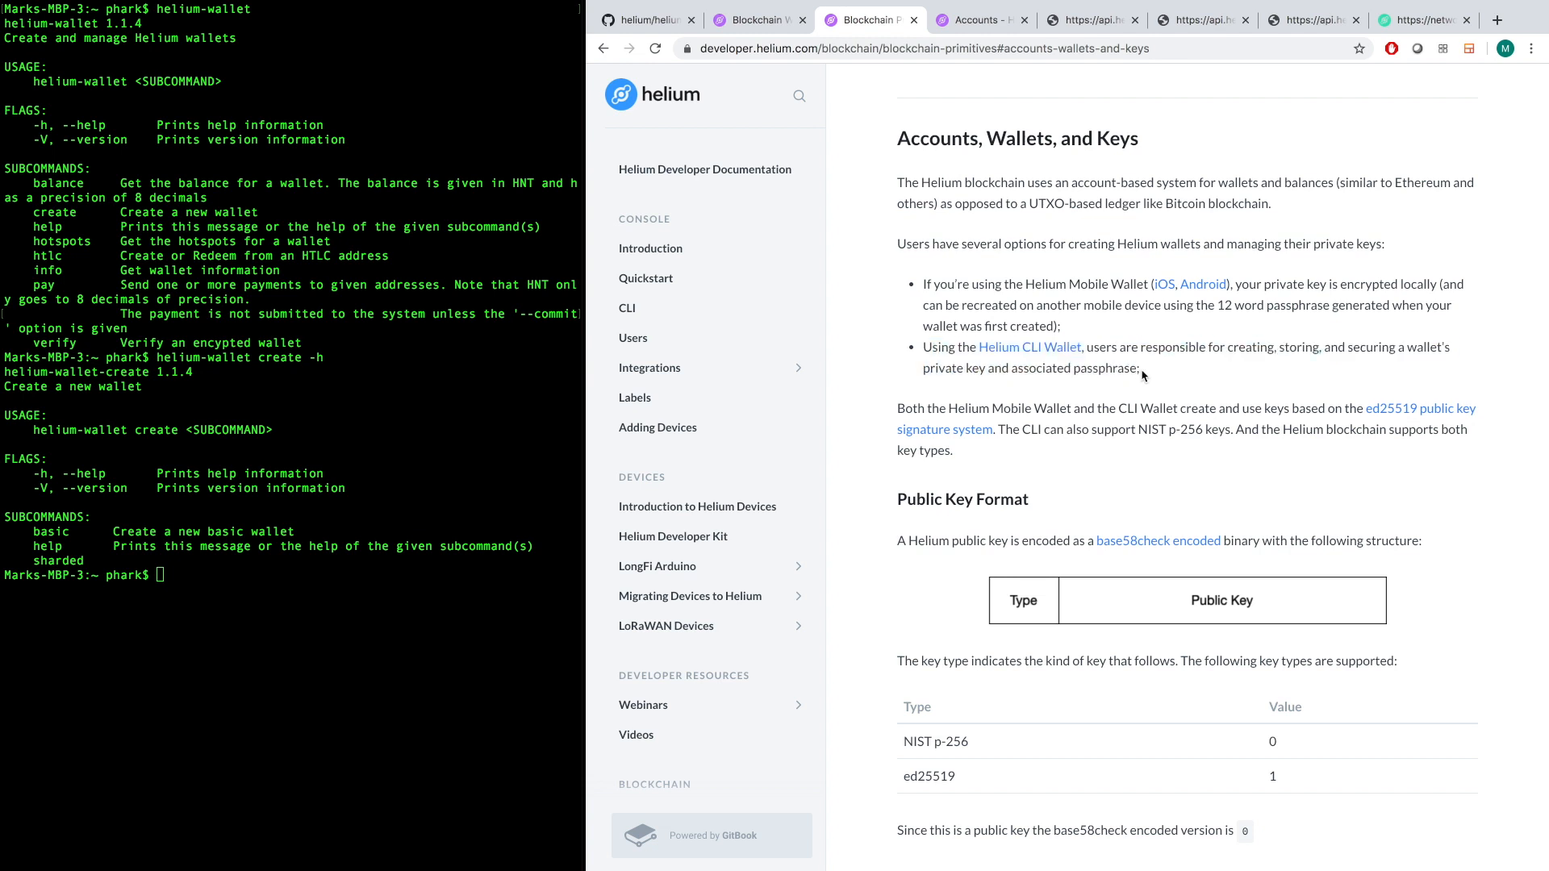
pyautogui.moveTo(923, 347); pyautogui.dragTo(1141, 368)
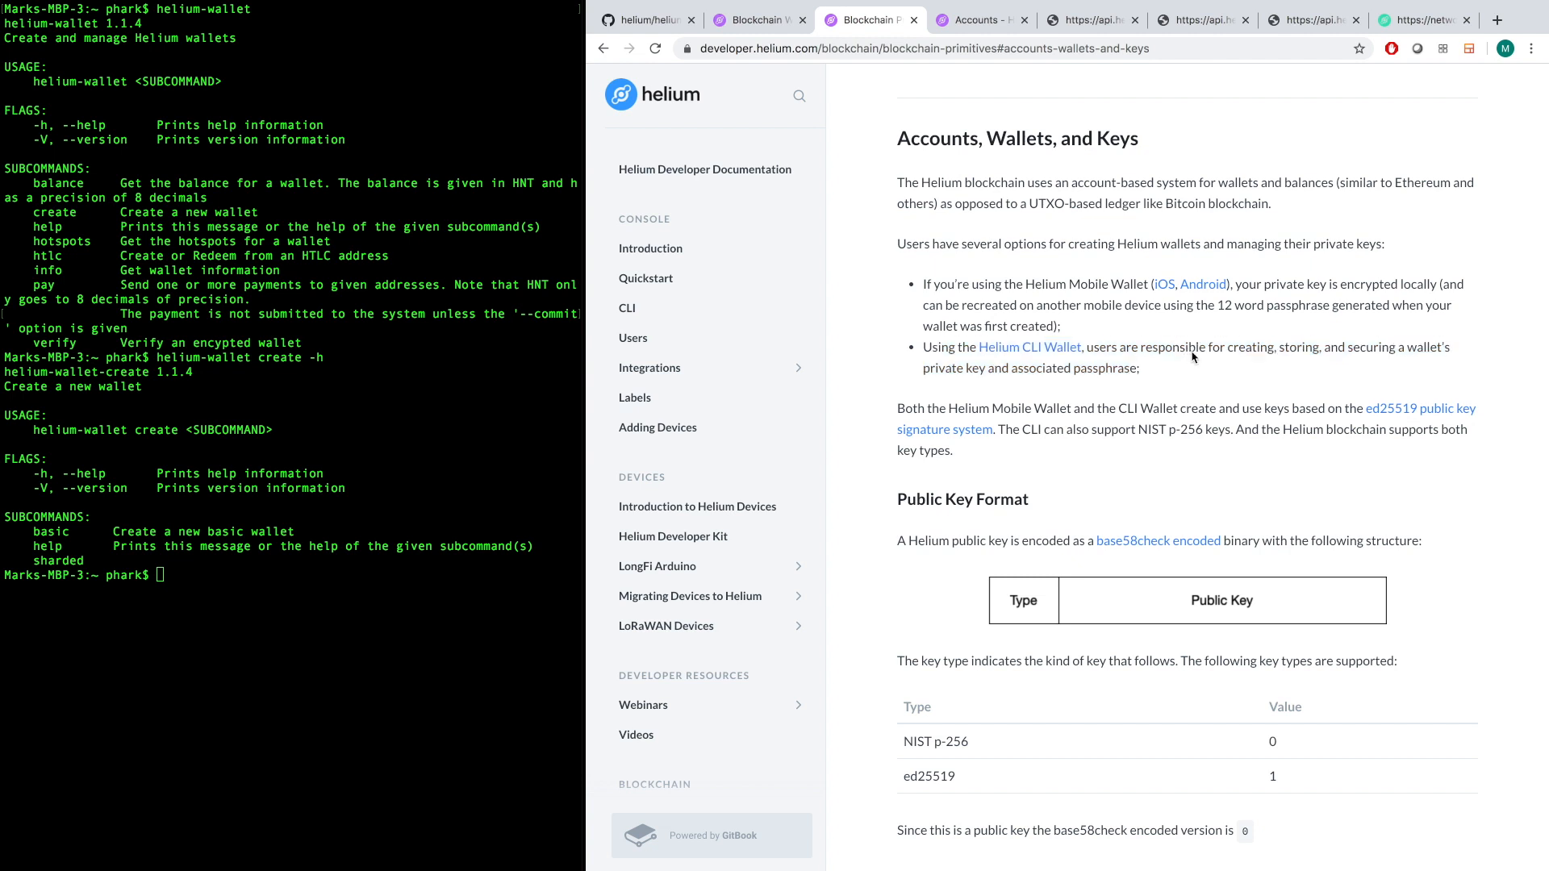
pyautogui.moveTo(1154, 356)
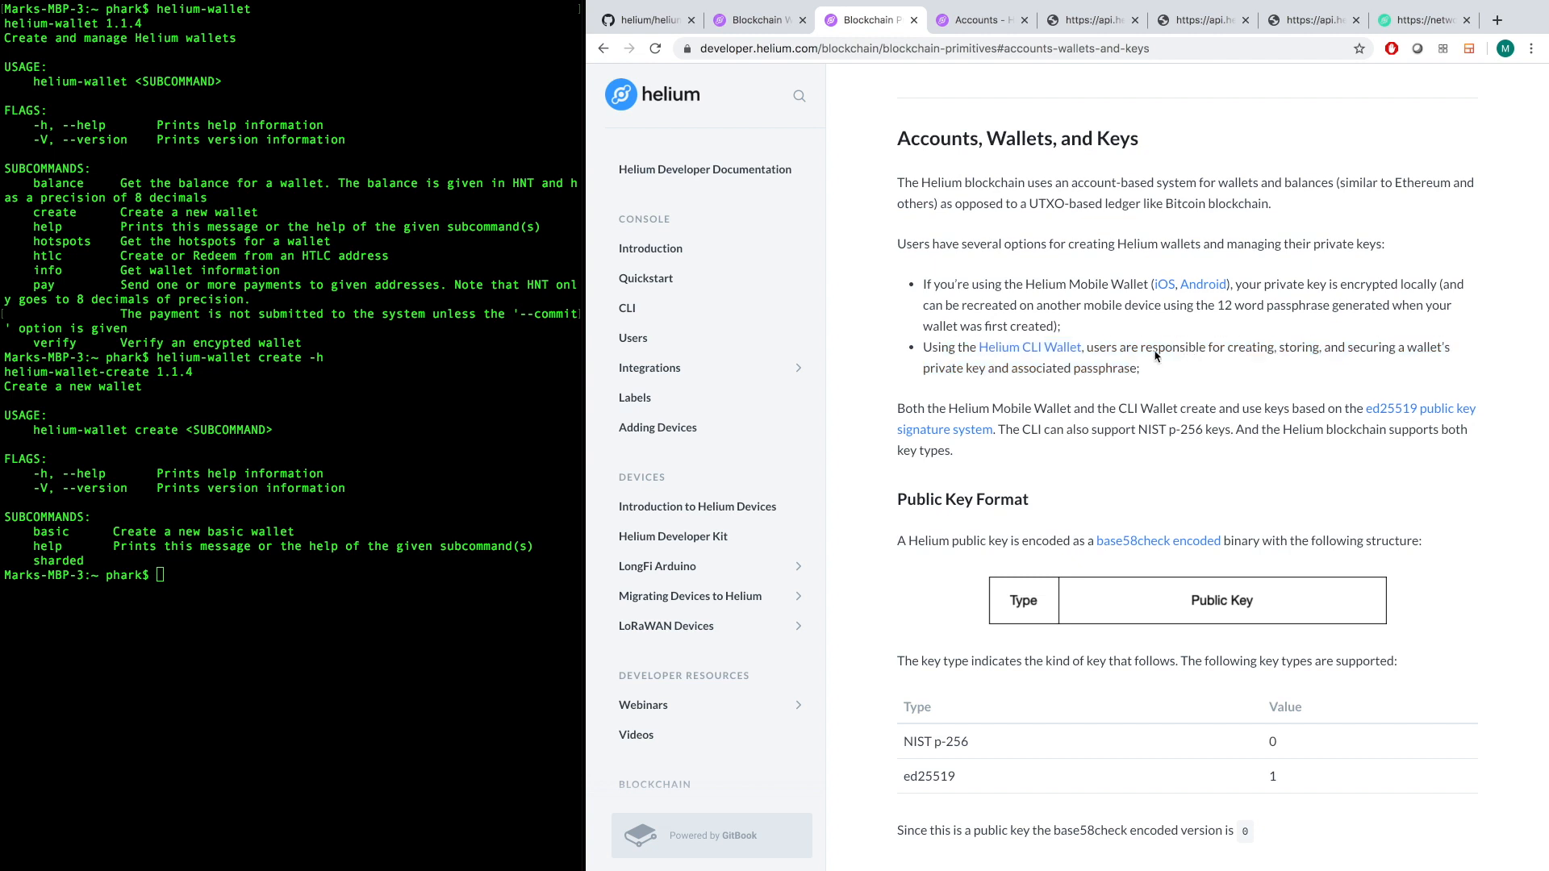
pyautogui.moveTo(1145, 373)
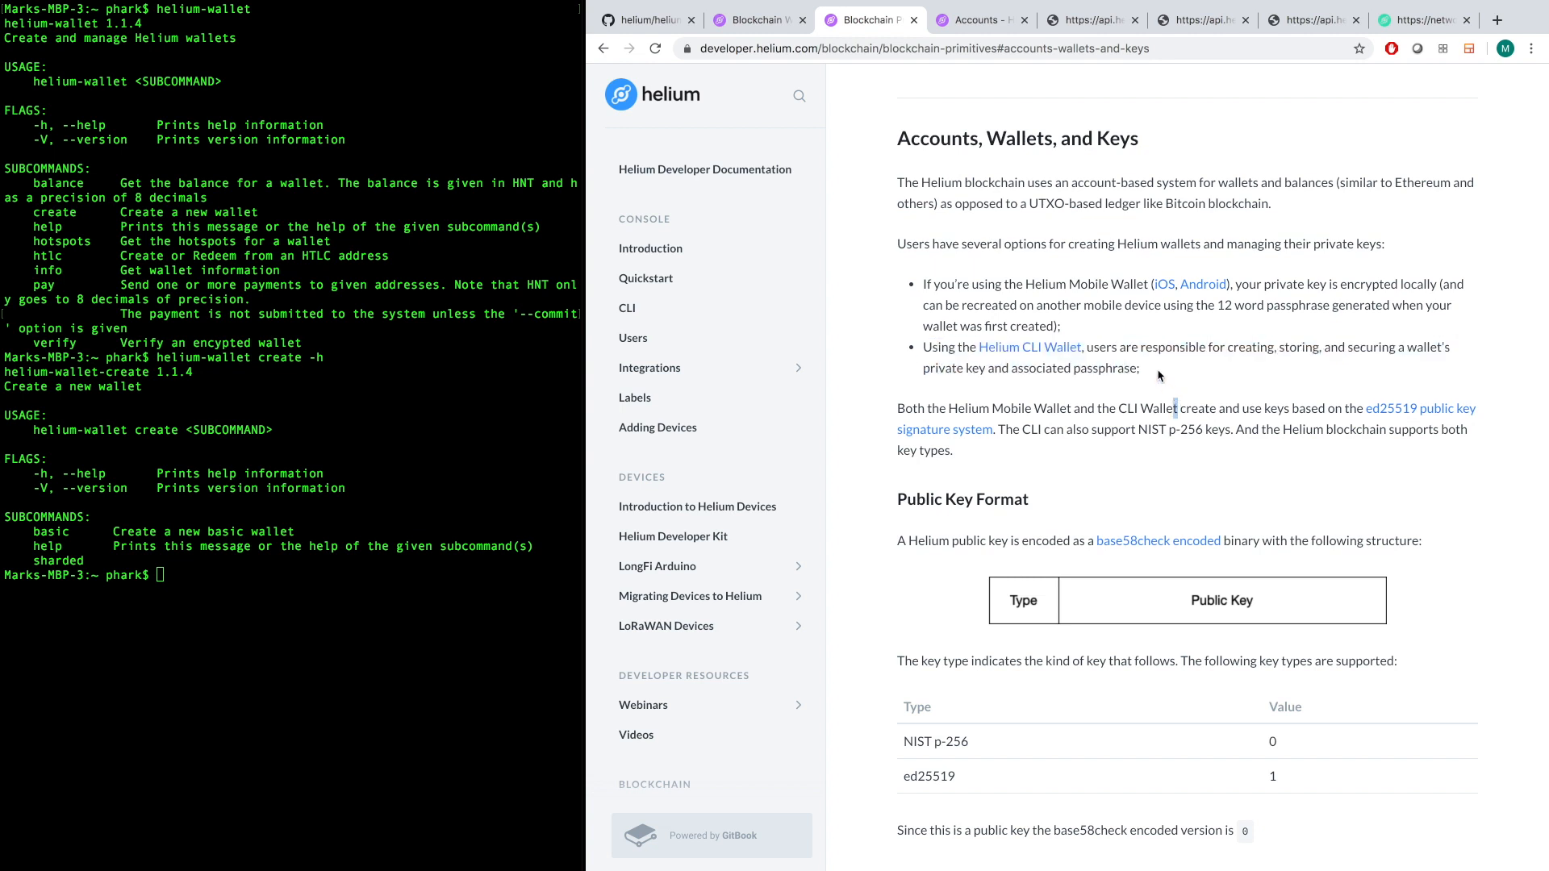
pyautogui.moveTo(923, 347); pyautogui.dragTo(1139, 367)
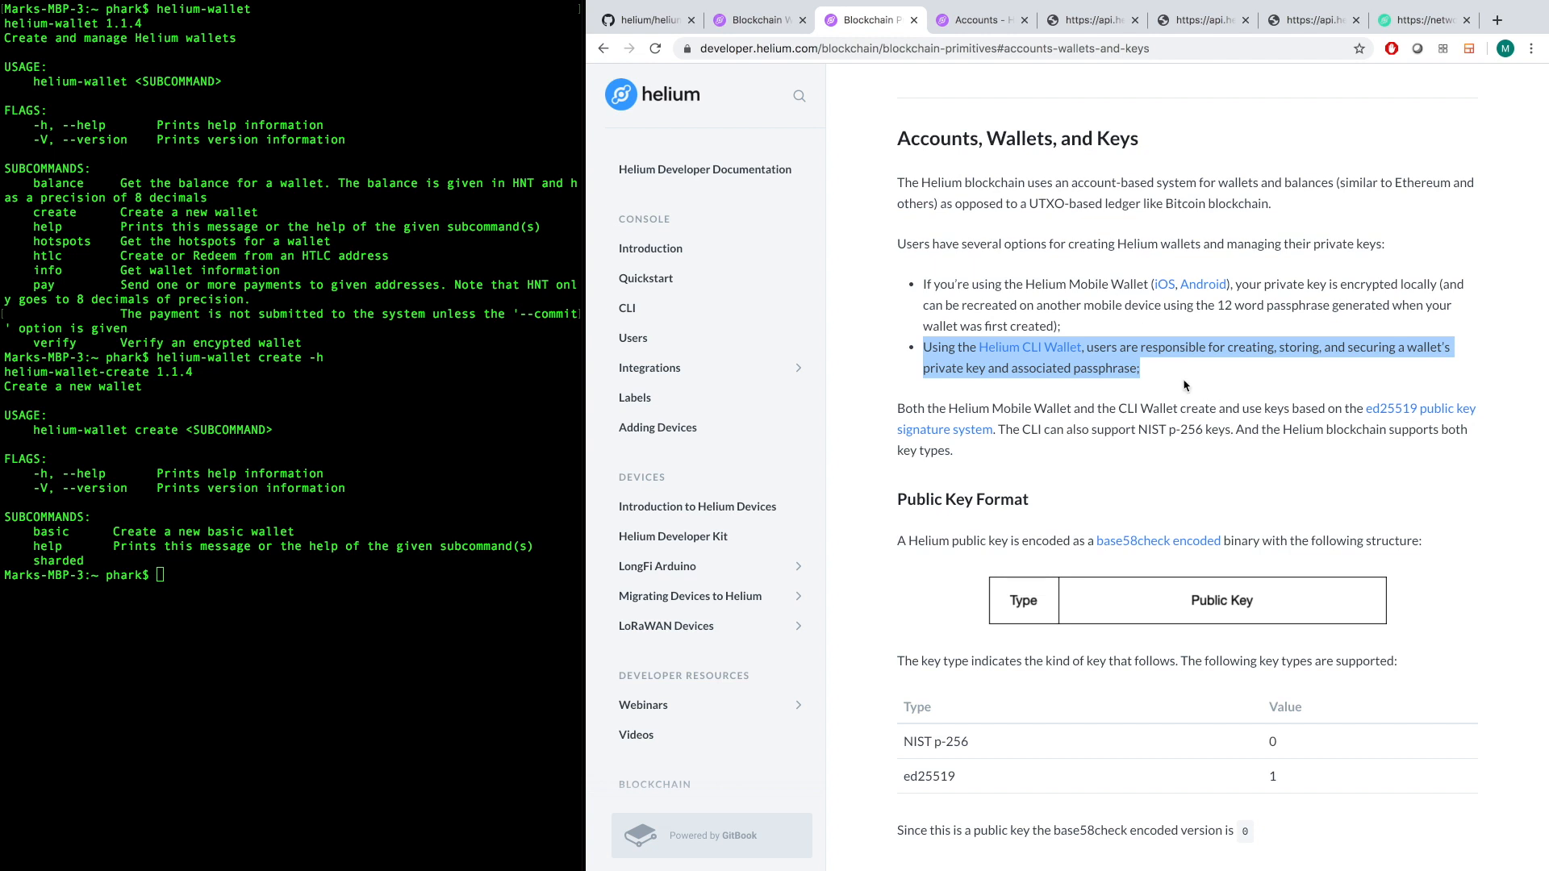
pyautogui.scroll(-3)
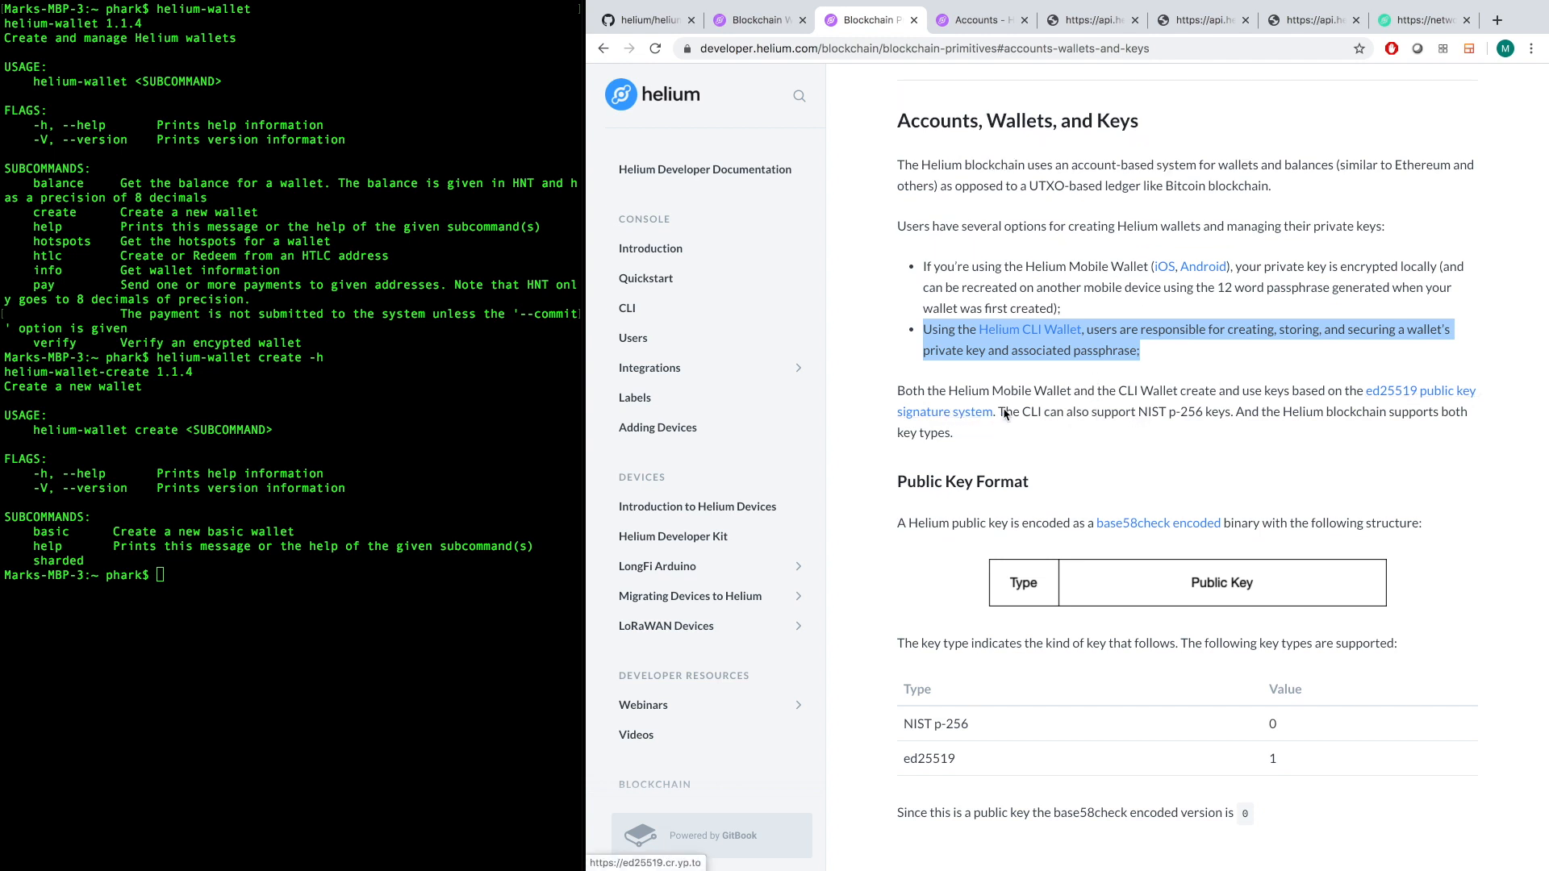
pyautogui.scroll(-3)
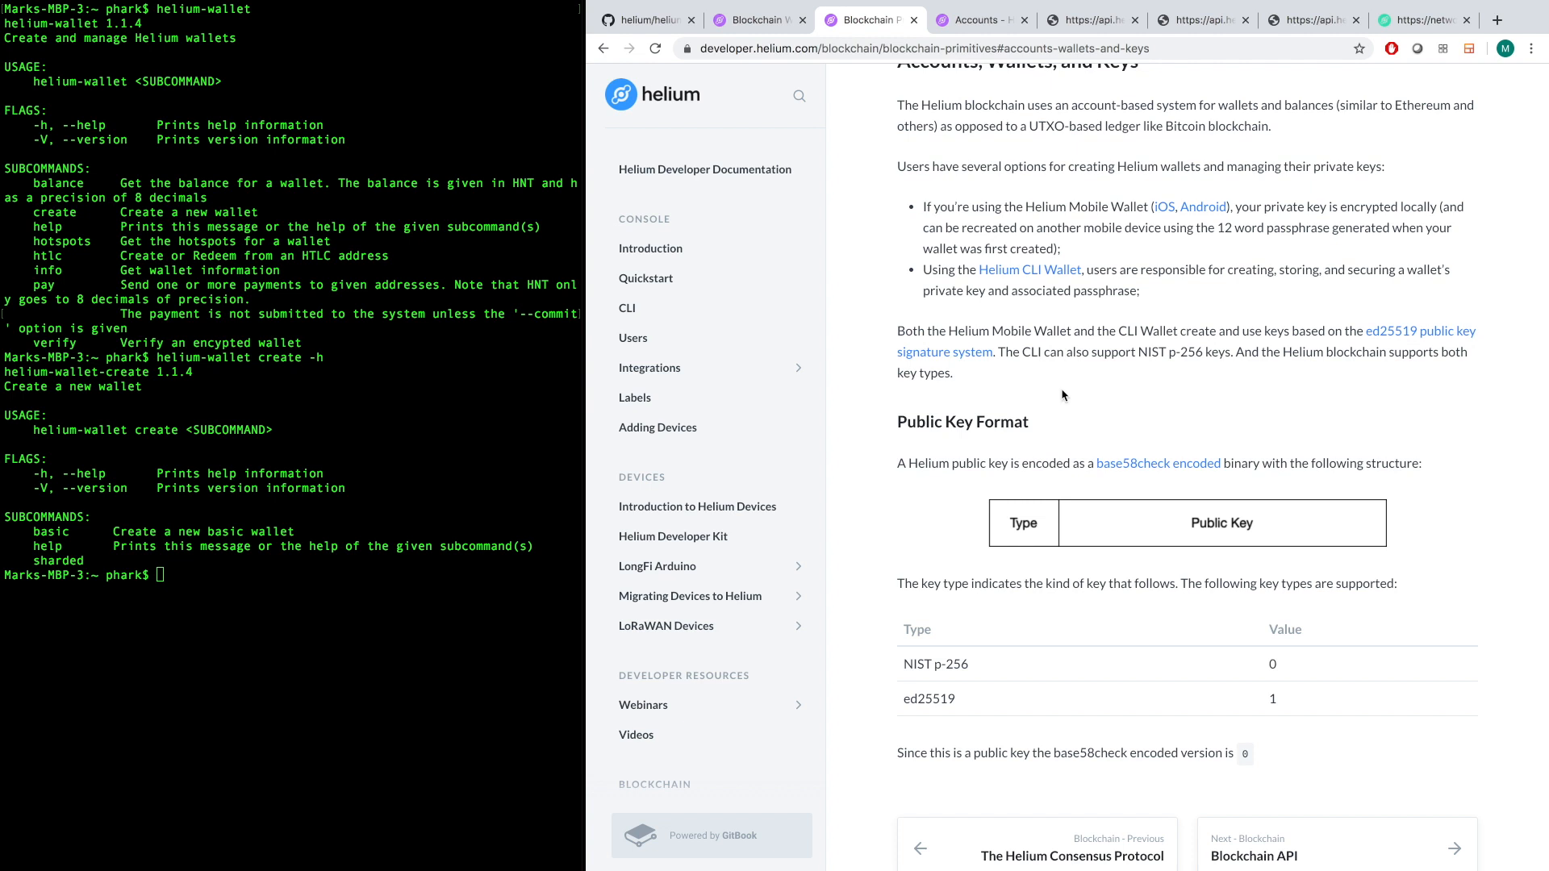
pyautogui.moveTo(1149, 333)
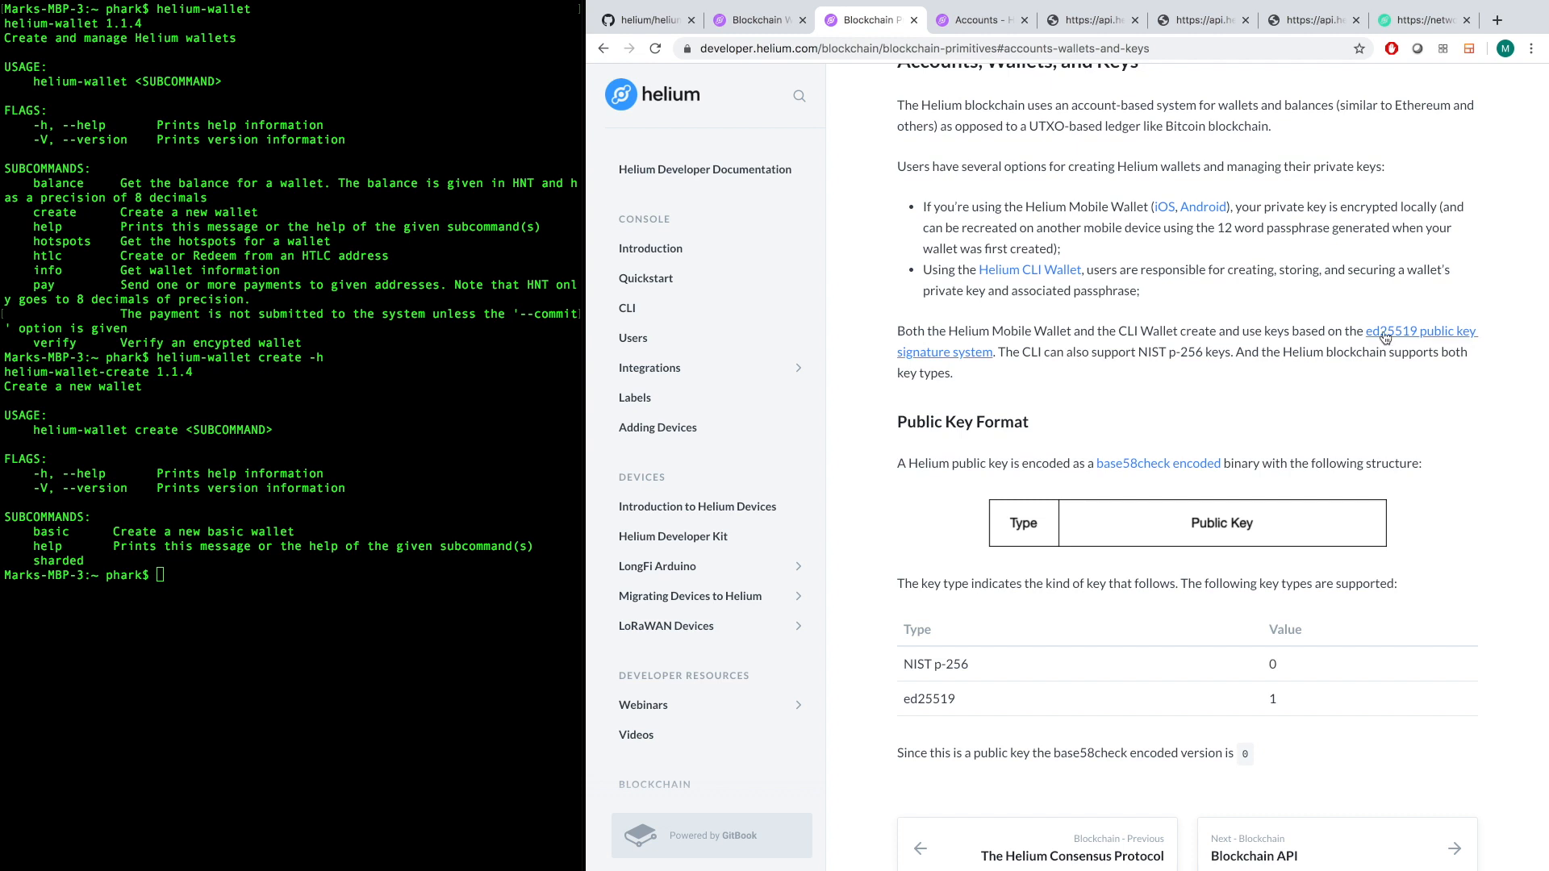
pyautogui.moveTo(1439, 341)
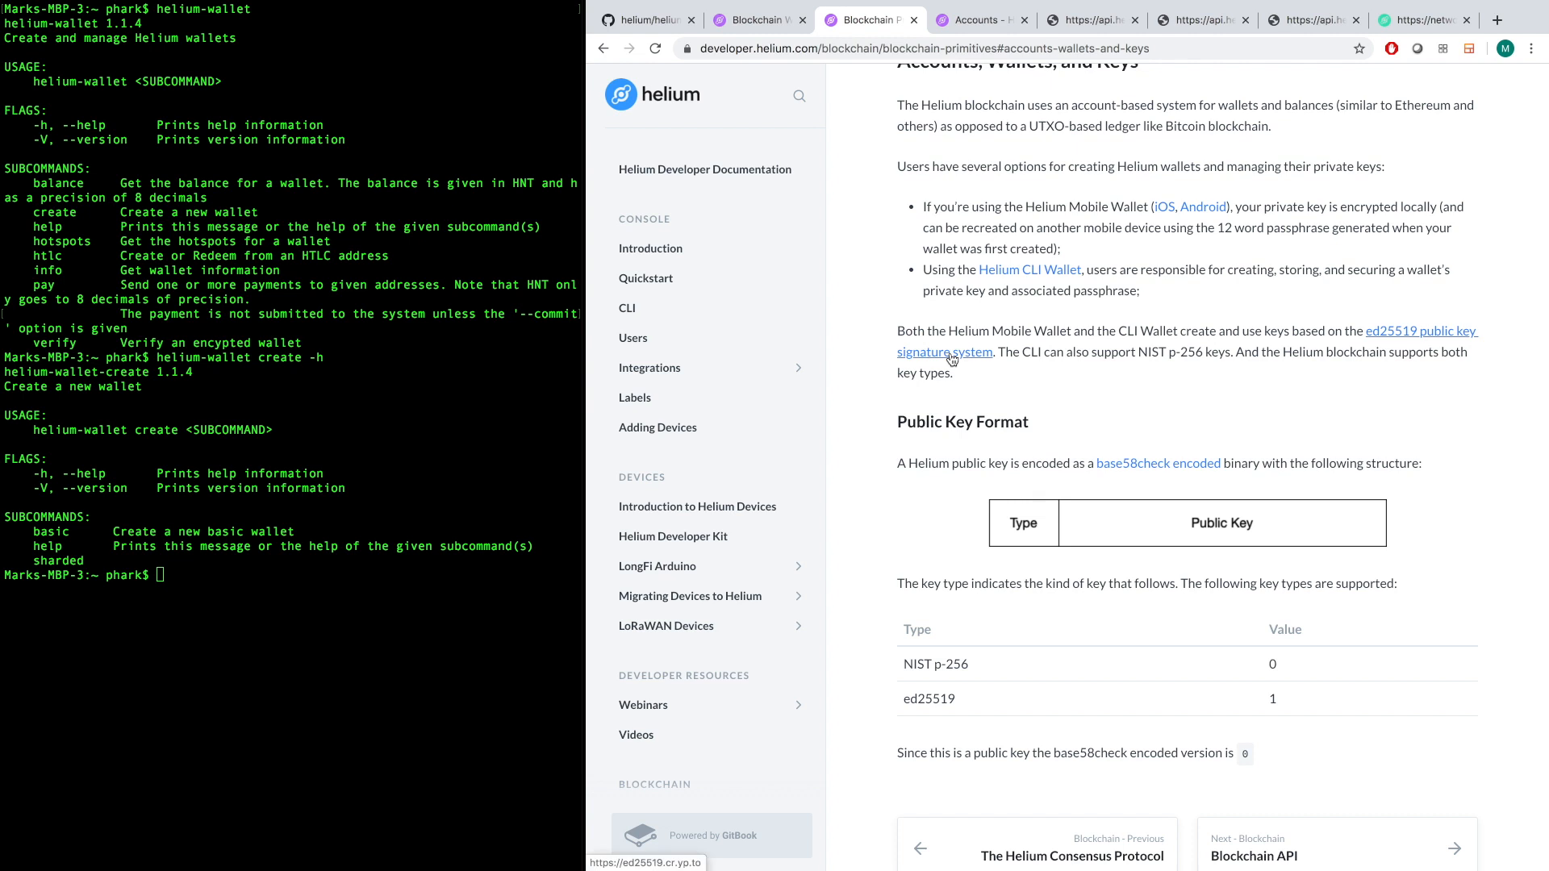
pyautogui.moveTo(1189, 360)
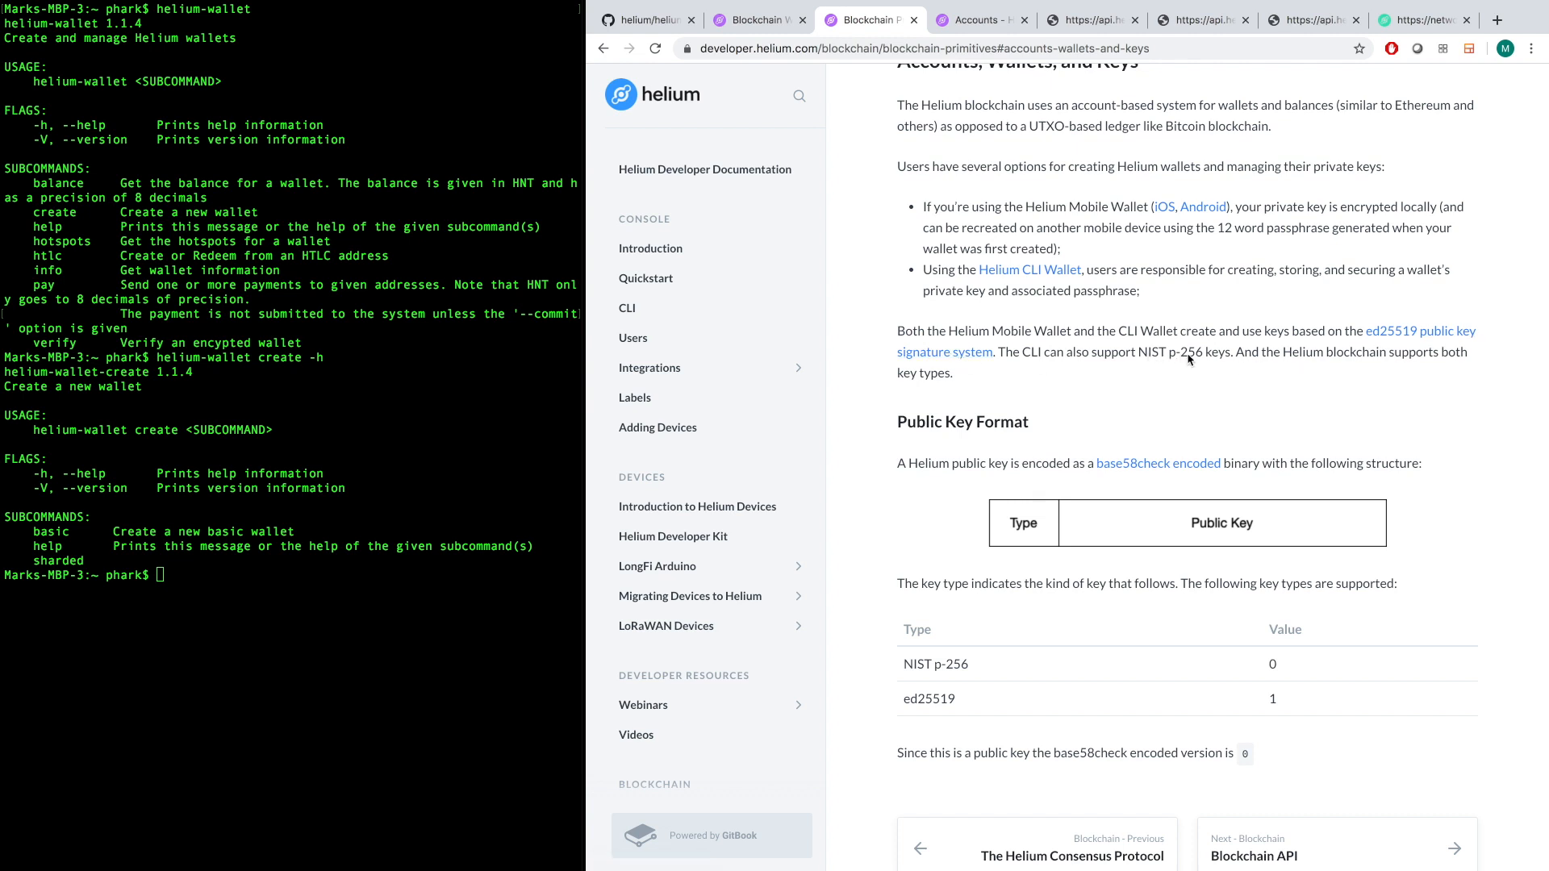
pyautogui.moveTo(1188, 360)
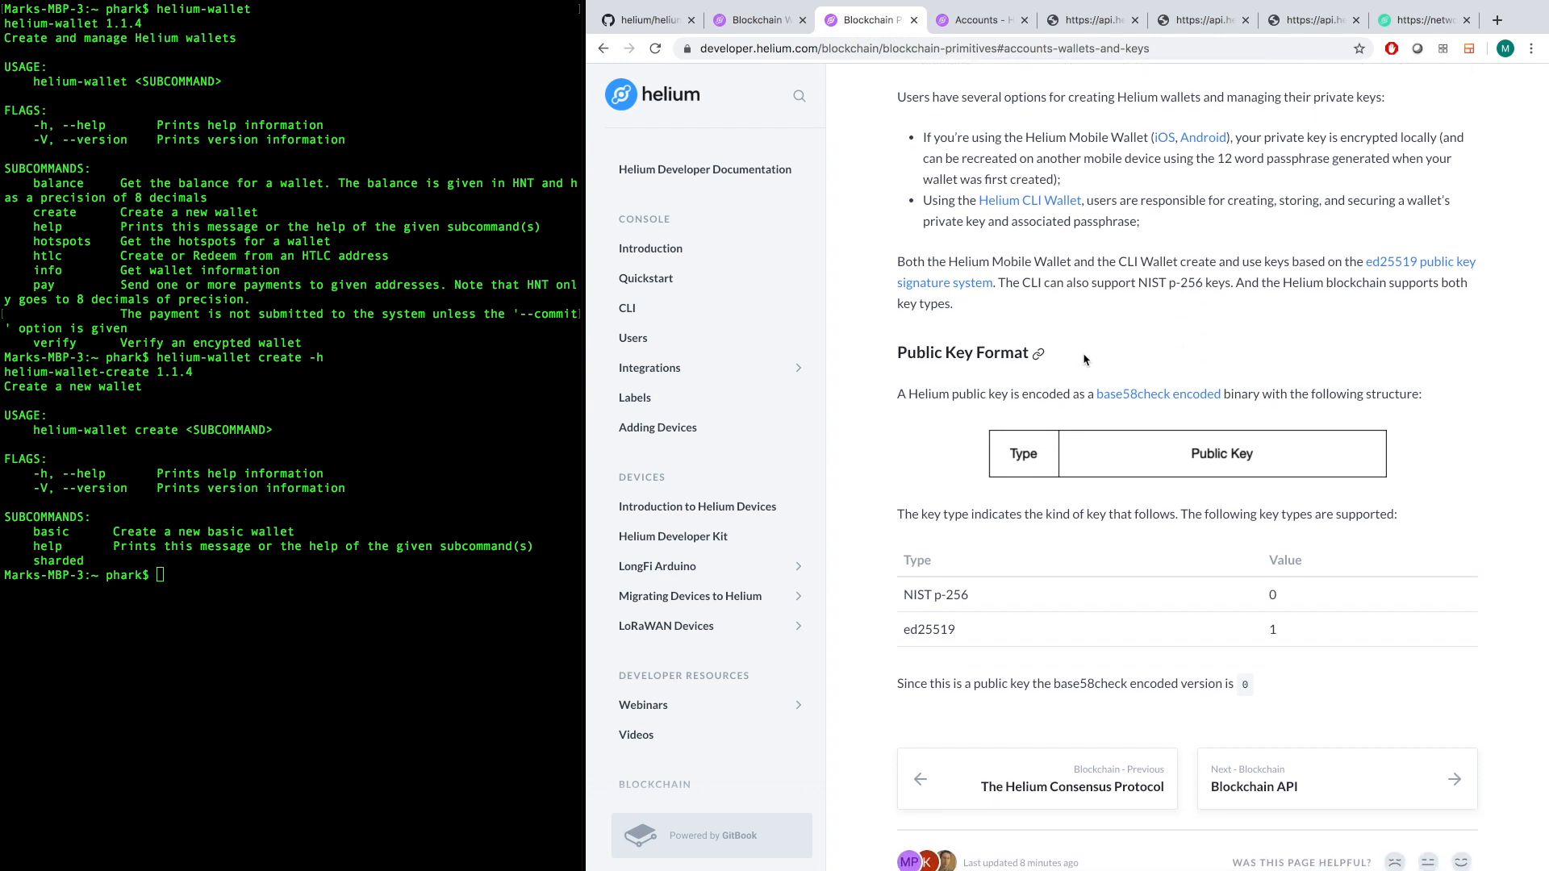
pyautogui.moveTo(987, 305)
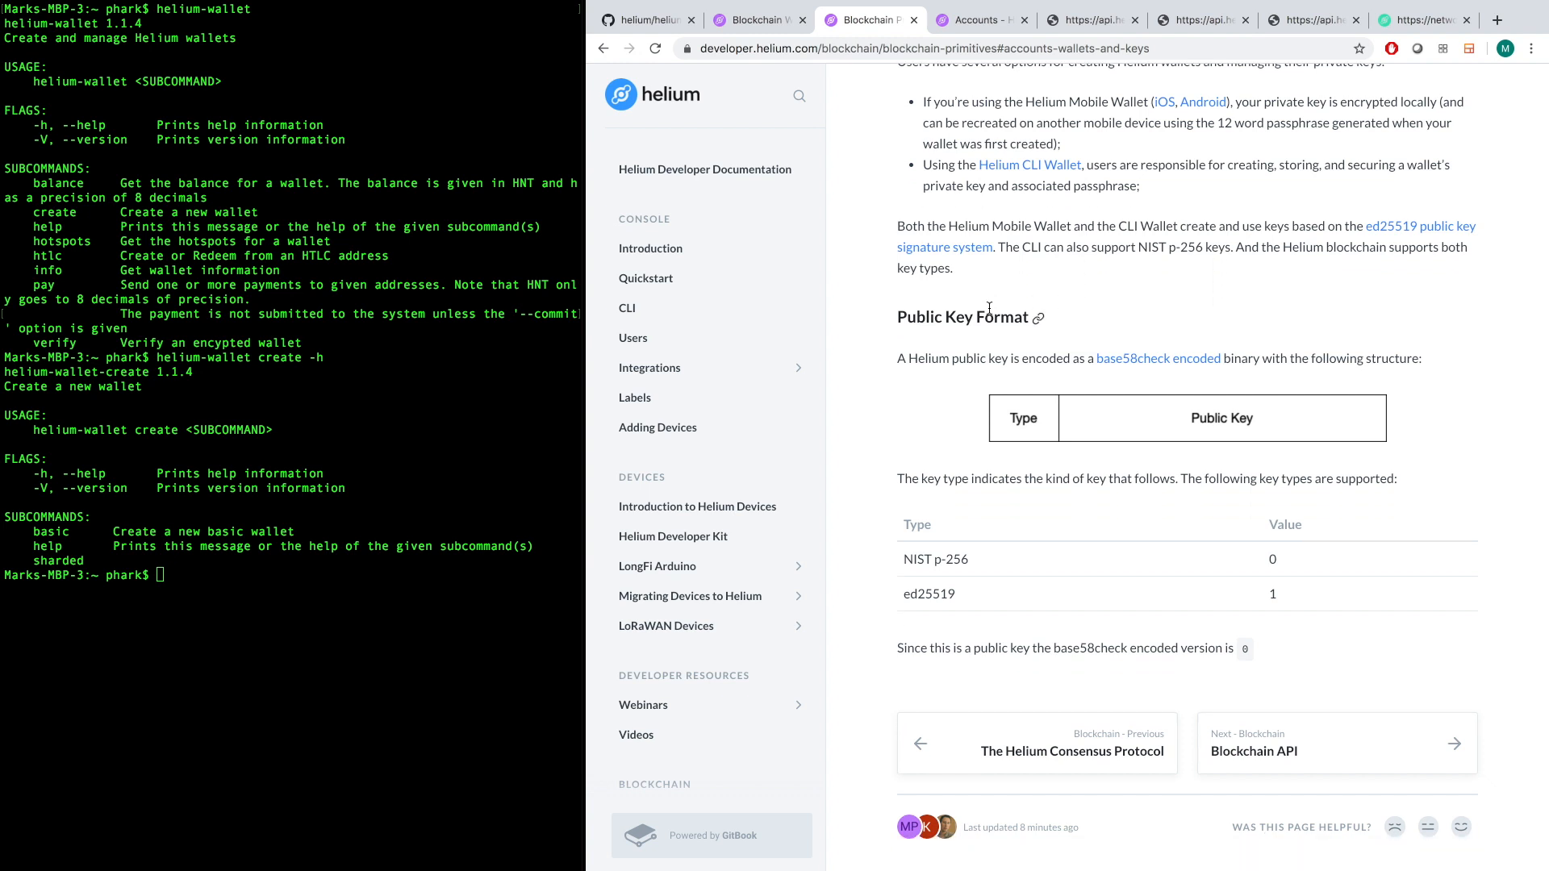
# Run helium-wallet info and mark the wallet address shown as not sharded.
pyautogui.scroll(-3)
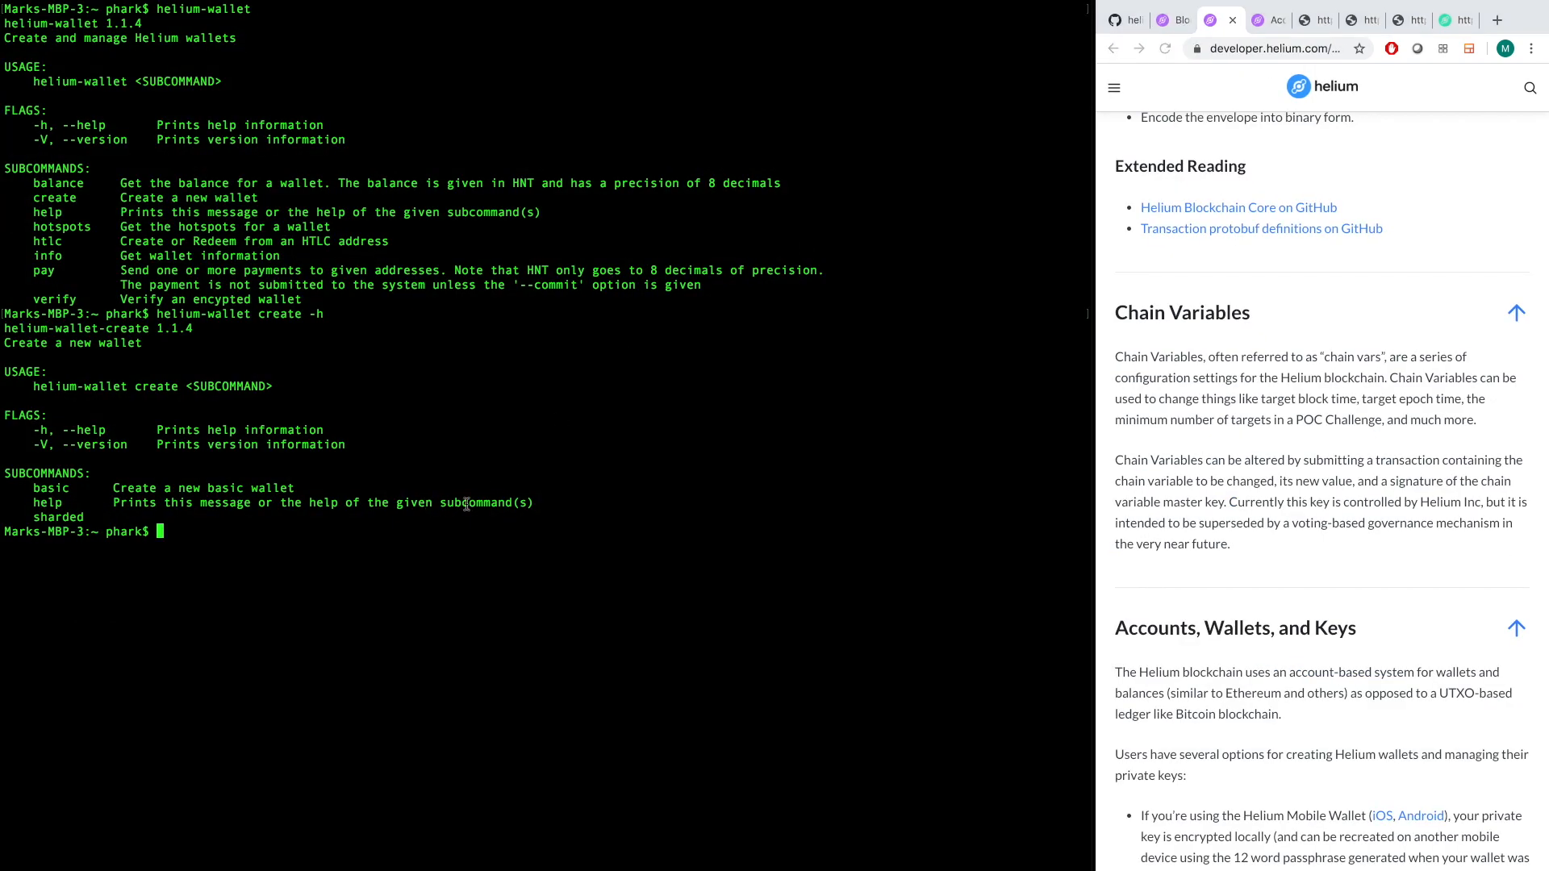
pyautogui.write('helium-wallet')
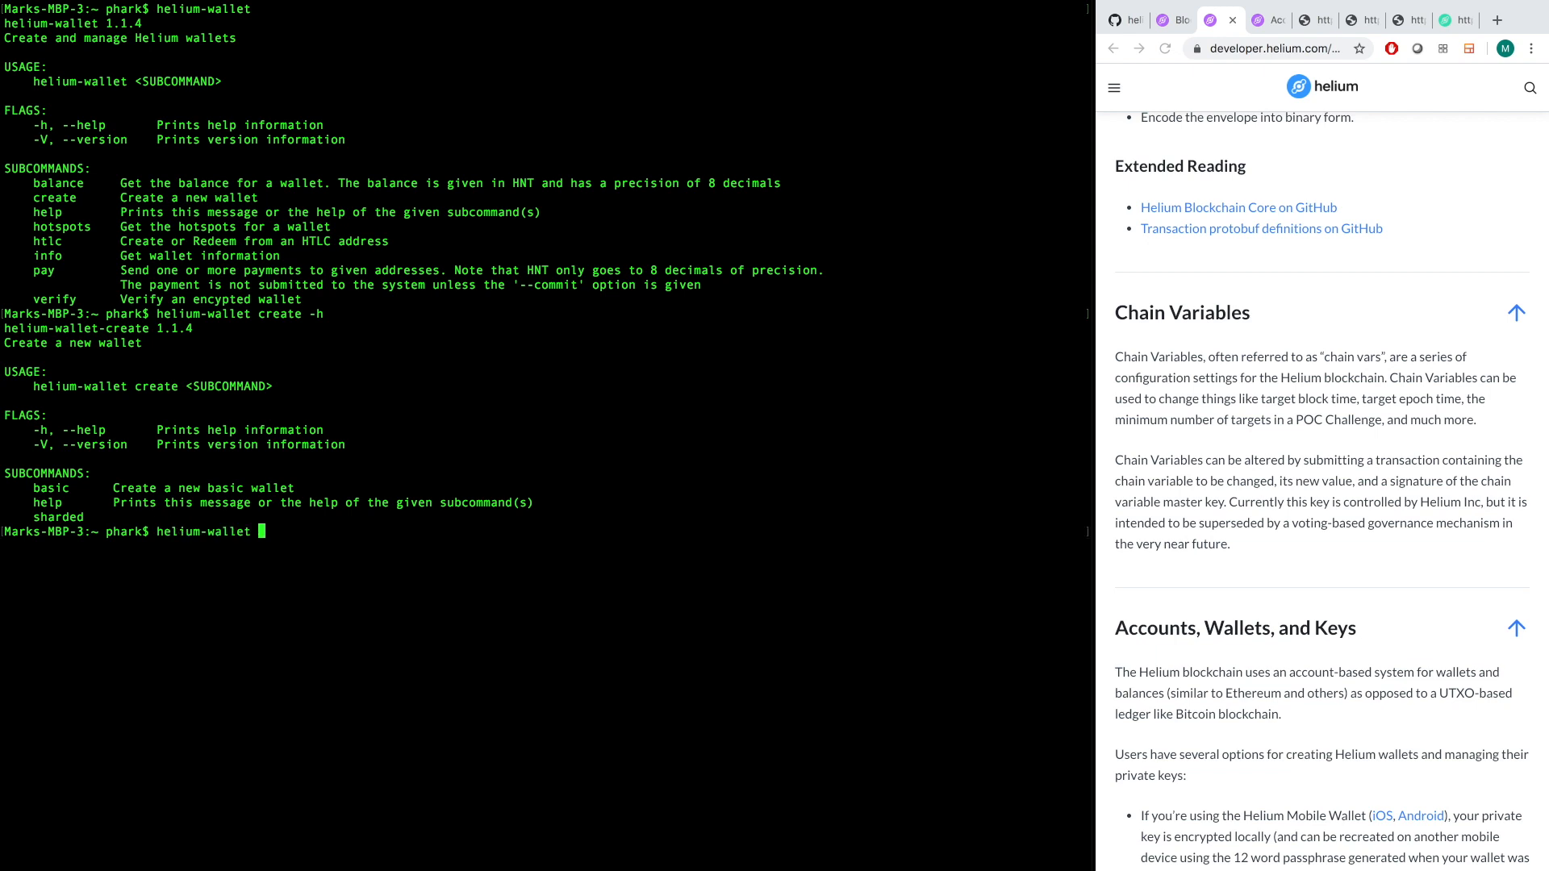
pyautogui.write('info')
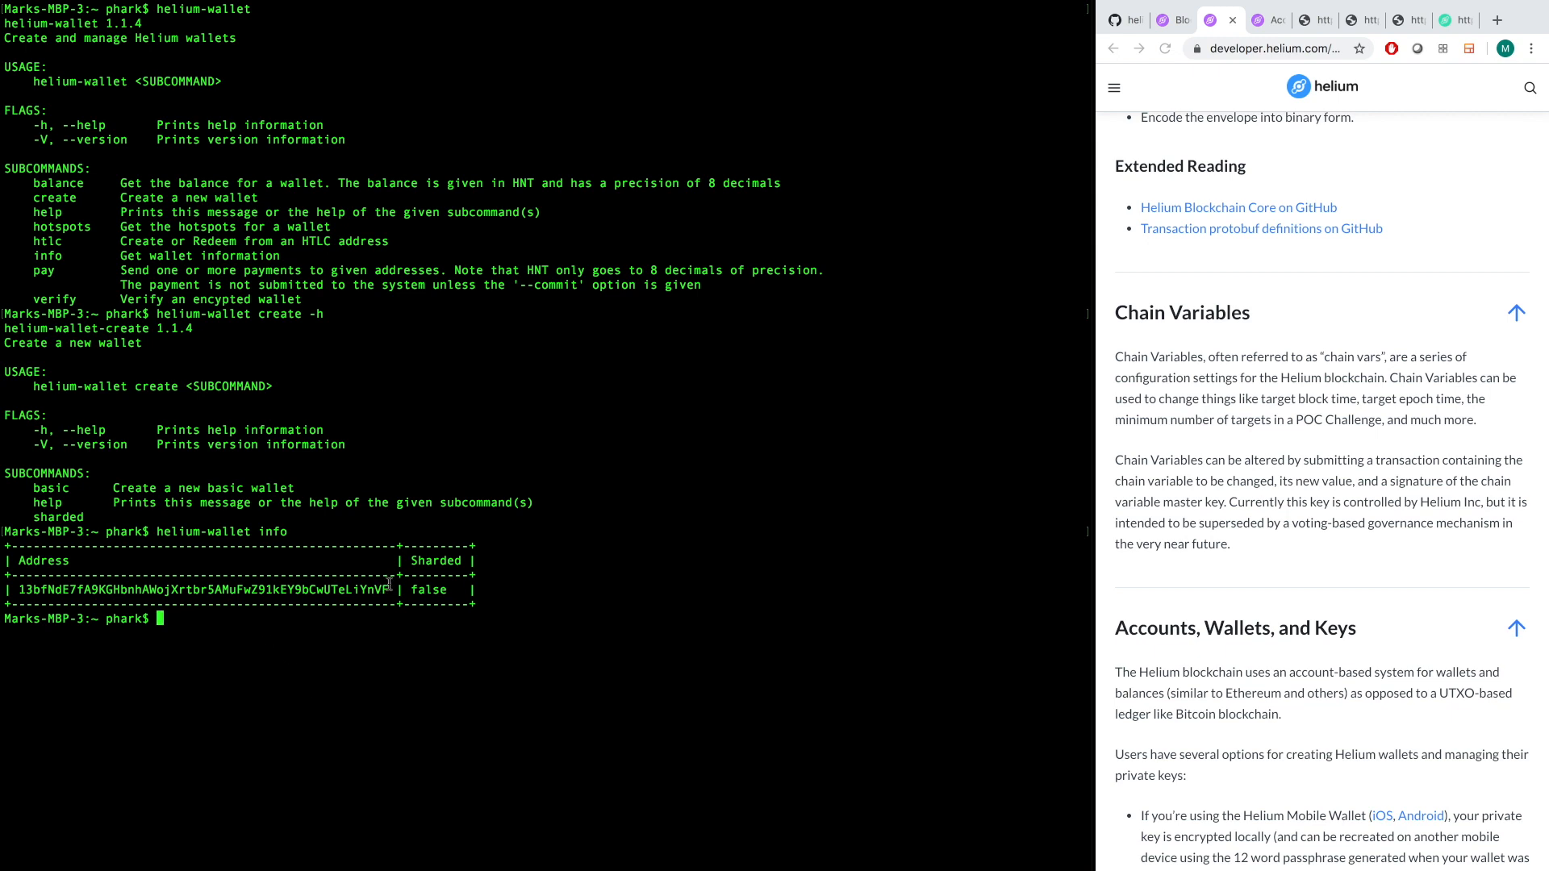
pyautogui.moveTo(366, 589); pyautogui.dragTo(446, 589)
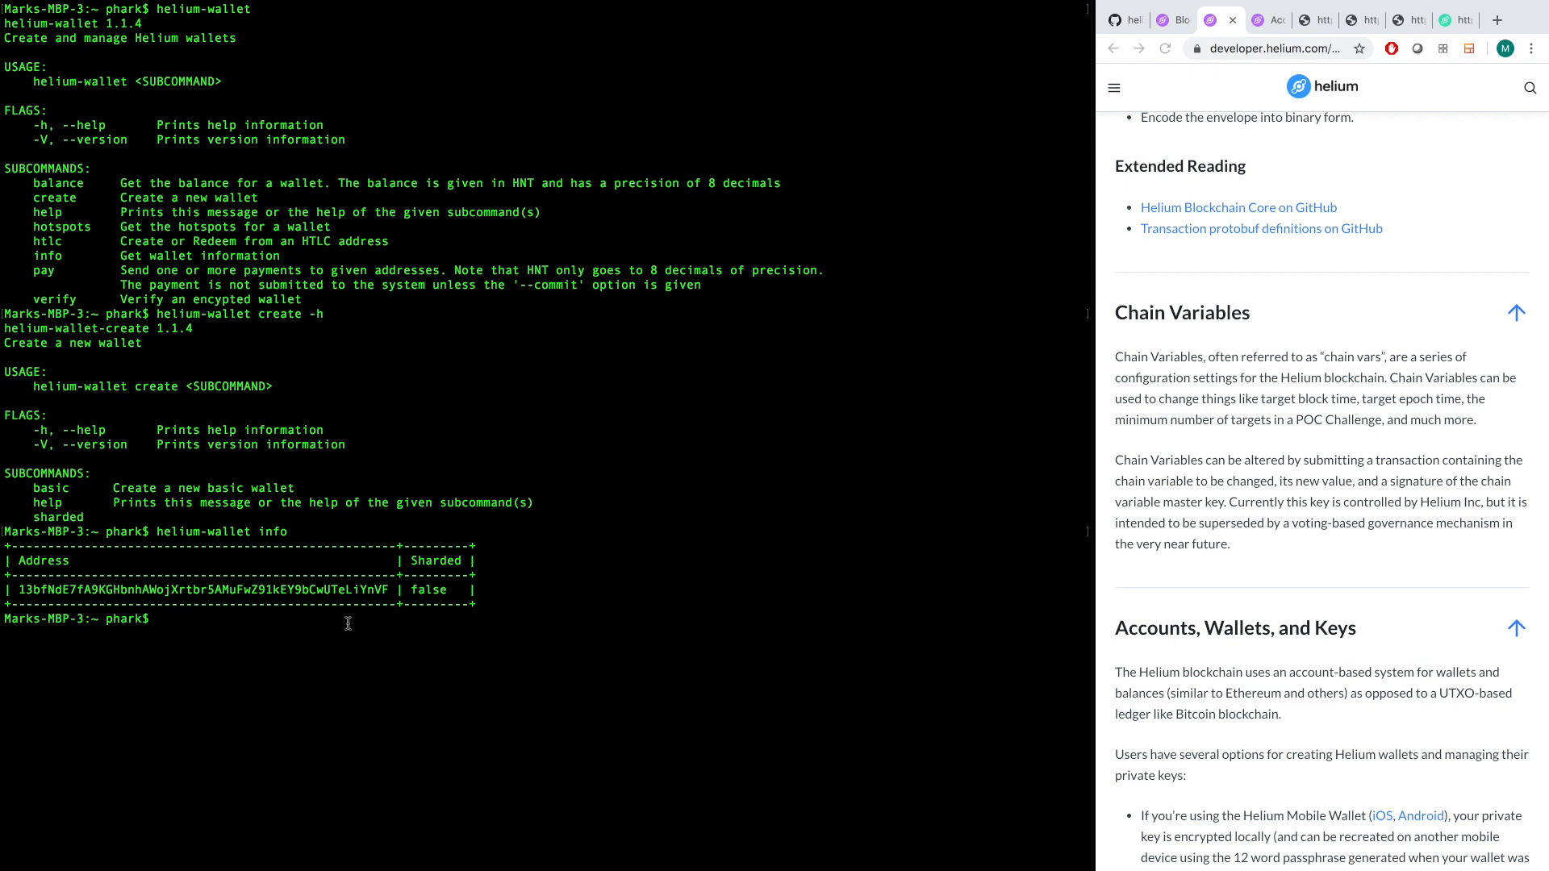
# Run helium-wallet balance and point out the 70.00000000 HNT balance and zero Data Credits.
pyautogui.write('helium-wallet info')
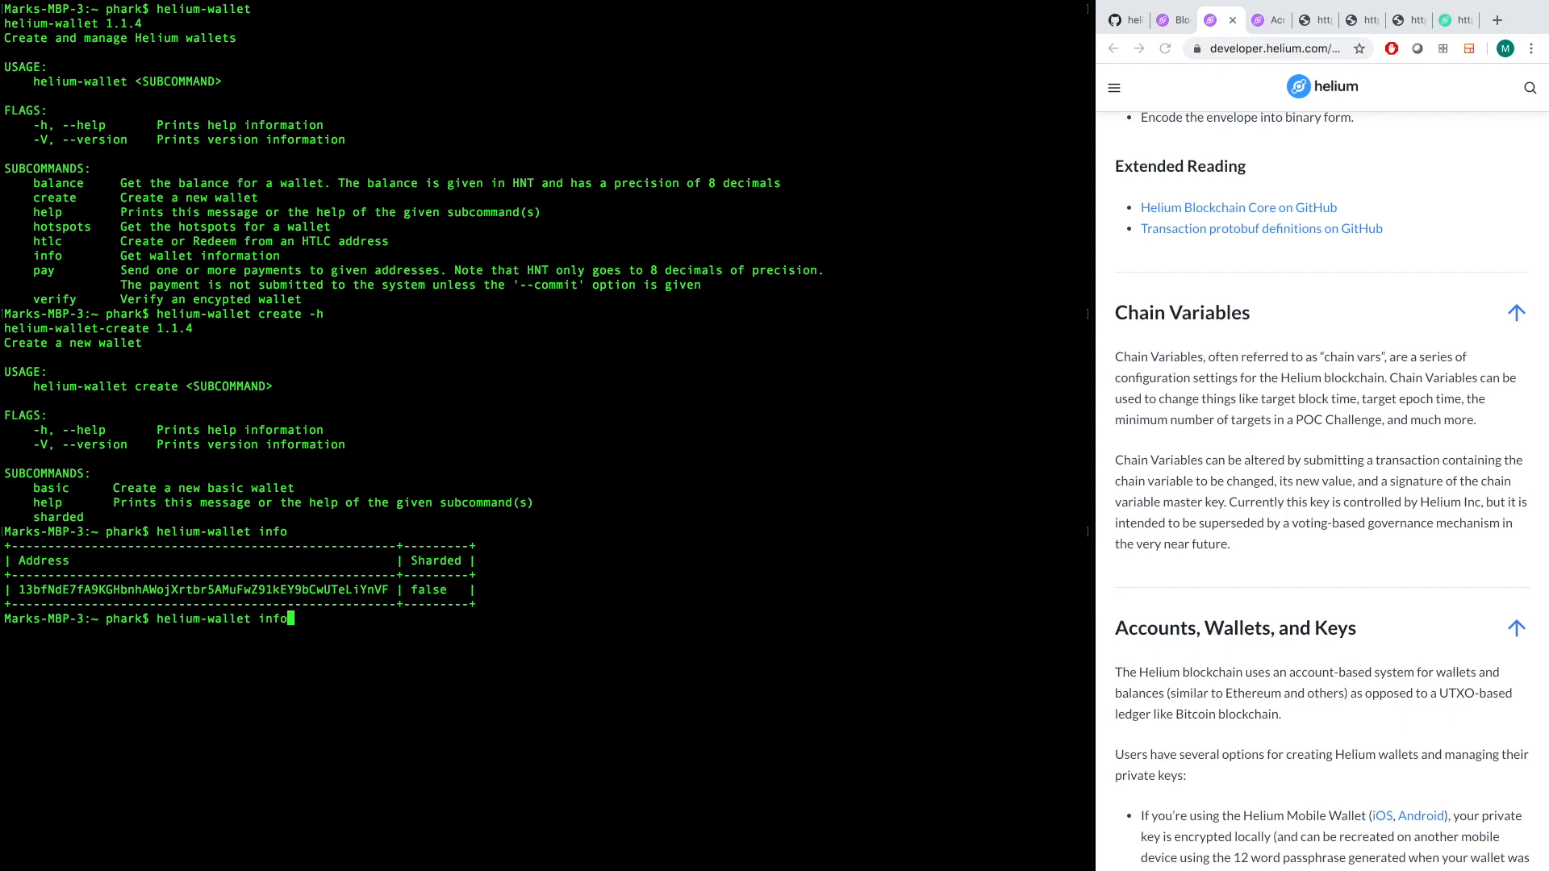
pyautogui.write('b')
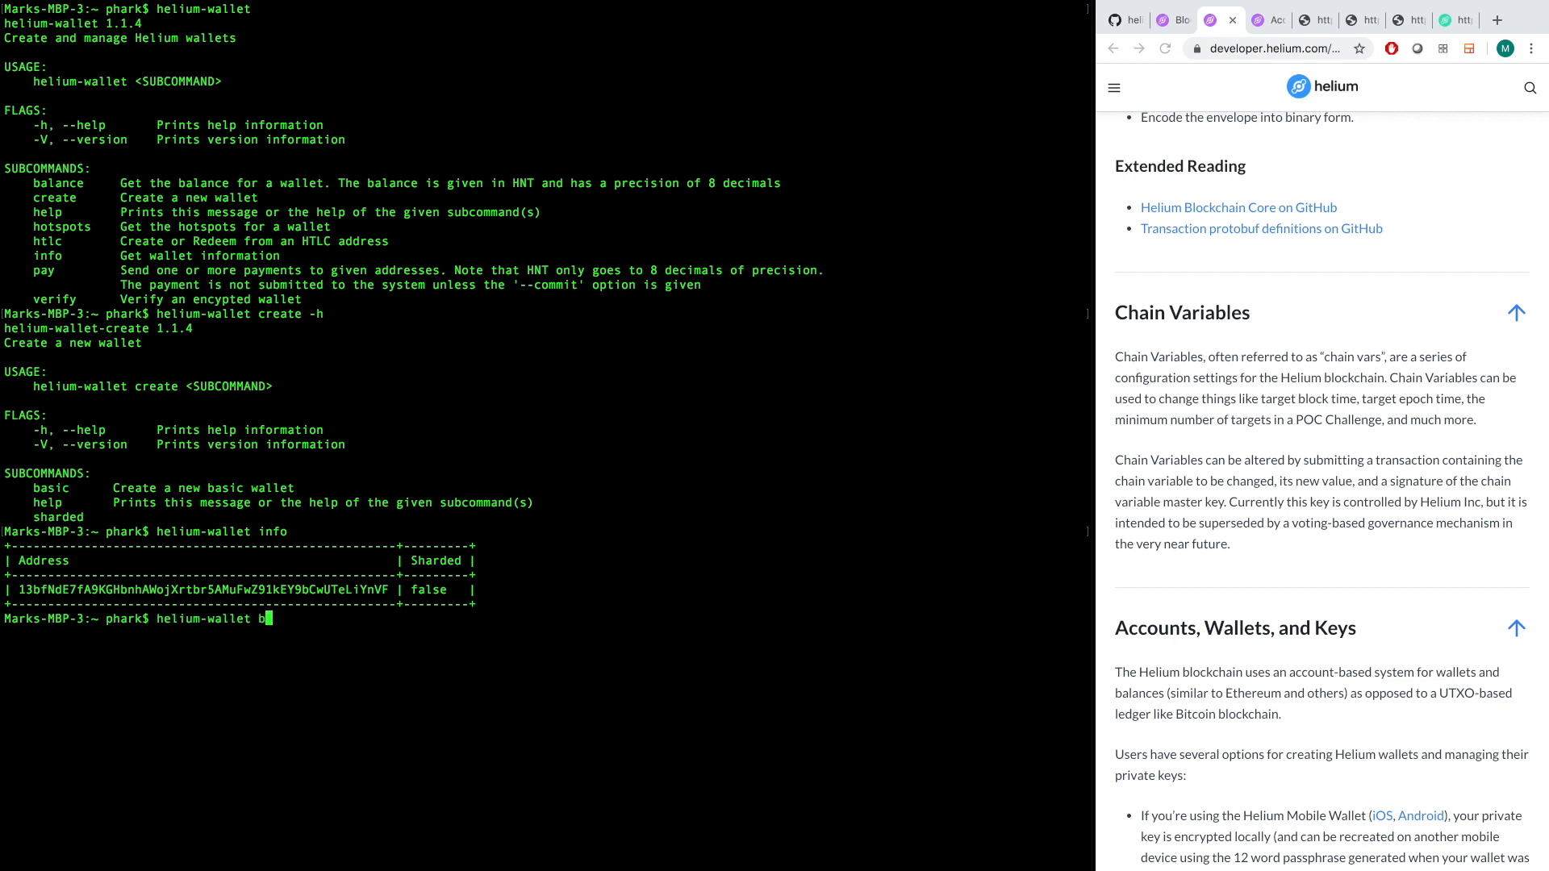
pyautogui.write('alance')
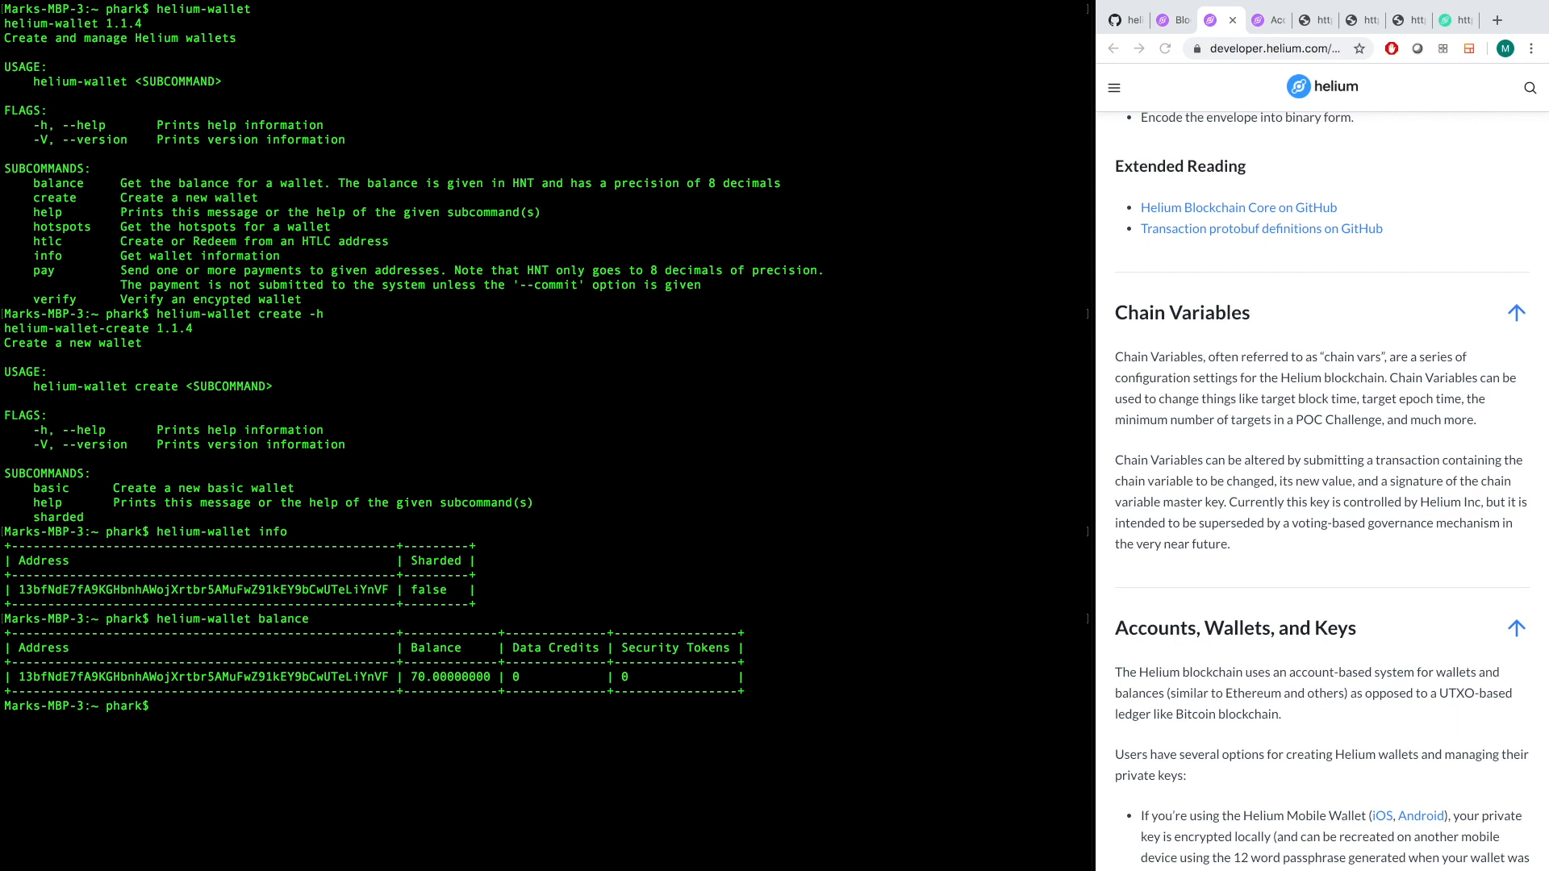
pyautogui.doubleClick(203, 617)
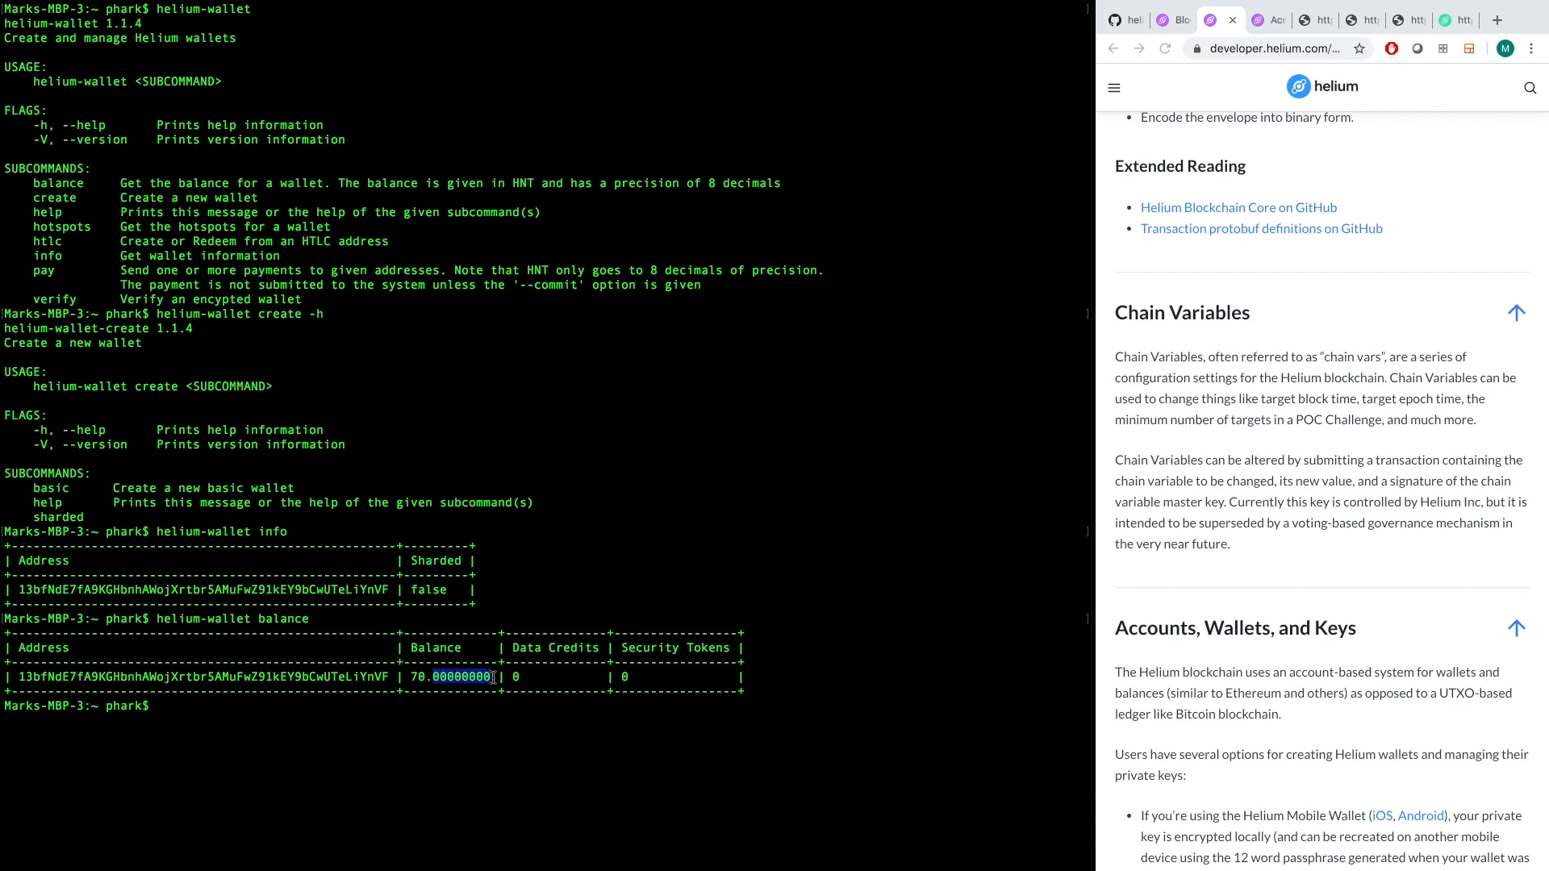
pyautogui.moveTo(841, 607)
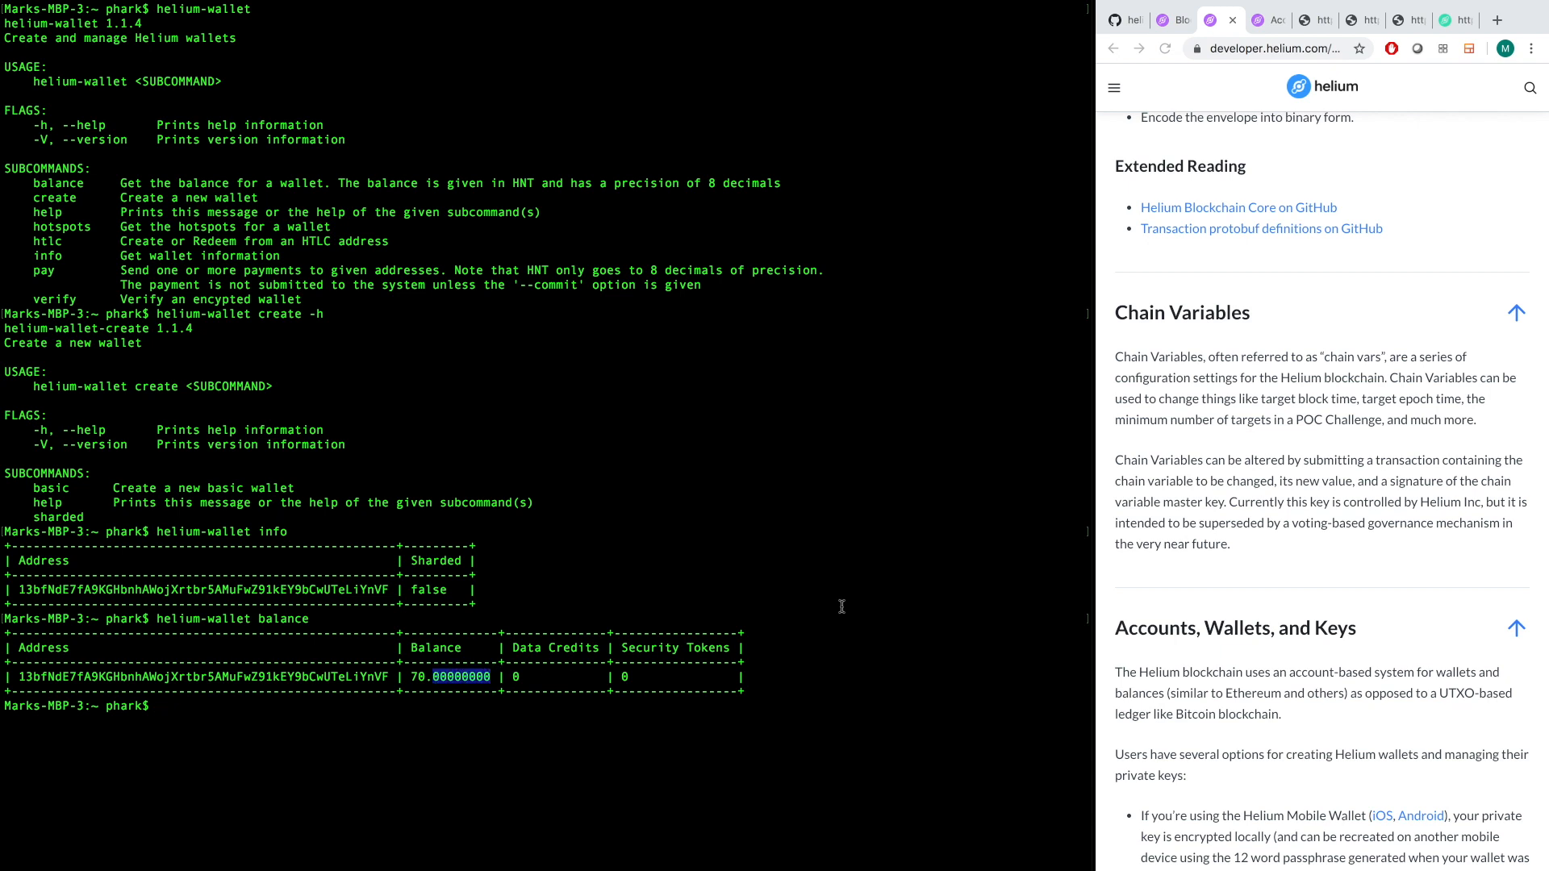
pyautogui.moveTo(544, 576)
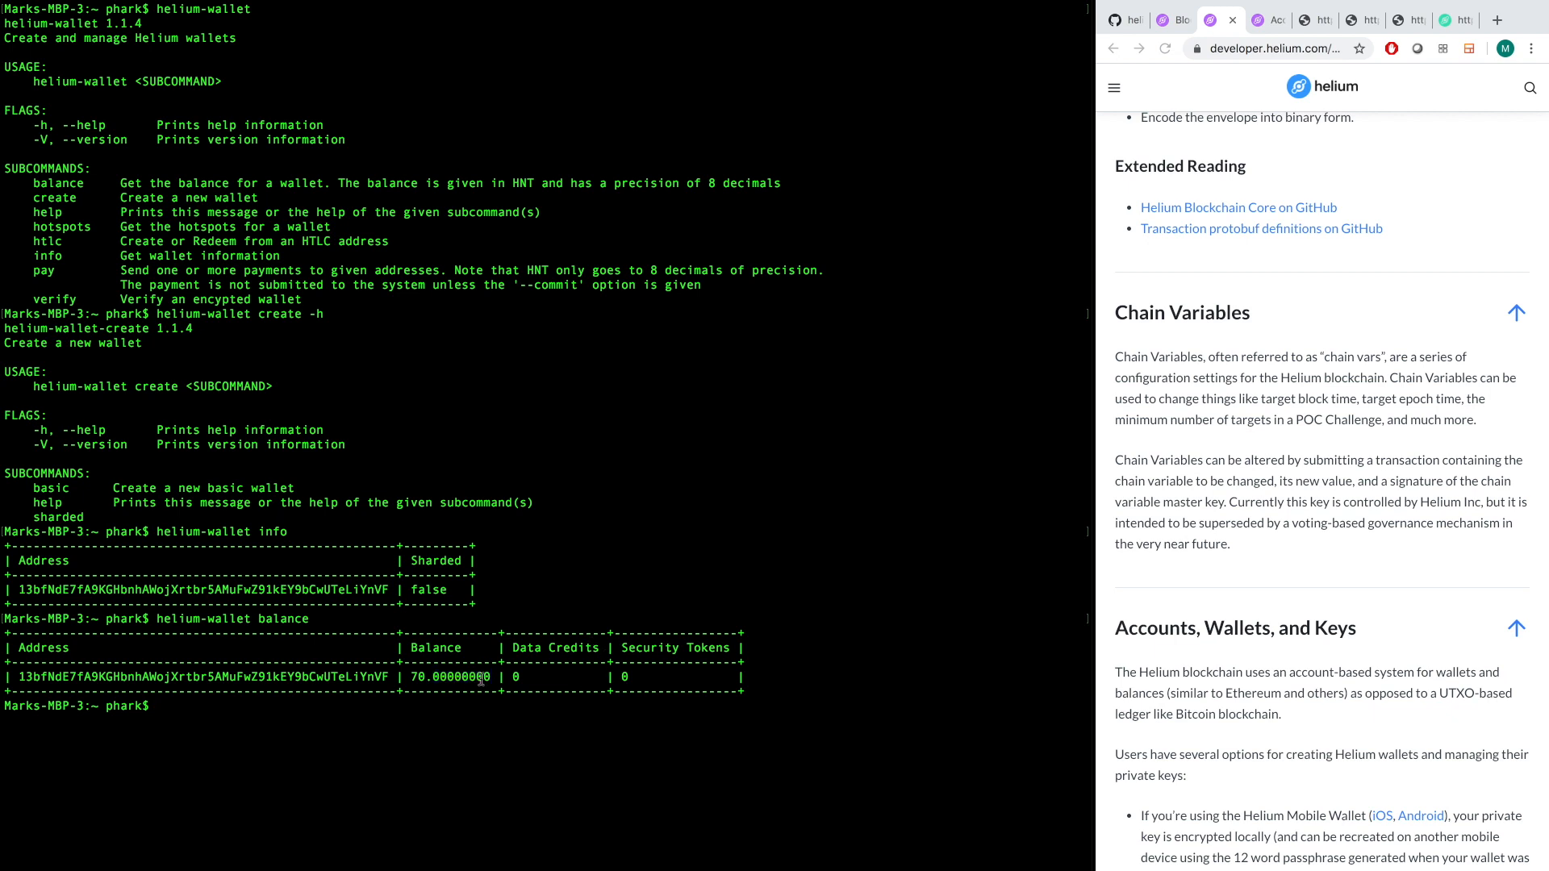
pyautogui.doubleClick(459, 677)
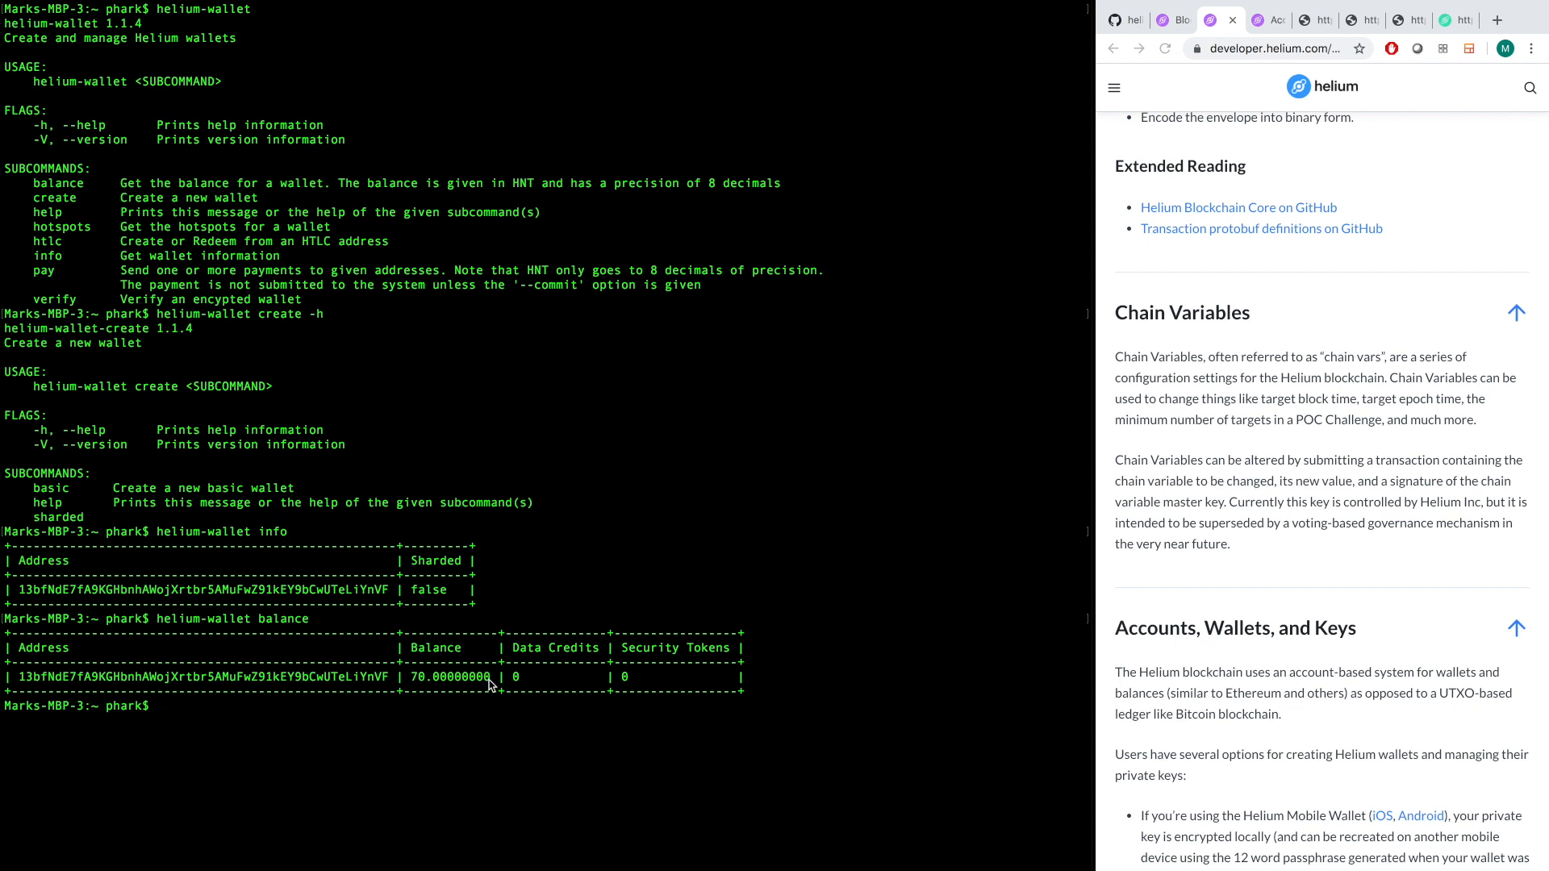
pyautogui.moveTo(434, 687)
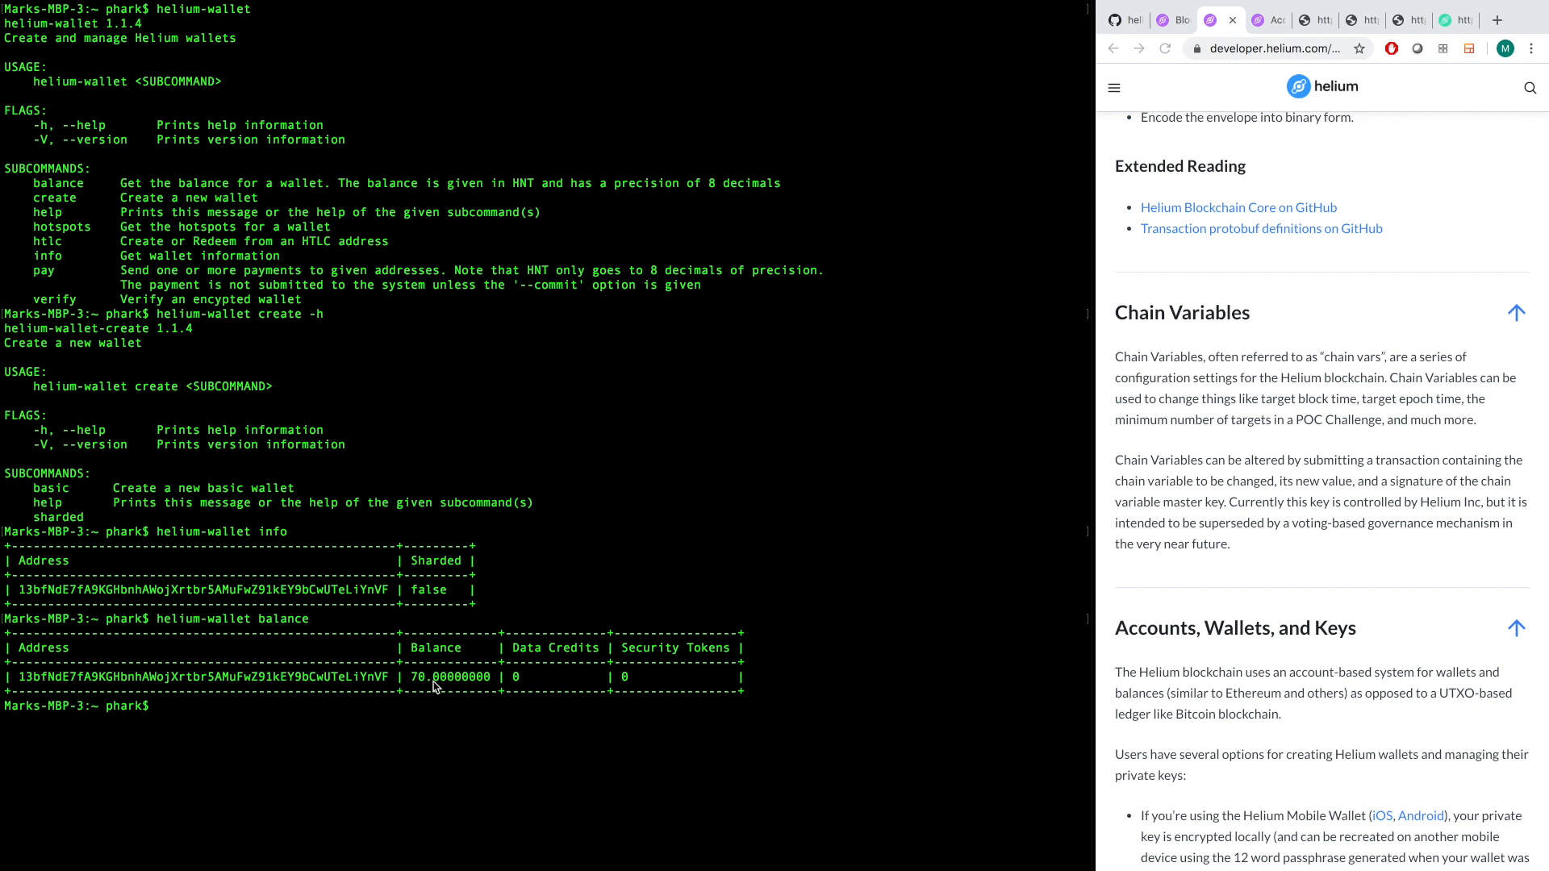
pyautogui.moveTo(466, 687)
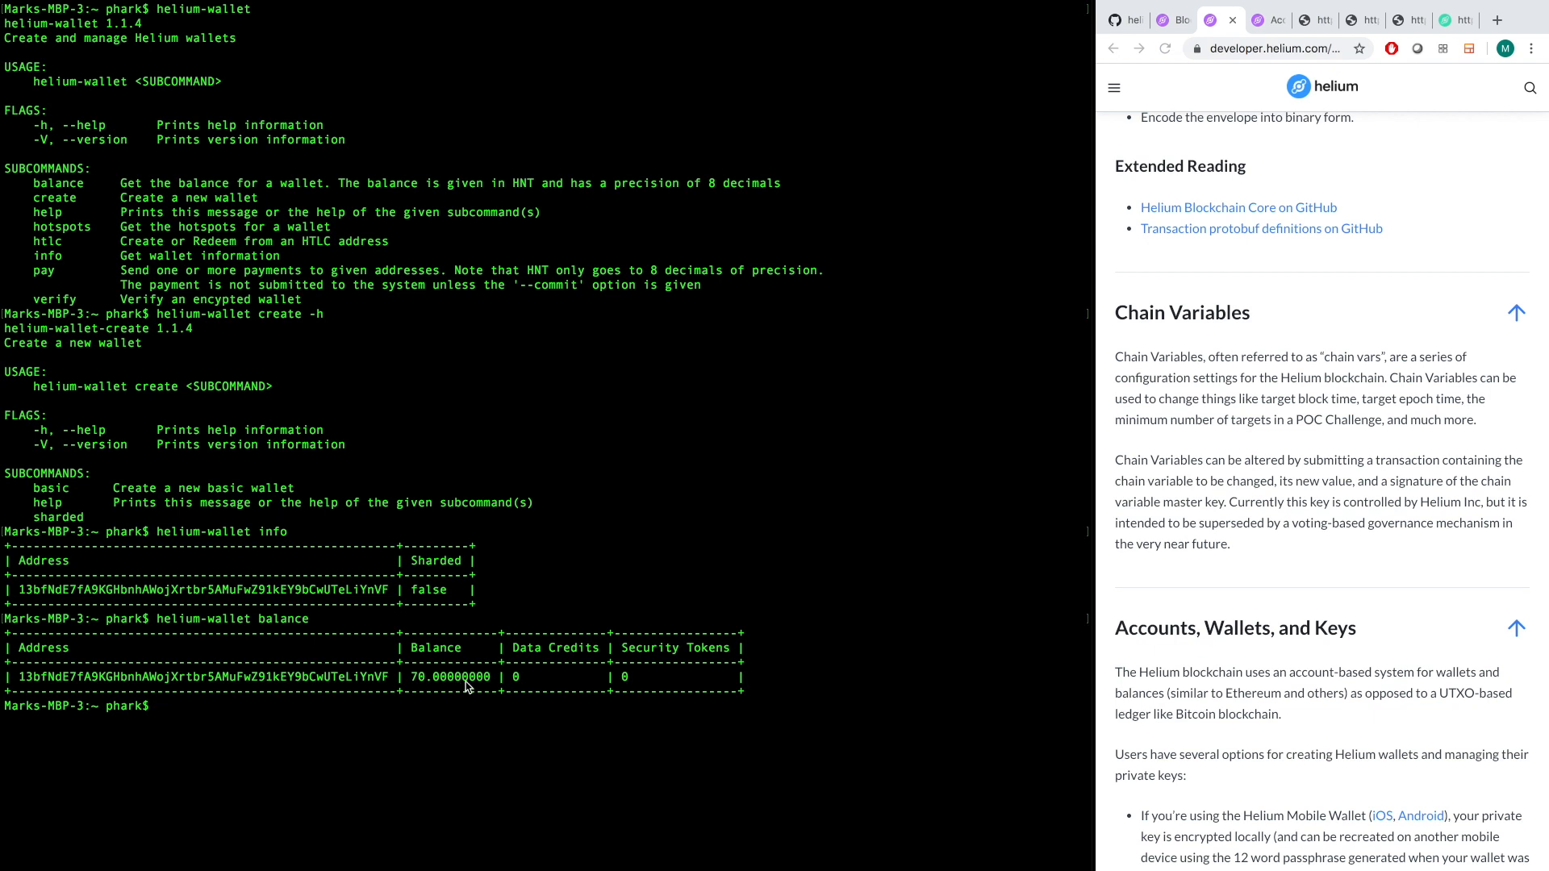
pyautogui.moveTo(493, 683)
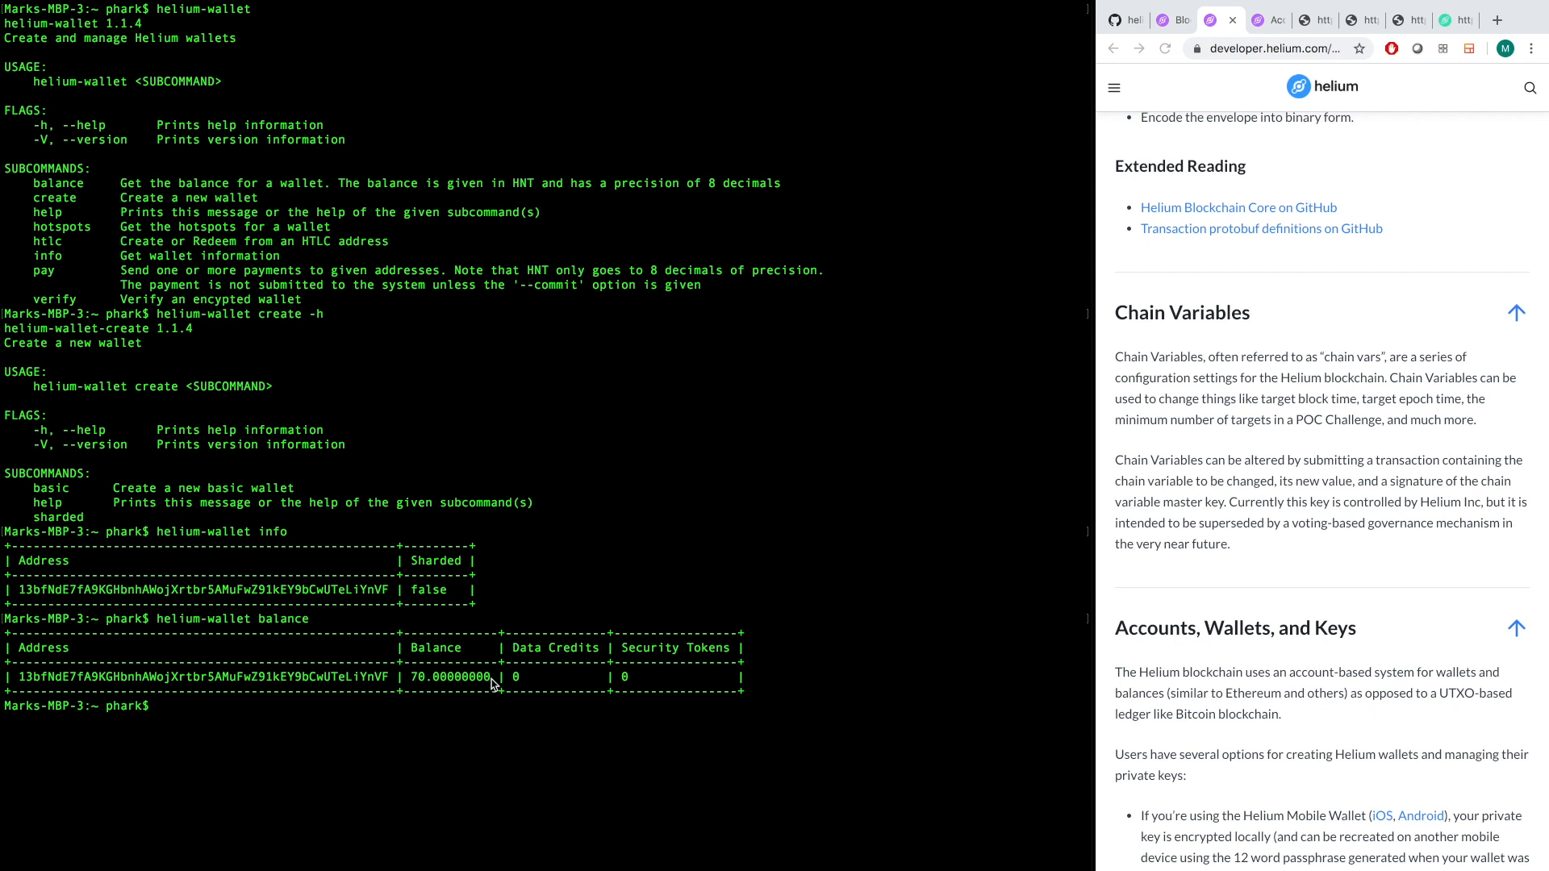
pyautogui.doubleClick(461, 677)
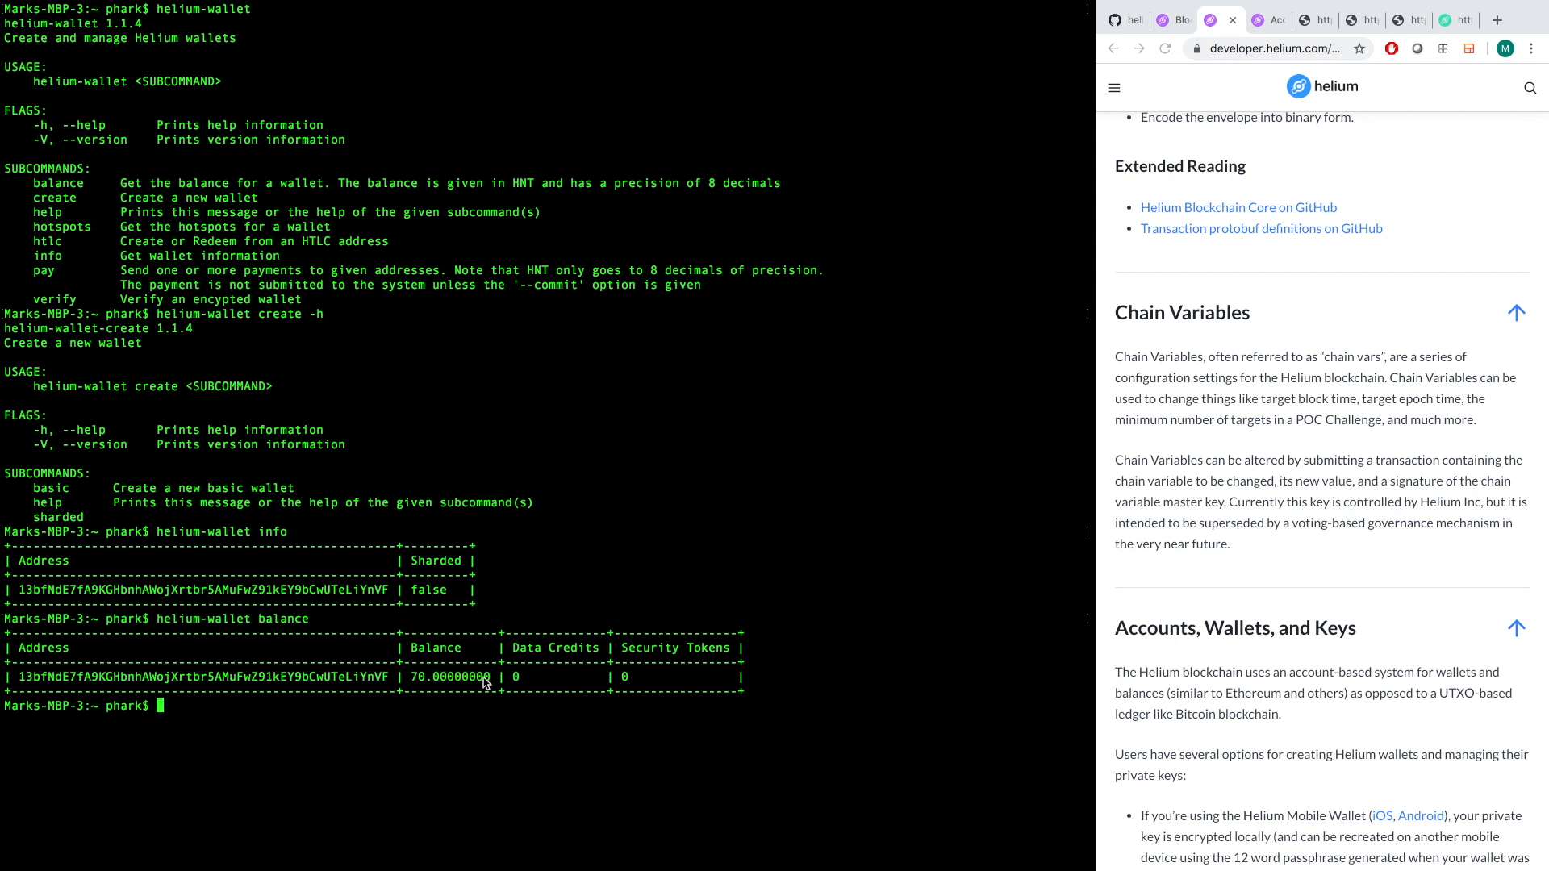
pyautogui.doubleClick(514, 678)
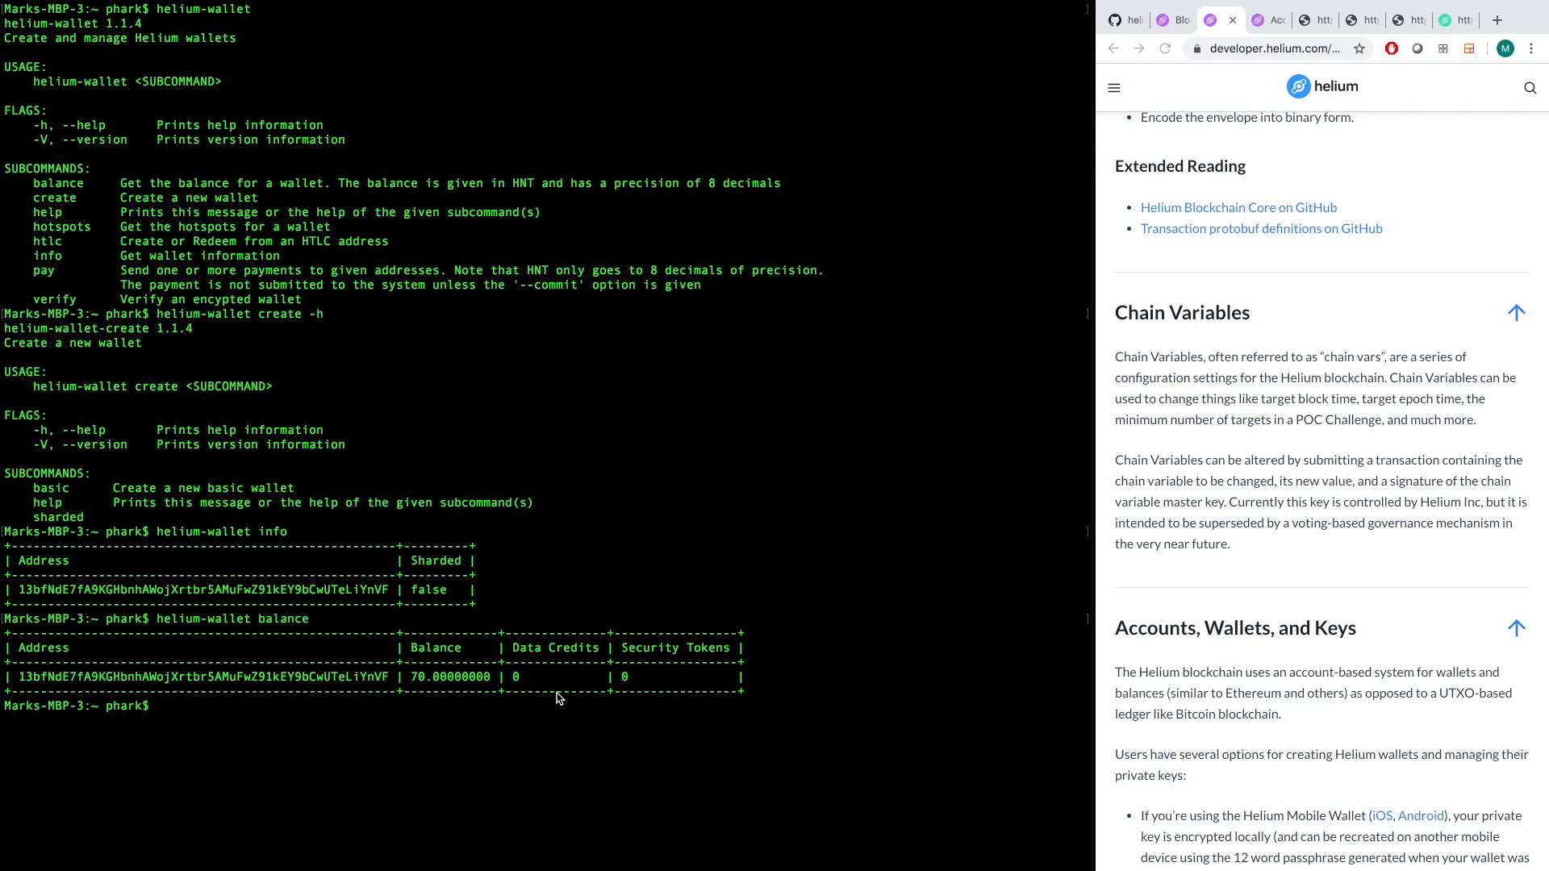
pyautogui.moveTo(515, 679)
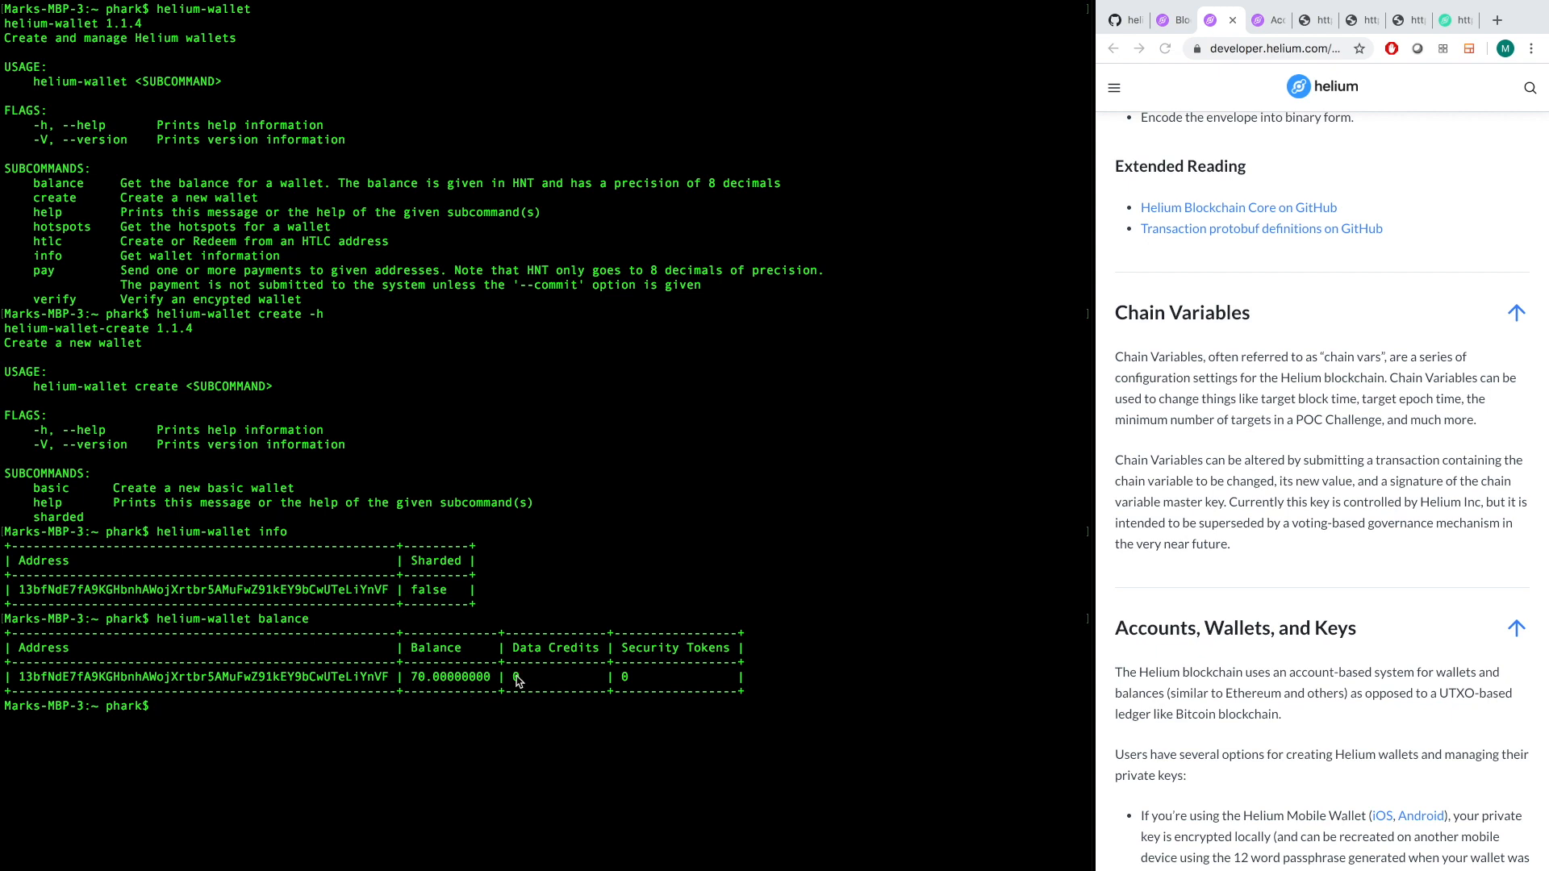
pyautogui.doubleClick(514, 677)
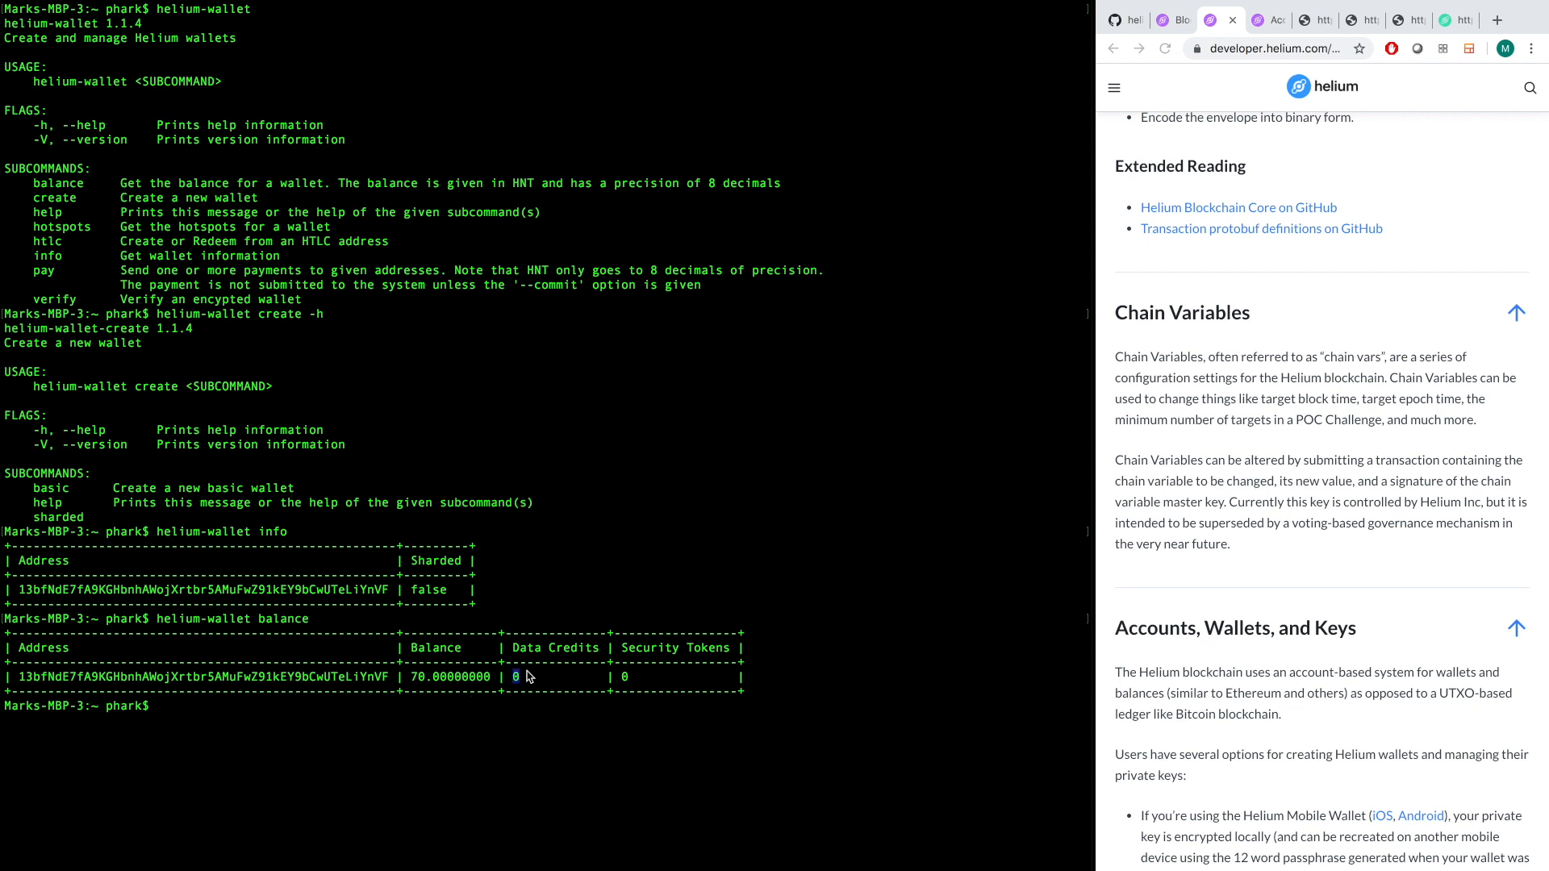
pyautogui.moveTo(555, 704)
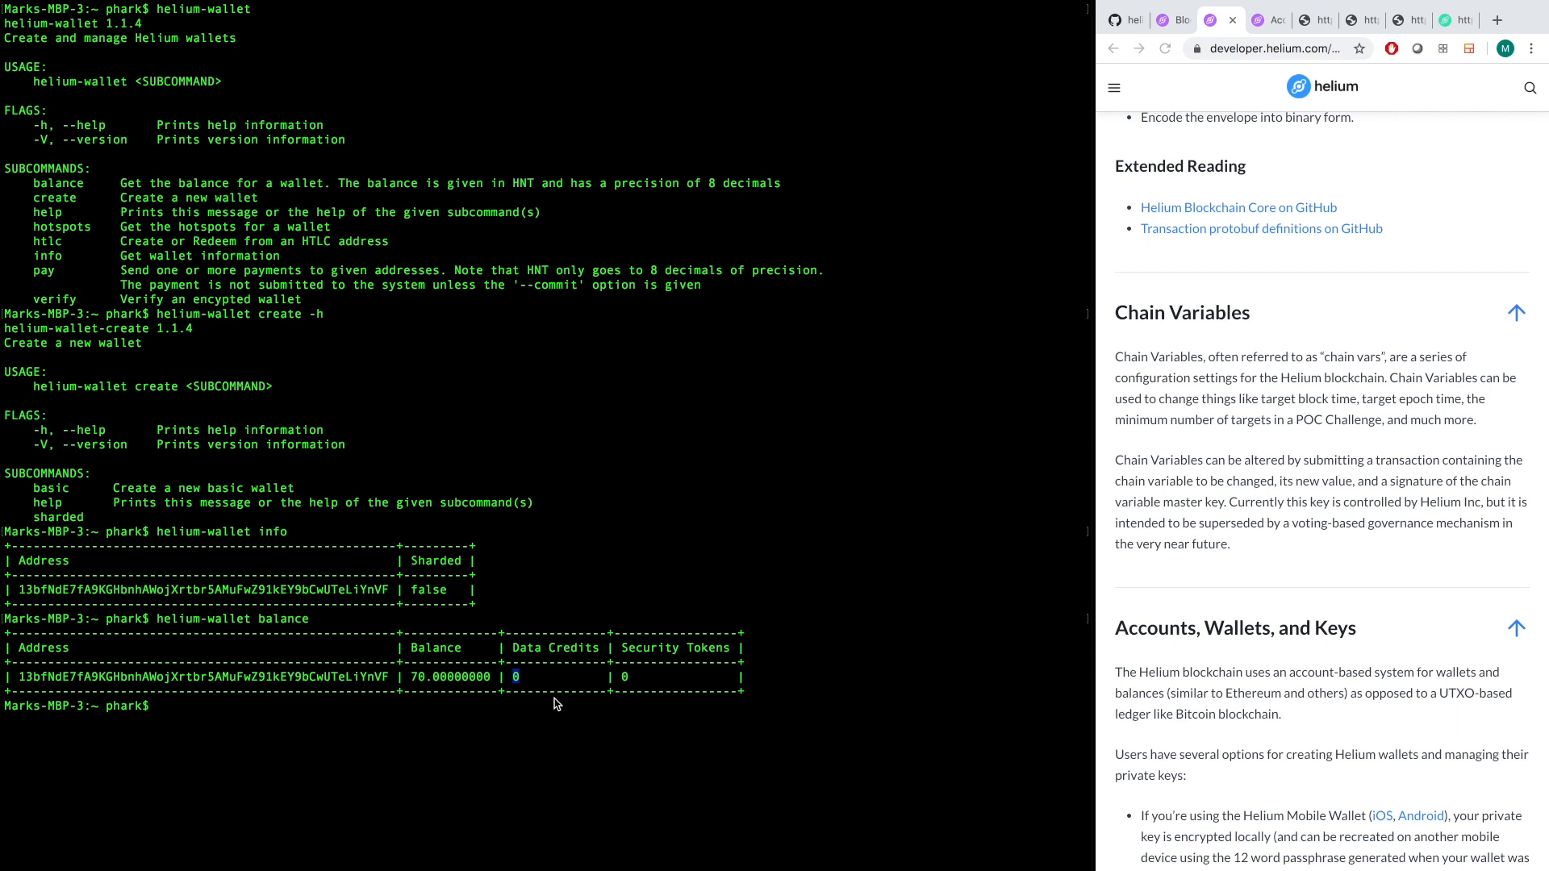
pyautogui.moveTo(595, 713)
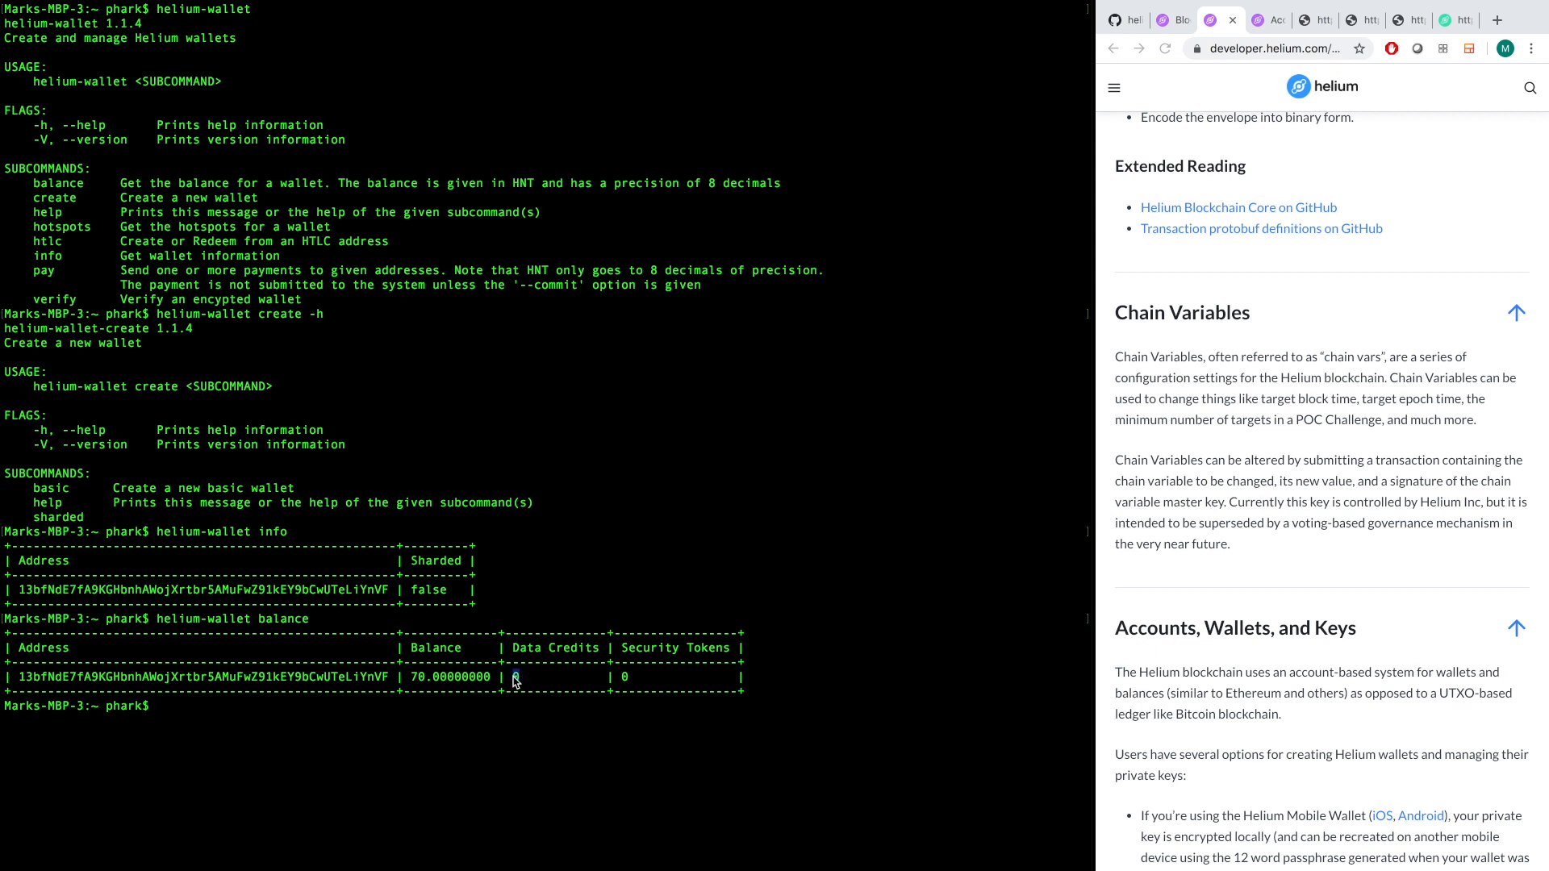
pyautogui.moveTo(132, 724)
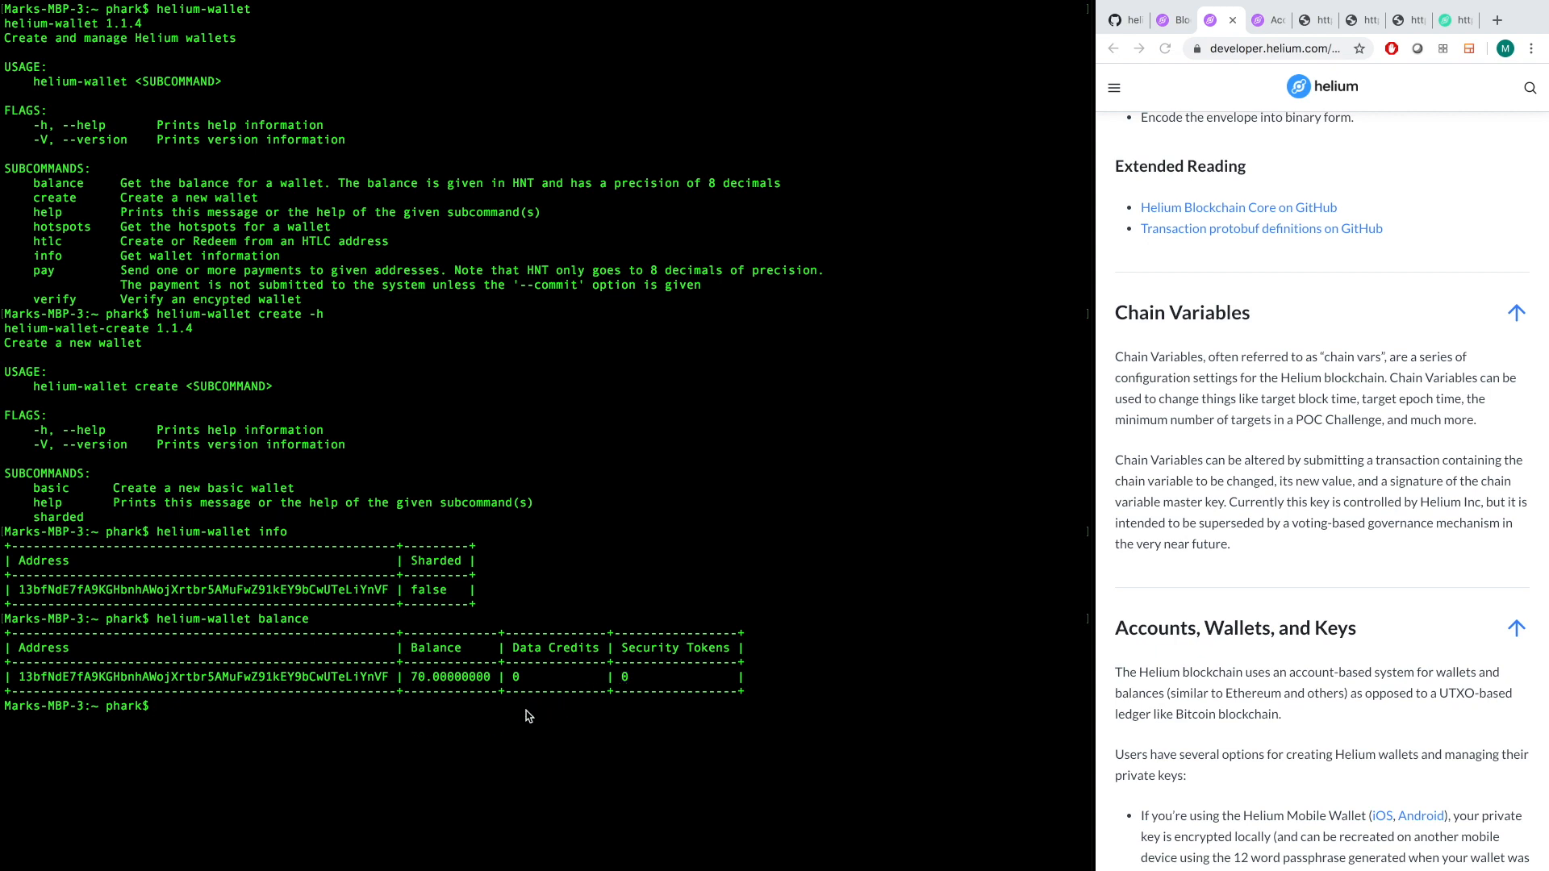
pyautogui.moveTo(542, 708)
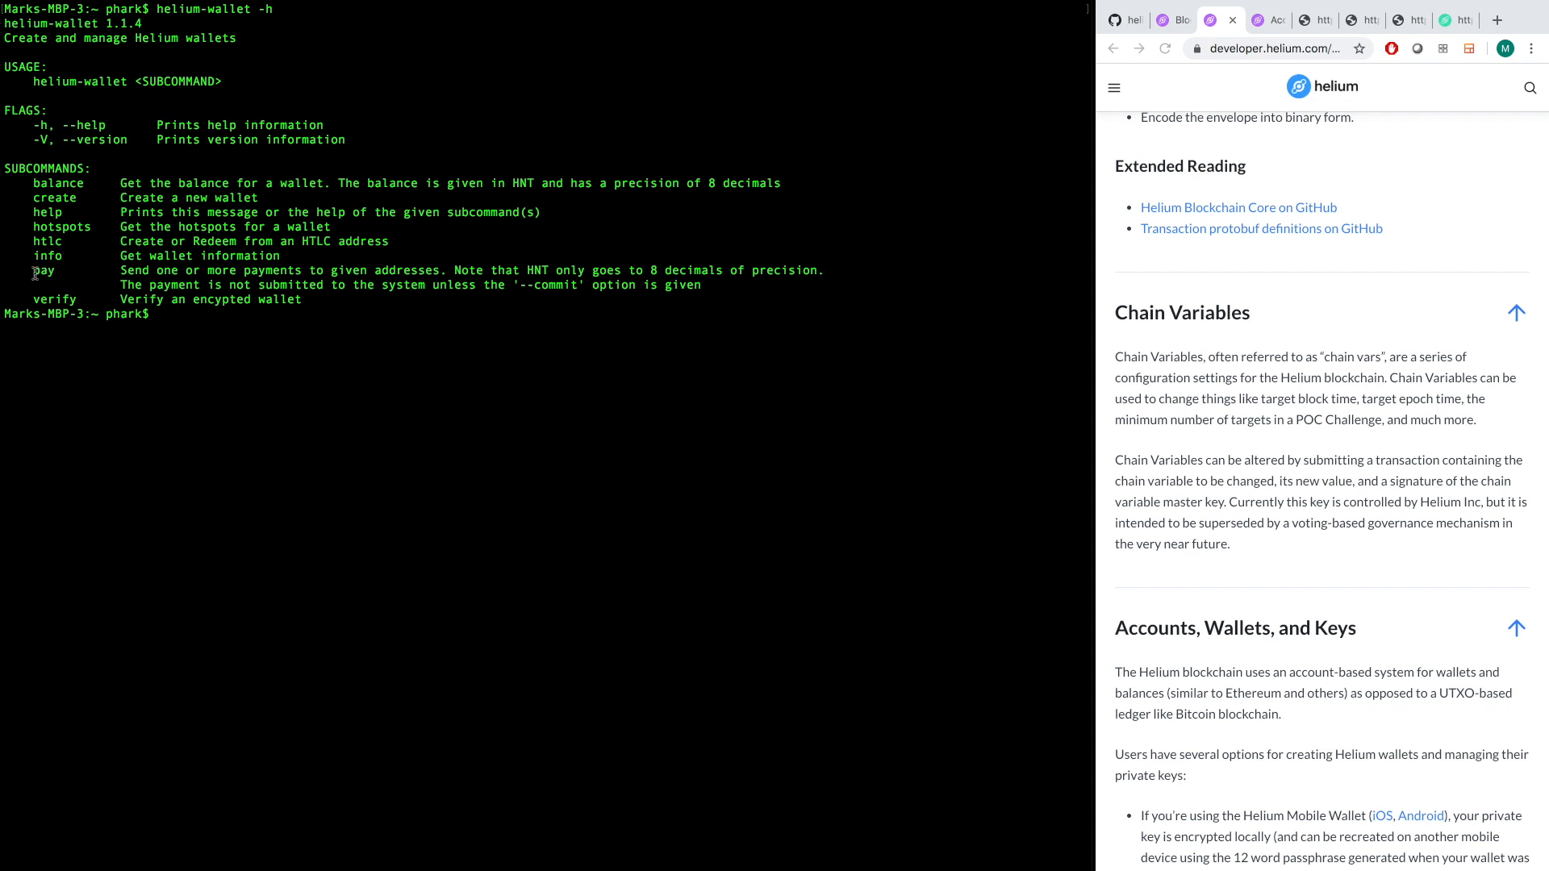
# Show helium-wallet -h, then the pay subcommand's help with its commit flag and payee options.
pyautogui.write('helium-wallet -h')
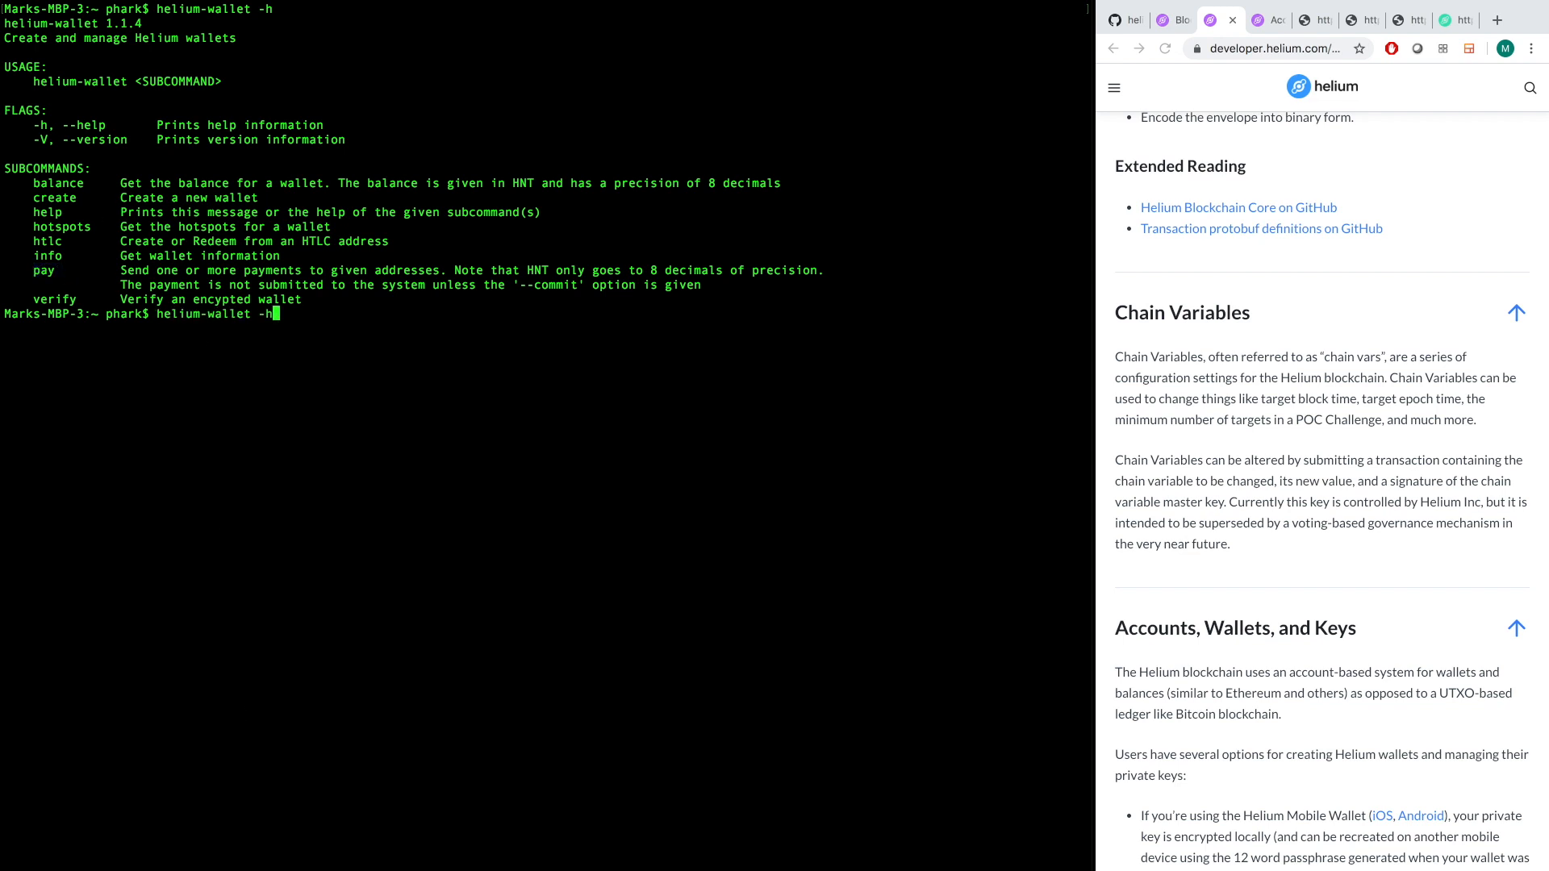
pyautogui.write('pay')
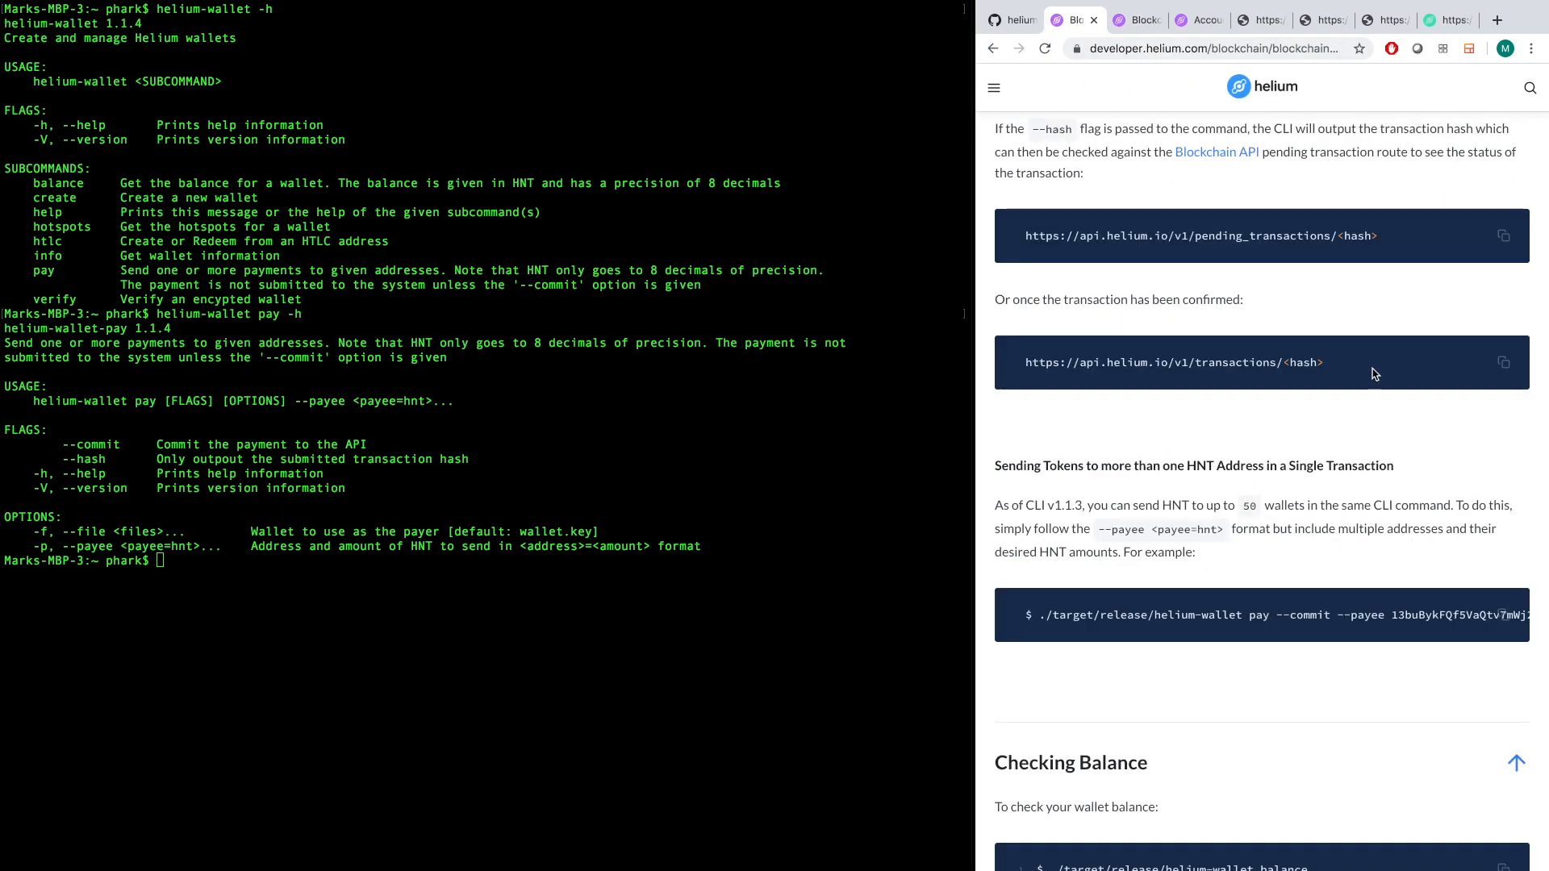
pyautogui.click(1197, 20)
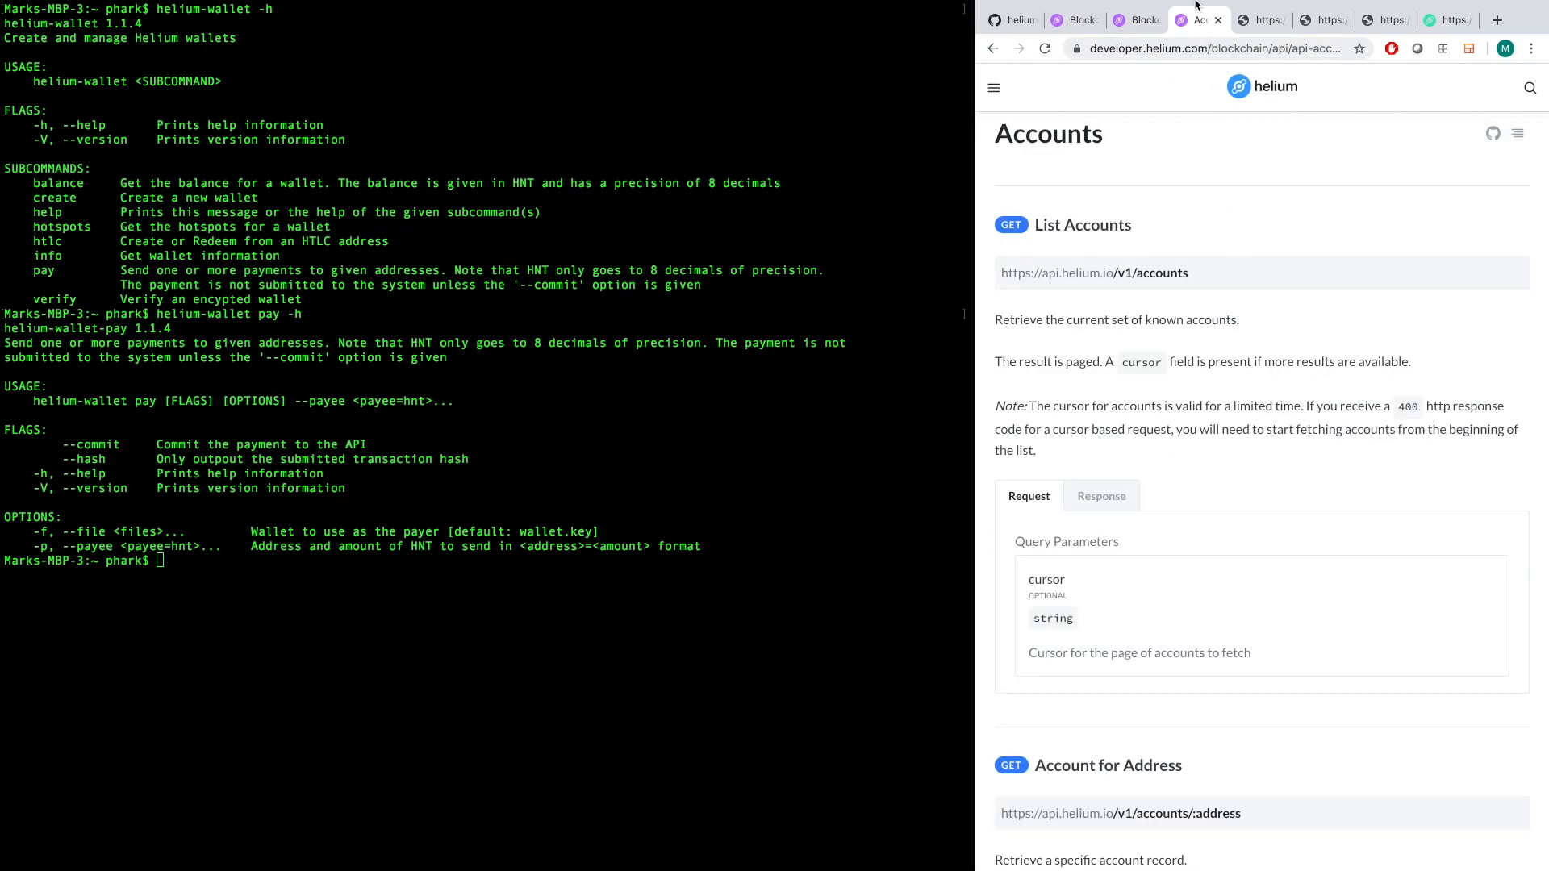
pyautogui.click(994, 87)
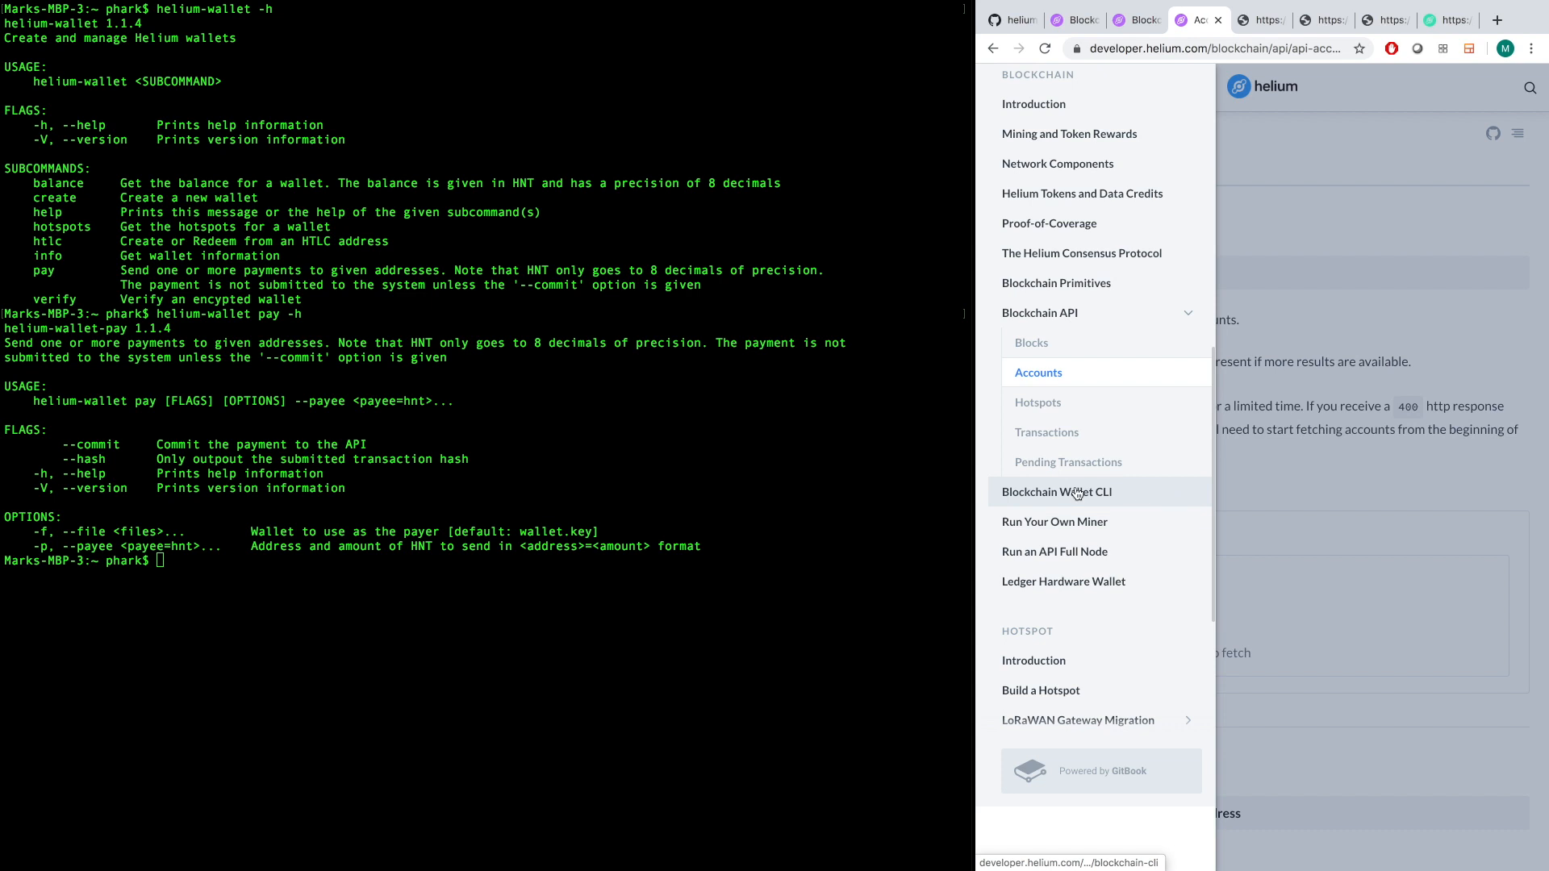
pyautogui.click(1056, 492)
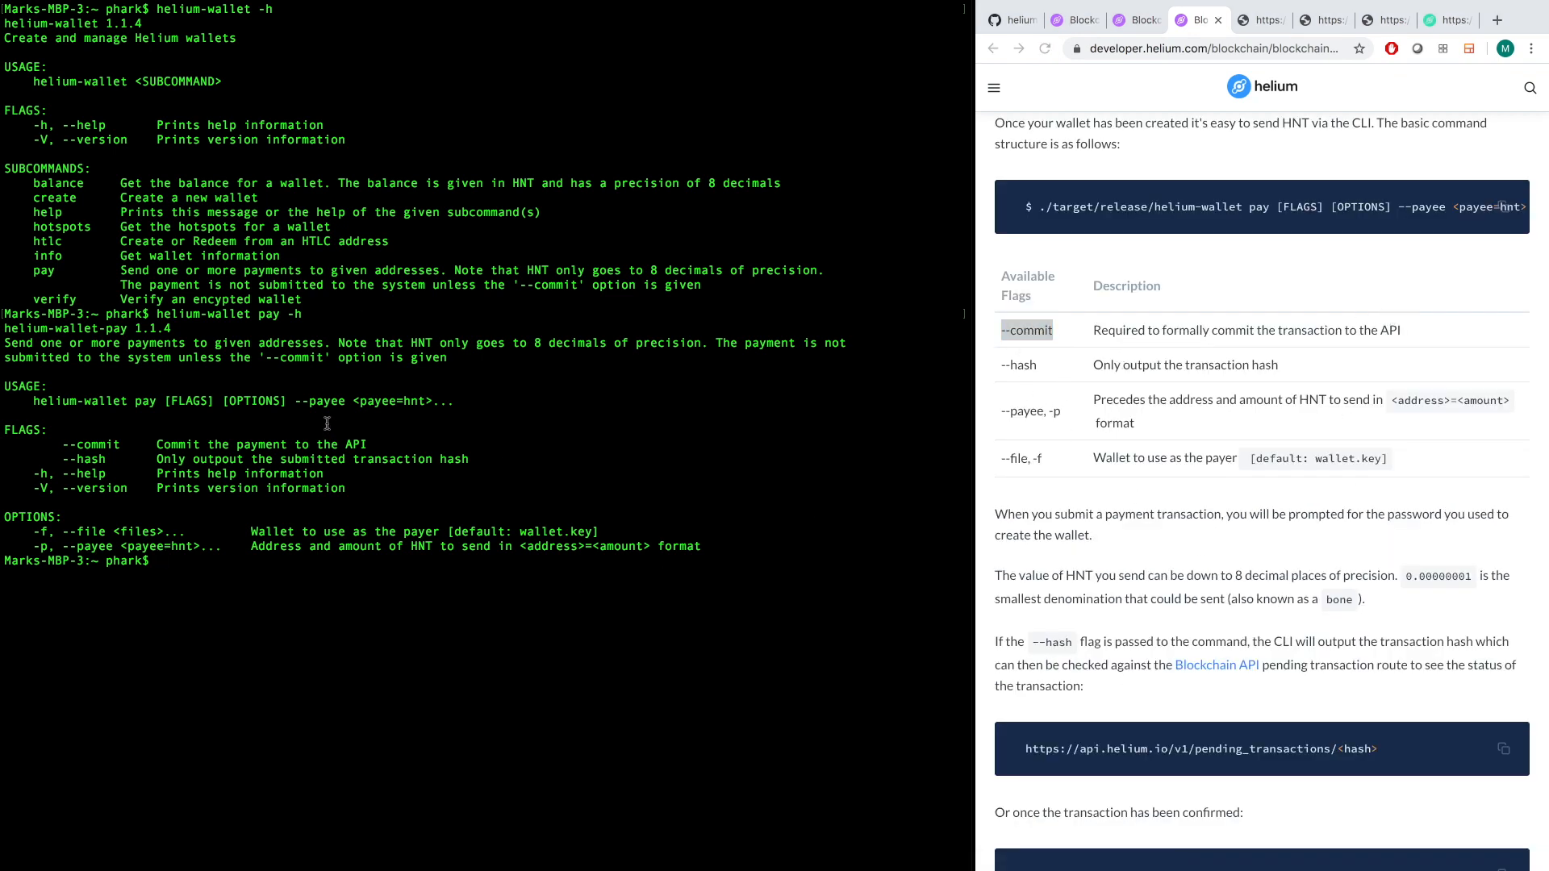
pyautogui.doubleClick(91, 444)
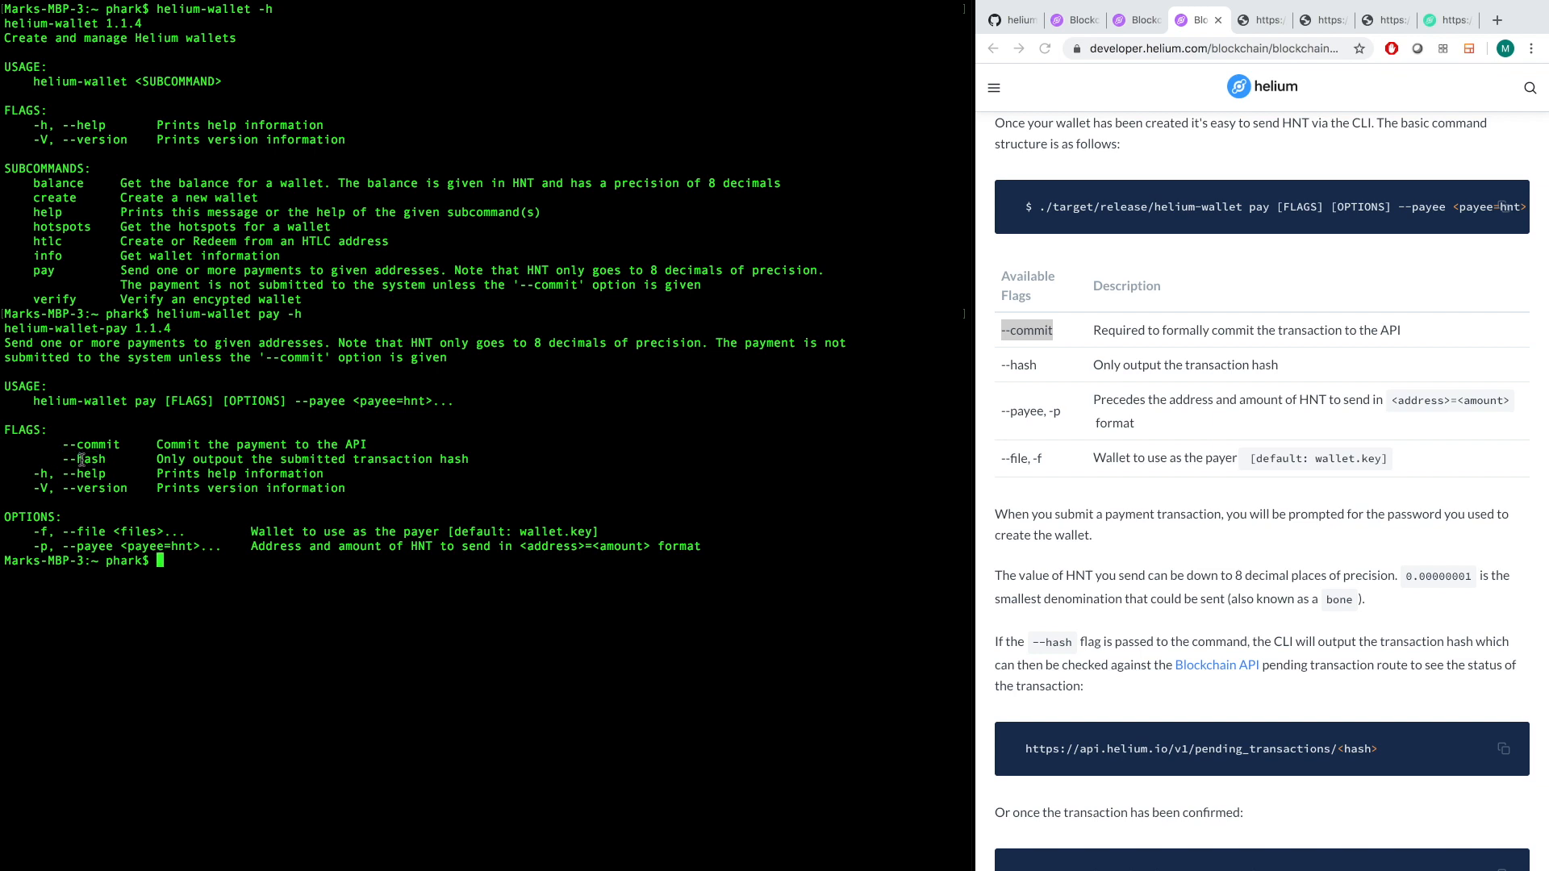
pyautogui.moveTo(395, 603)
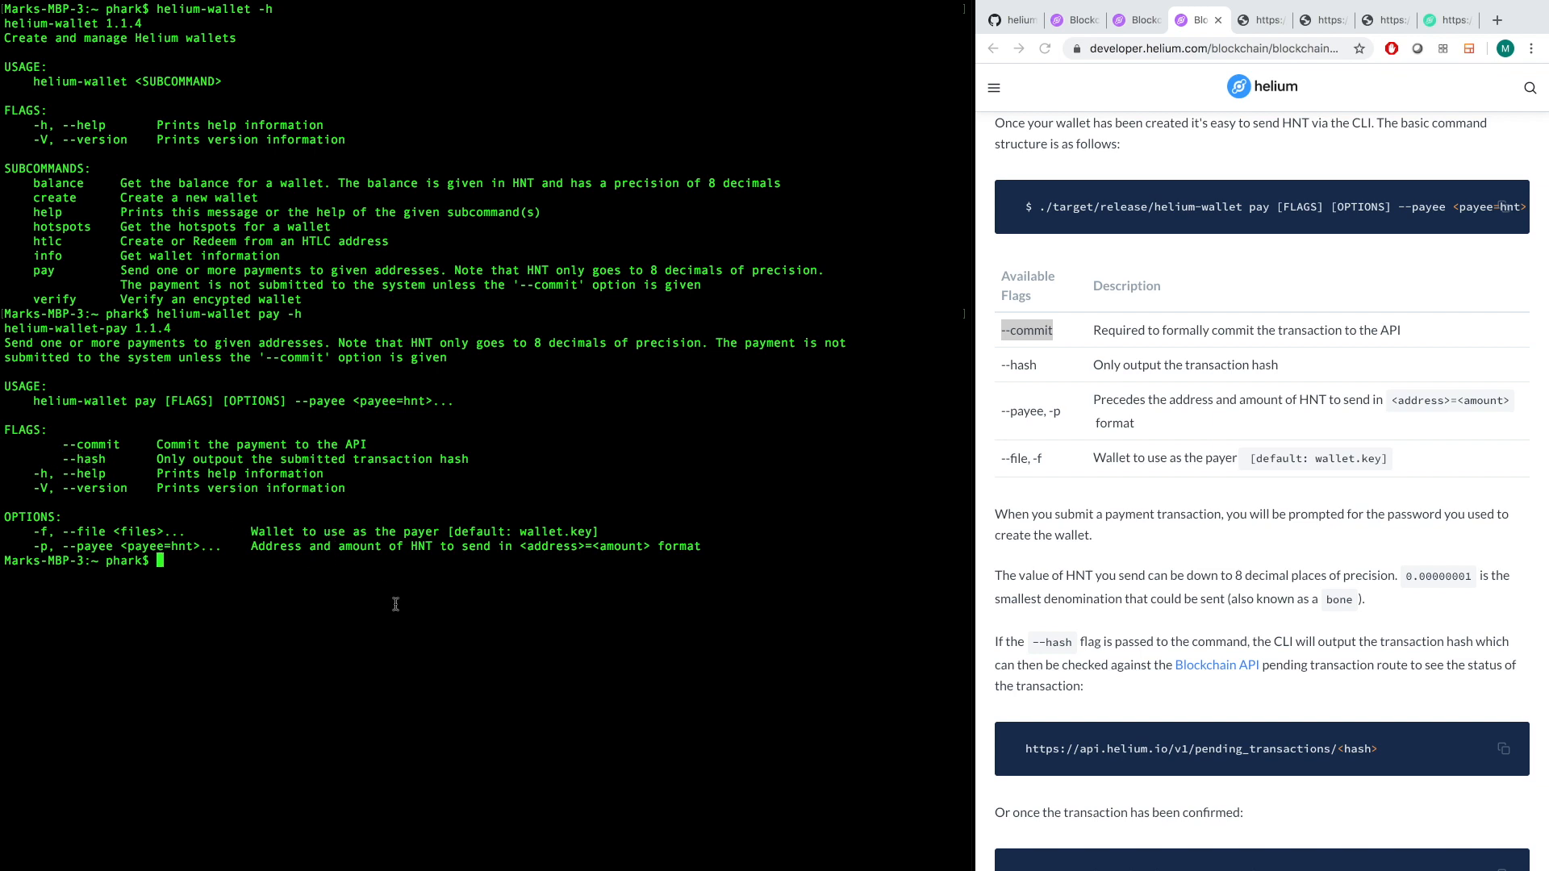
pyautogui.moveTo(453, 584)
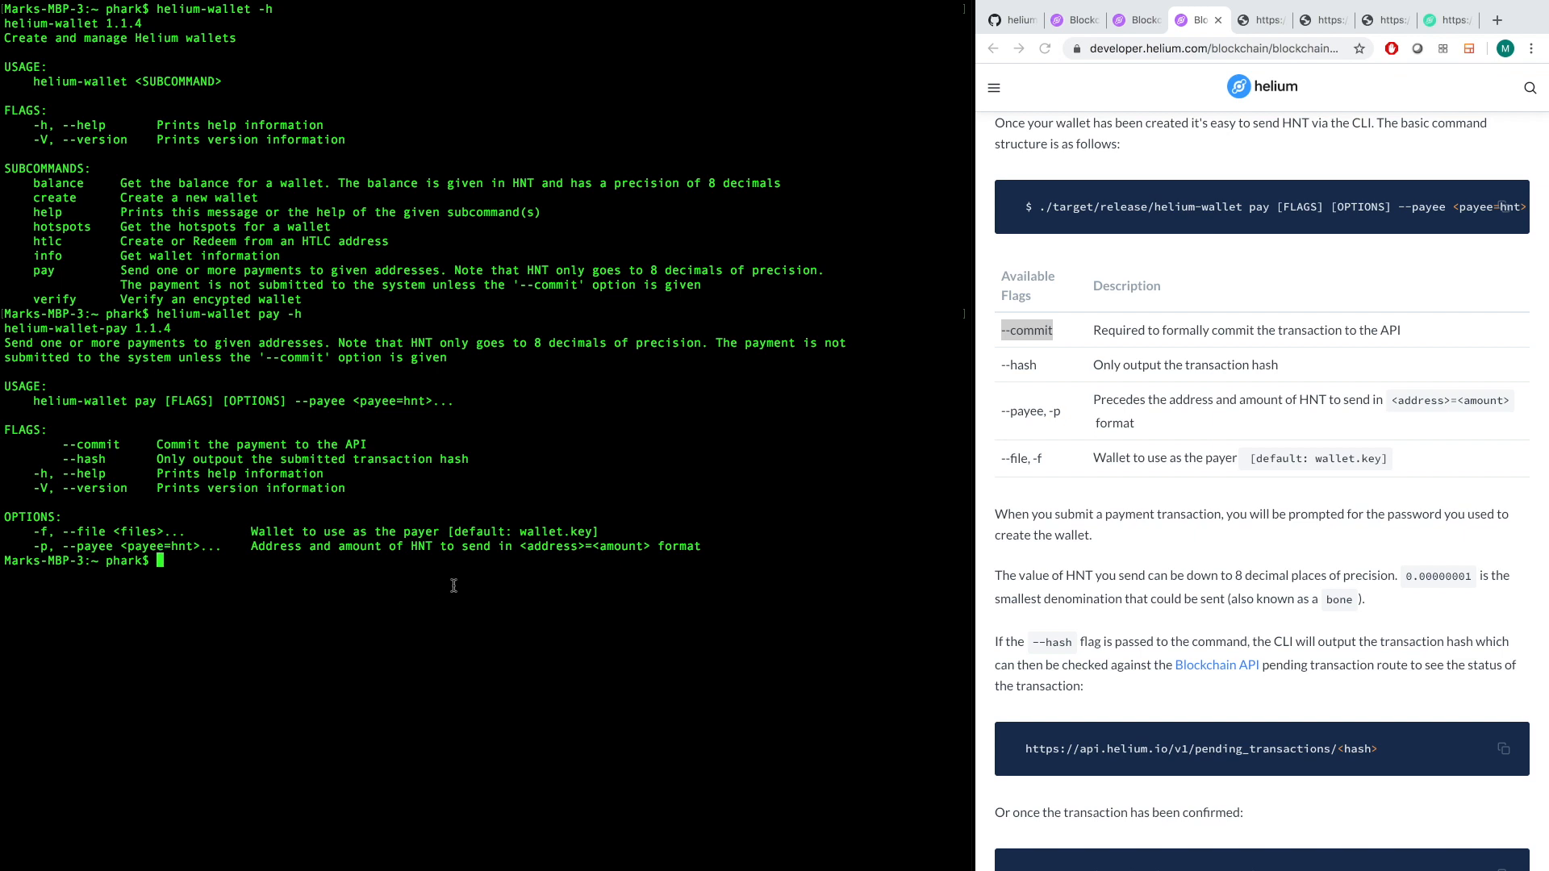
pyautogui.moveTo(30, 532); pyautogui.dragTo(195, 531)
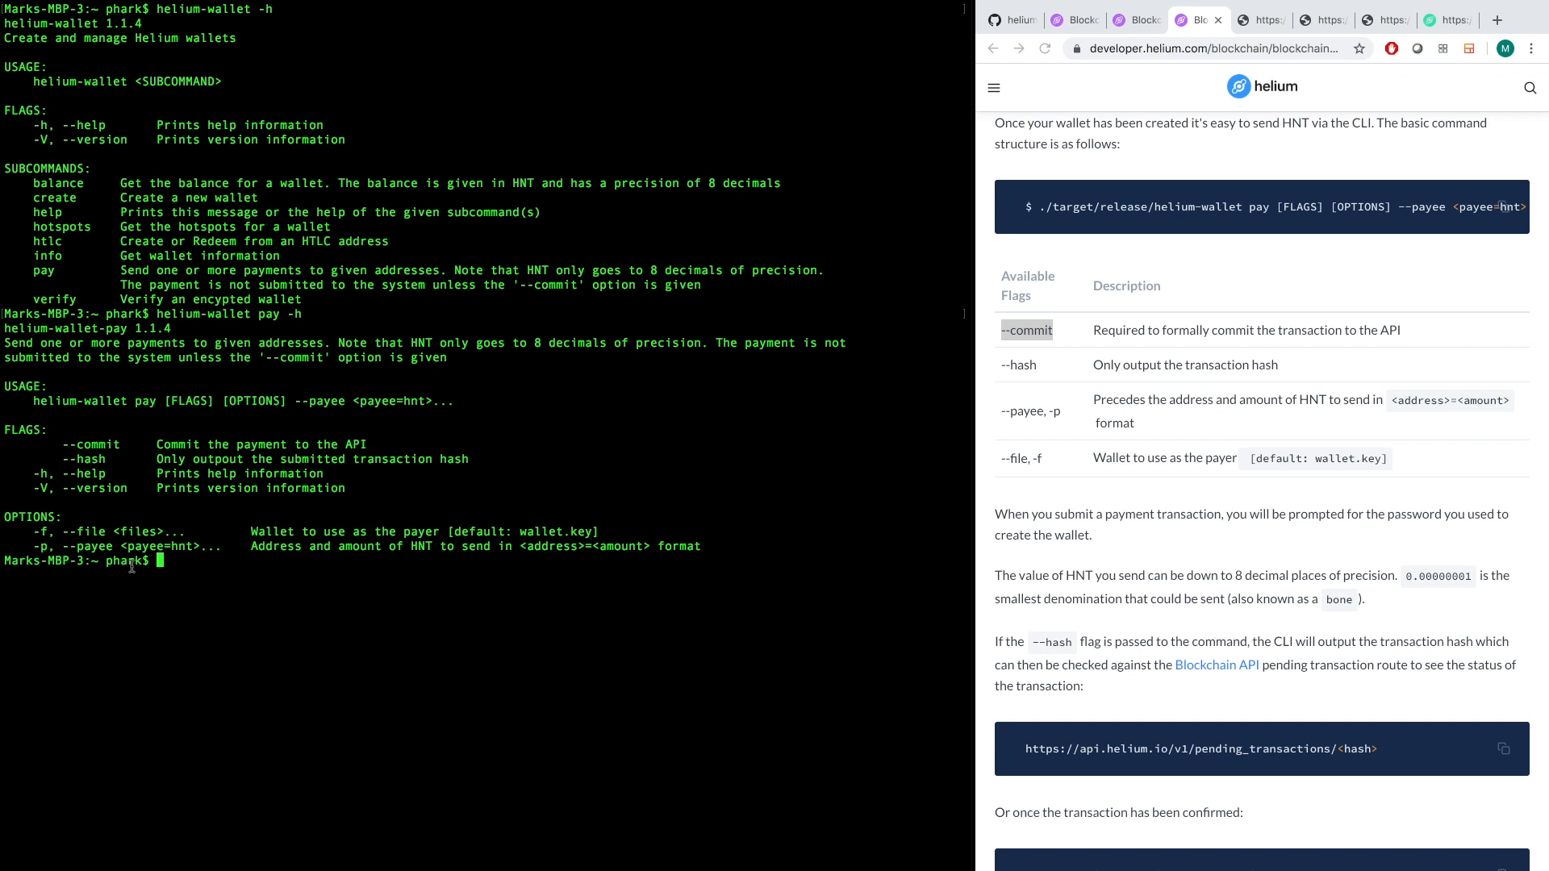
pyautogui.moveTo(126, 549)
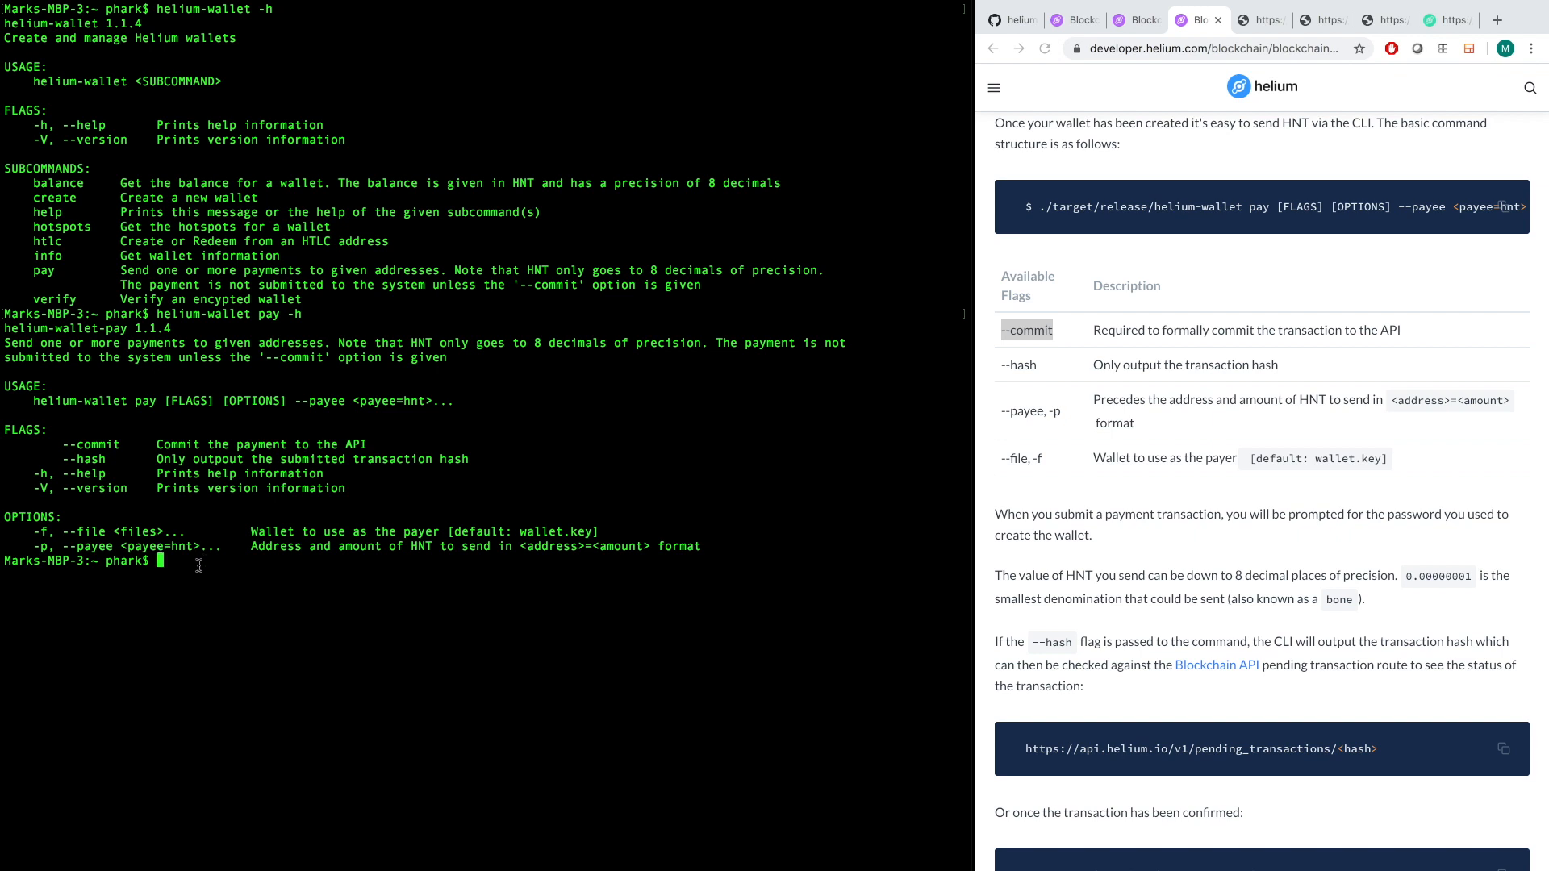
pyautogui.moveTo(521, 546); pyautogui.dragTo(652, 546)
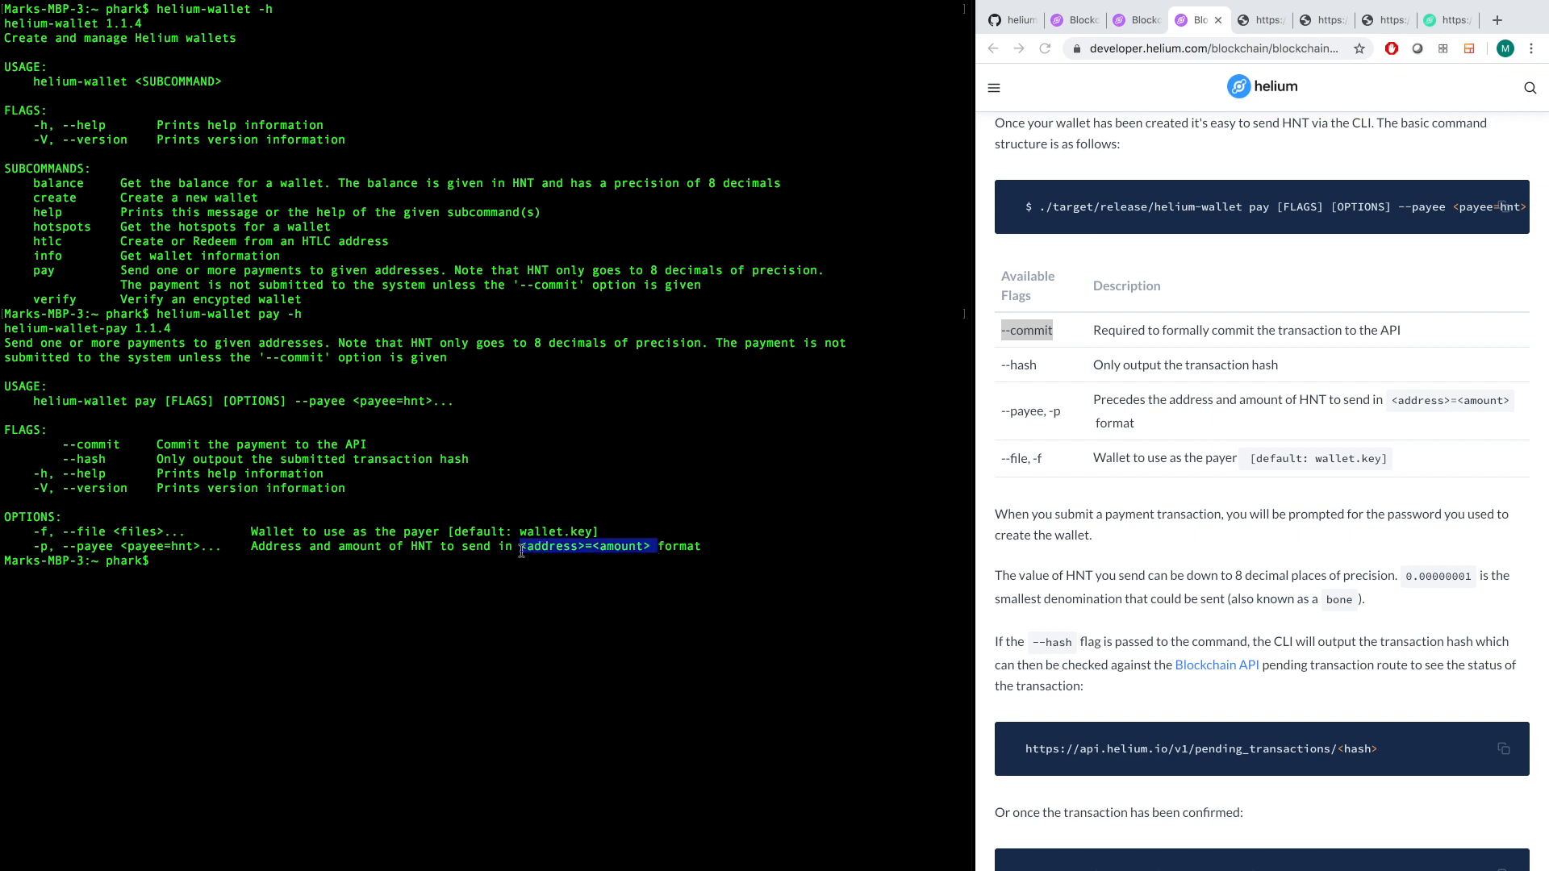
pyautogui.click(312, 570)
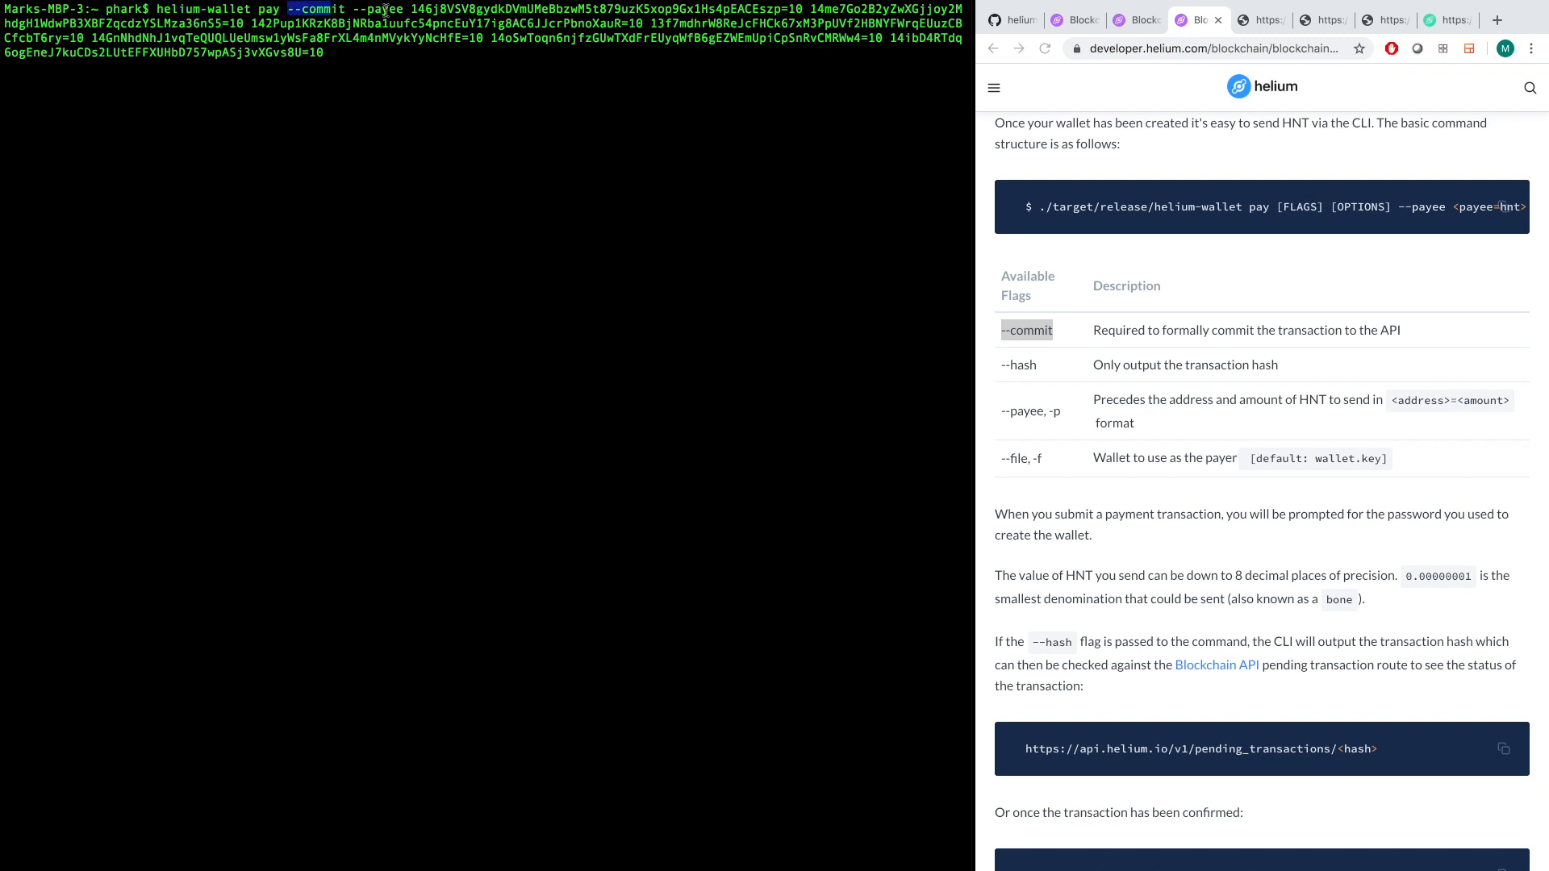
# Emphasise the --commit flag and the first payee address in the seven-payee 10 HNT pay command.
pyautogui.moveTo(291, 8); pyautogui.dragTo(331, 52)
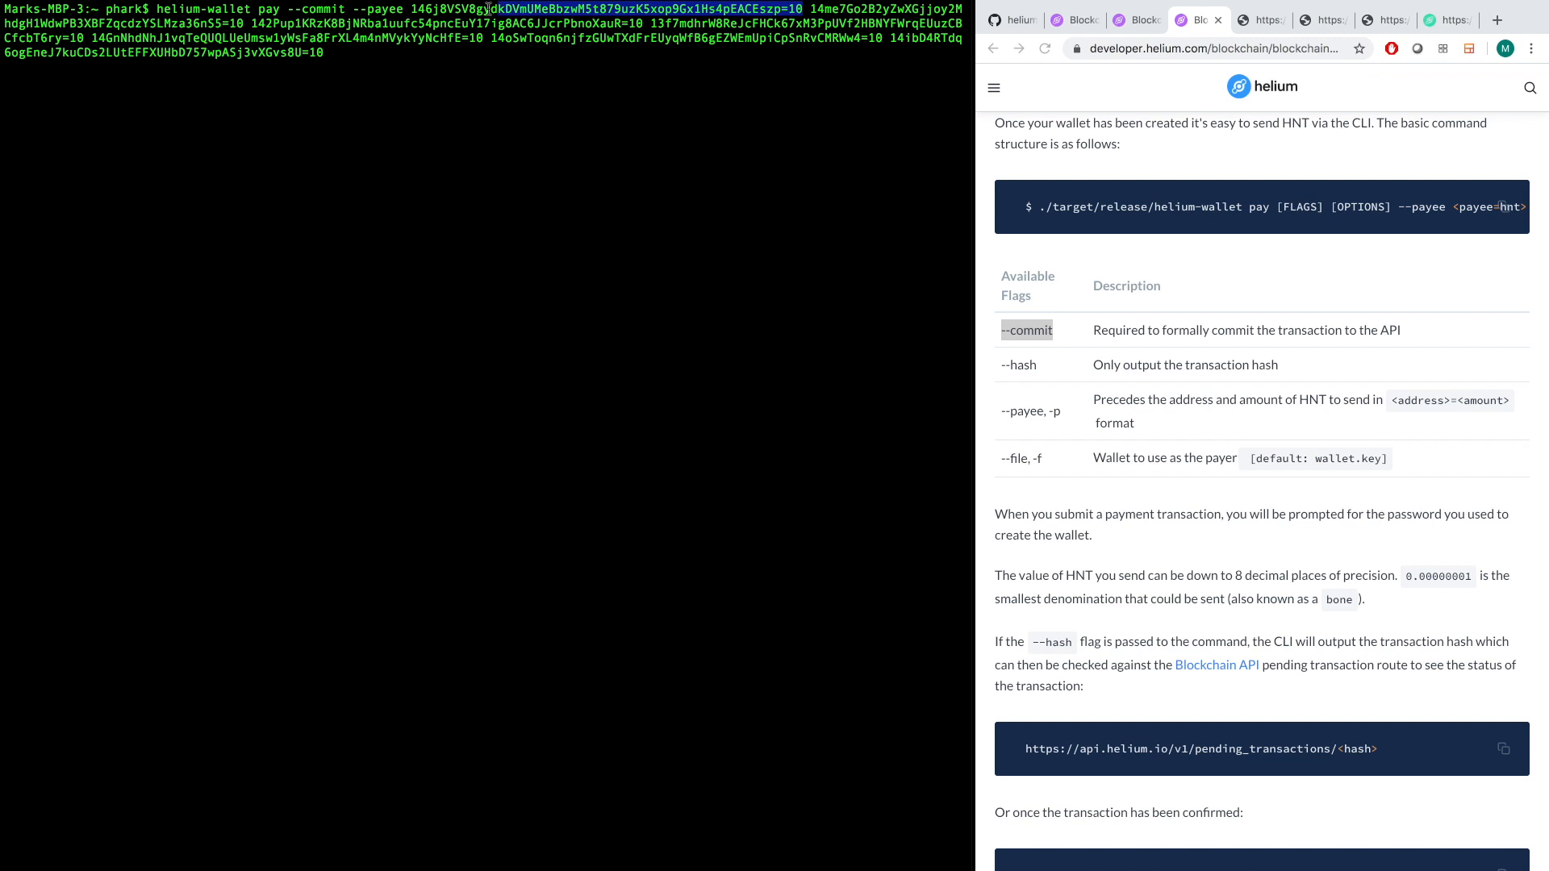
pyautogui.doubleClick(454, 9)
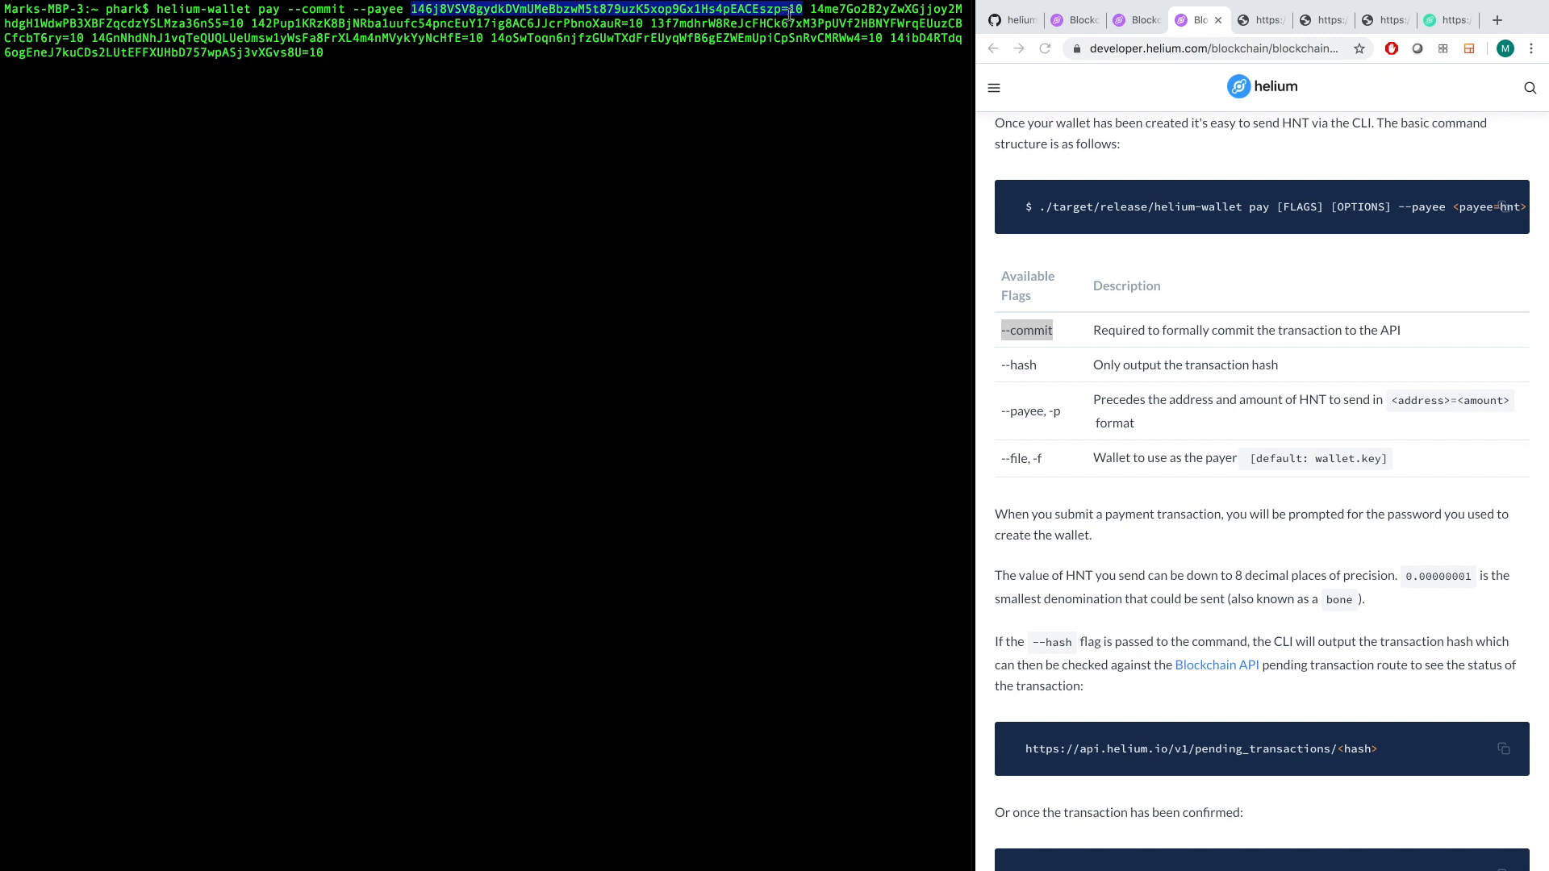
pyautogui.click(798, 93)
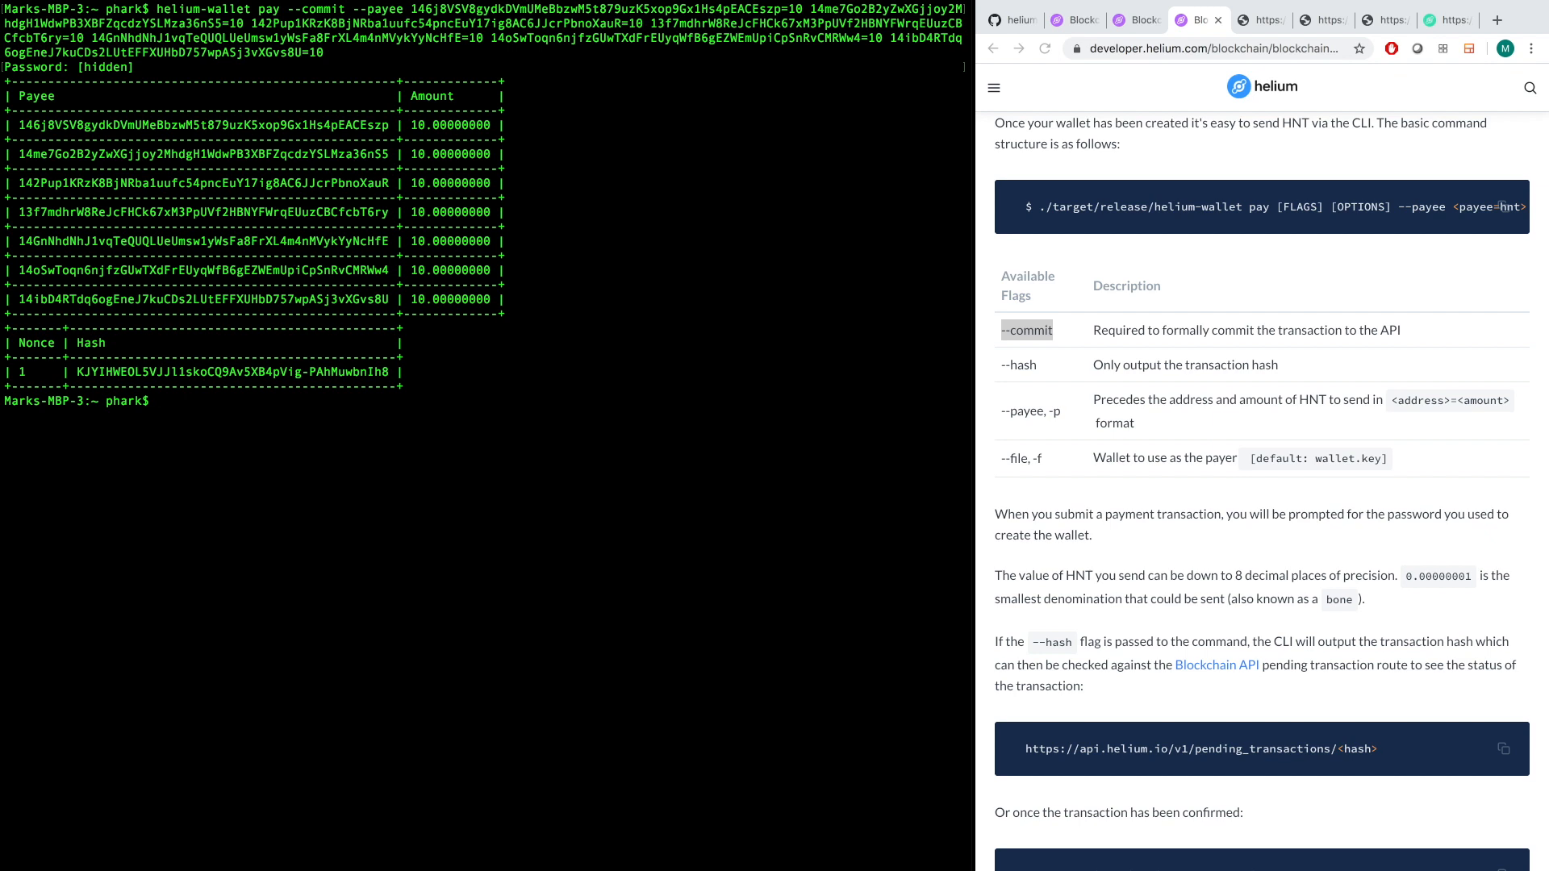
pyautogui.moveTo(330, 465)
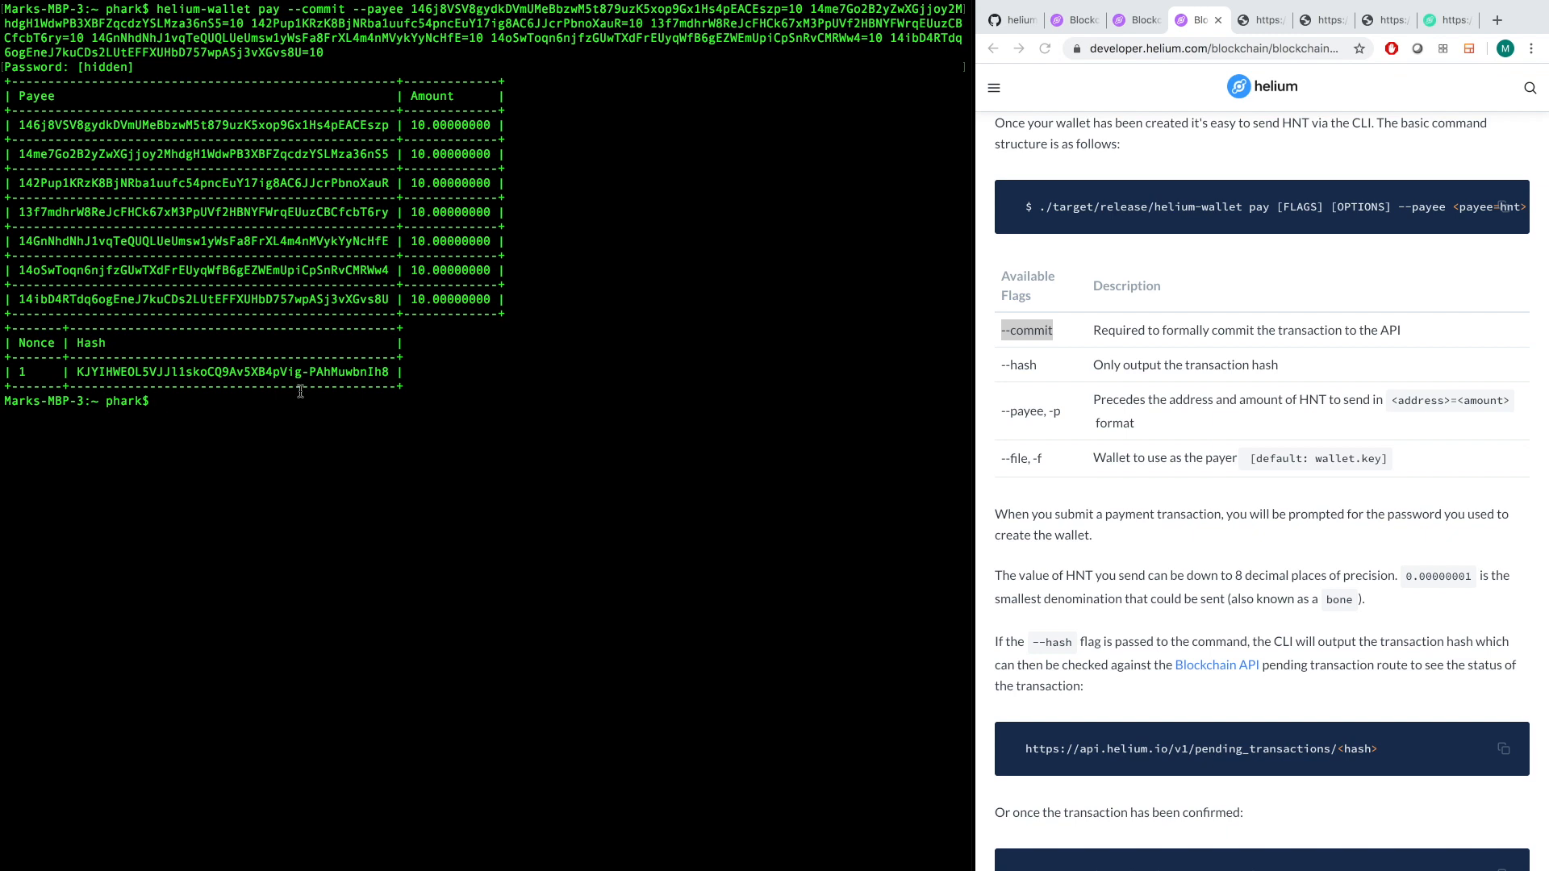
pyautogui.moveTo(374, 428)
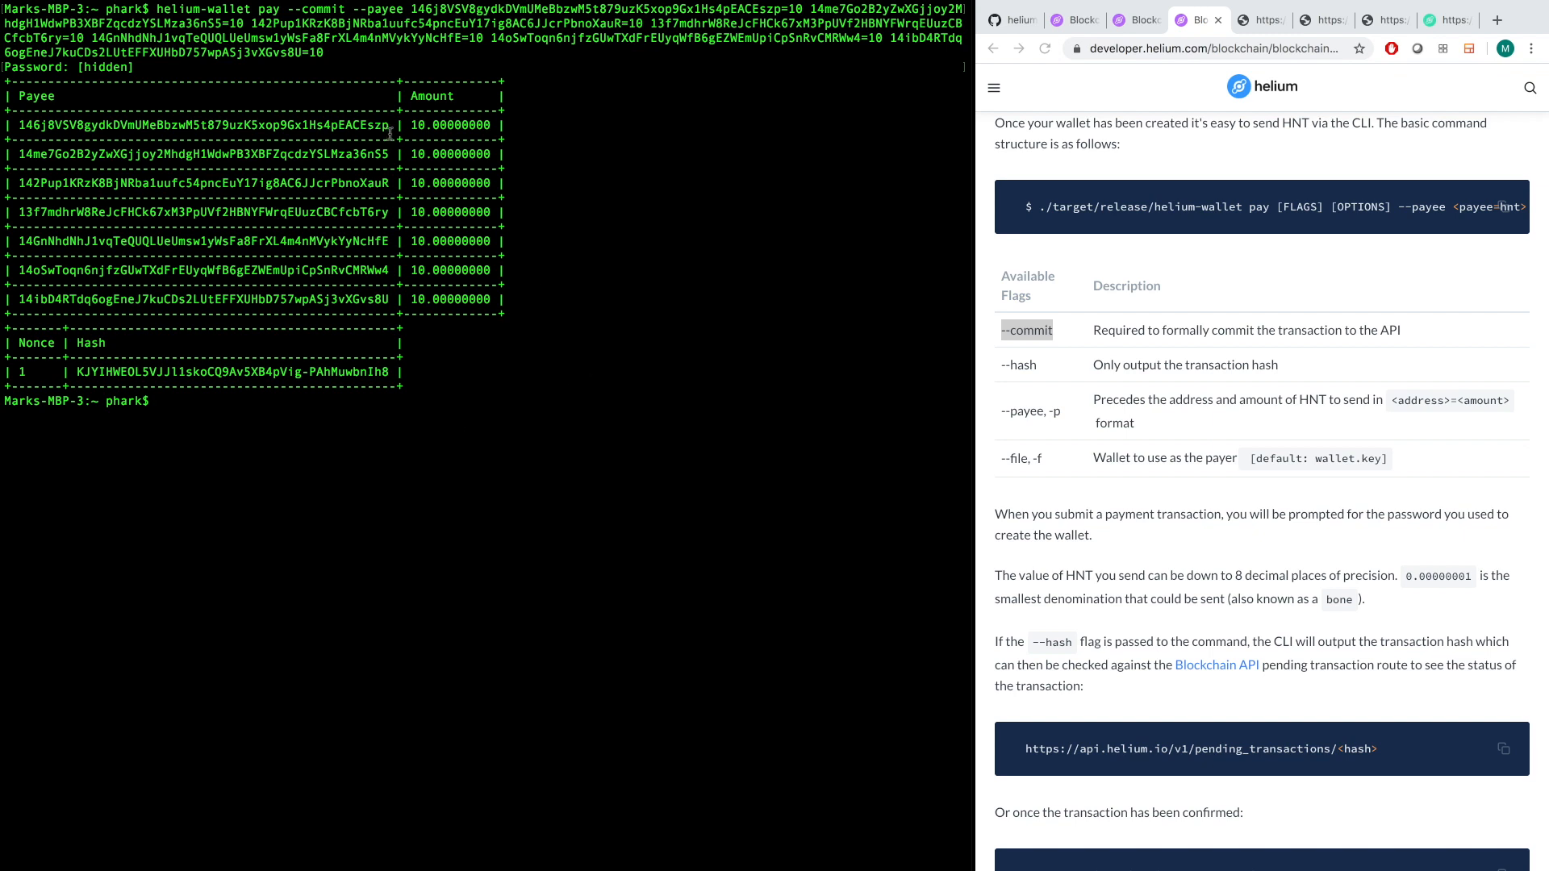
pyautogui.moveTo(71, 237)
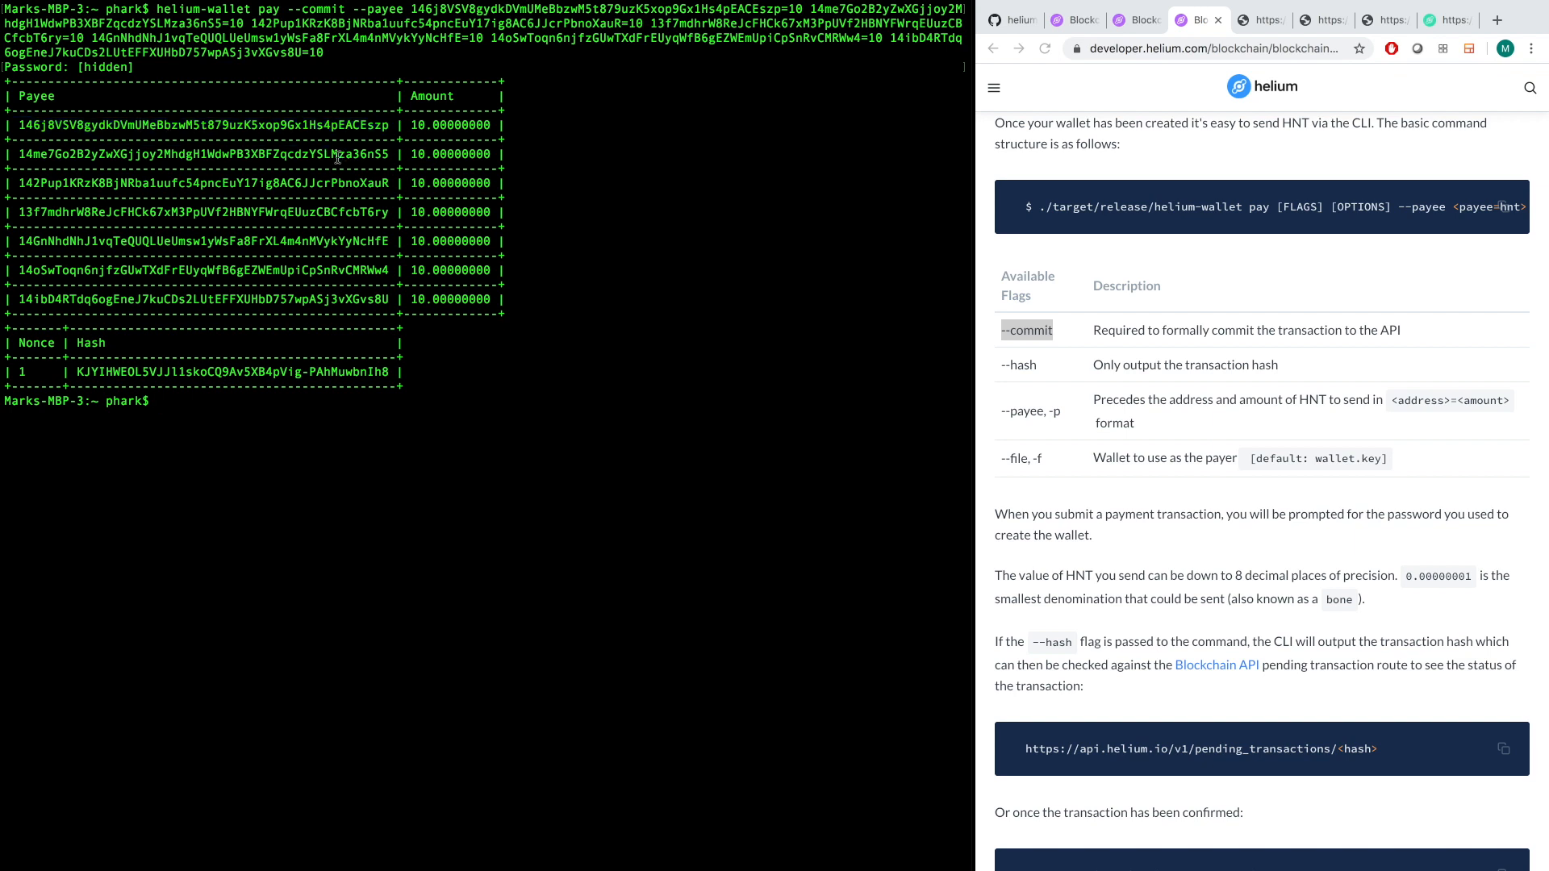
# Point out the second payee address and grab the transaction hash from the payment output.
pyautogui.doubleClick(450, 124)
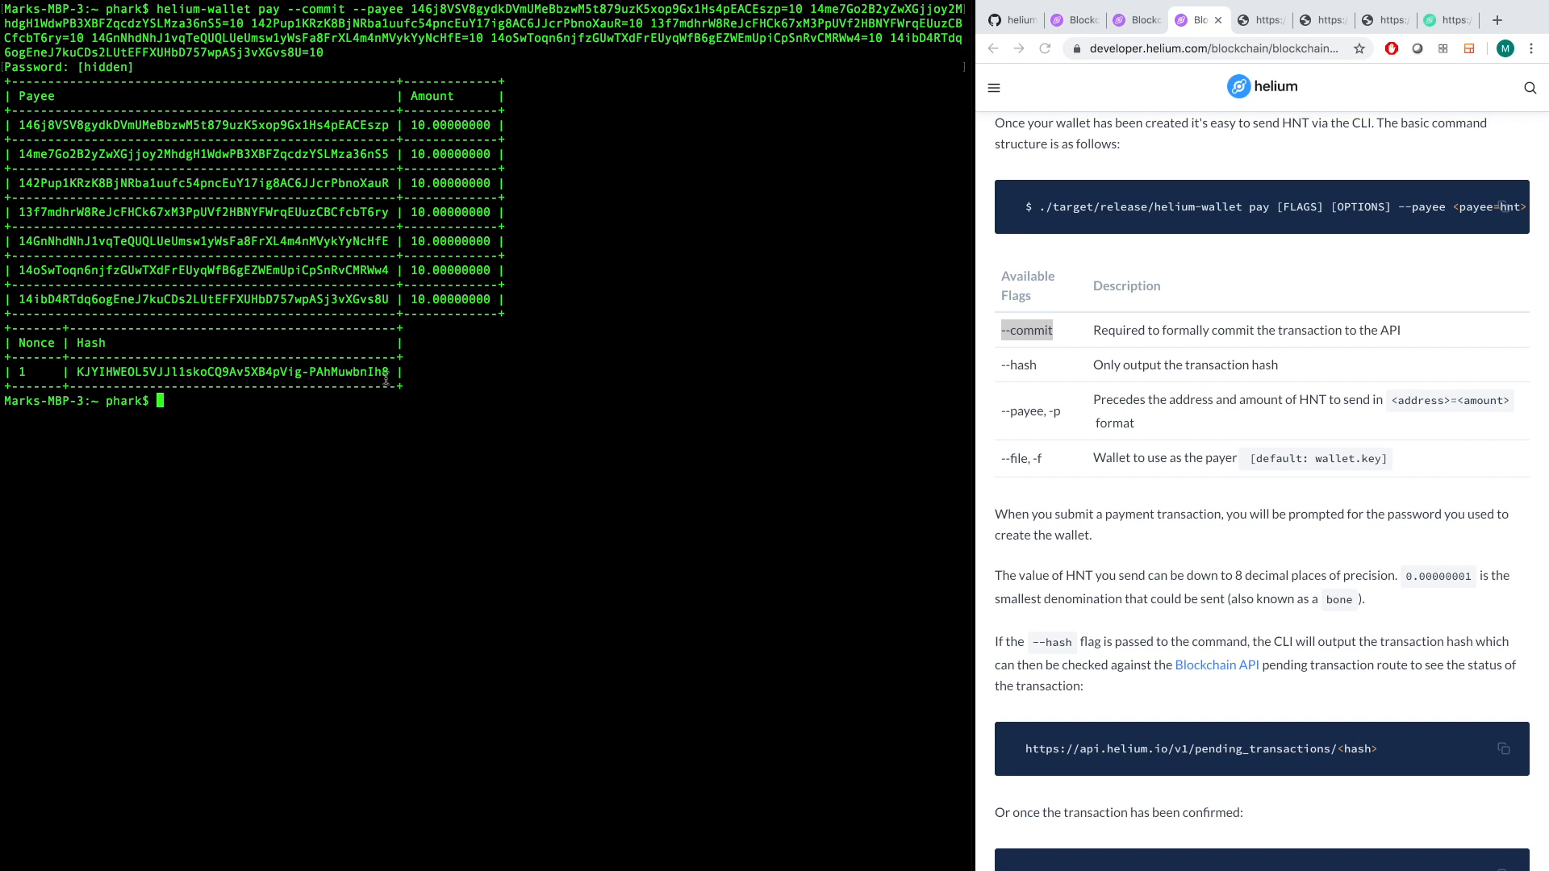
pyautogui.moveTo(84, 371); pyautogui.dragTo(388, 371)
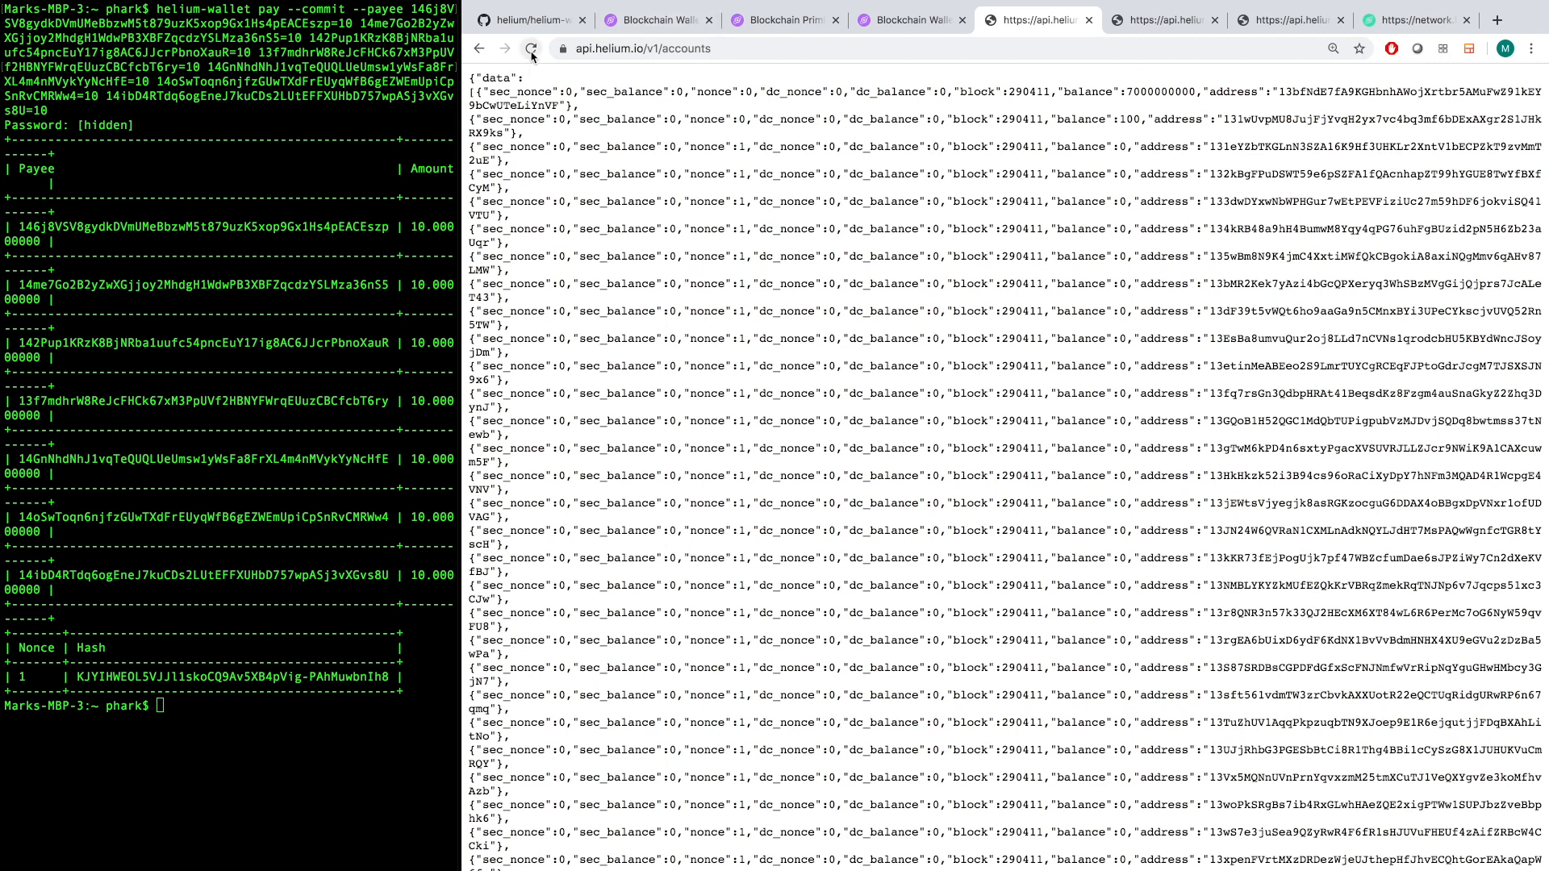
pyautogui.click(691, 49)
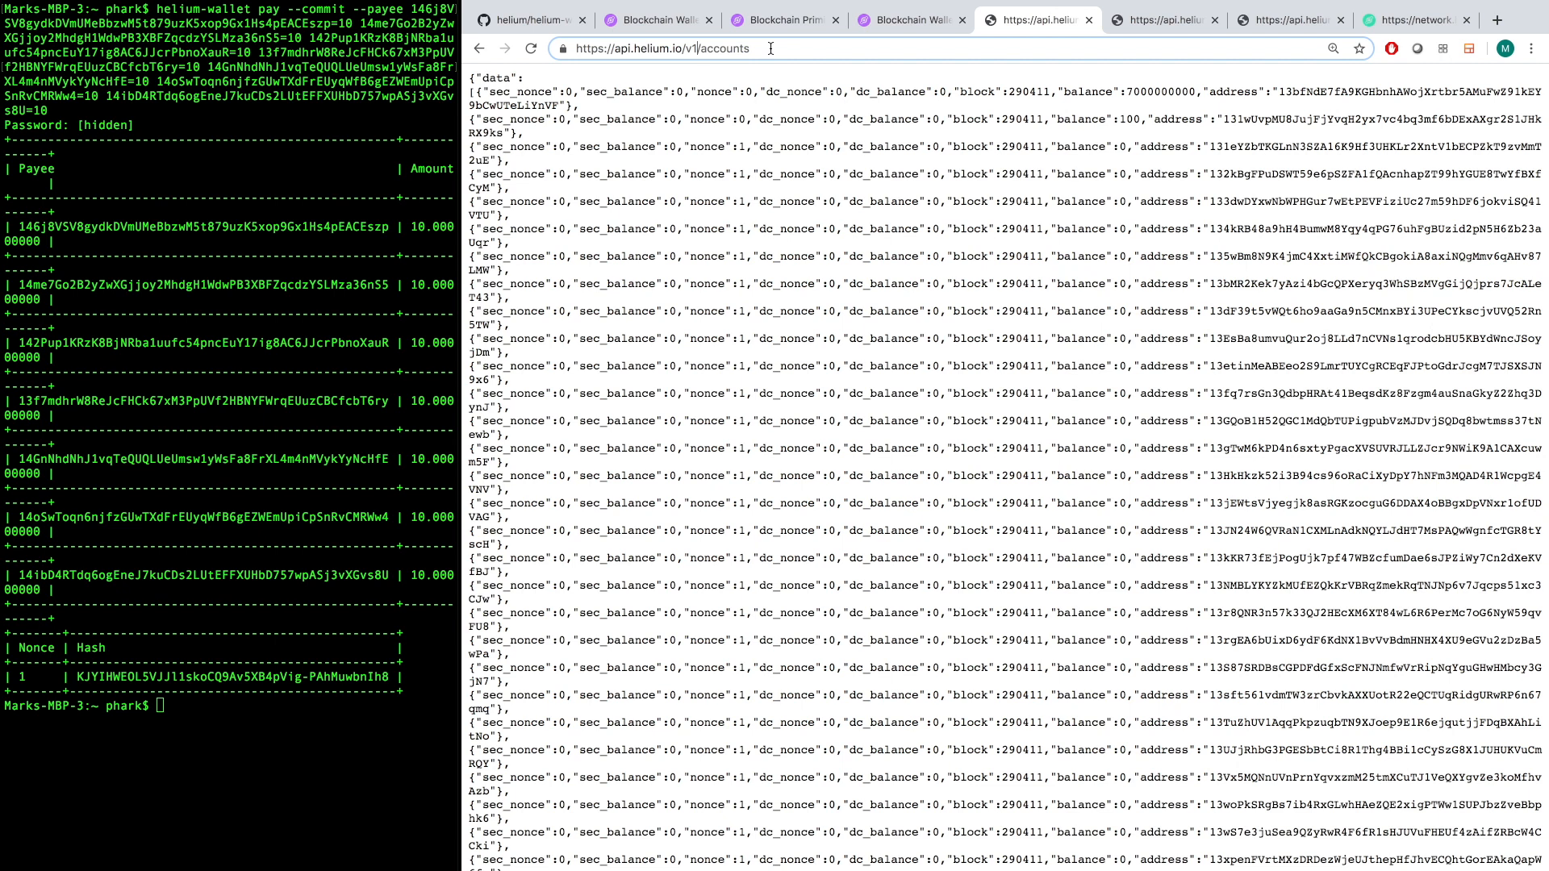
pyautogui.doubleClick(724, 47)
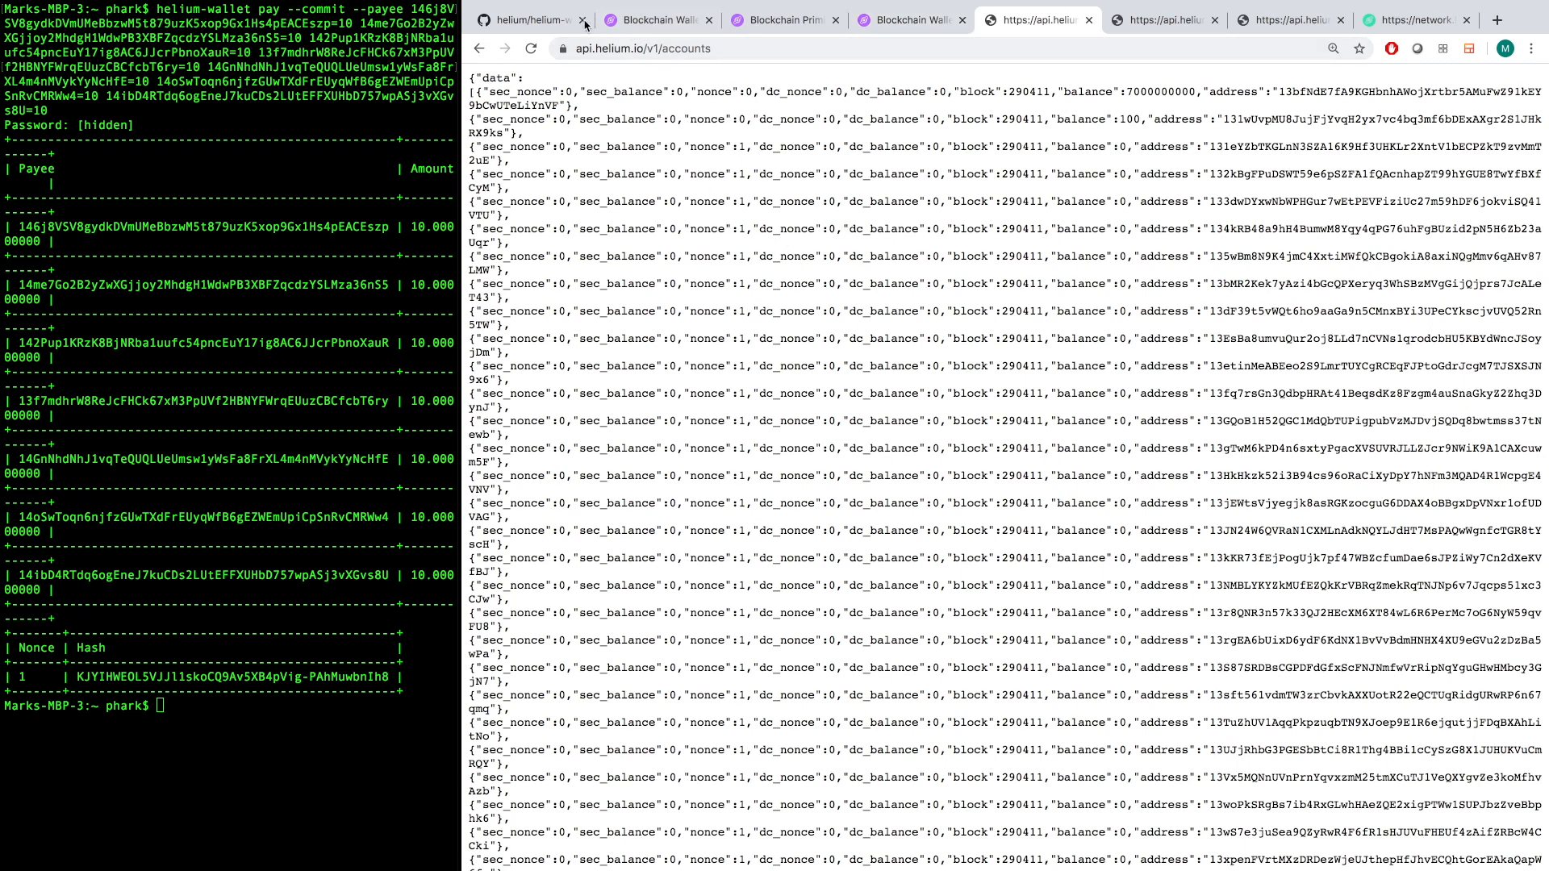
pyautogui.moveTo(1271, 105)
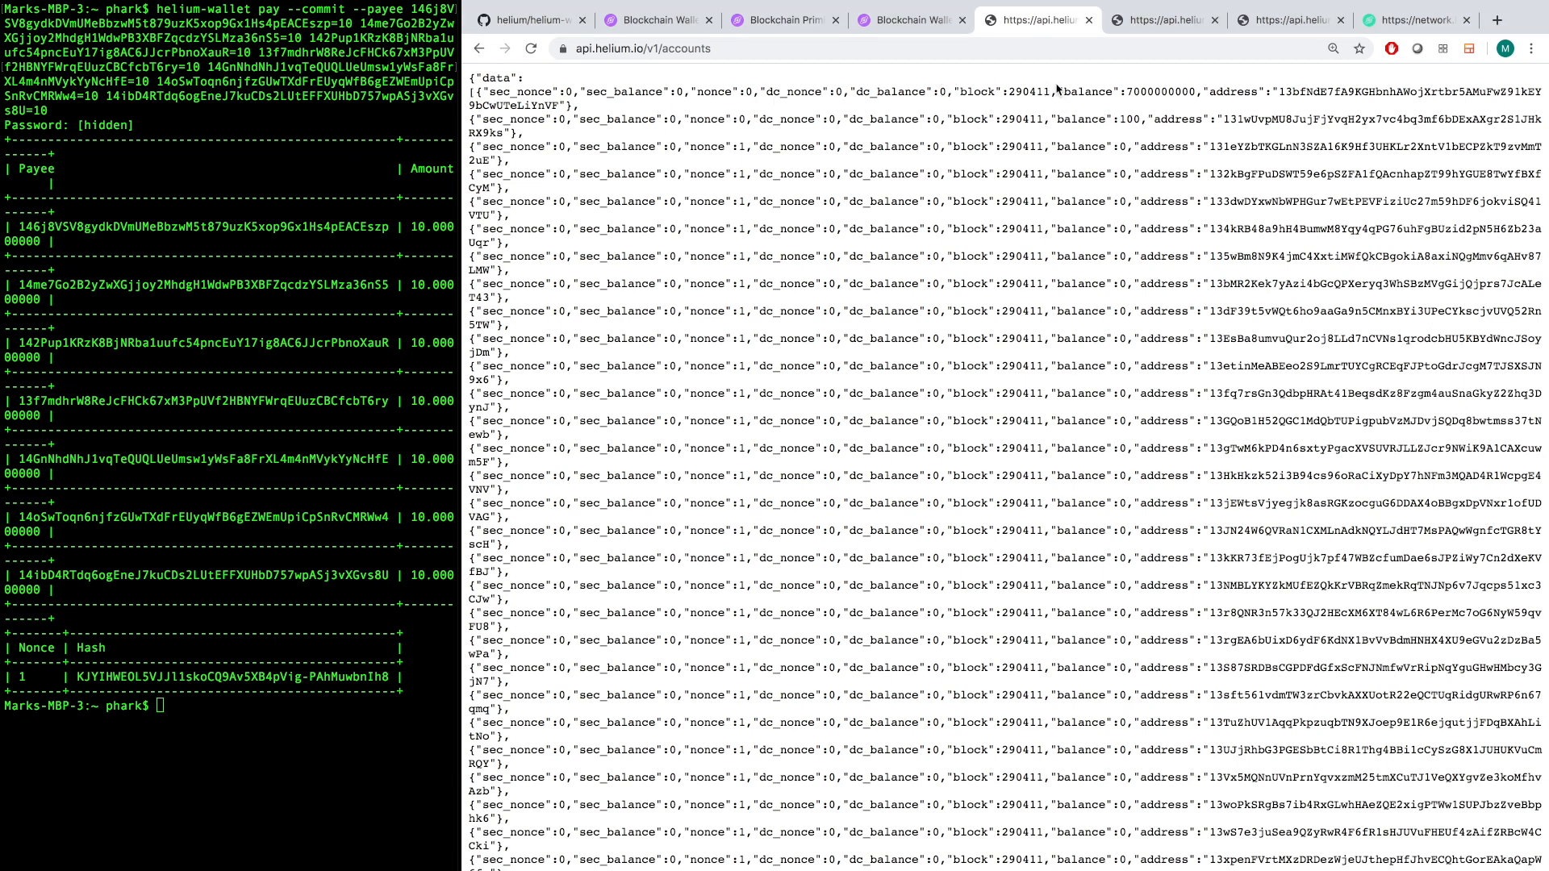
pyautogui.doubleClick(1161, 91)
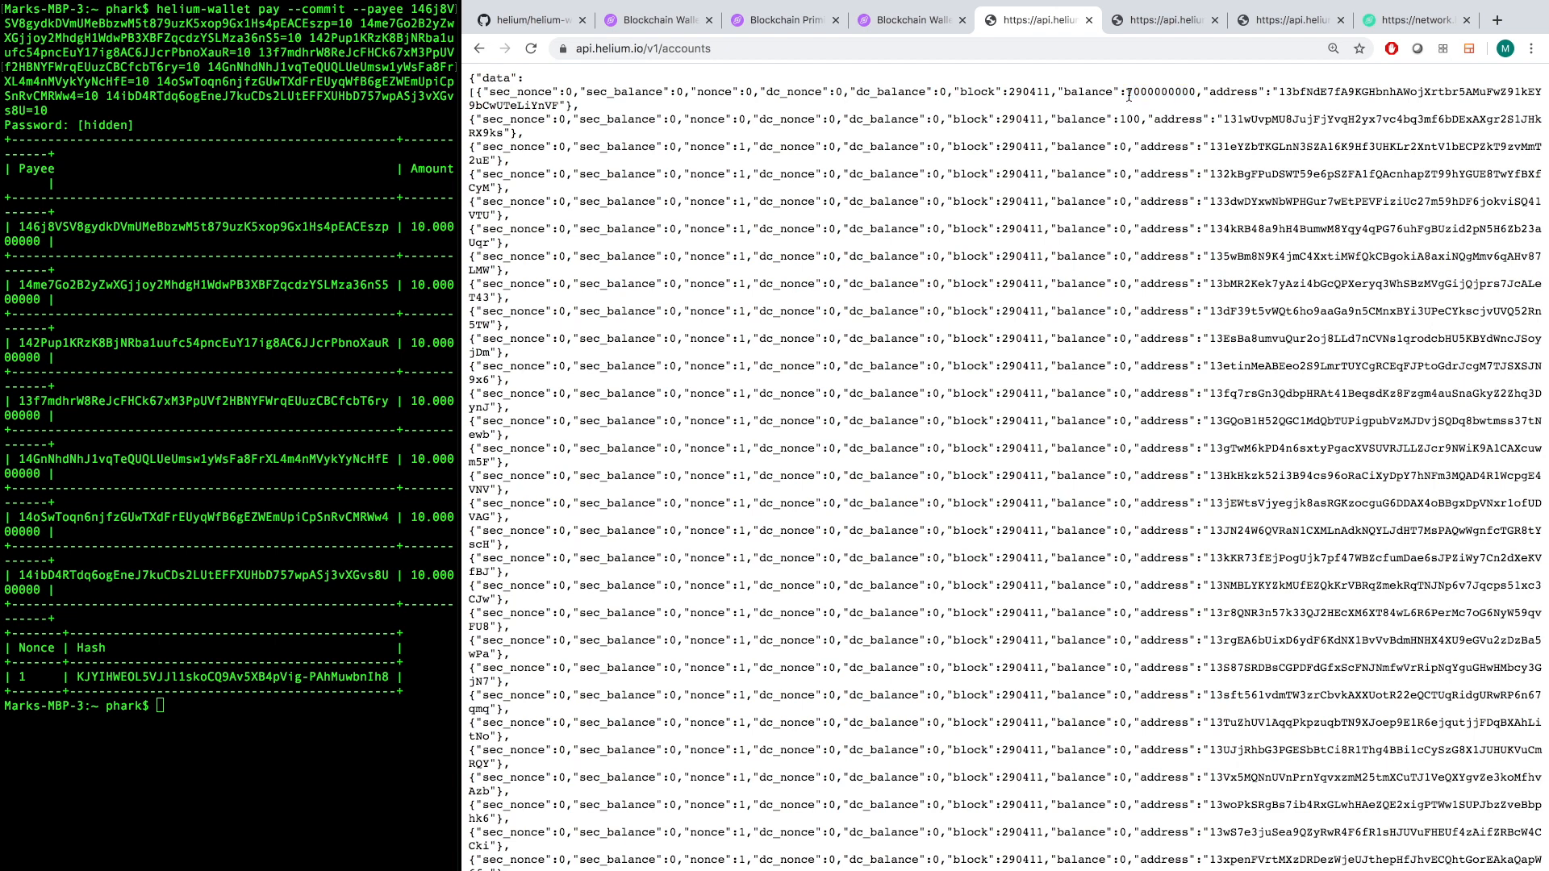
pyautogui.doubleClick(1166, 92)
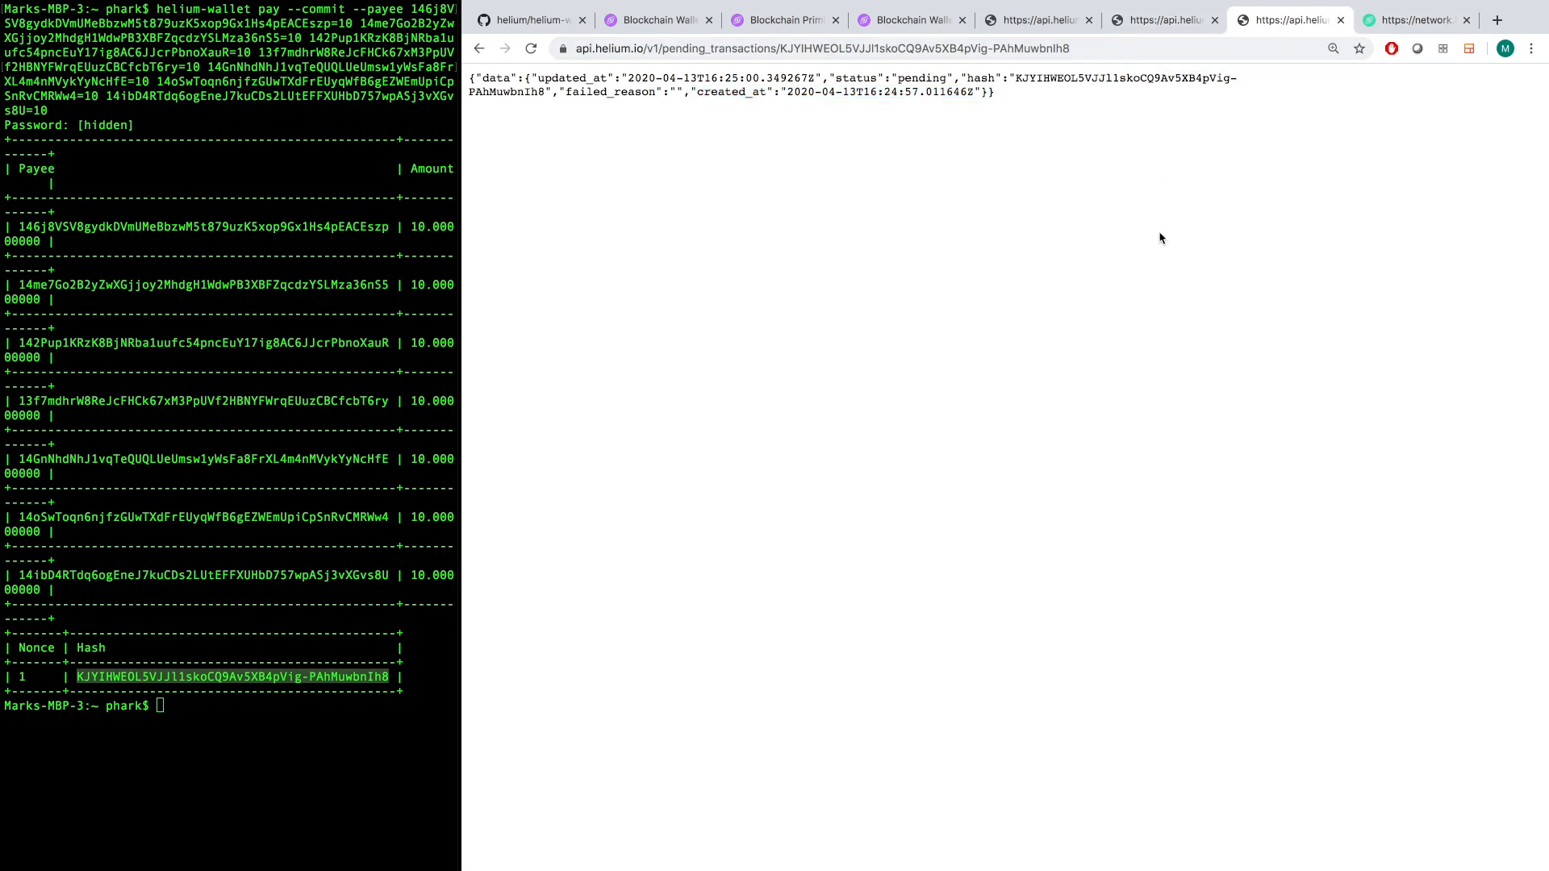
pyautogui.moveTo(846, 126)
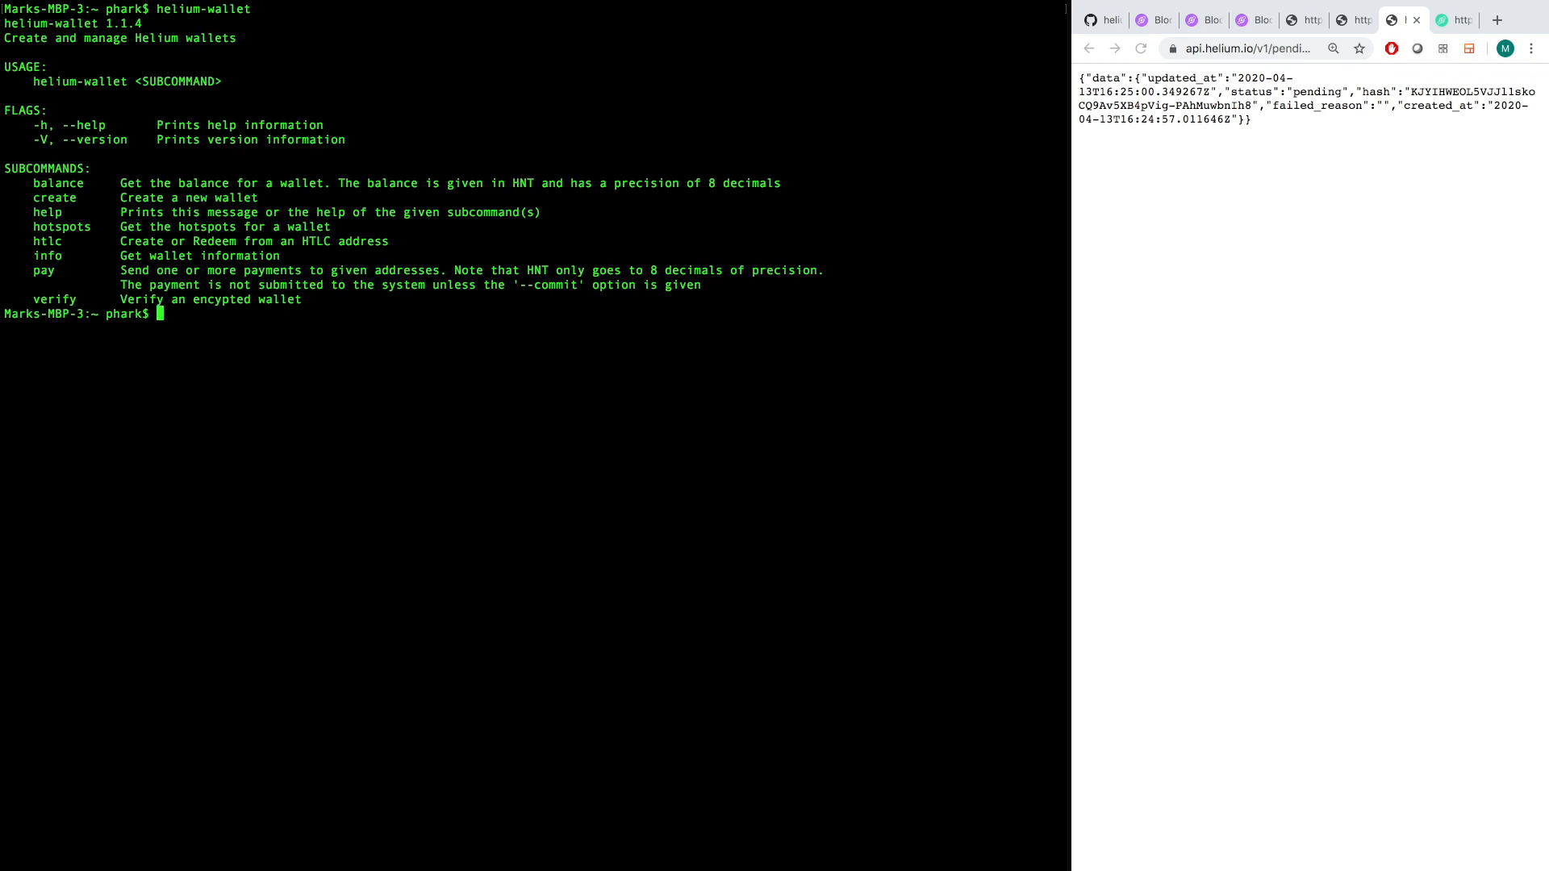
# Run helium-wallet balance to check the wallet after the payment.
pyautogui.write('helium-wallet')
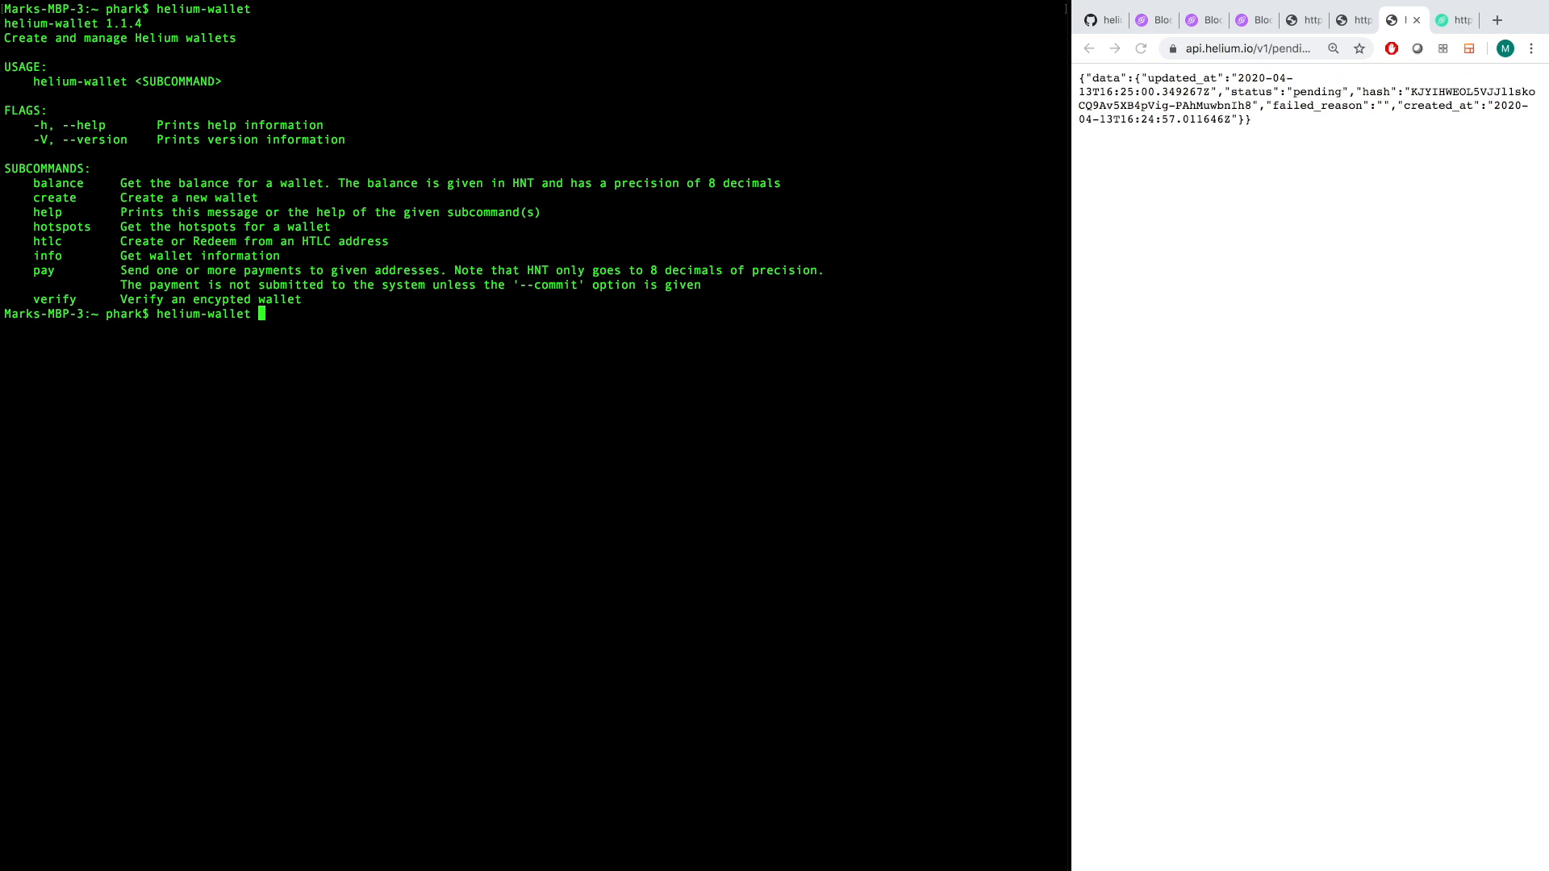
pyautogui.write('balance')
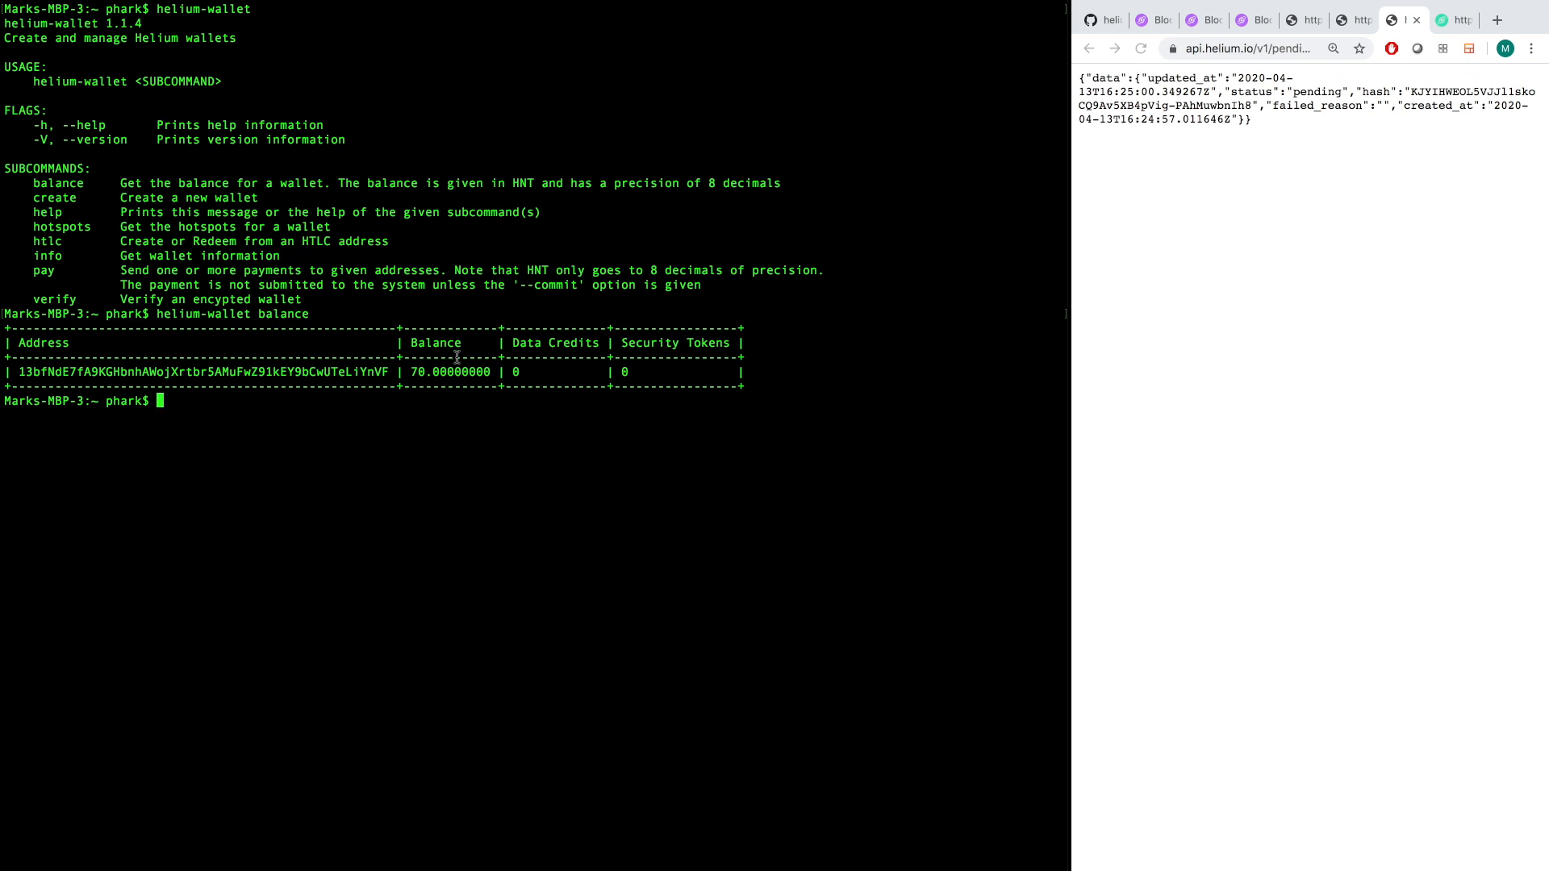
pyautogui.moveTo(419, 373)
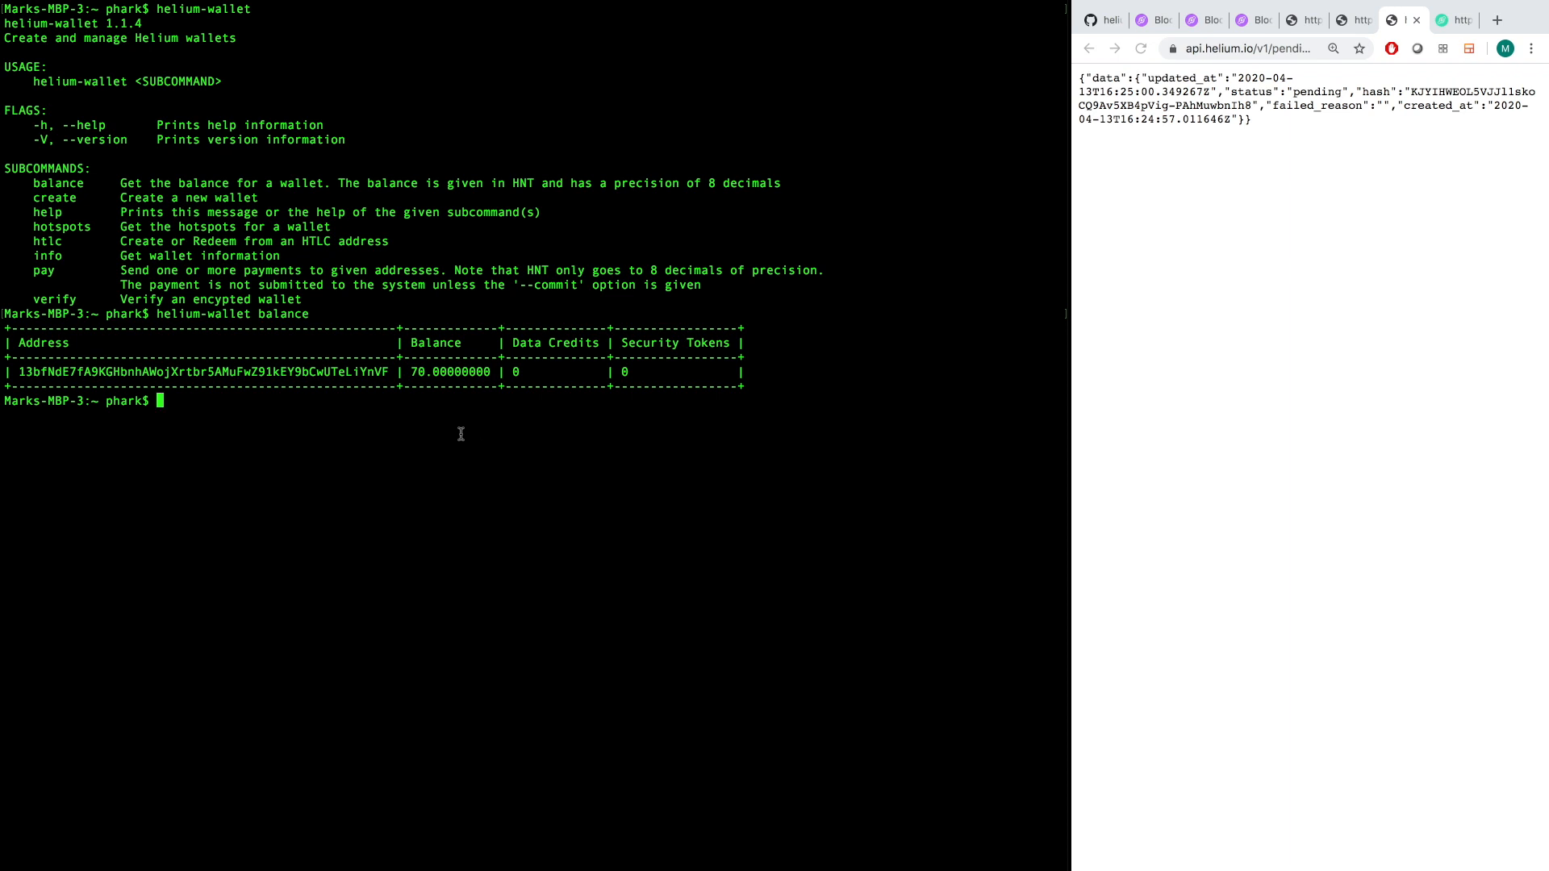
pyautogui.write('helium-wallet balance')
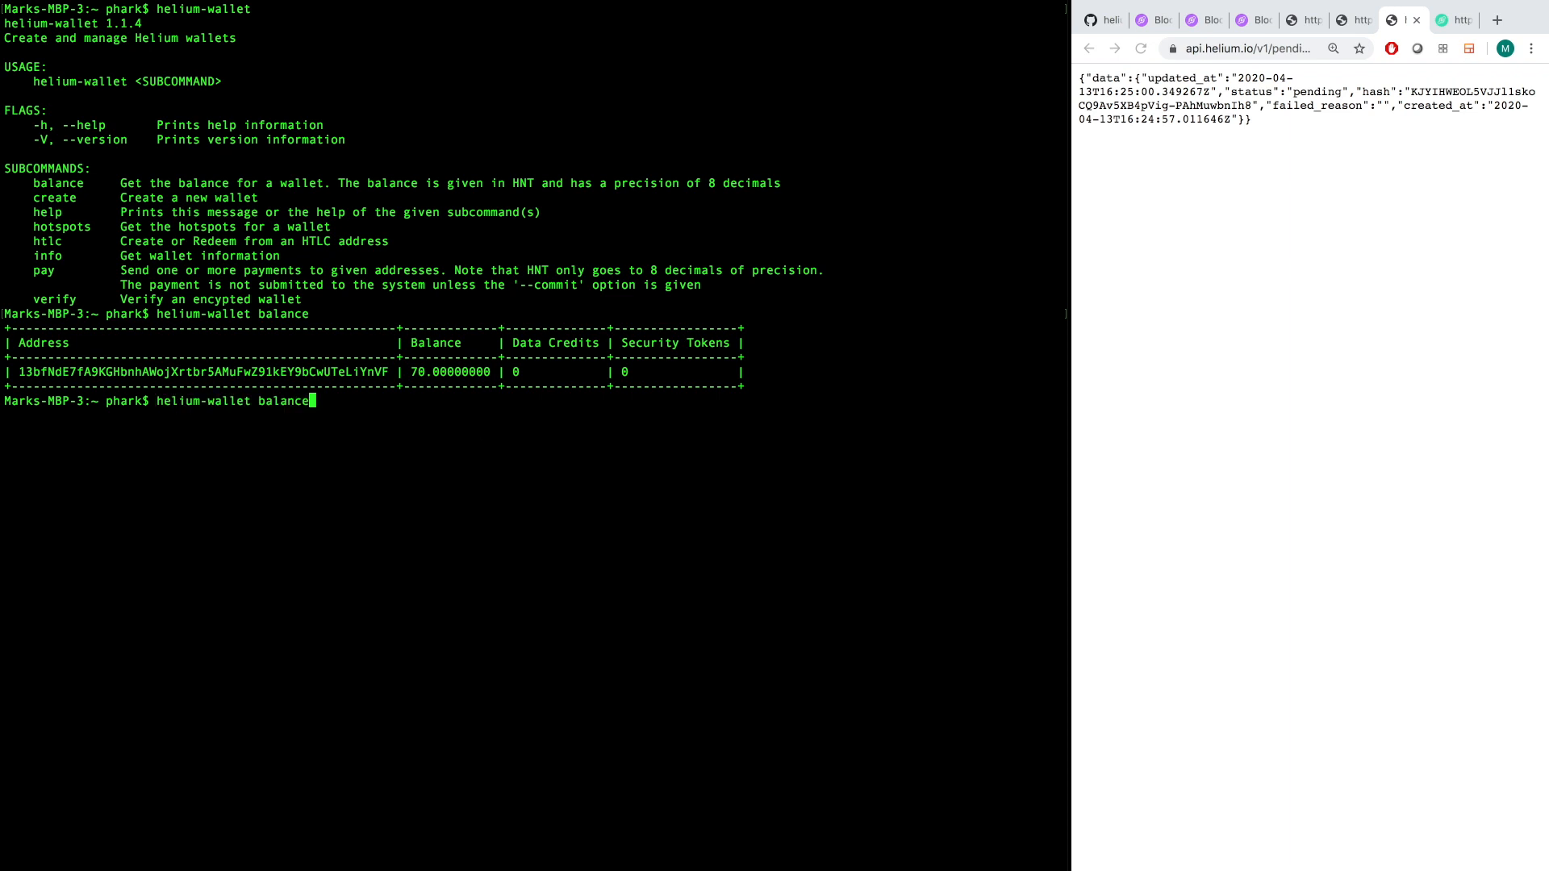
# Run helium-wallet hotspots, which reports none, then clear the Terminal window.
pyautogui.write('creat')
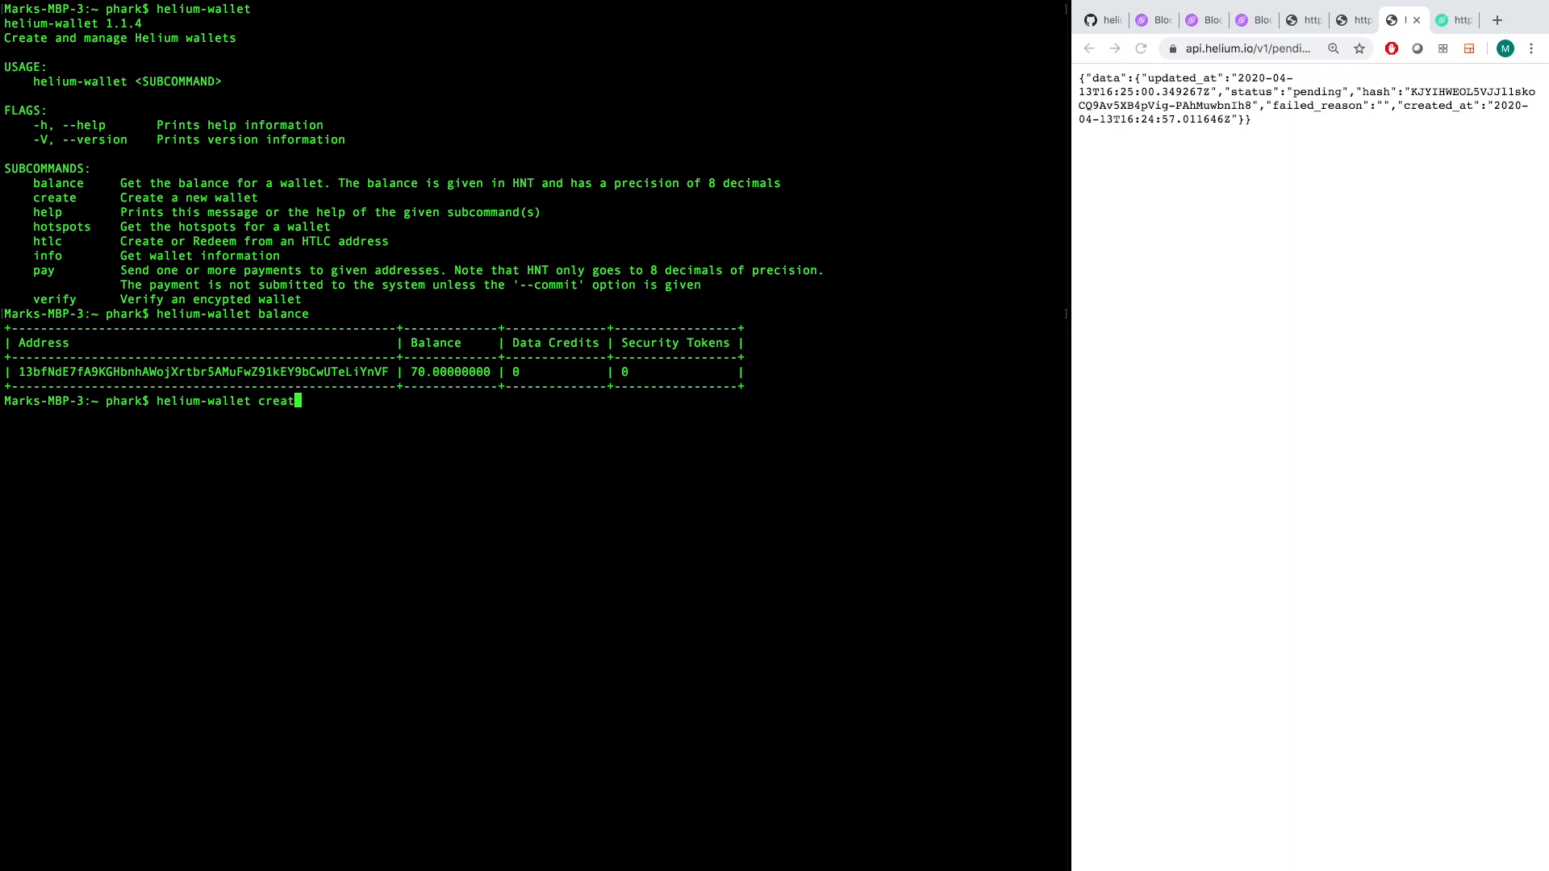
pyautogui.write('e')
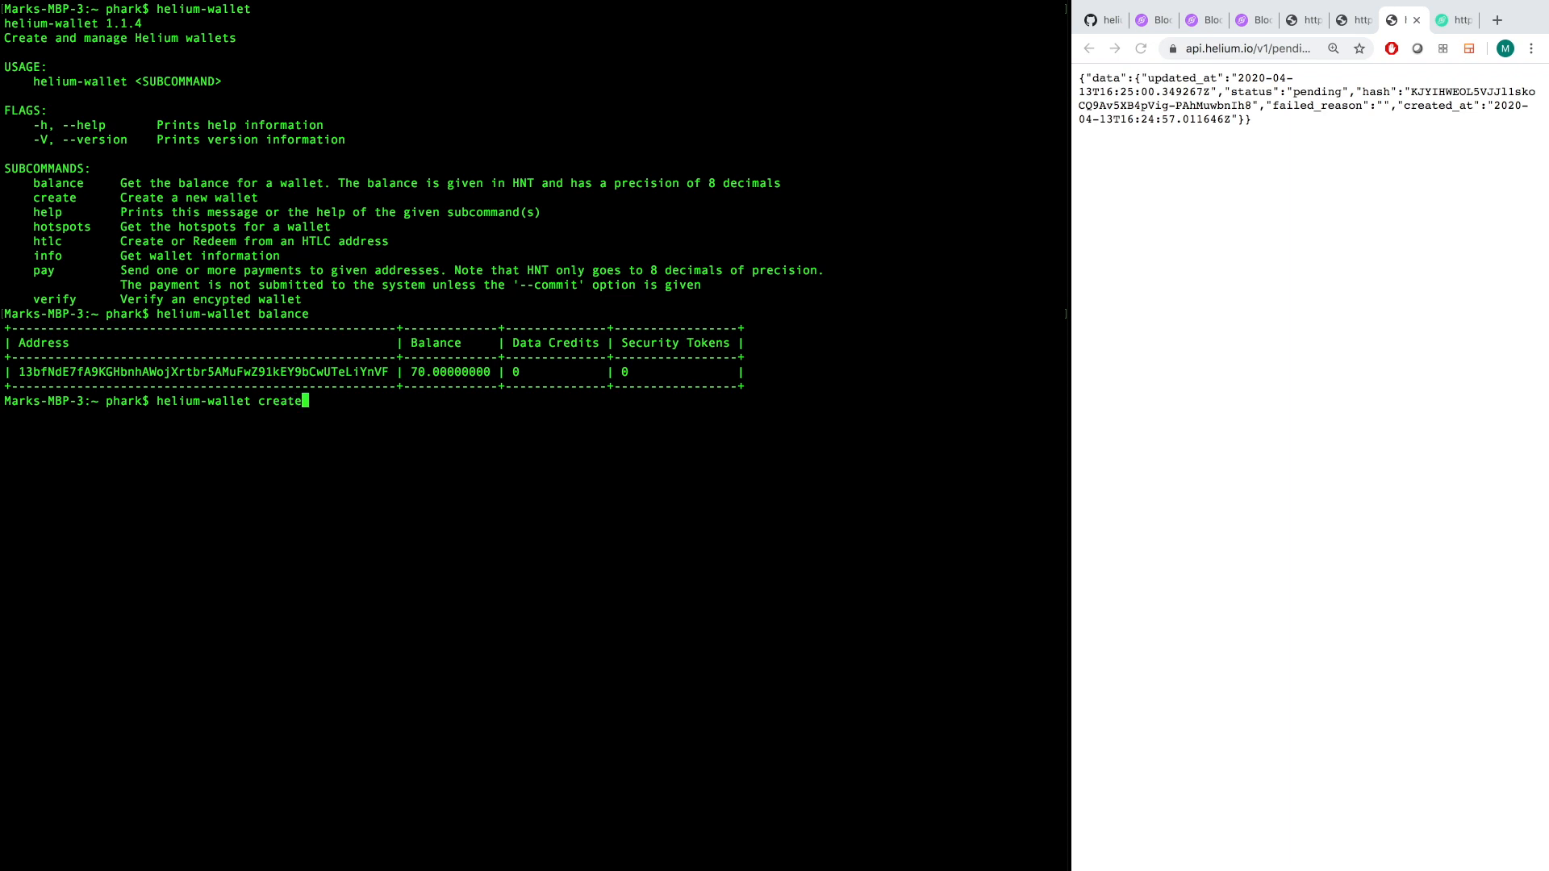
pyautogui.press('Backspace')
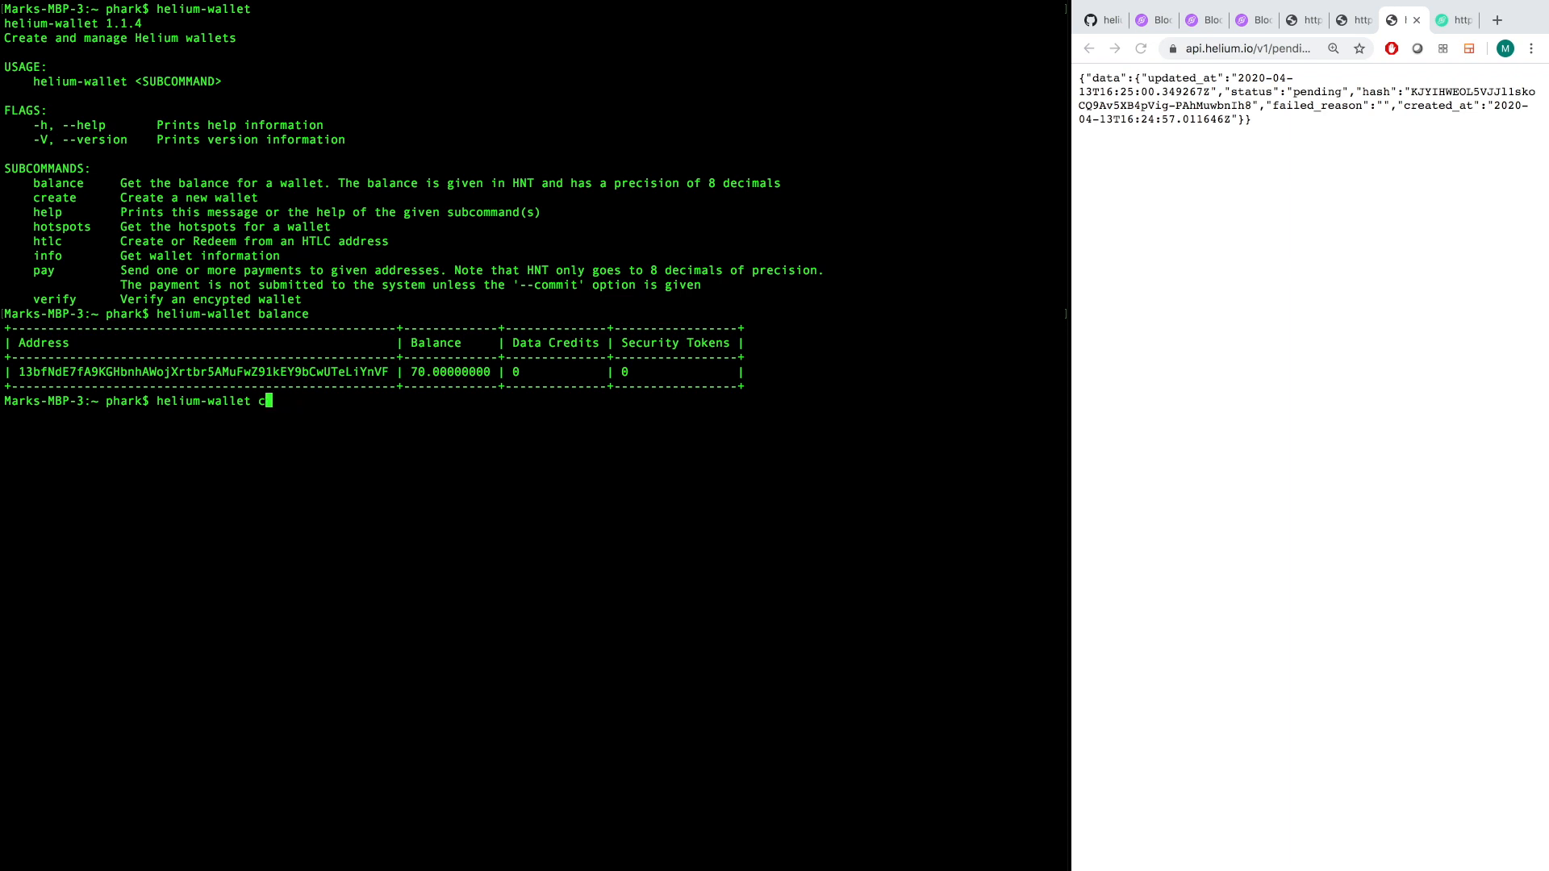
pyautogui.write('otspots')
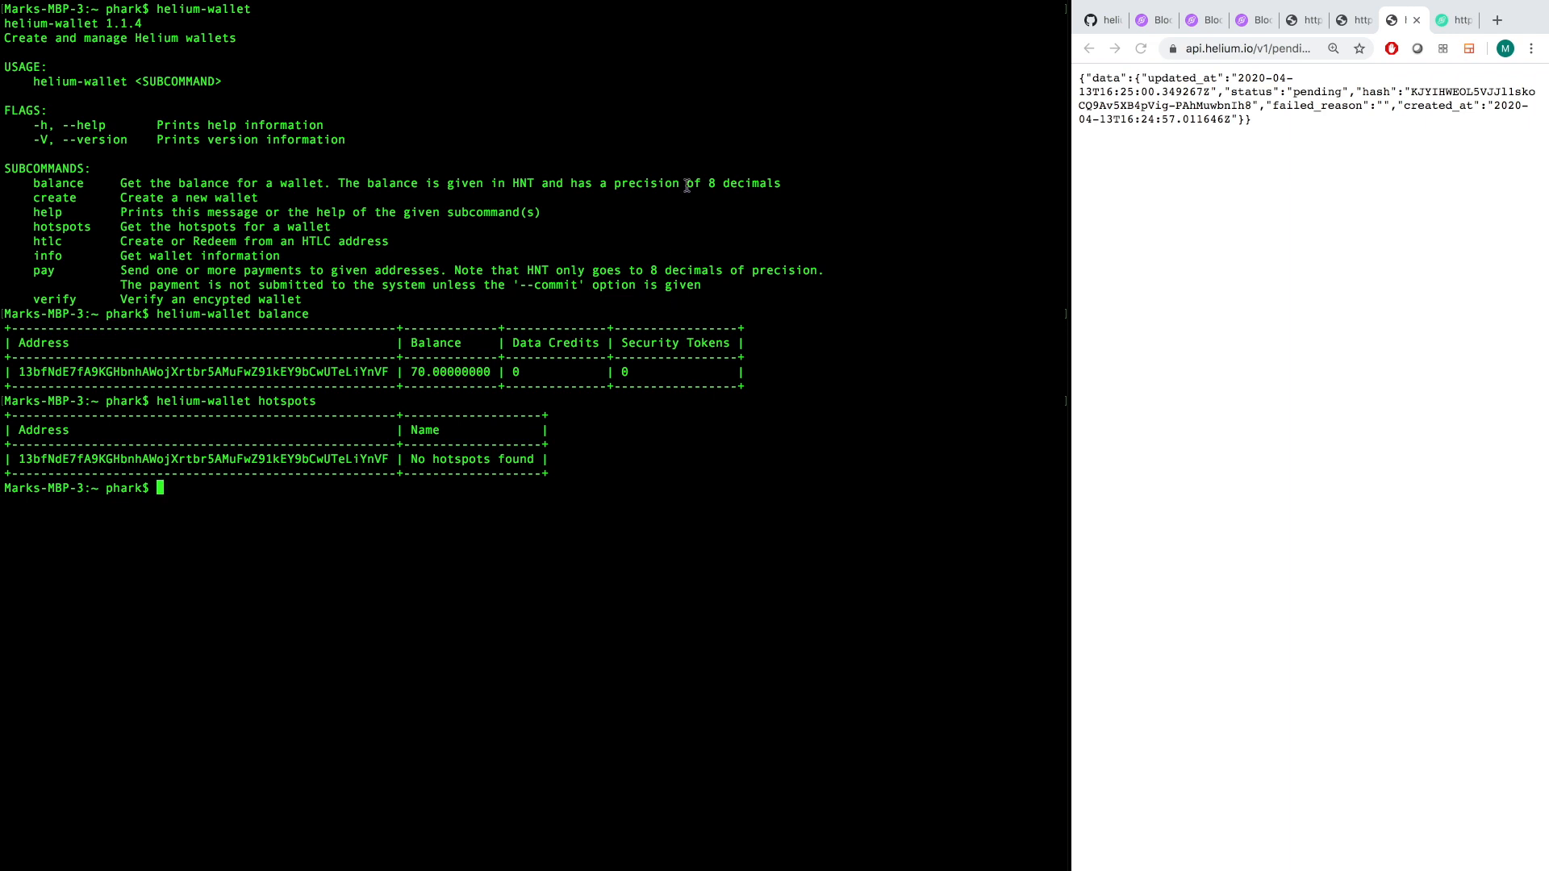
pyautogui.doubleClick(471, 458)
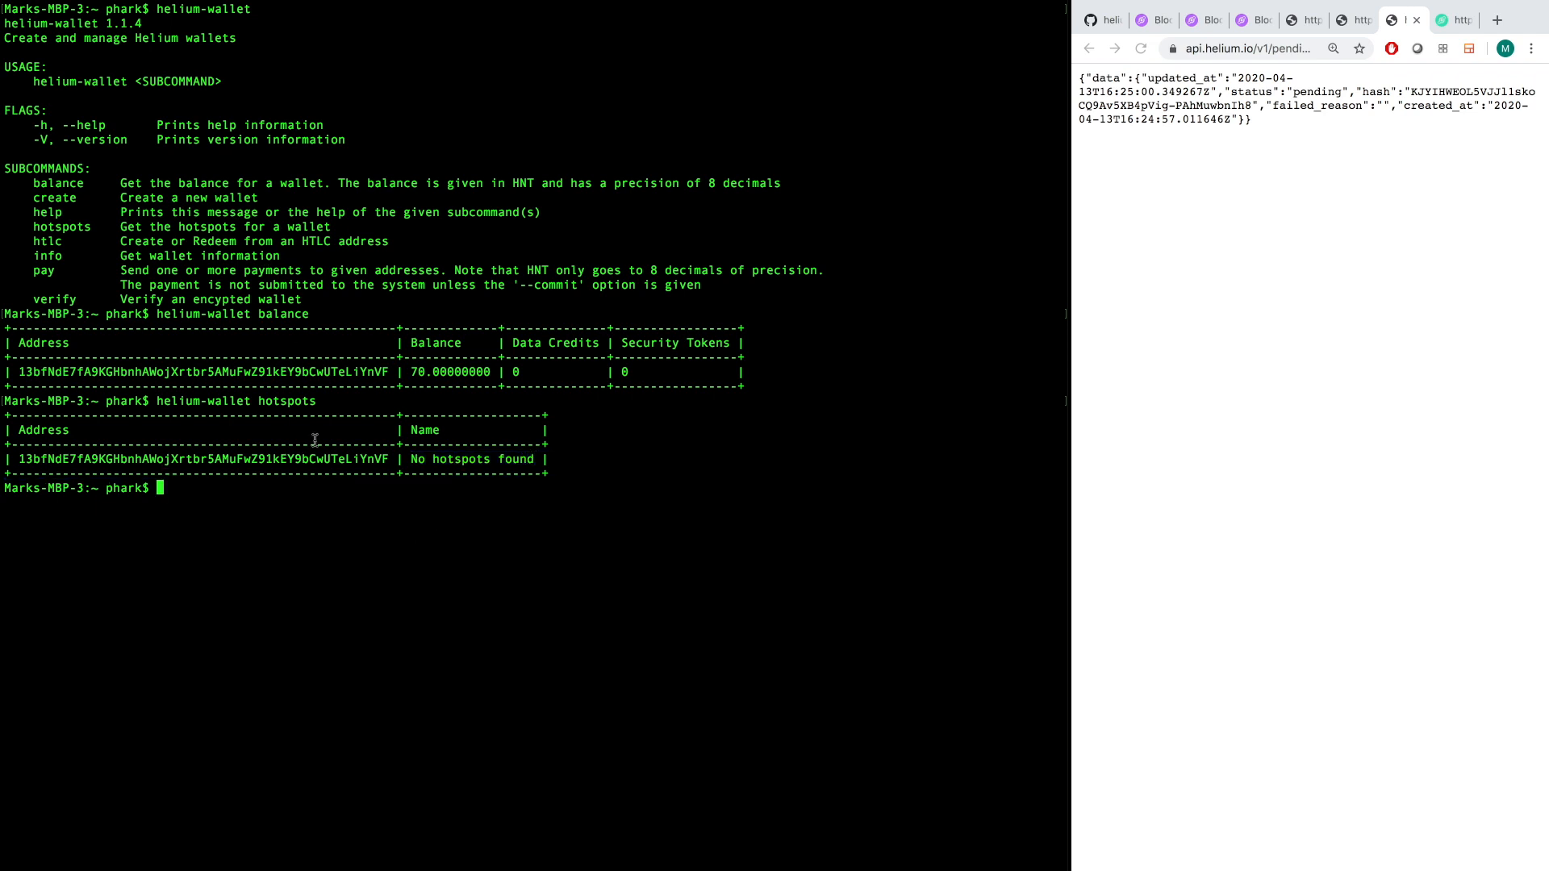
pyautogui.write('helium-wallet inf')
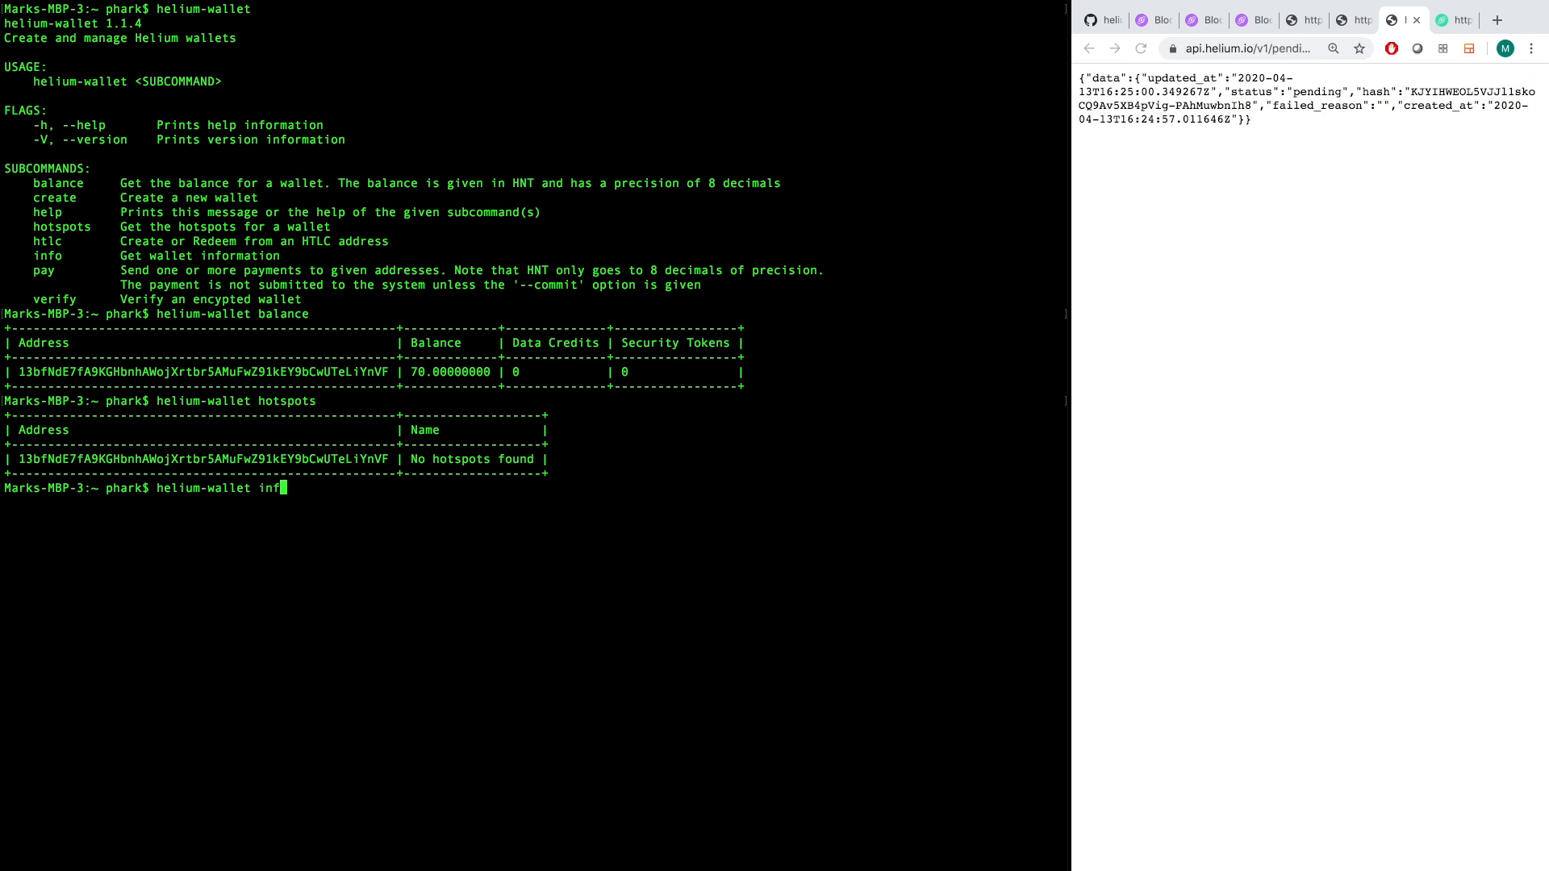
pyautogui.press('Return')
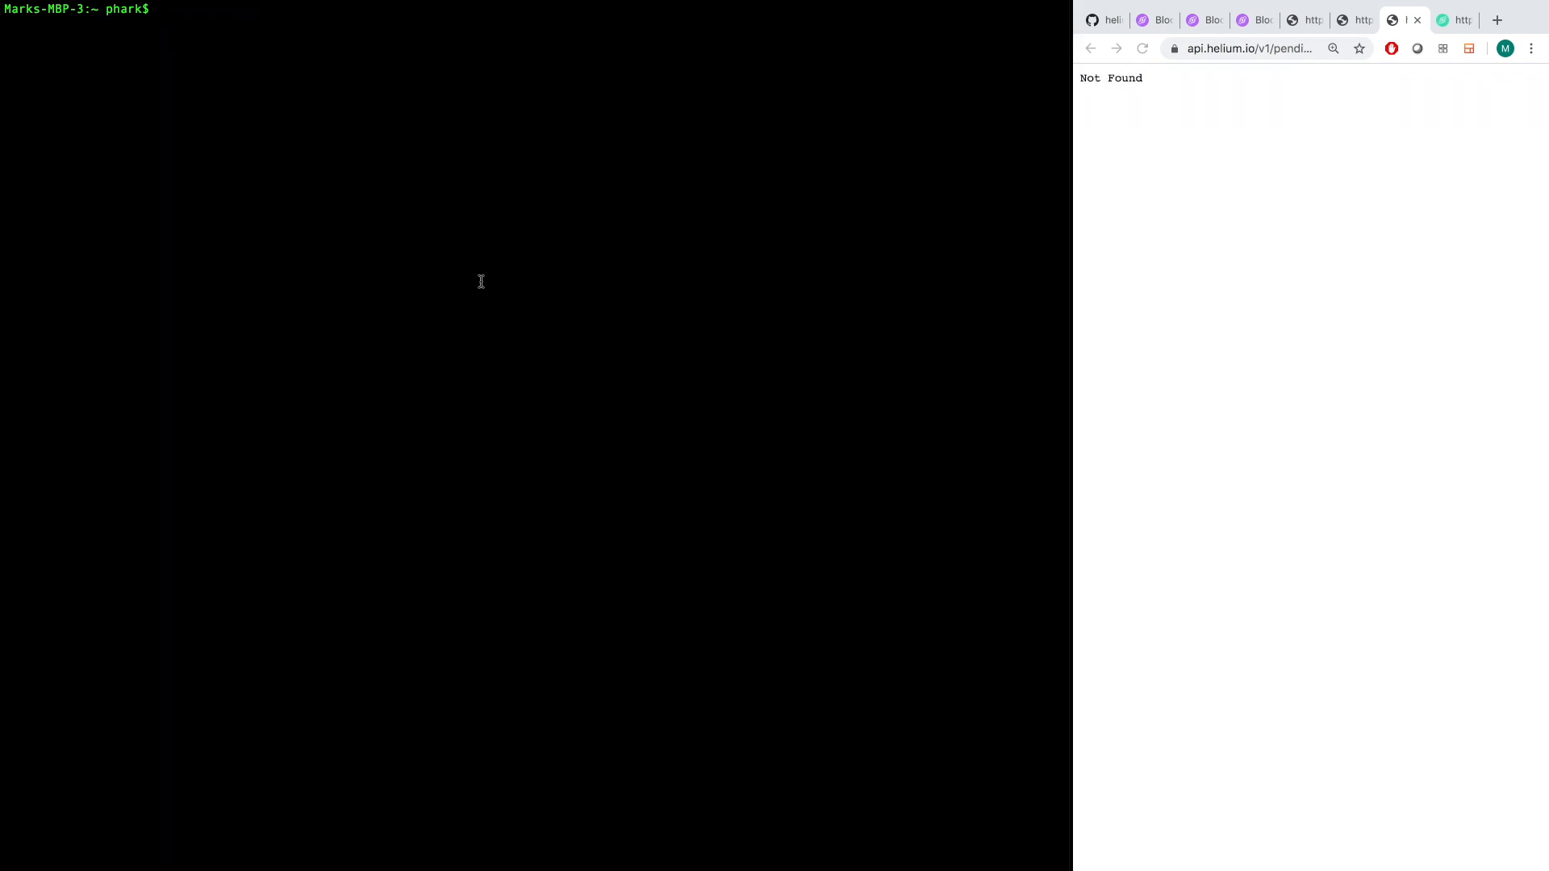
# Run helium-wallet help, then helium-wallet info showing the address as not sharded.
pyautogui.write('helium-wallet hje')
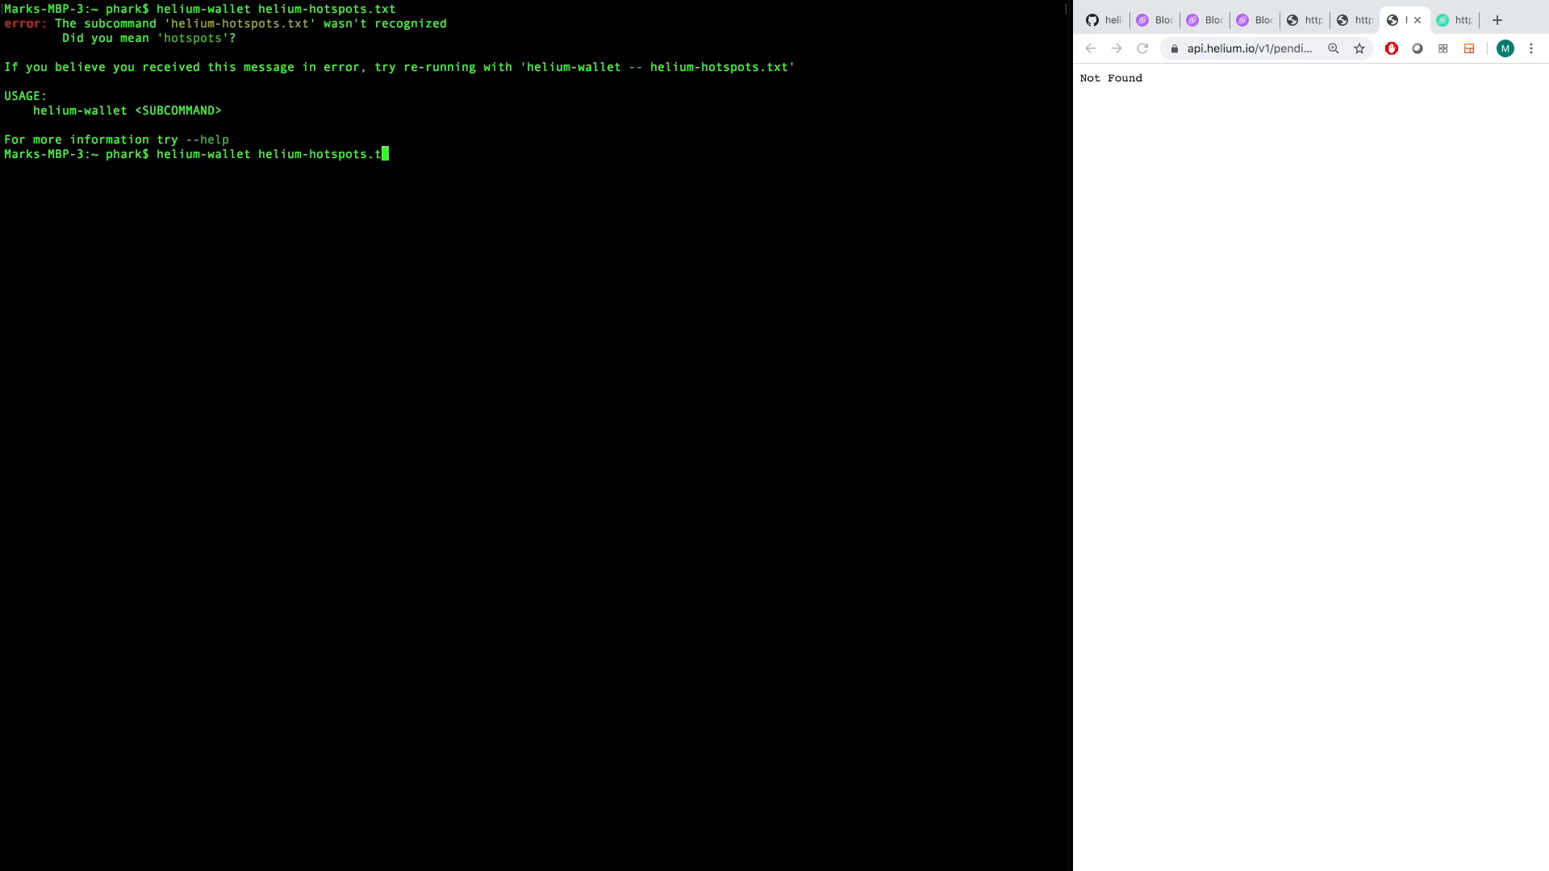
pyautogui.press('Backspace')
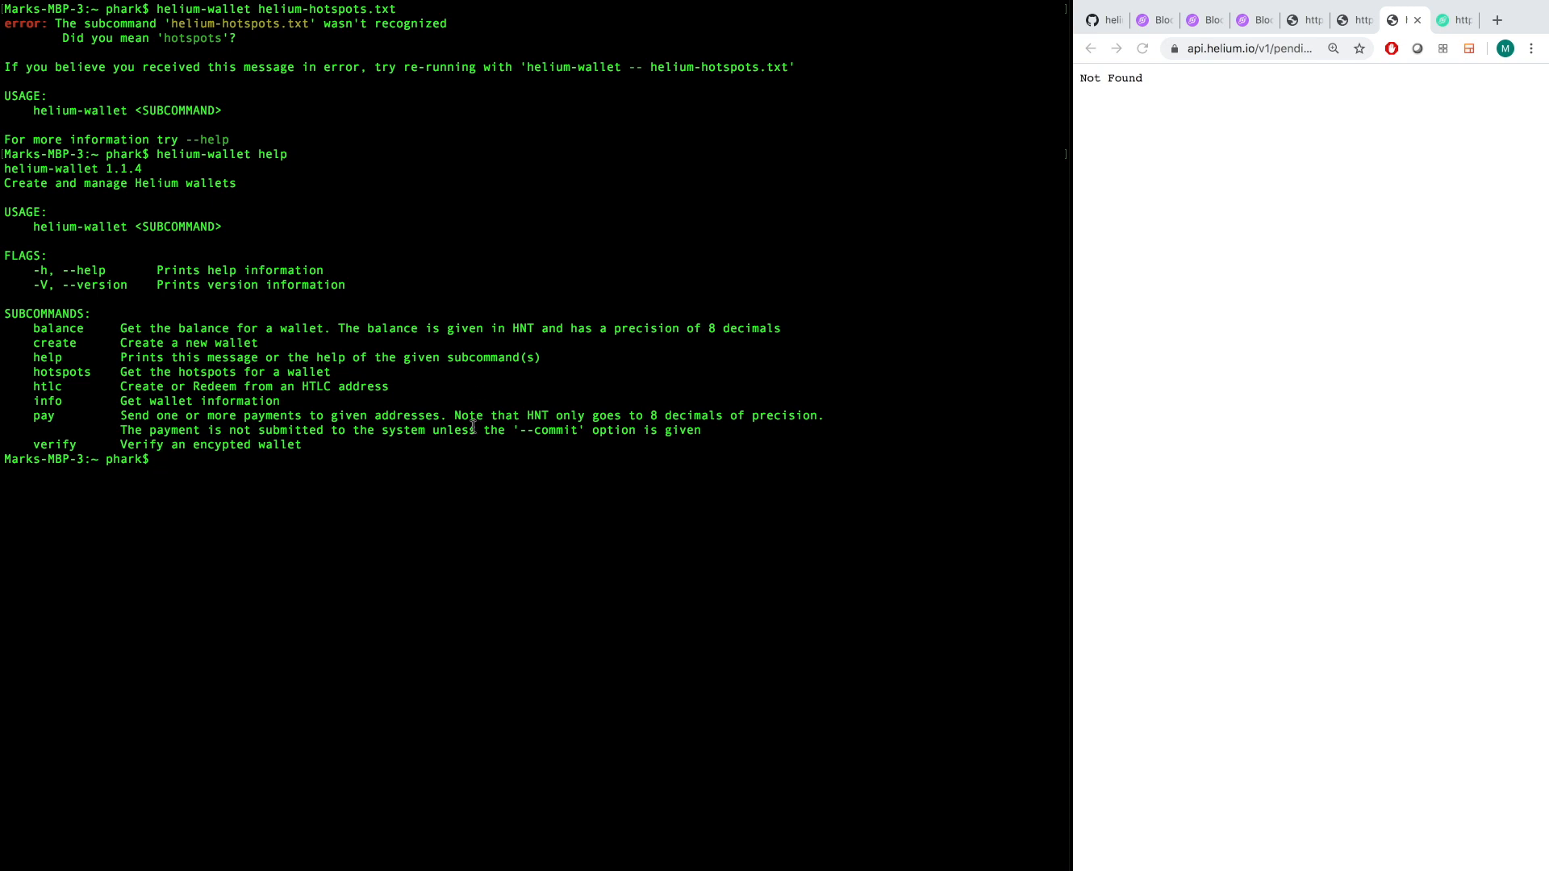
pyautogui.write('helium-wallet info')
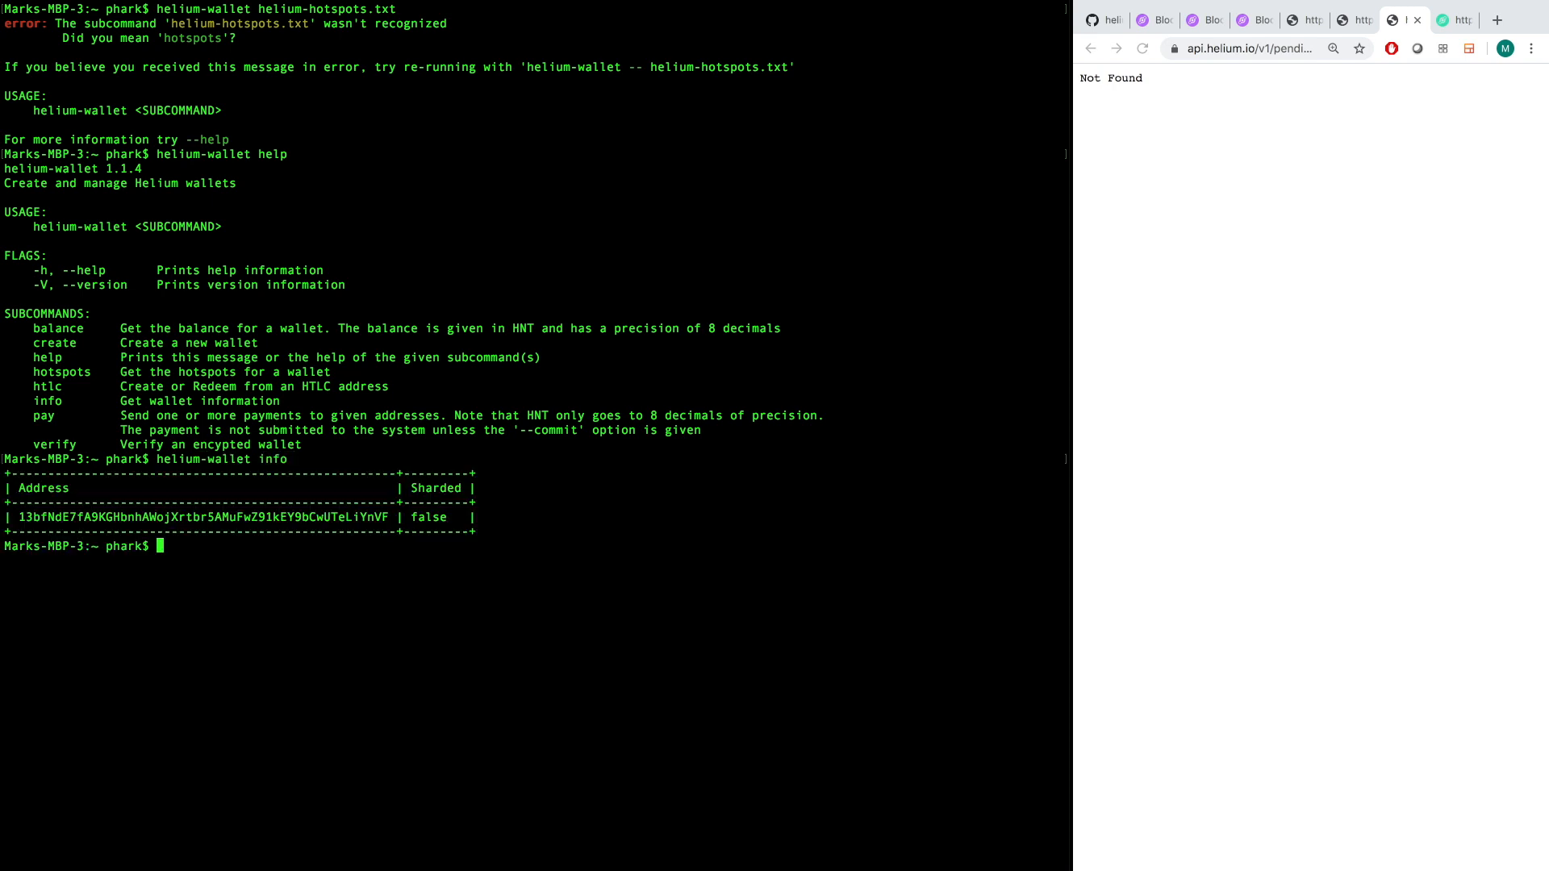
pyautogui.write('helium-wallet balance')
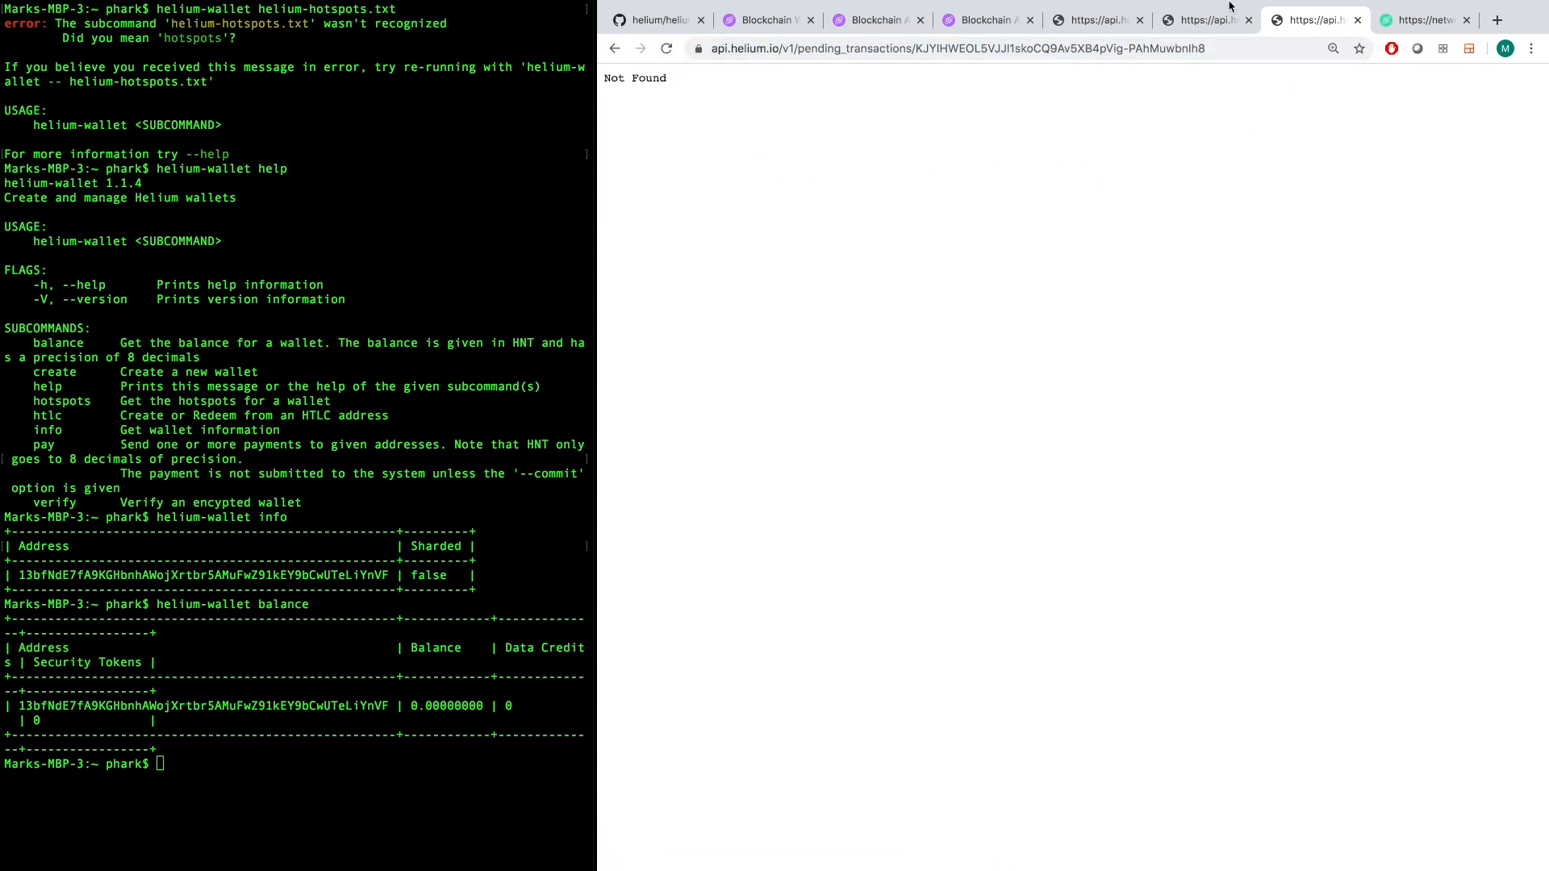
pyautogui.moveTo(1148, 86)
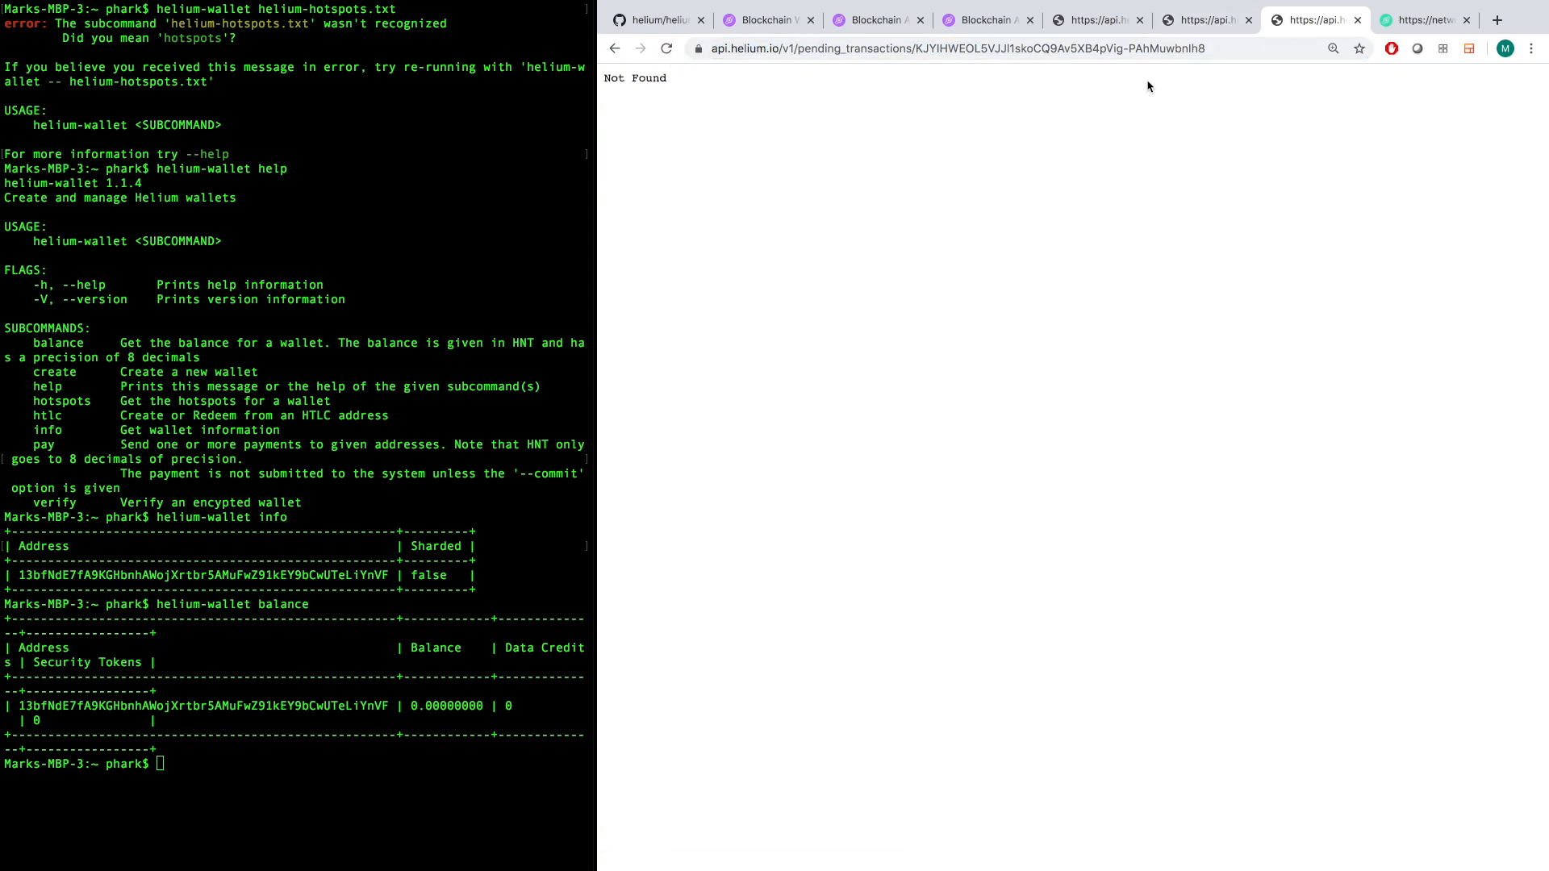
# Request the payment hash from the transactions endpoint instead of pending_transactions.
pyautogui.doubleClick(1060, 48)
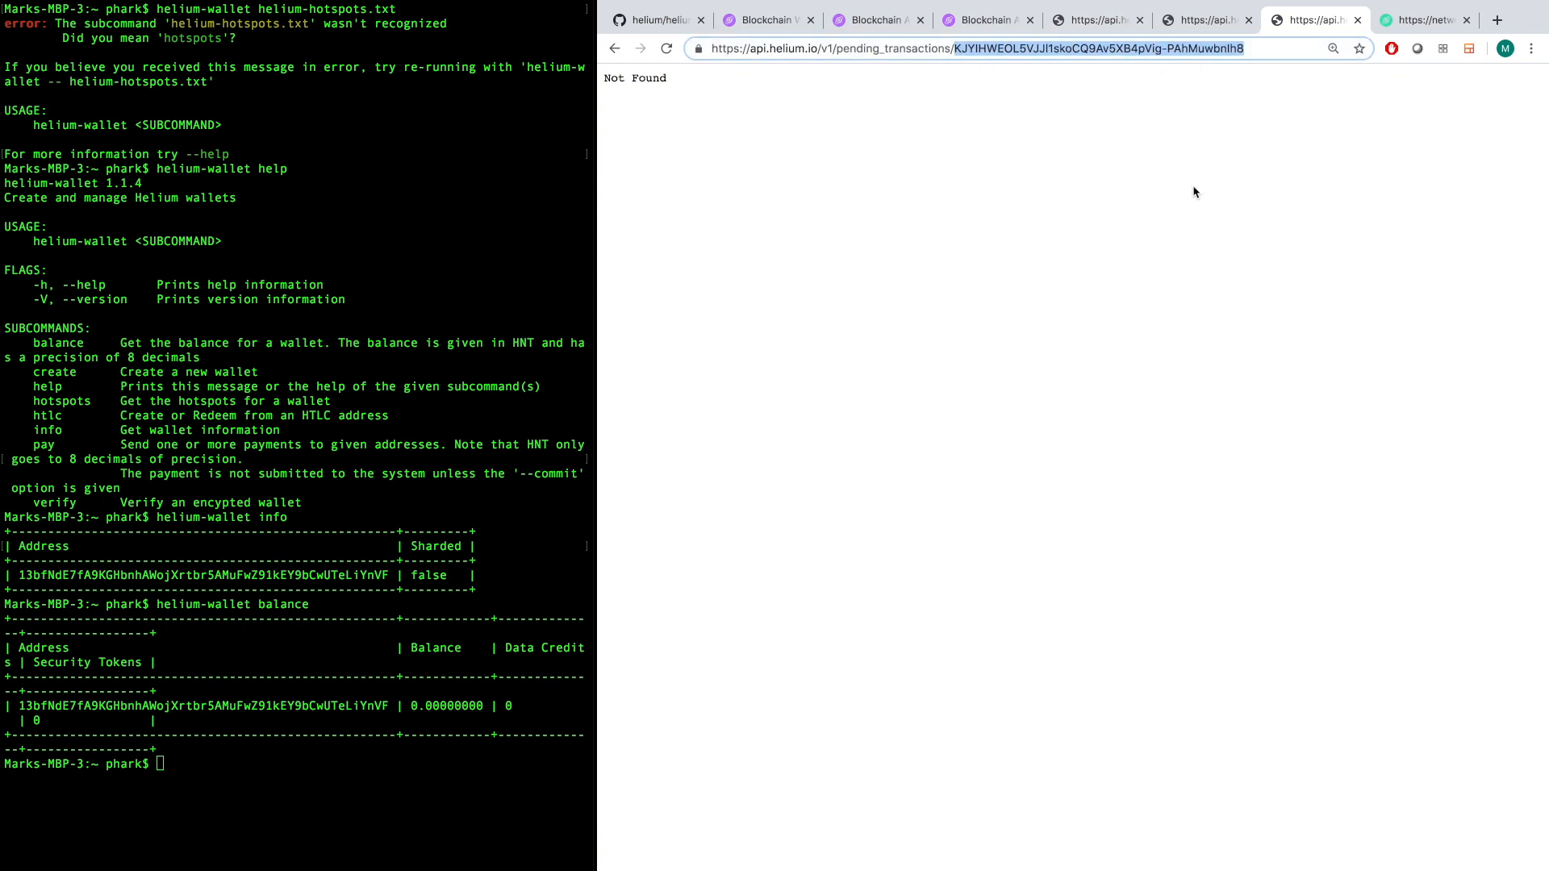
pyautogui.click(1204, 19)
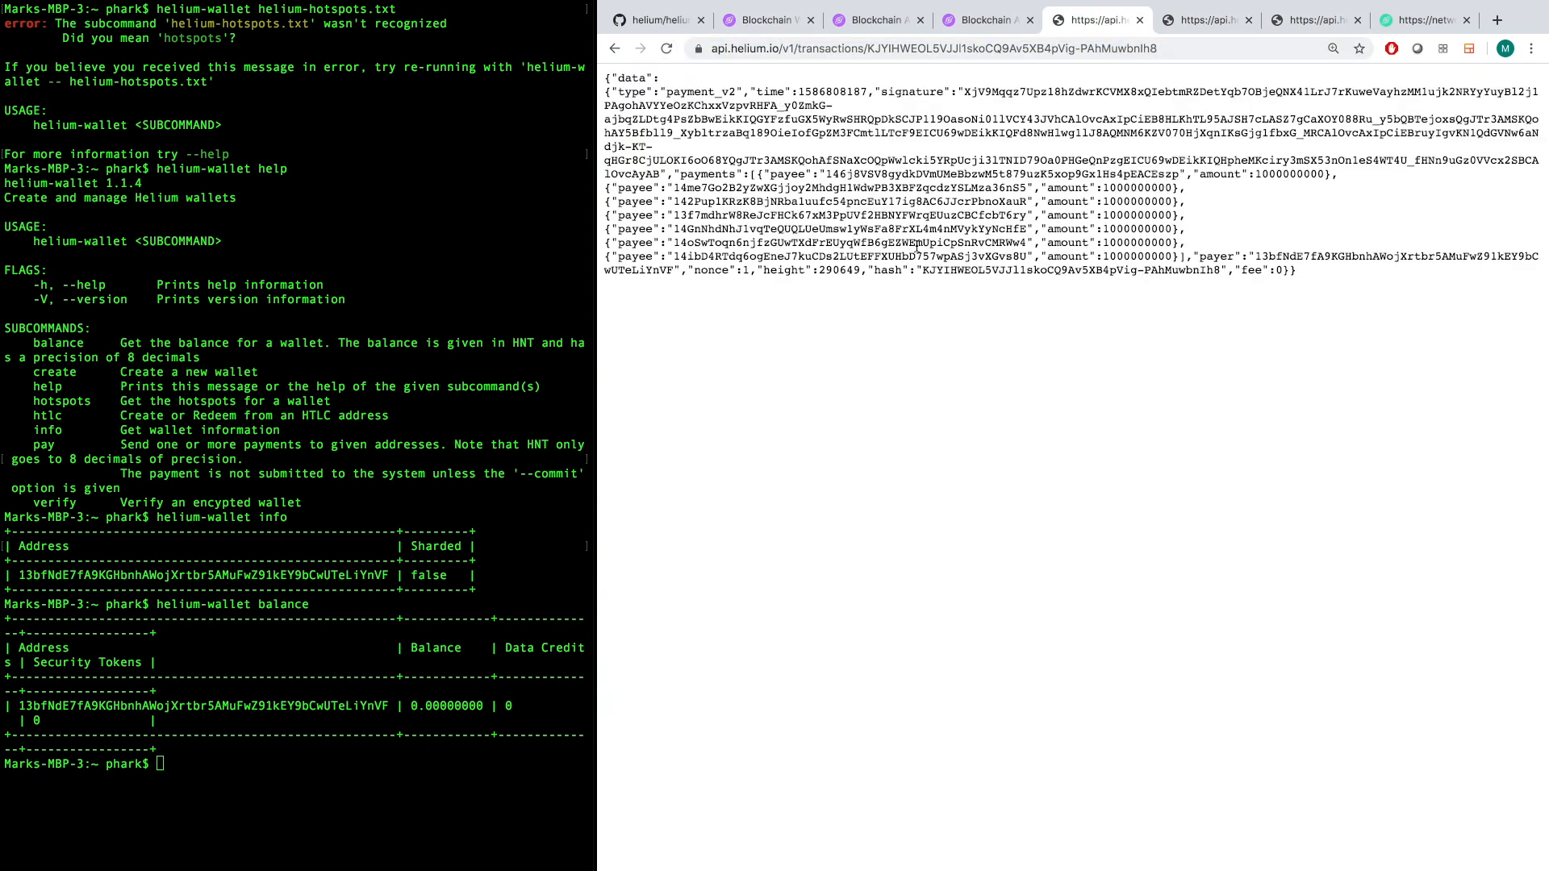
pyautogui.doubleClick(701, 91)
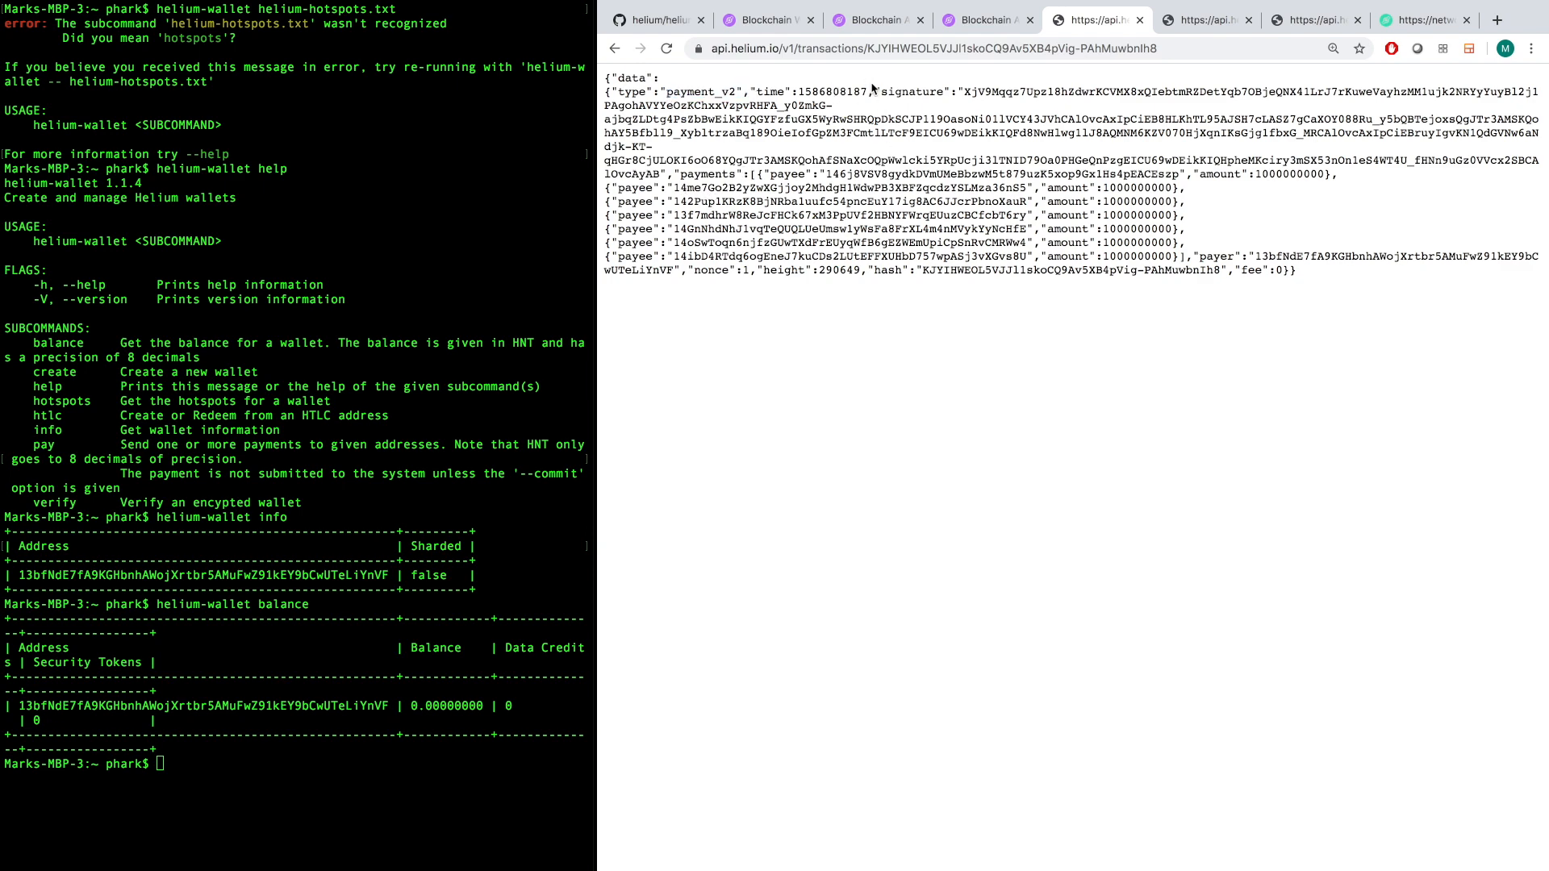
pyautogui.moveTo(832, 186)
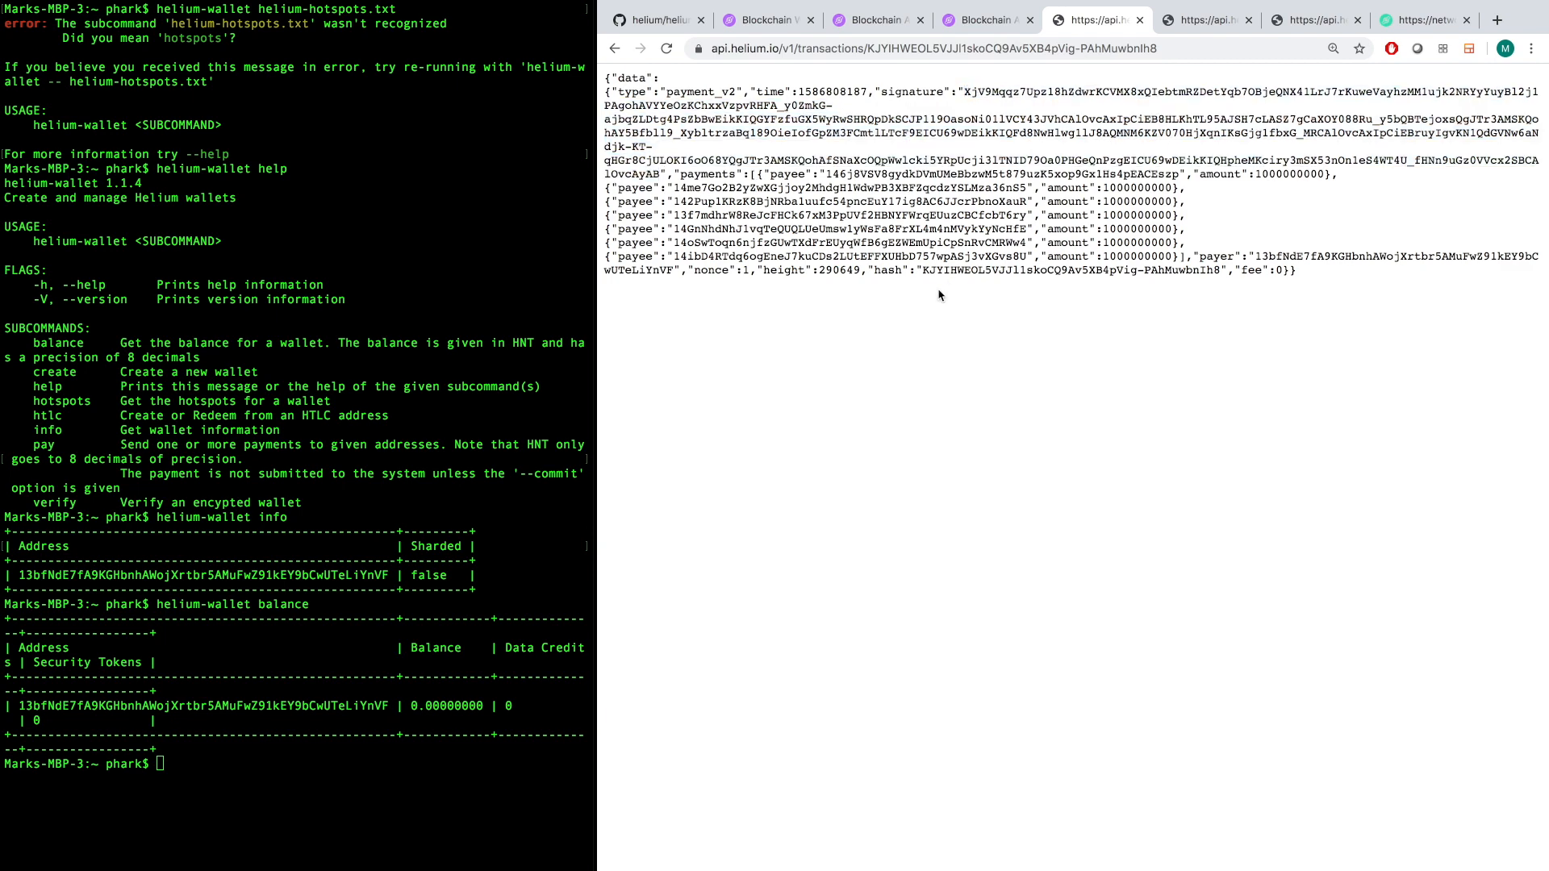
pyautogui.doubleClick(1294, 174)
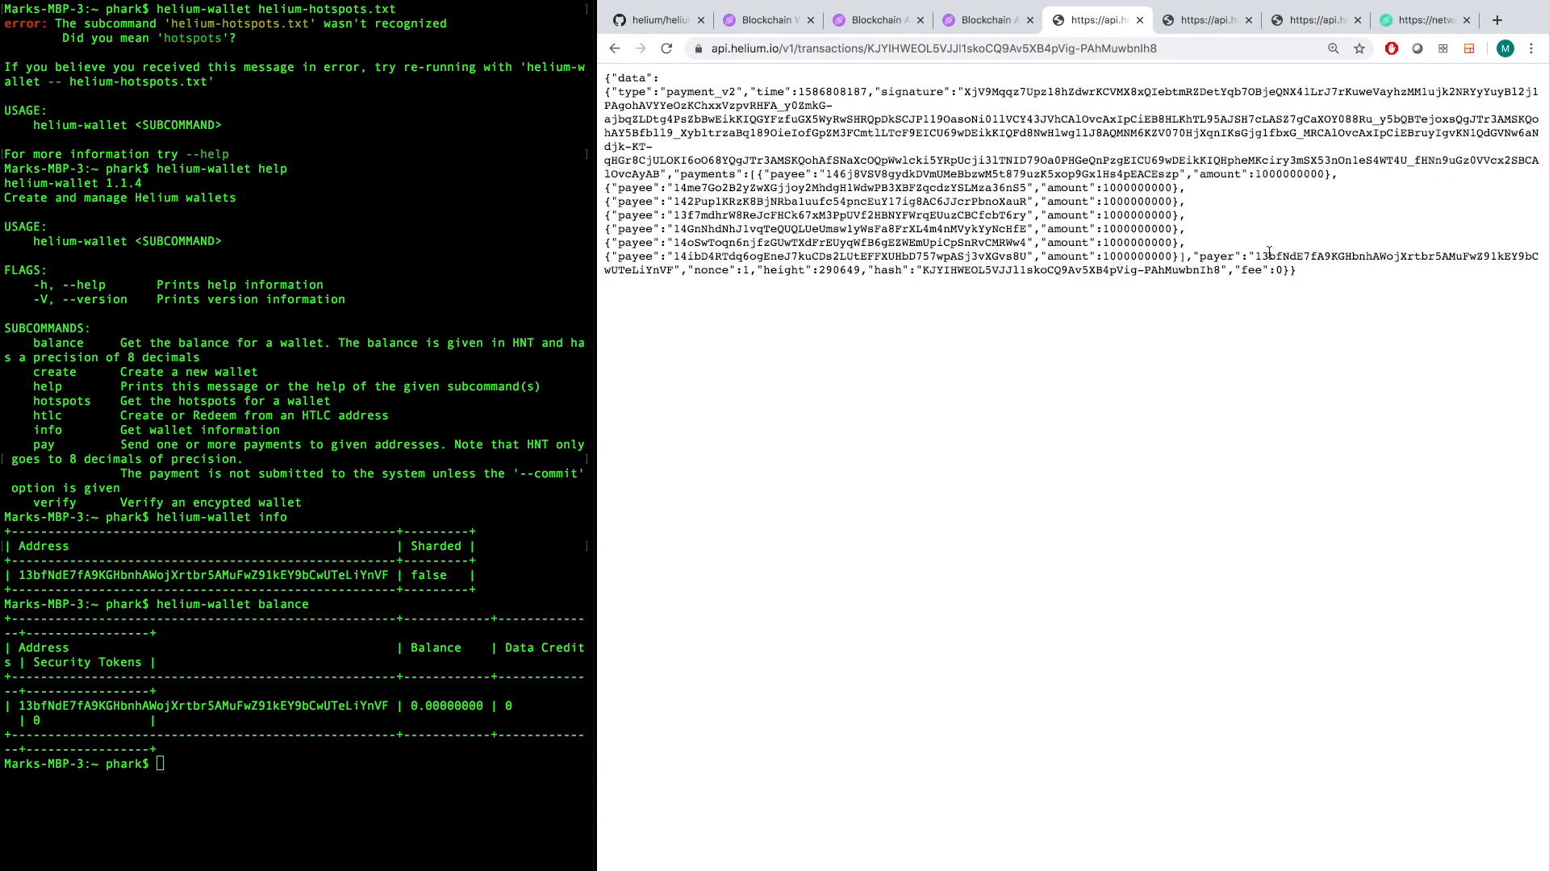
pyautogui.moveTo(1257, 256); pyautogui.dragTo(1294, 269)
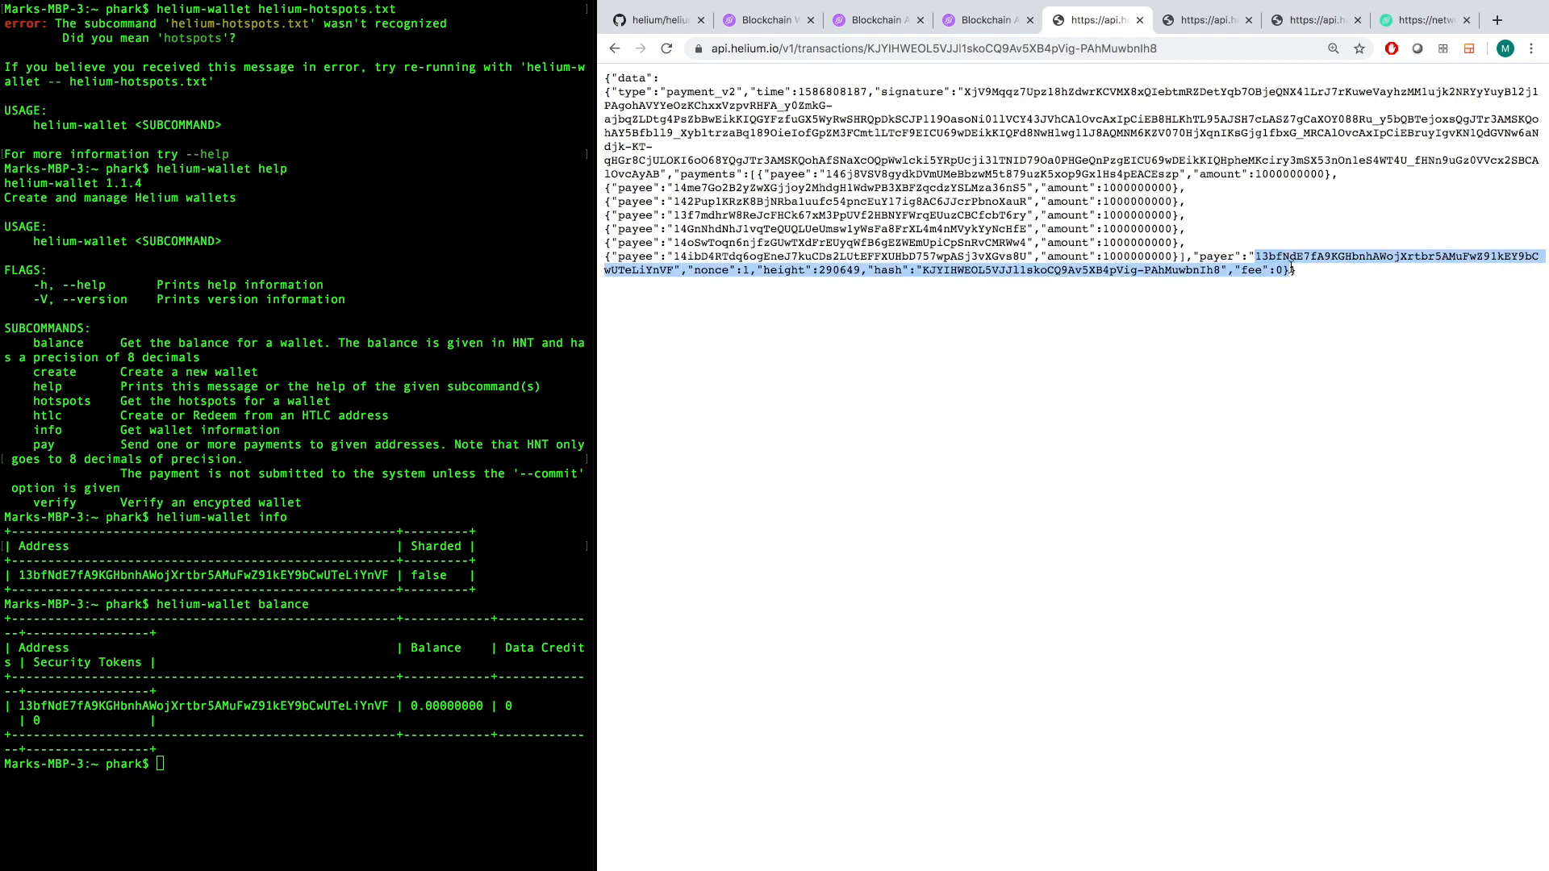
pyautogui.click(864, 283)
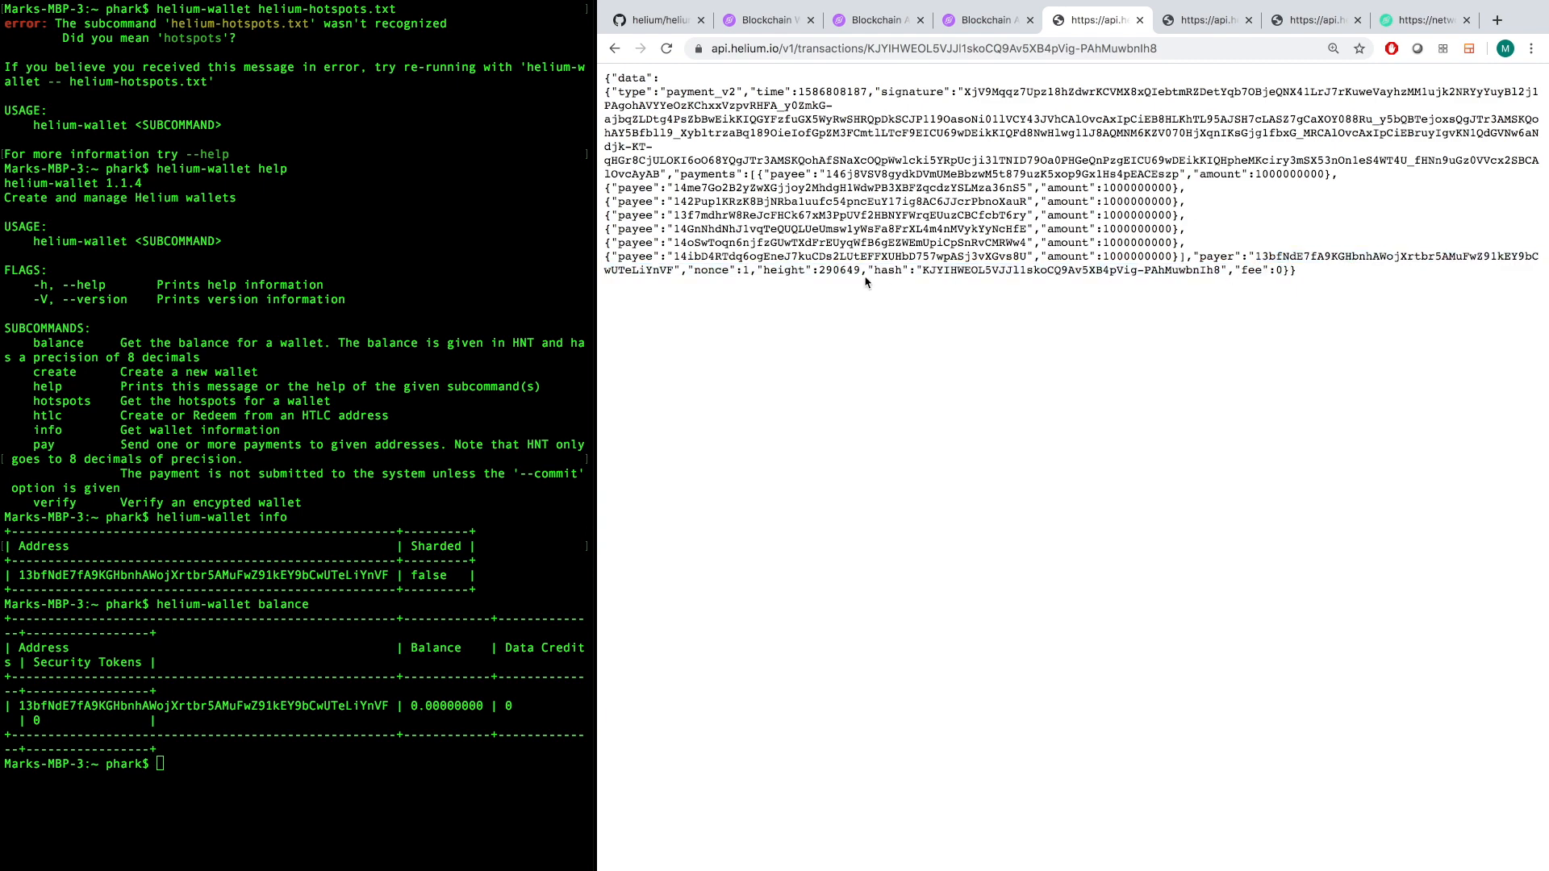
pyautogui.doubleClick(709, 271)
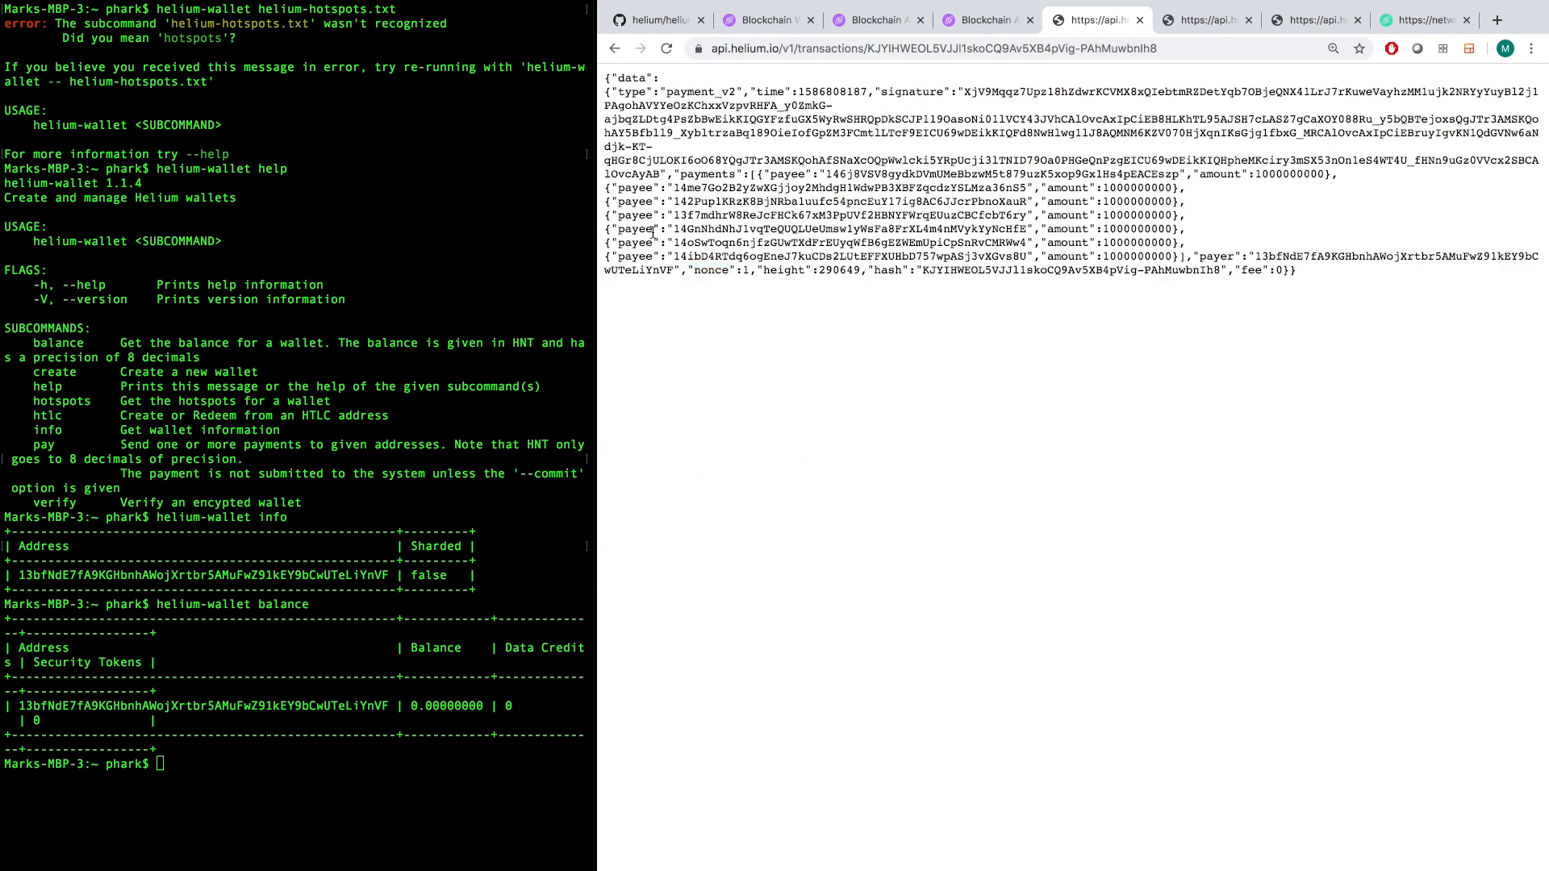
pyautogui.moveTo(810, 273)
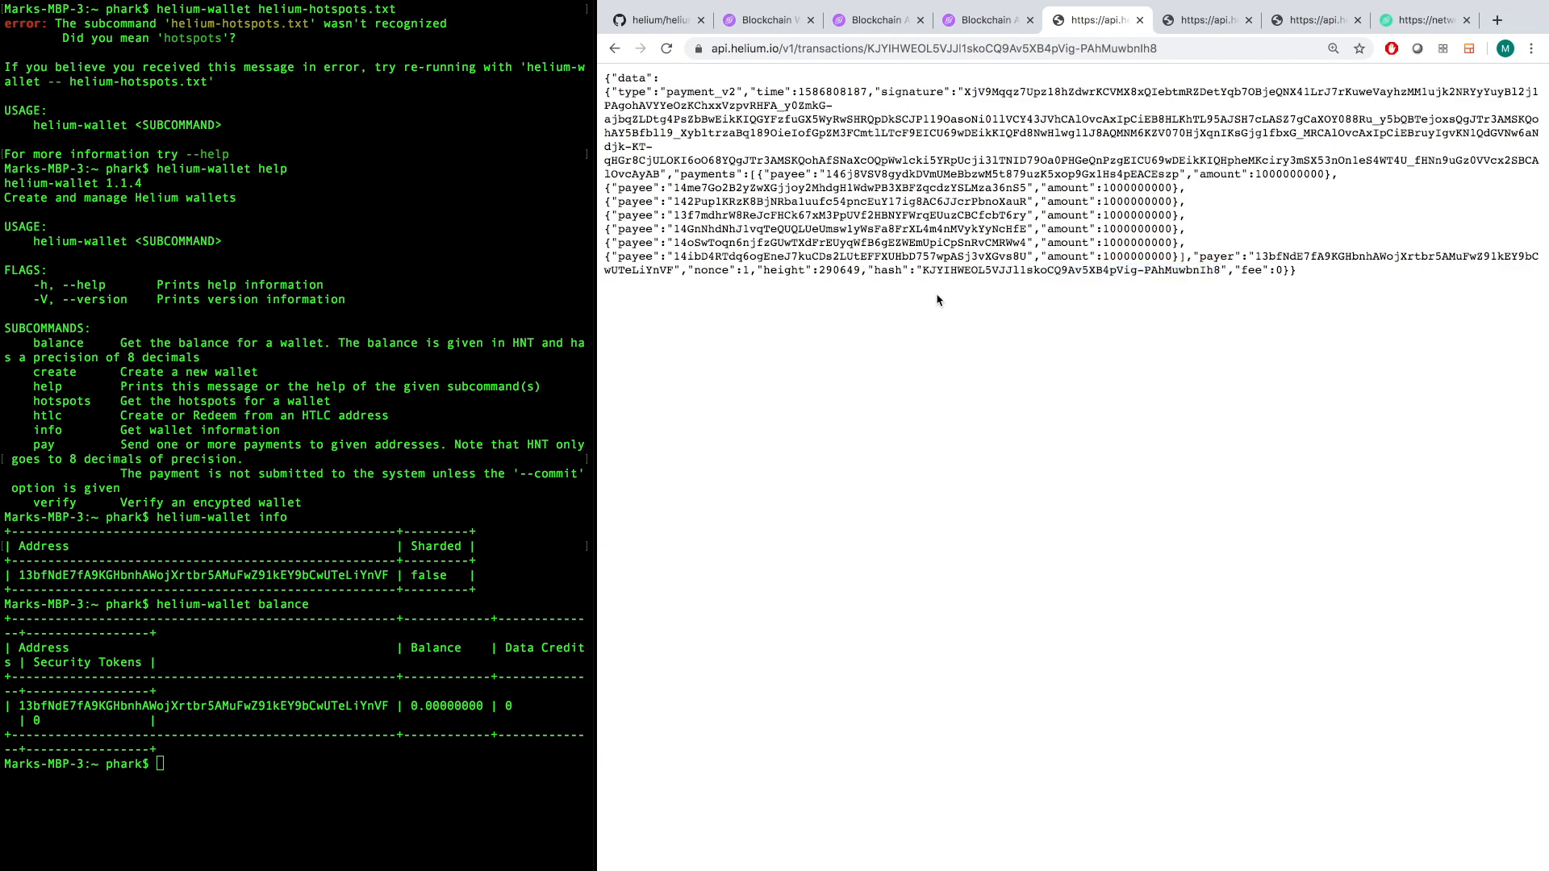
pyautogui.moveTo(946, 298)
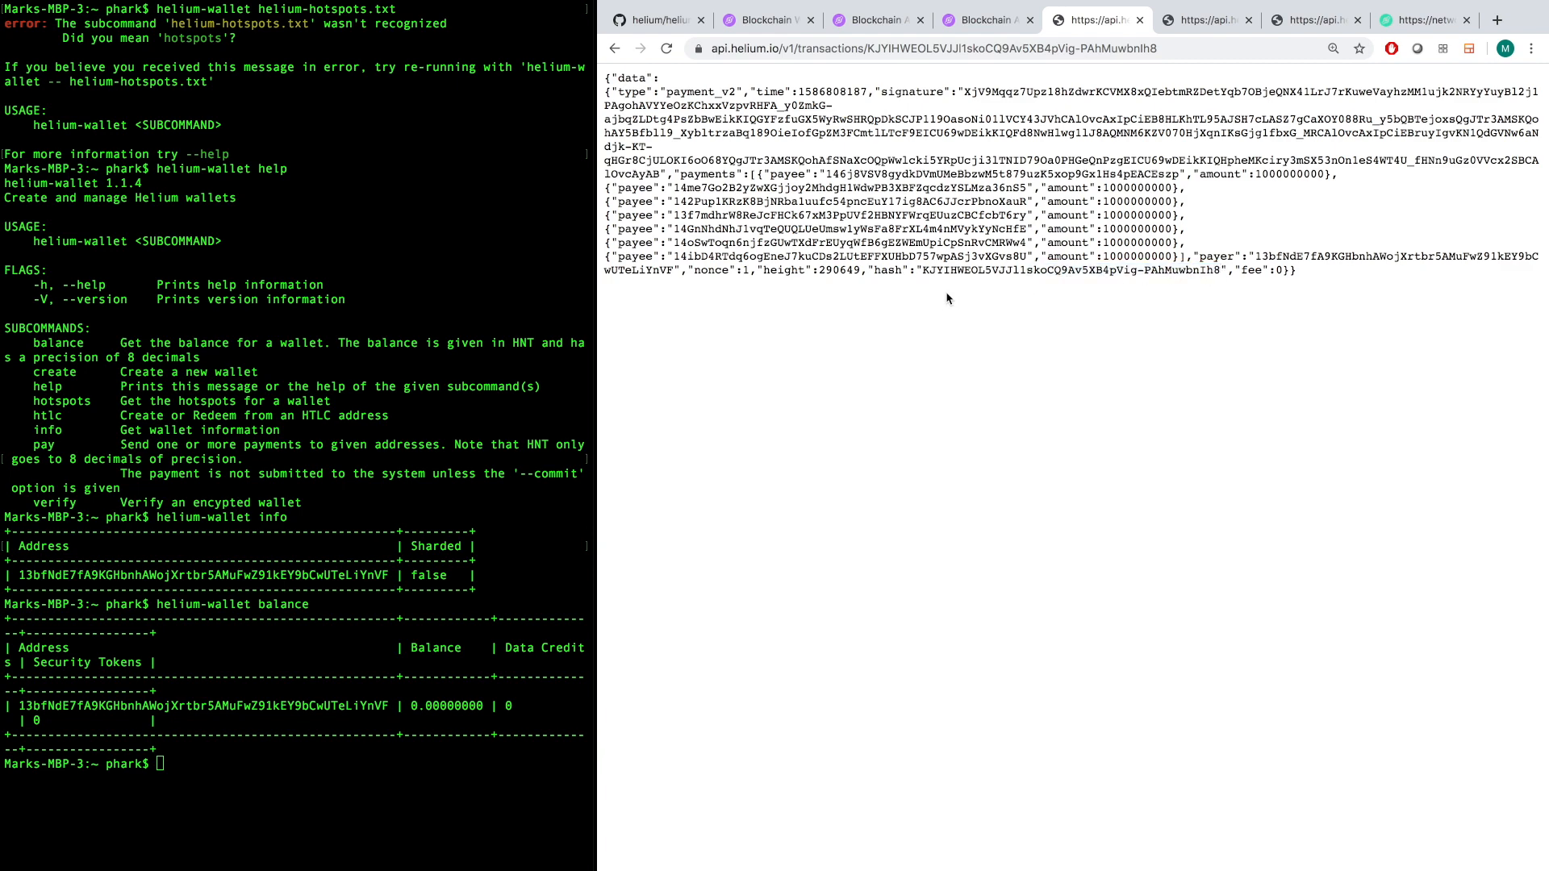
pyautogui.moveTo(865, 314)
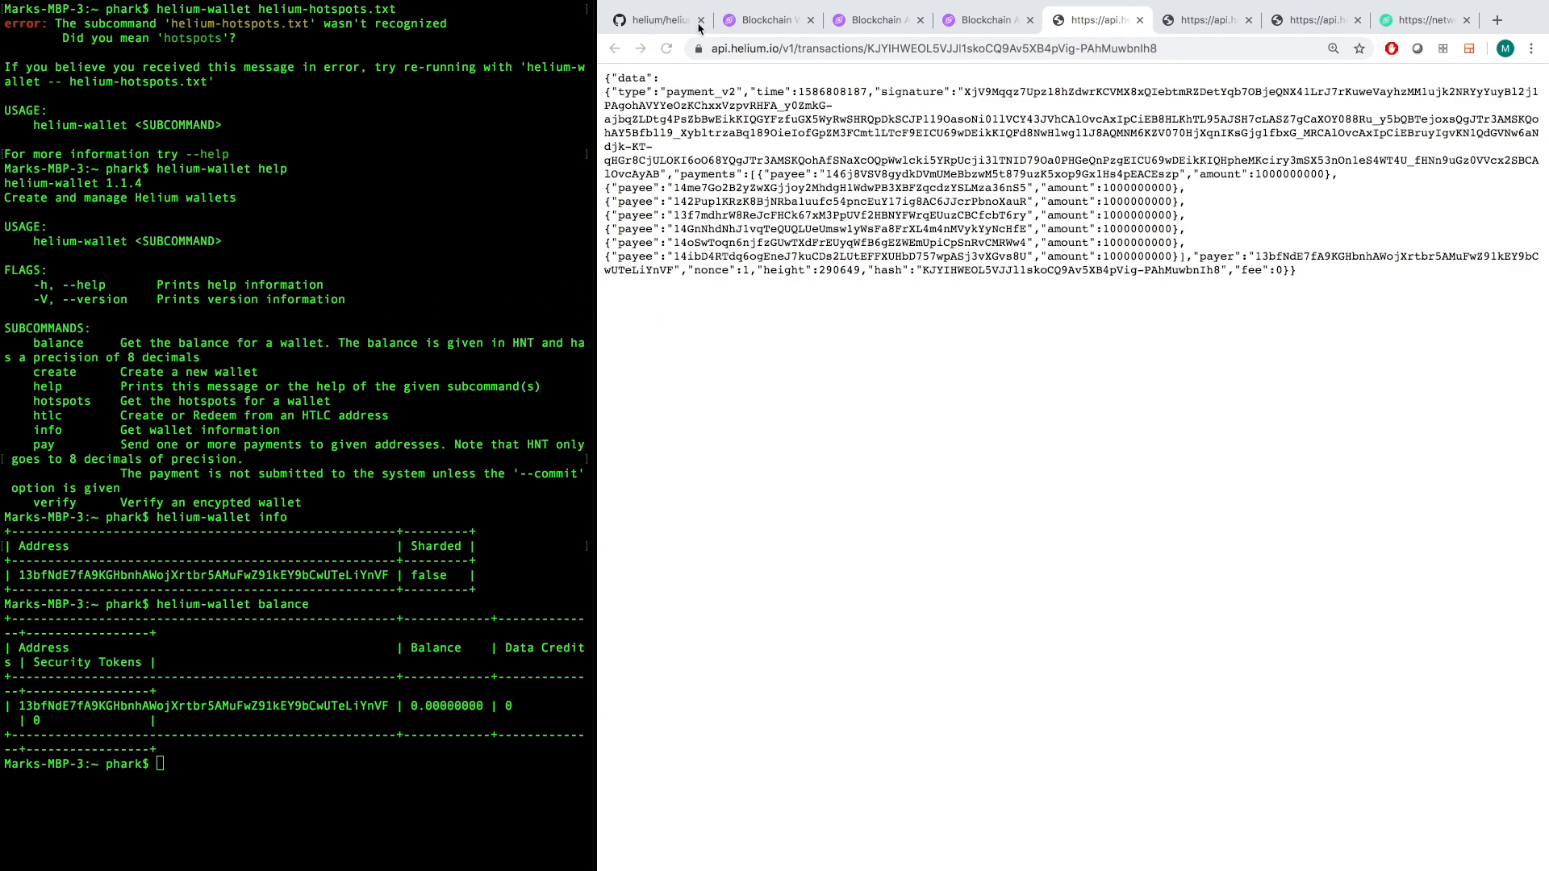
# Return to the Blockchain Wallet CLI docs in Chrome and scroll through the guide.
pyautogui.click(767, 20)
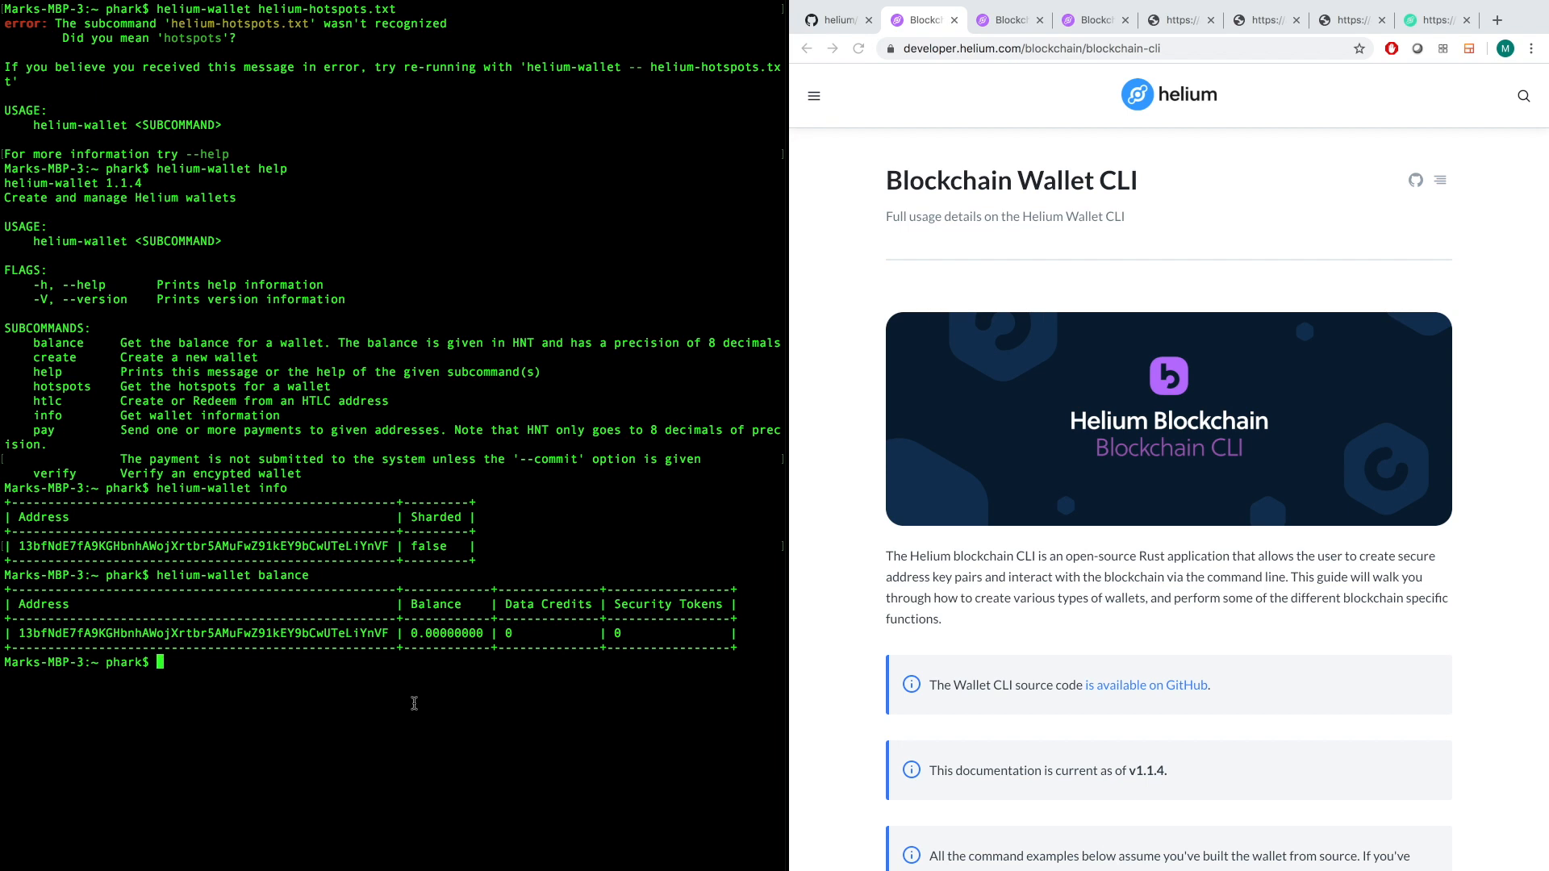
pyautogui.moveTo(493, 673)
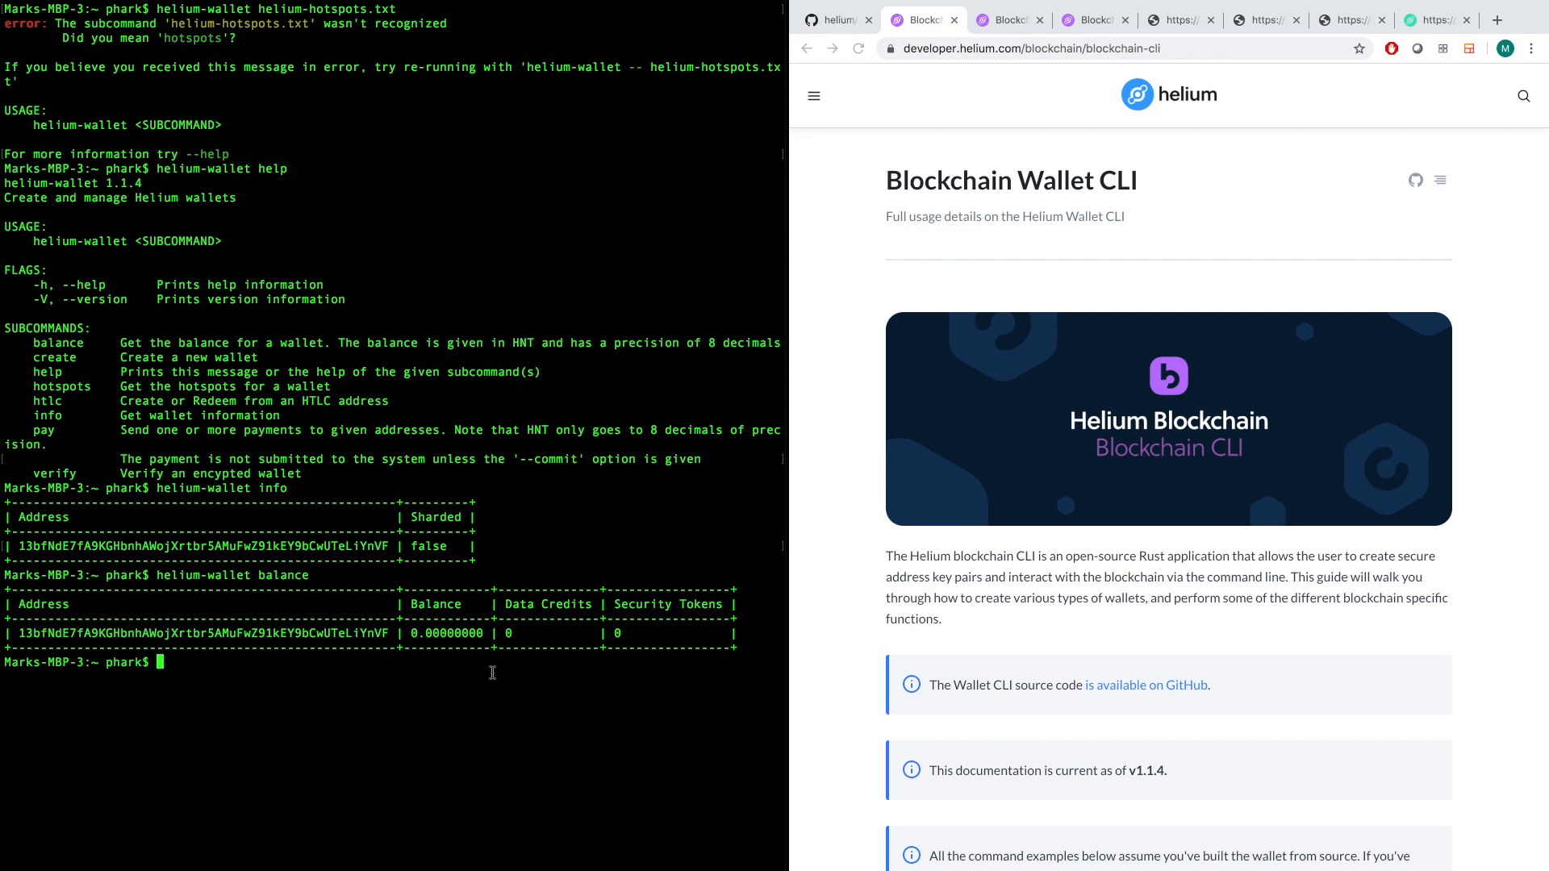
pyautogui.moveTo(357, 520)
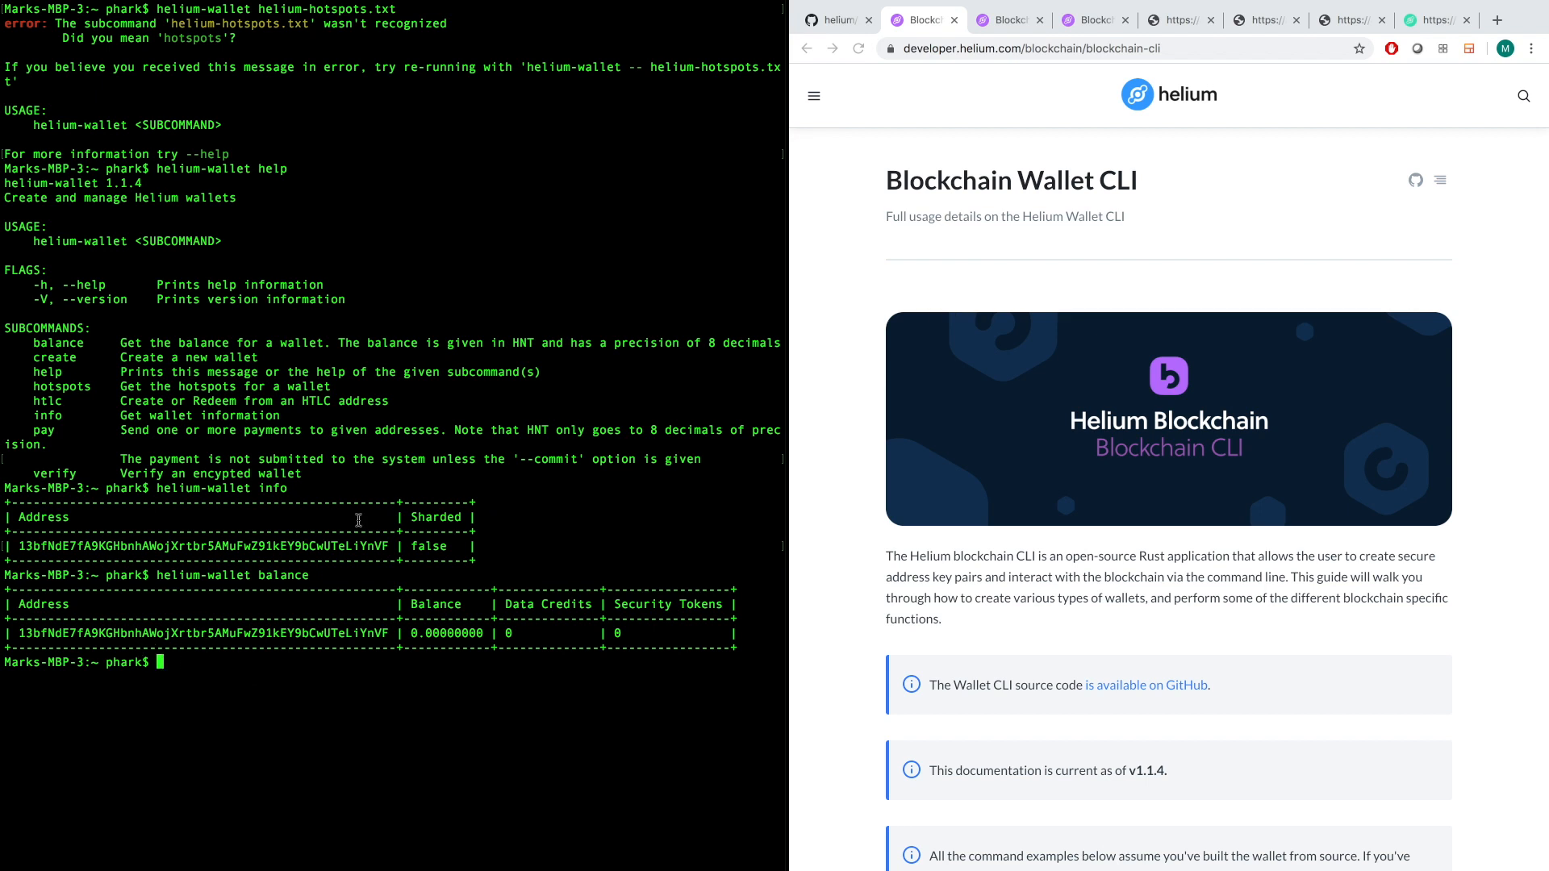
pyautogui.moveTo(428, 335)
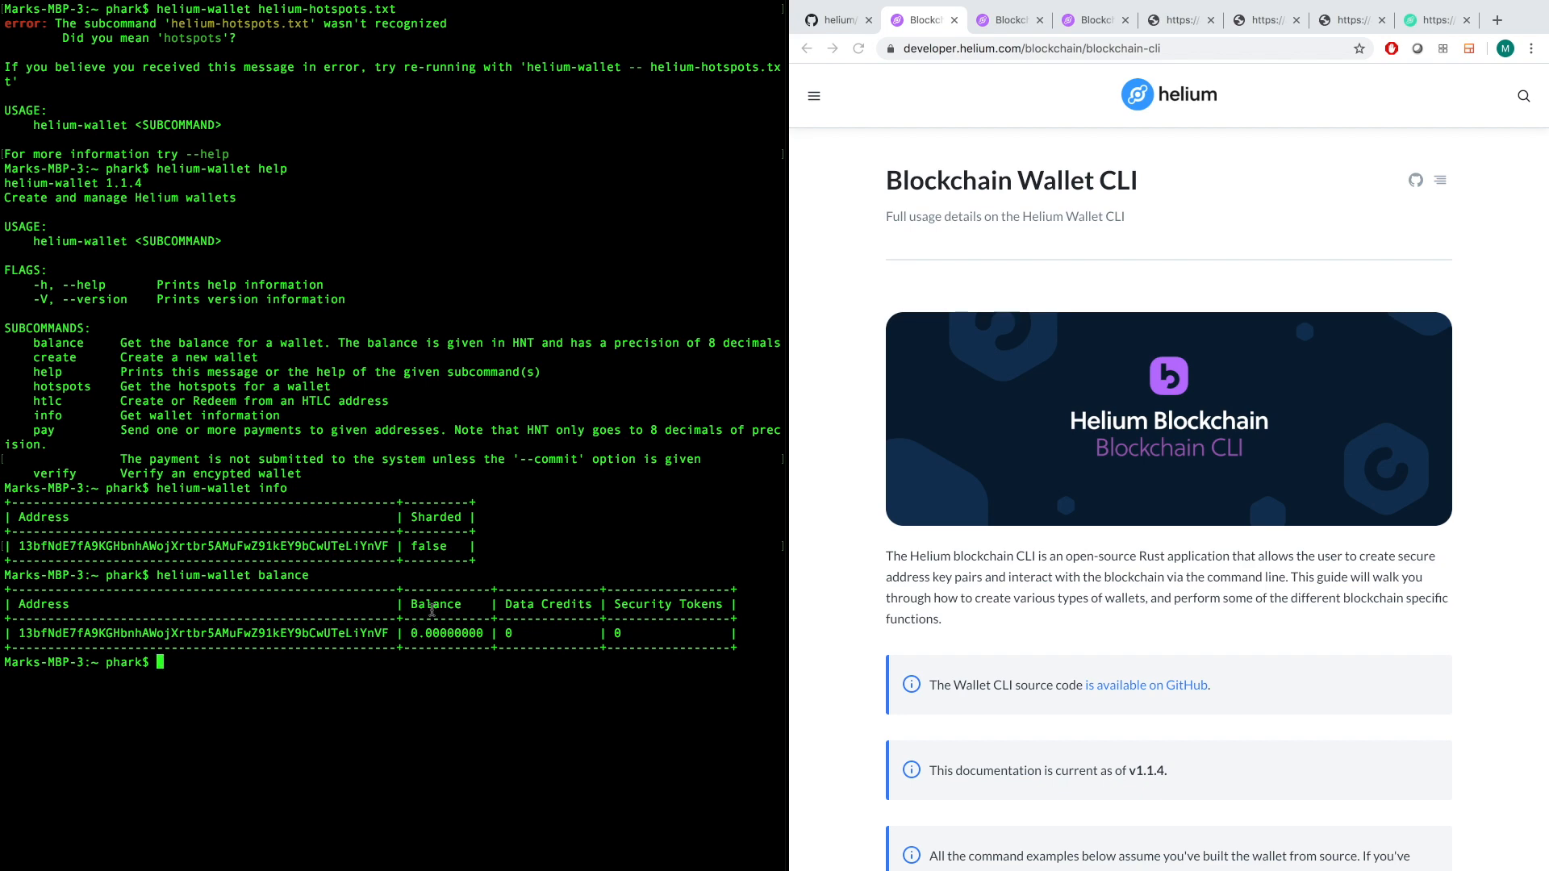
pyautogui.scroll(-3)
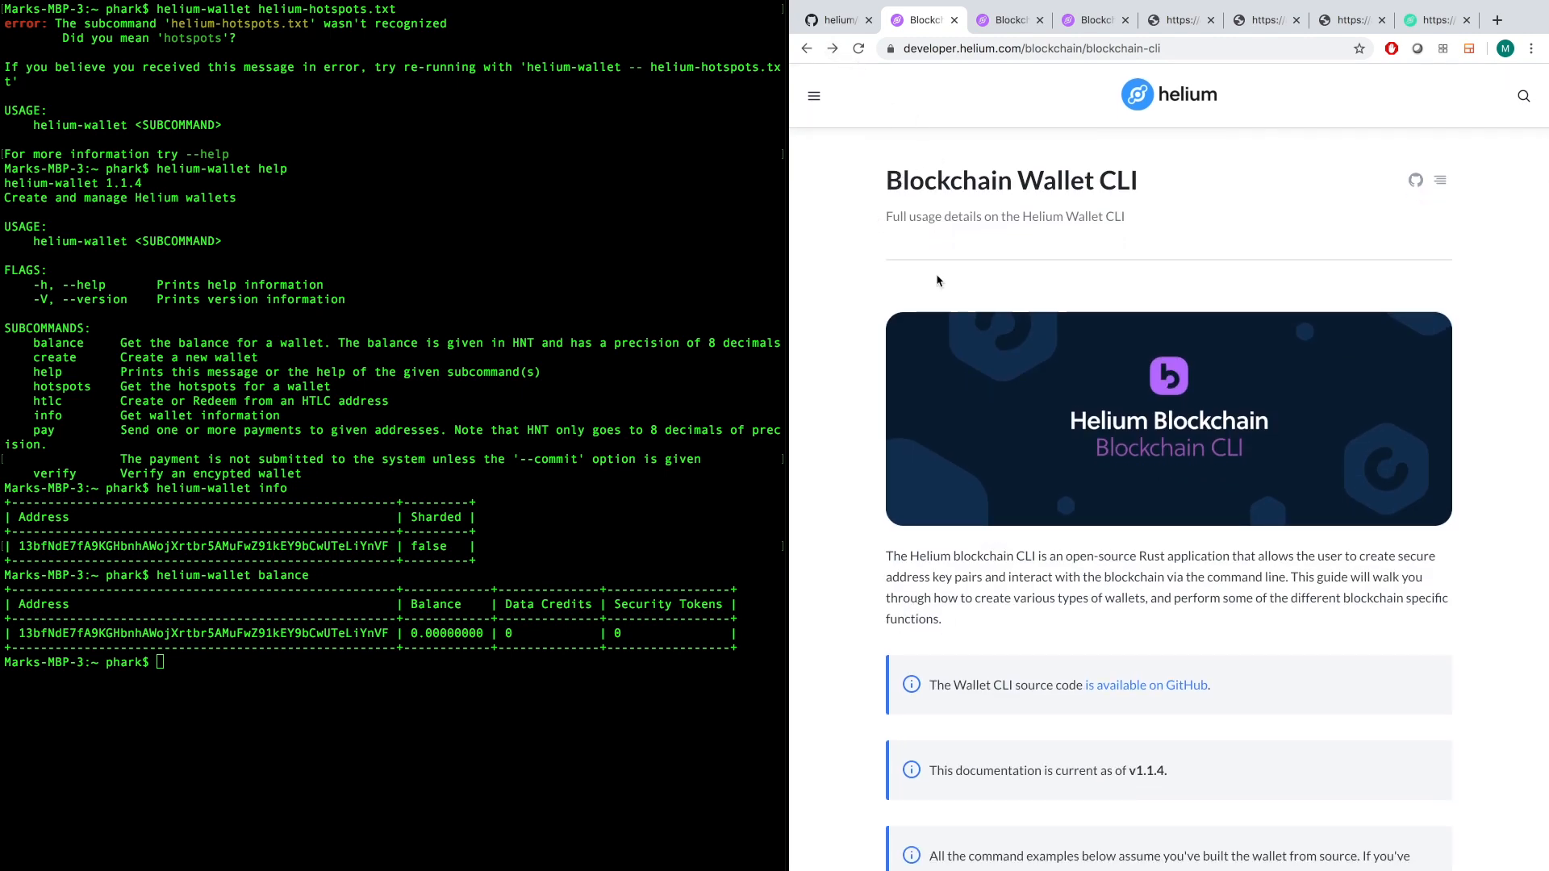
pyautogui.moveTo(691, 484)
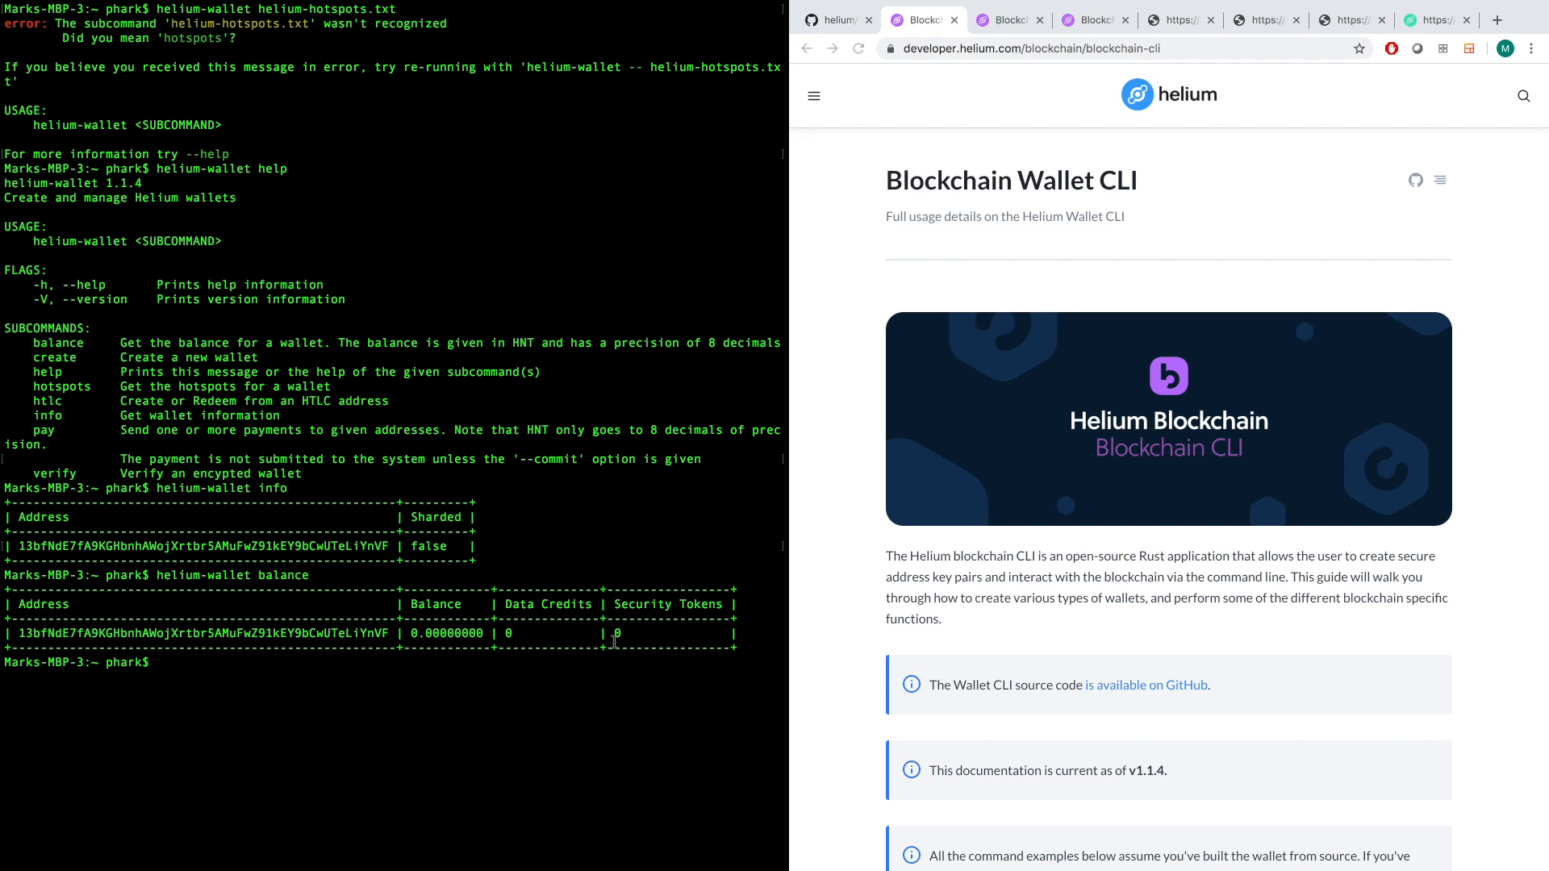
pyautogui.moveTo(331, 580)
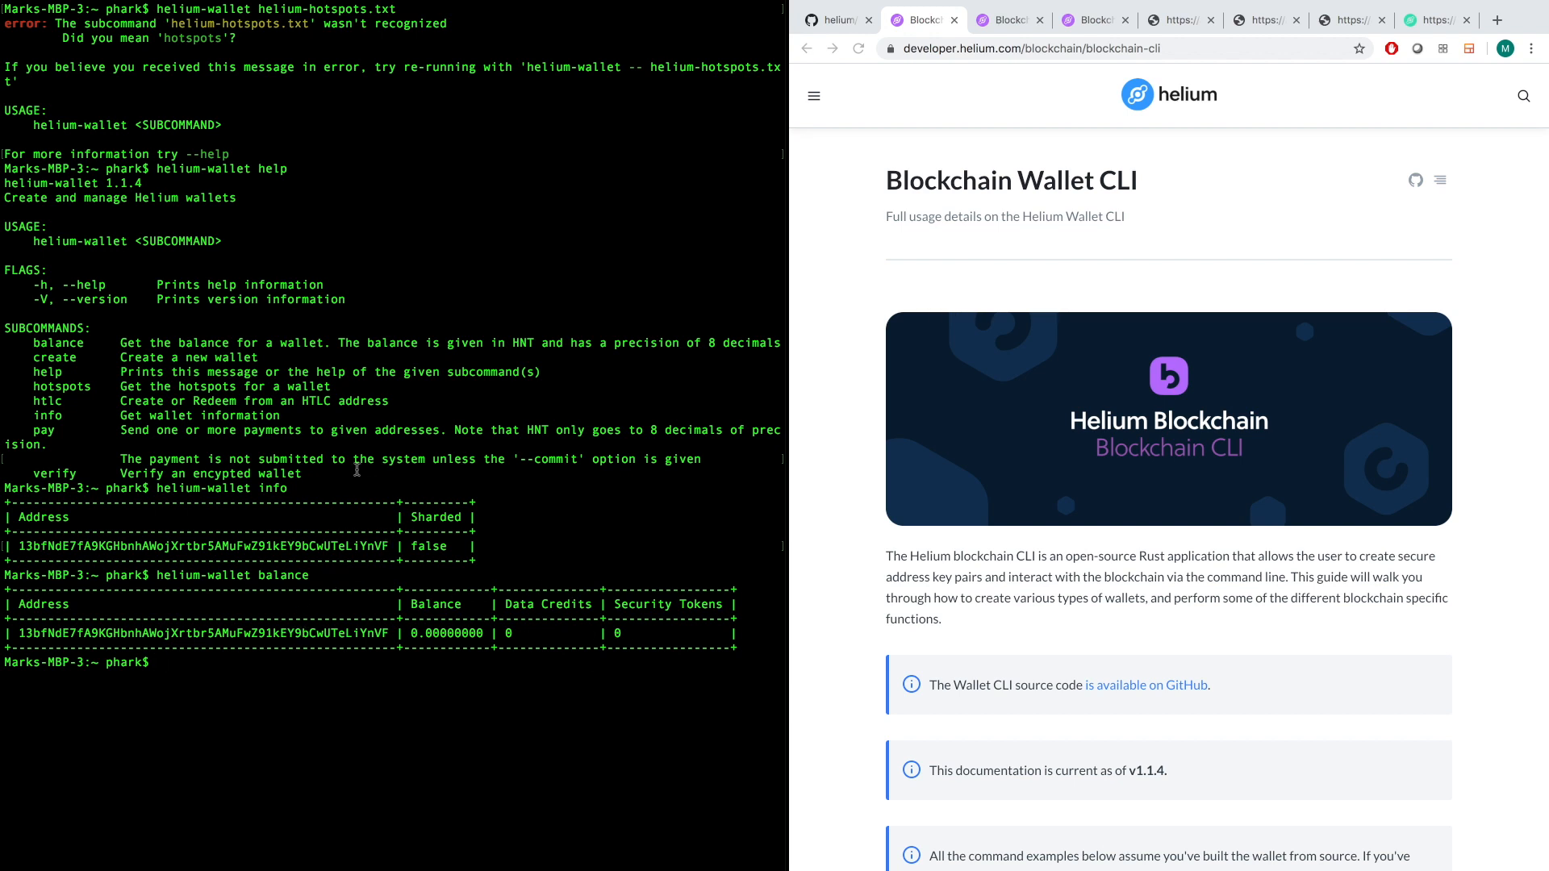
pyautogui.moveTo(353, 469)
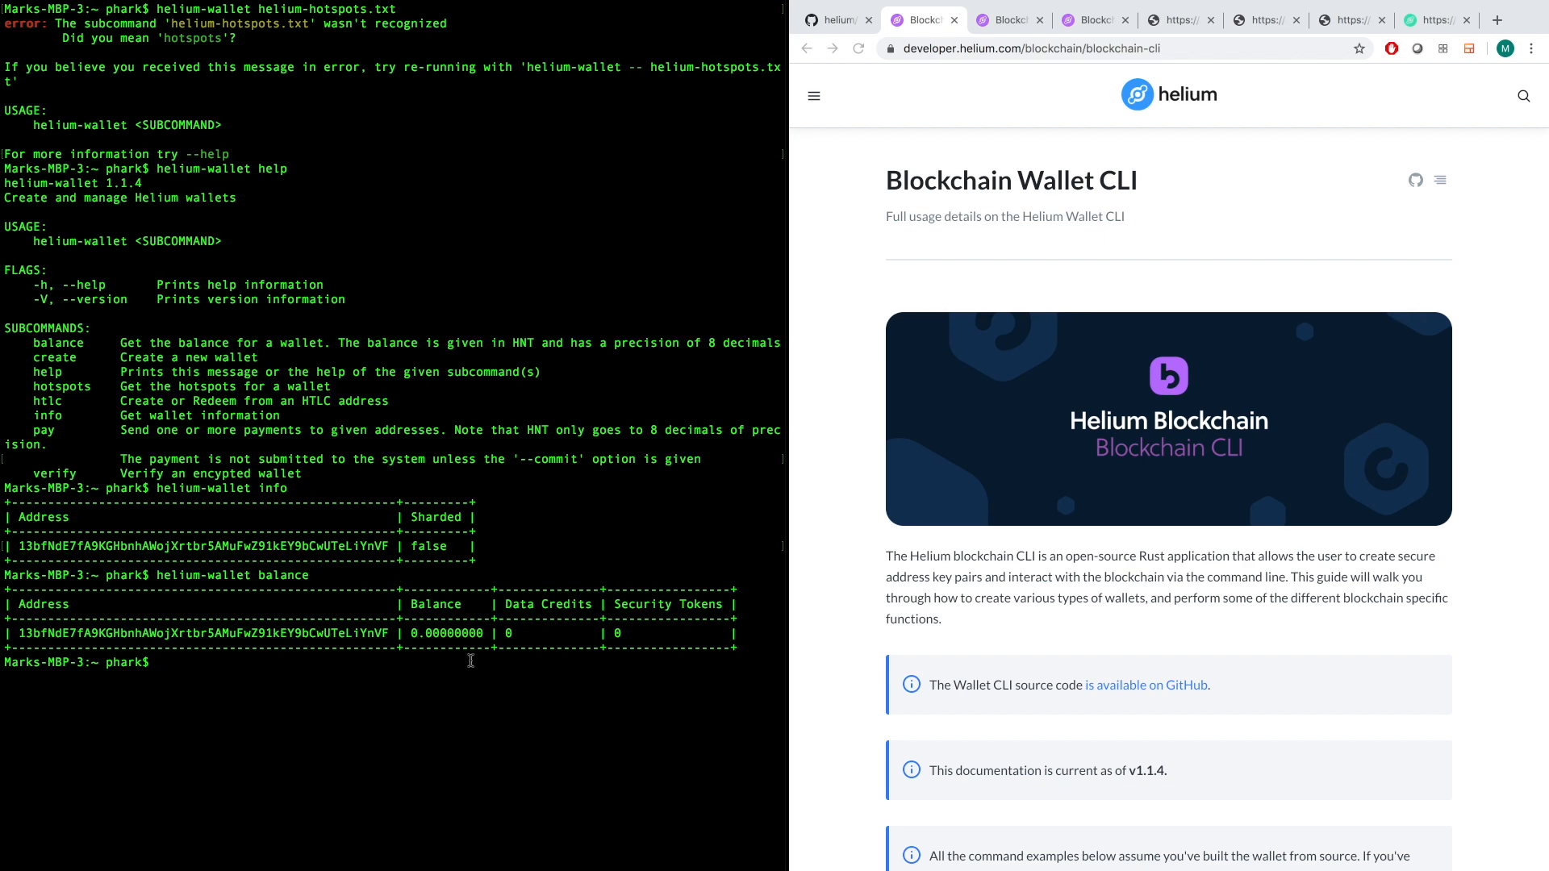
pyautogui.moveTo(434, 665)
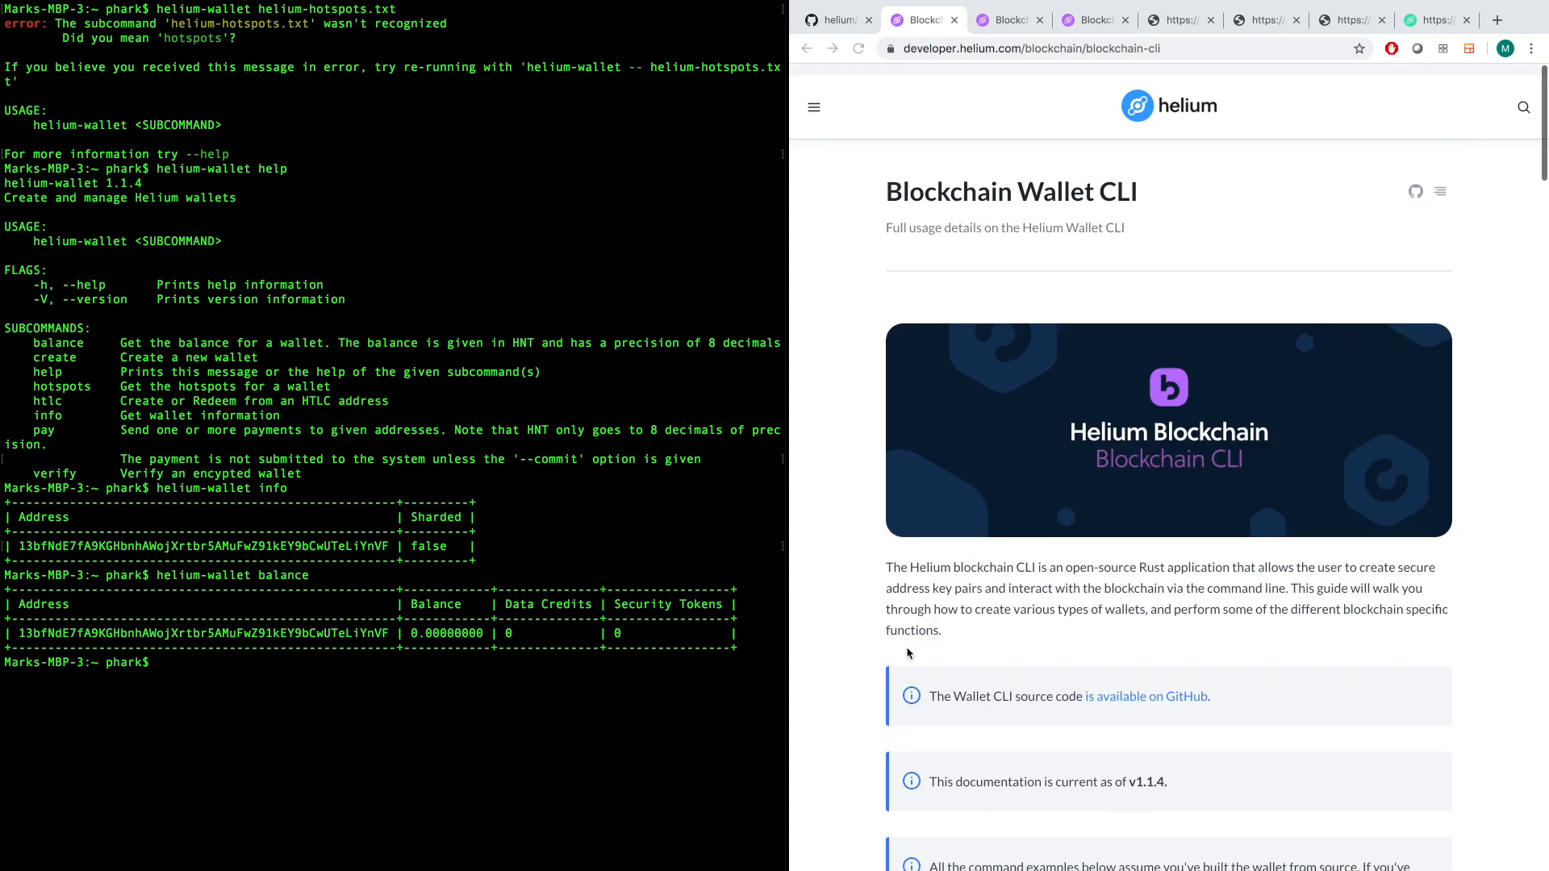
pyautogui.scroll(-3)
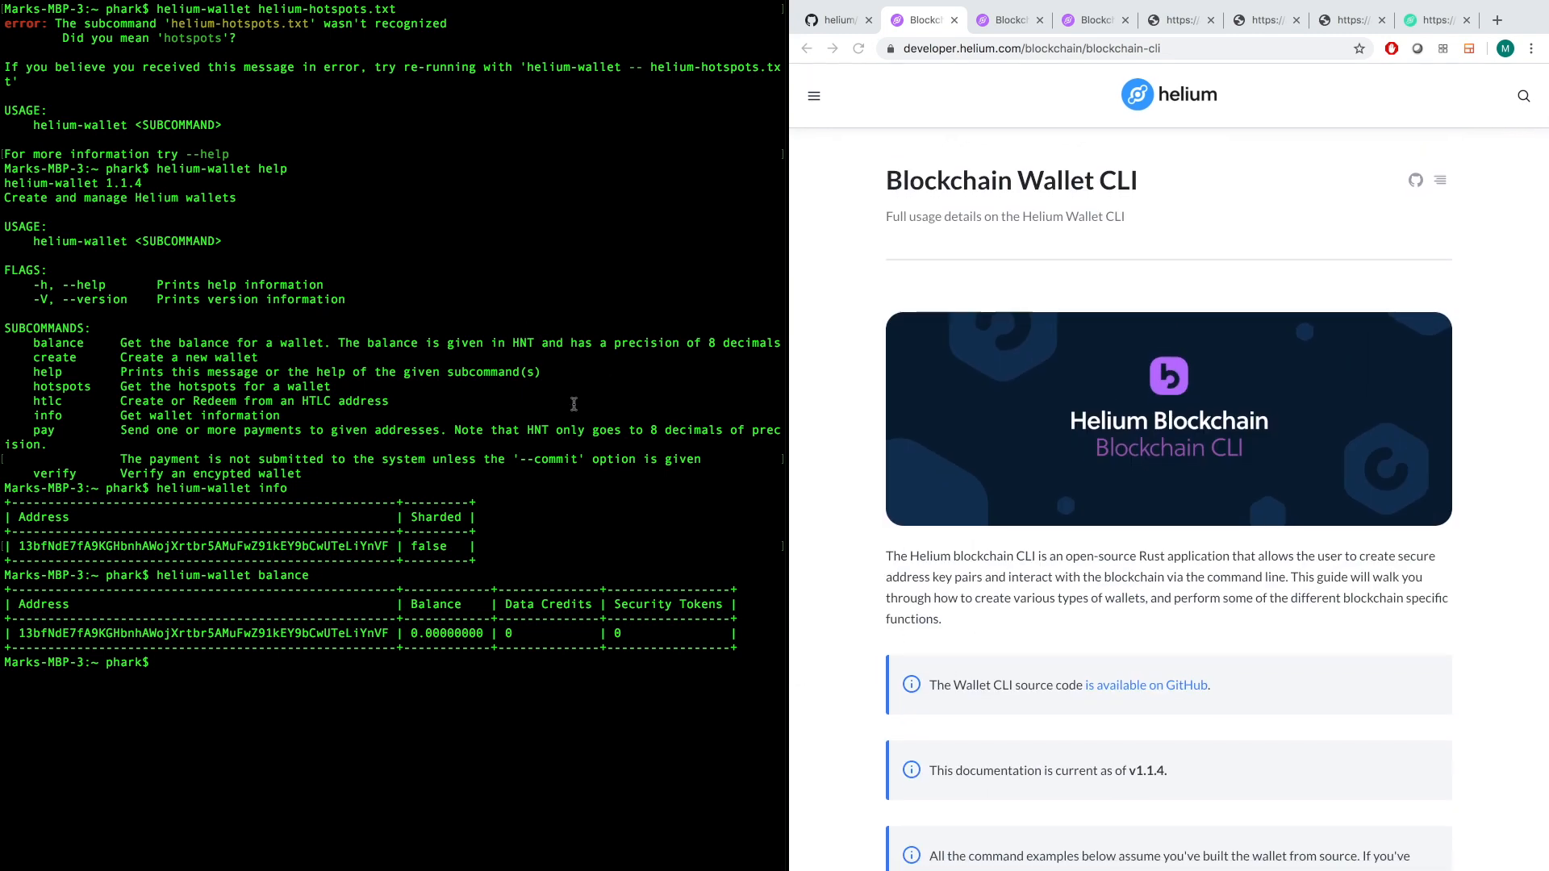
pyautogui.moveTo(575, 403)
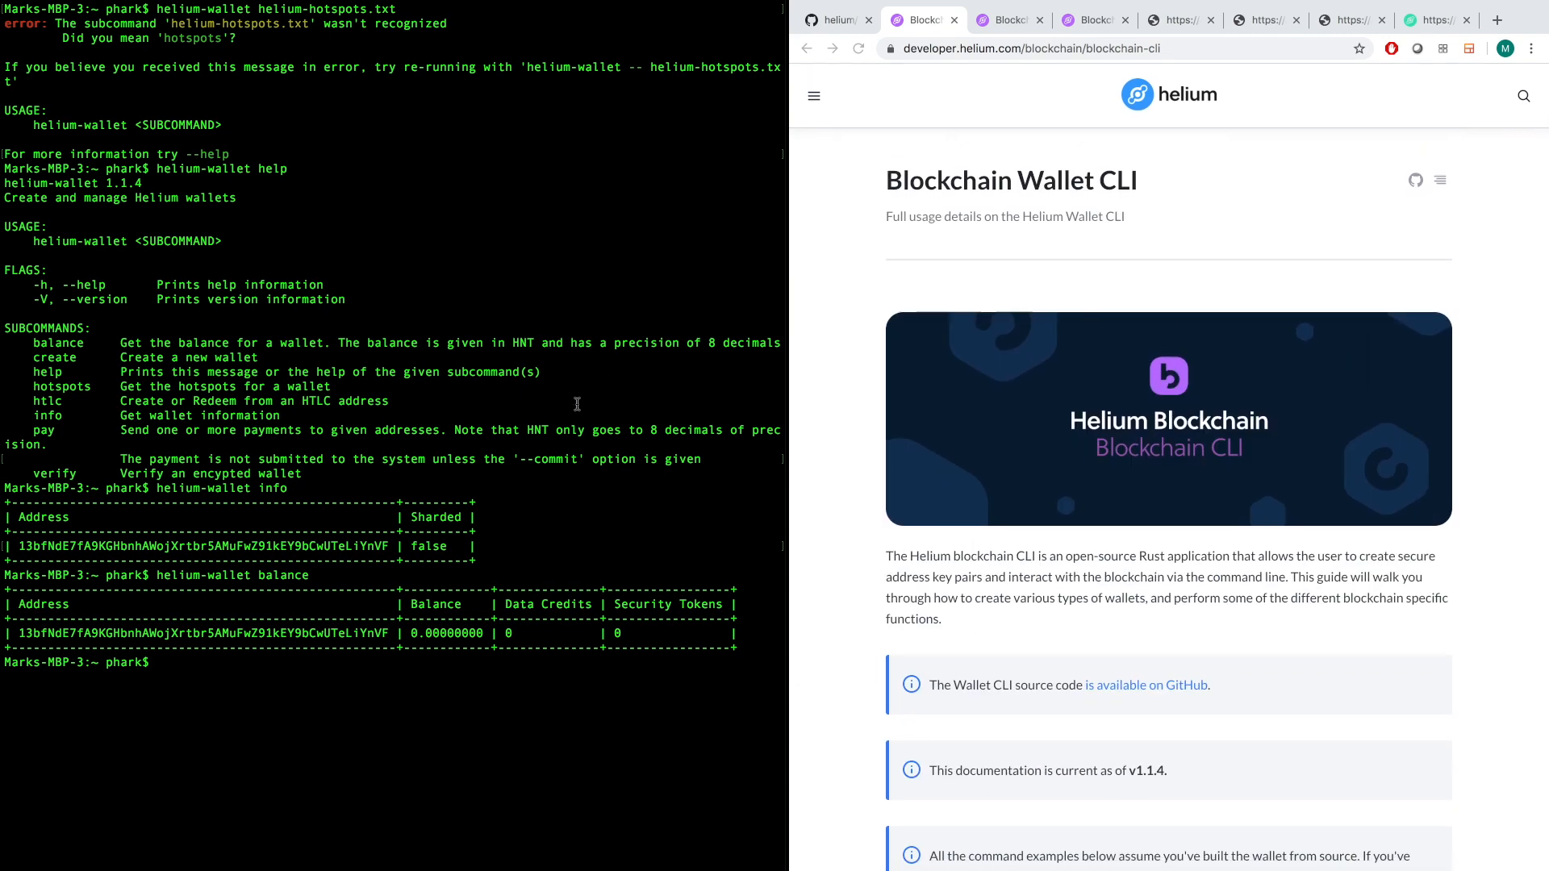